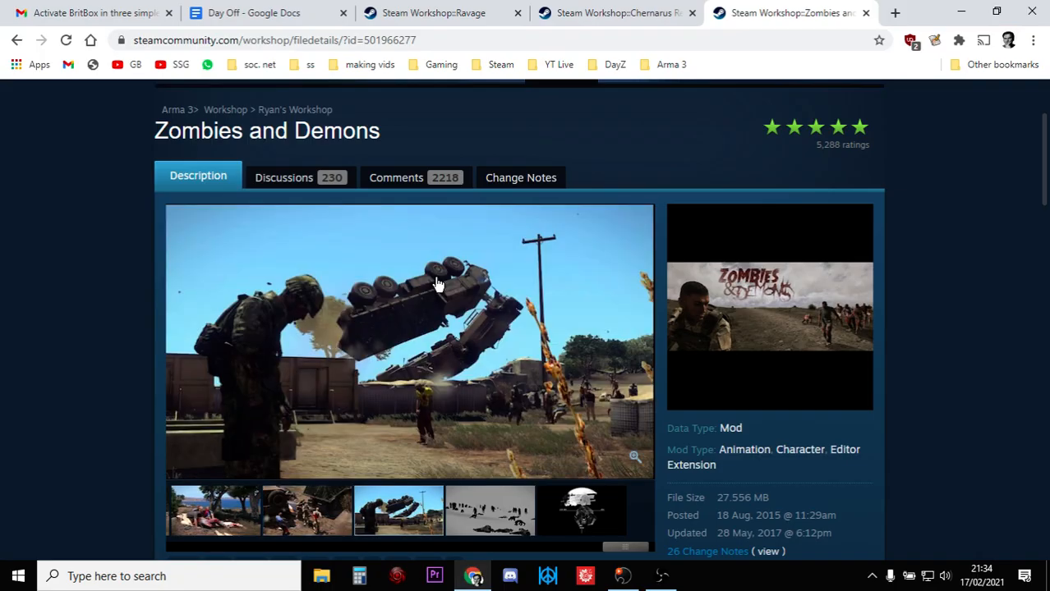
# Review the Ravage and Chernarus Redux mod pages before starting.
pyautogui.click(434, 13)
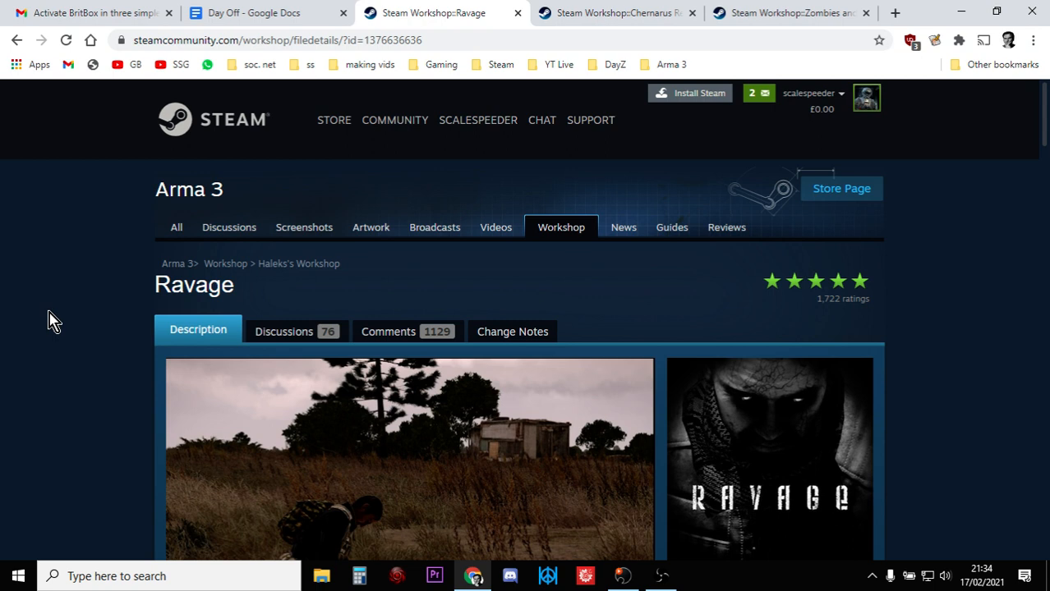
pyautogui.scroll(-3)
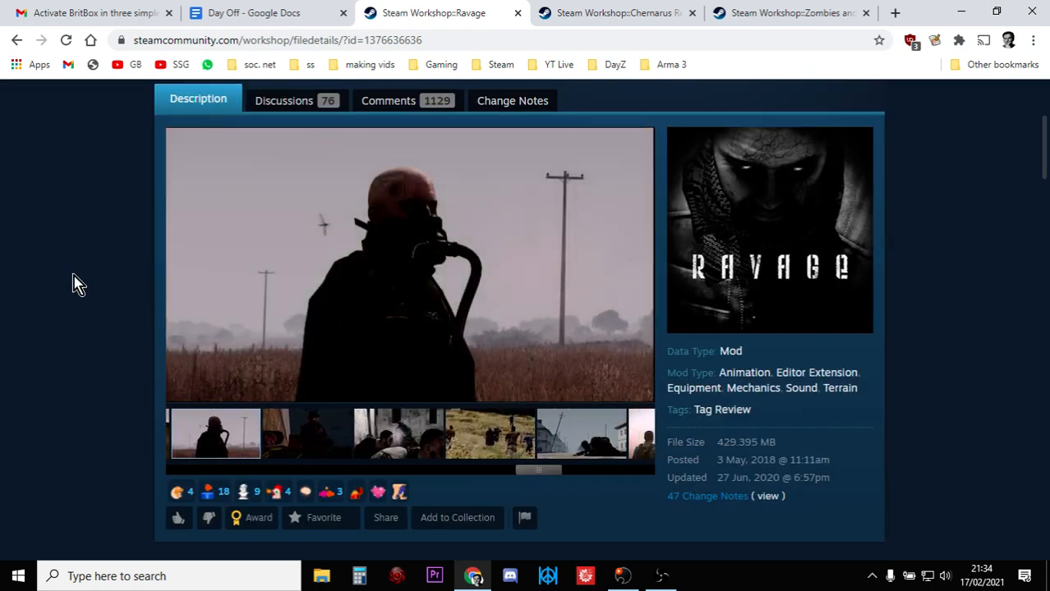
pyautogui.scroll(-3)
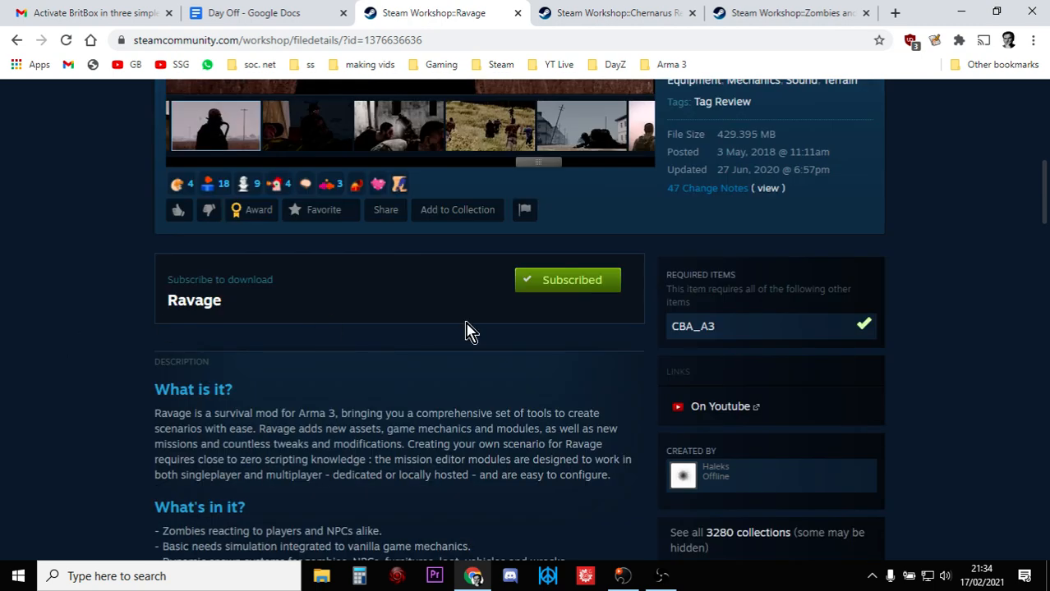
pyautogui.moveTo(693, 326)
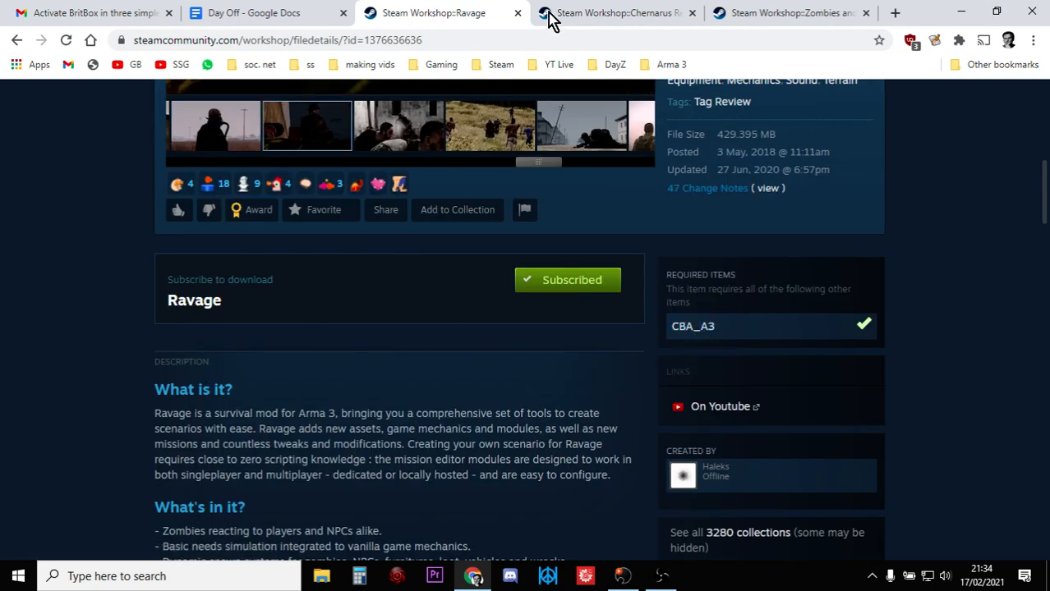
pyautogui.click(616, 13)
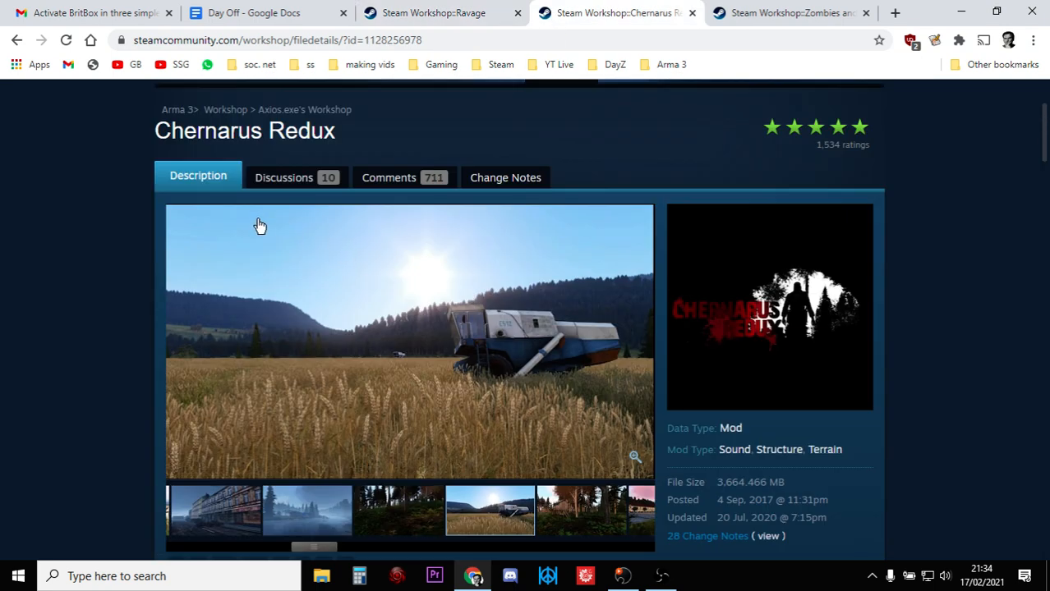
pyautogui.scroll(-3)
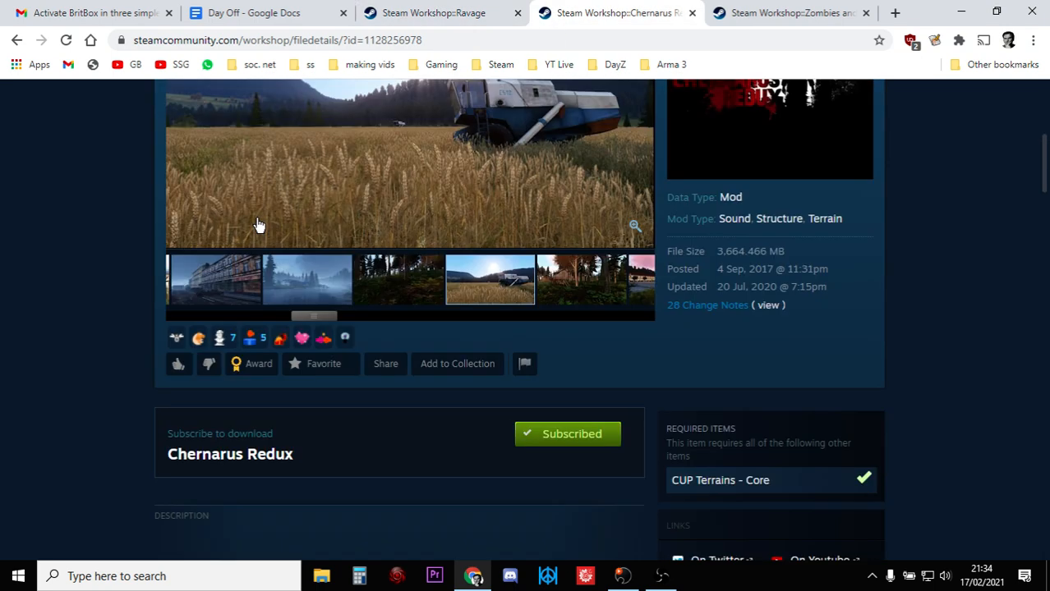
pyautogui.scroll(-3)
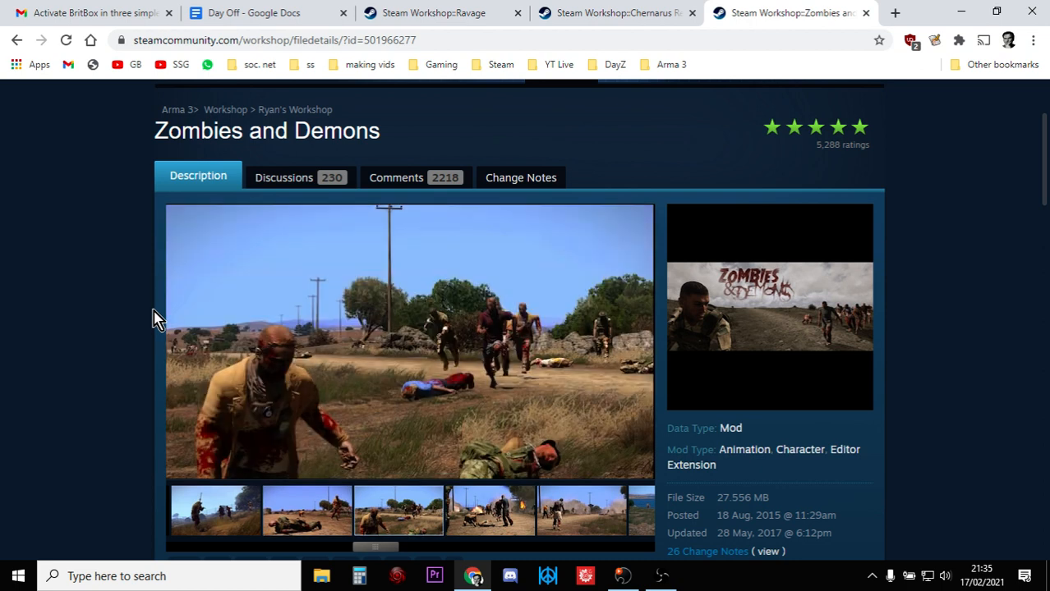
pyautogui.moveTo(173, 311)
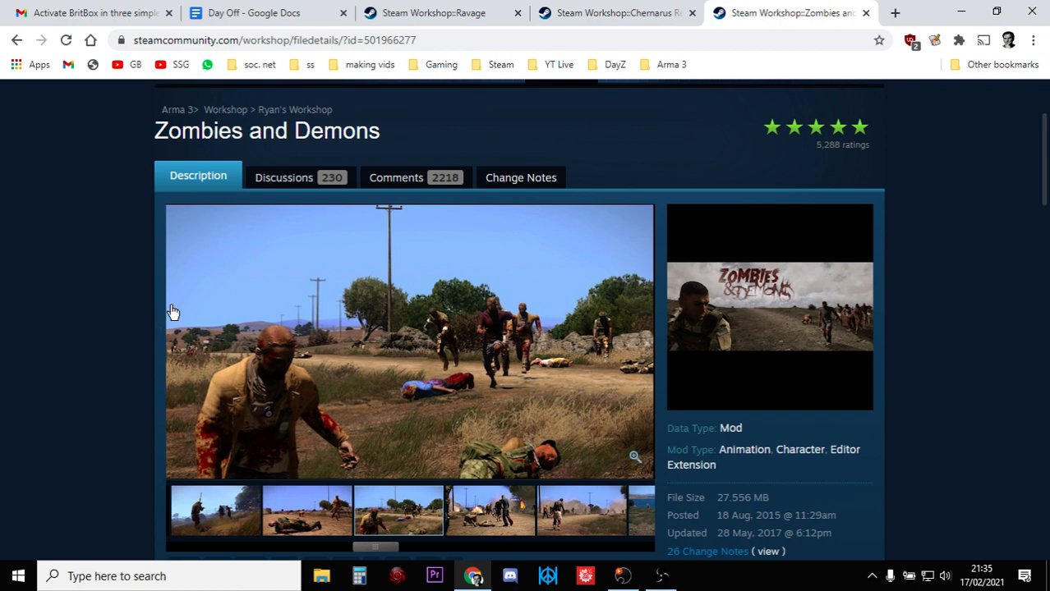
pyautogui.moveTo(644, 447)
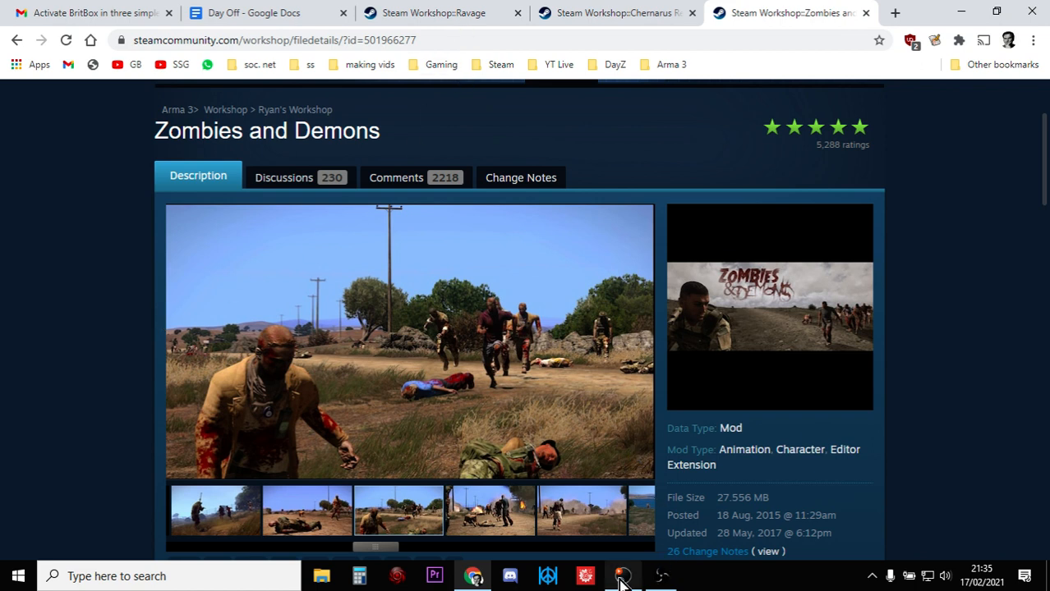
# Launch the Singleplayer Editor in Arma 3 and choose Chernarus Redux as the terrain.
pyautogui.click(621, 575)
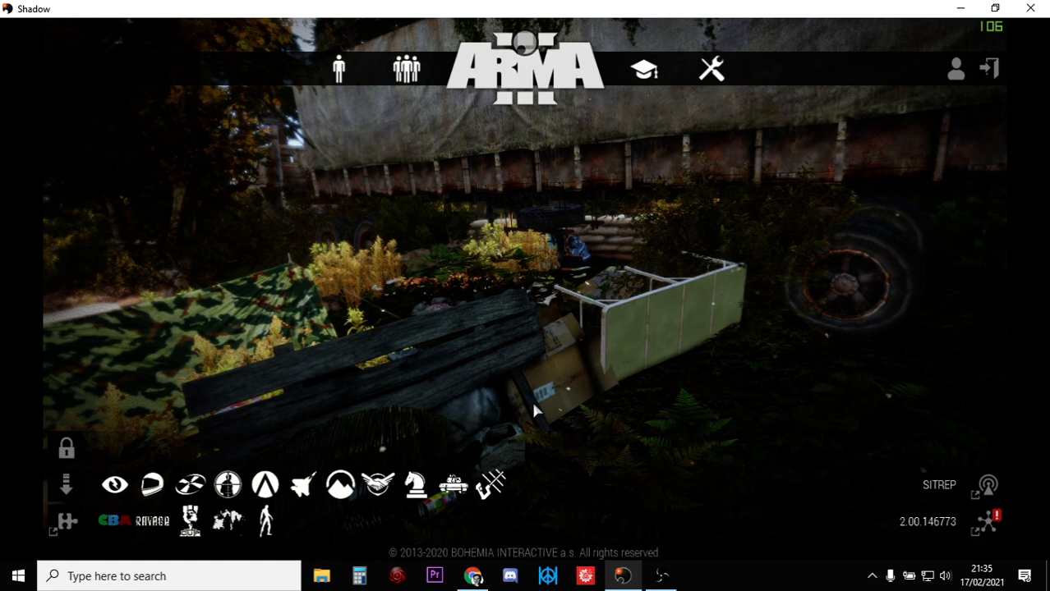
pyautogui.moveTo(380, 125)
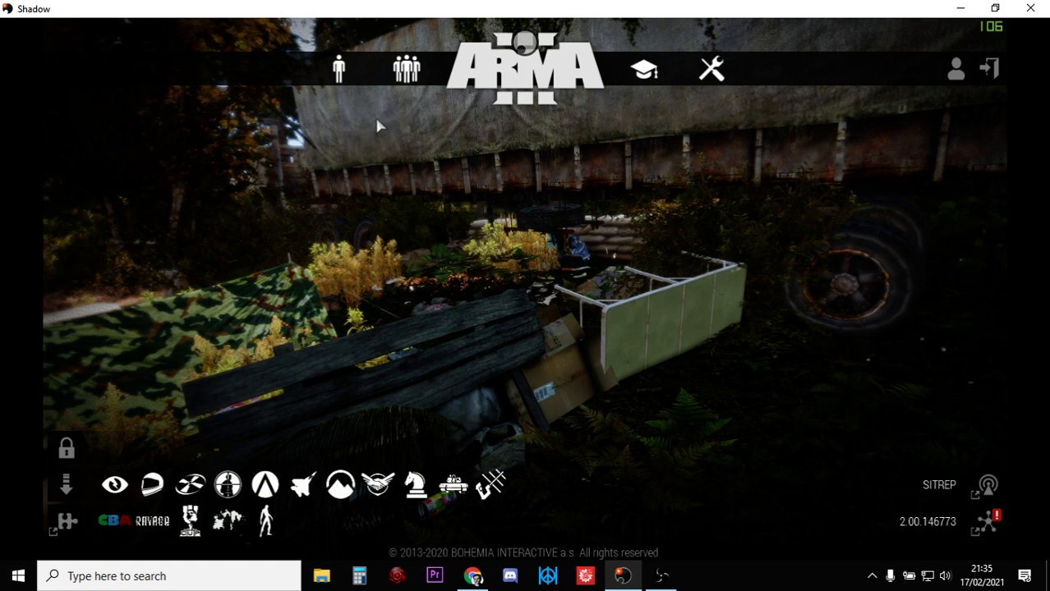
pyautogui.click(338, 69)
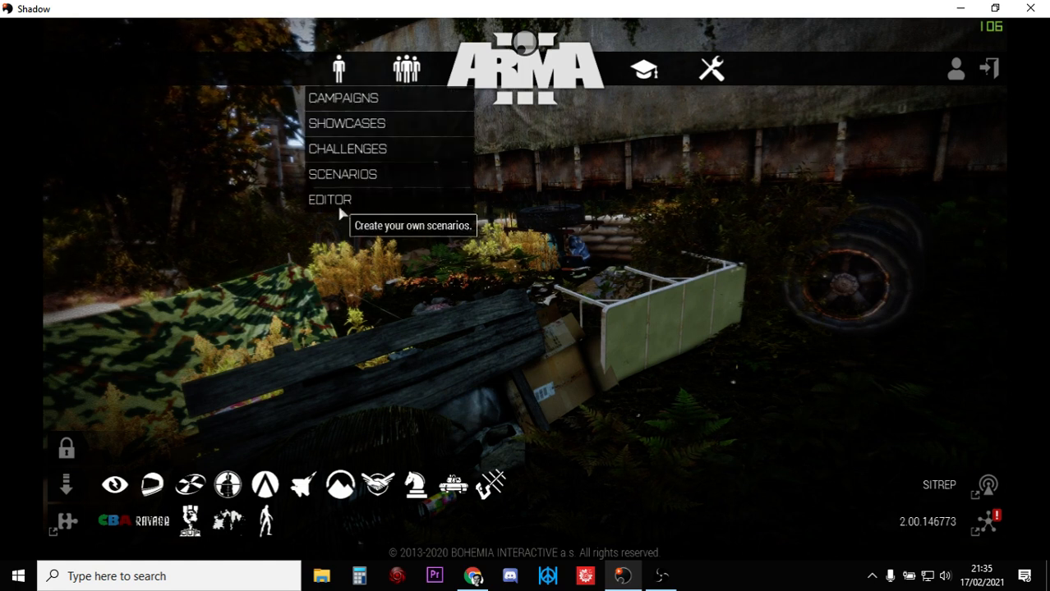
pyautogui.click(329, 199)
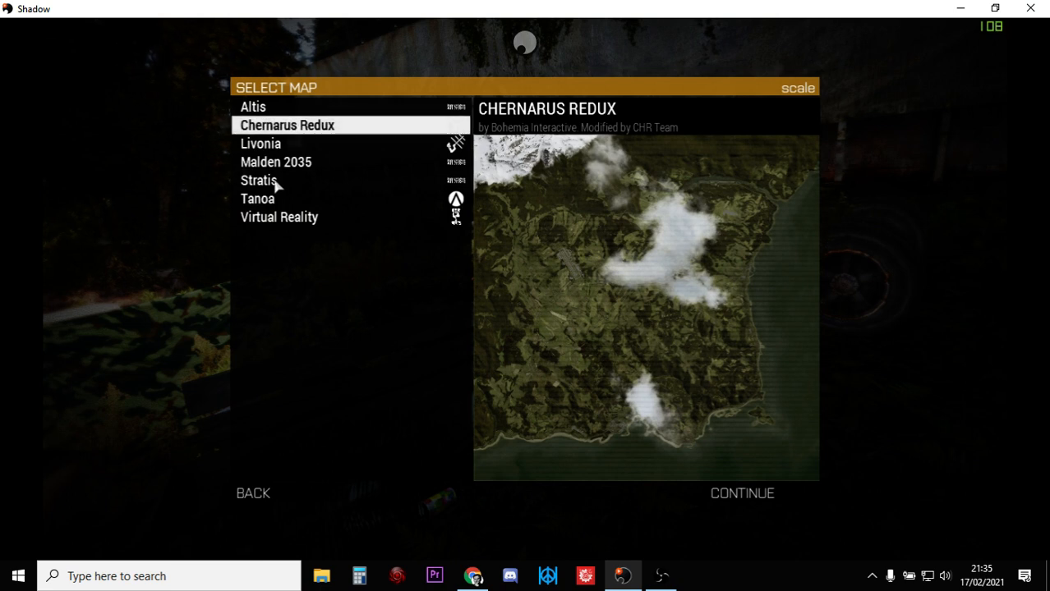
pyautogui.click(260, 179)
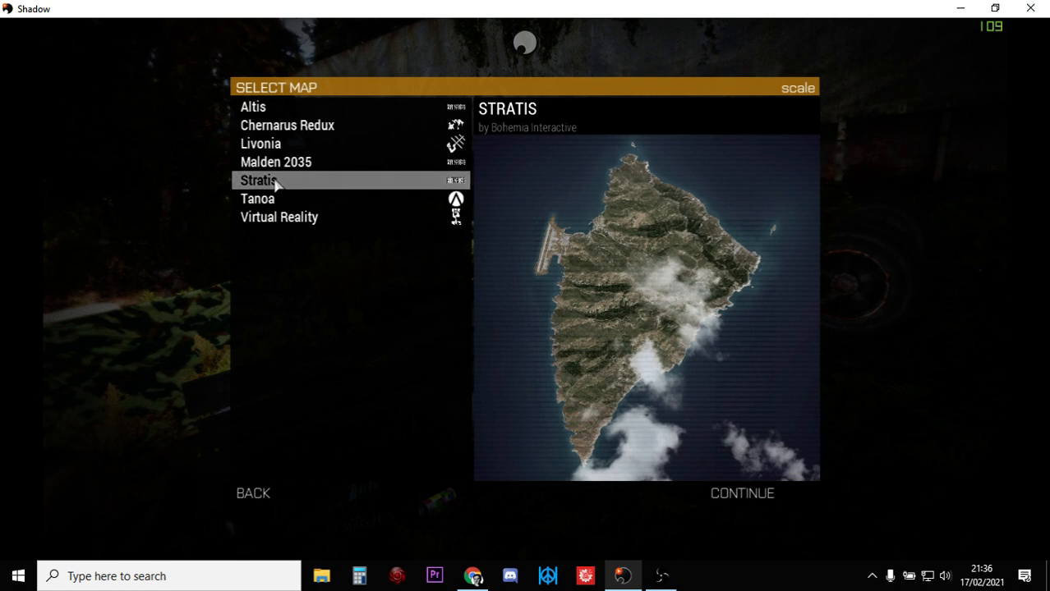
pyautogui.moveTo(312, 134)
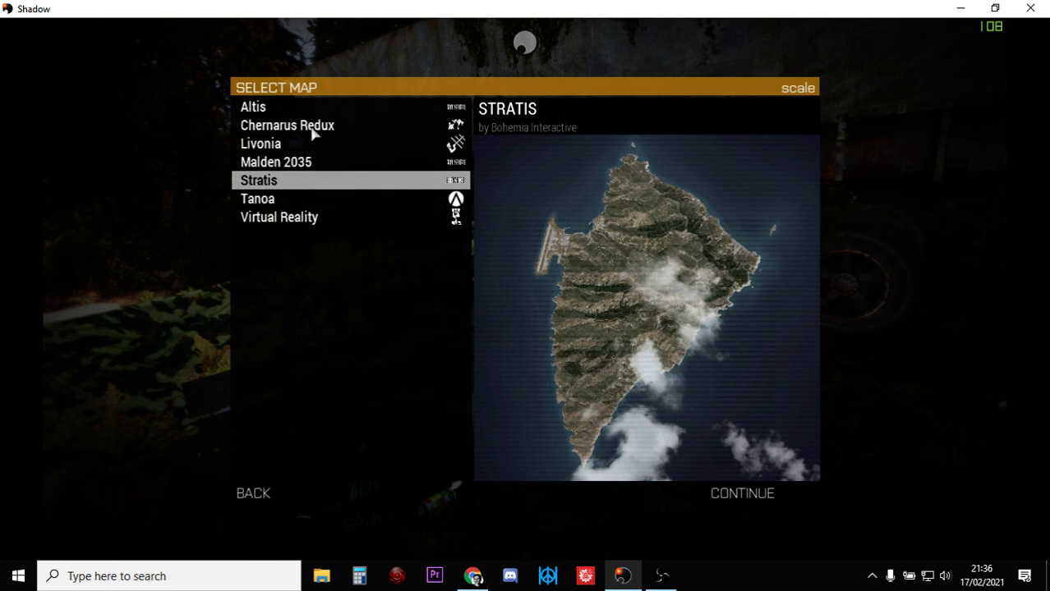
pyautogui.click(286, 125)
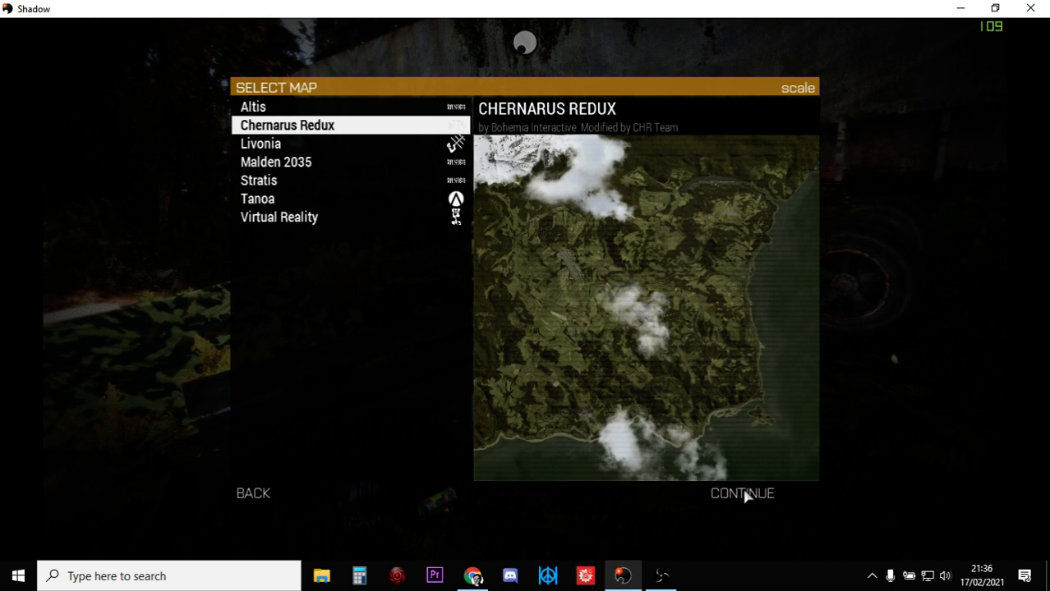
# Load the editor on Chernarus Redux and view the 2D map near Bay Zelenaya.
pyautogui.click(741, 493)
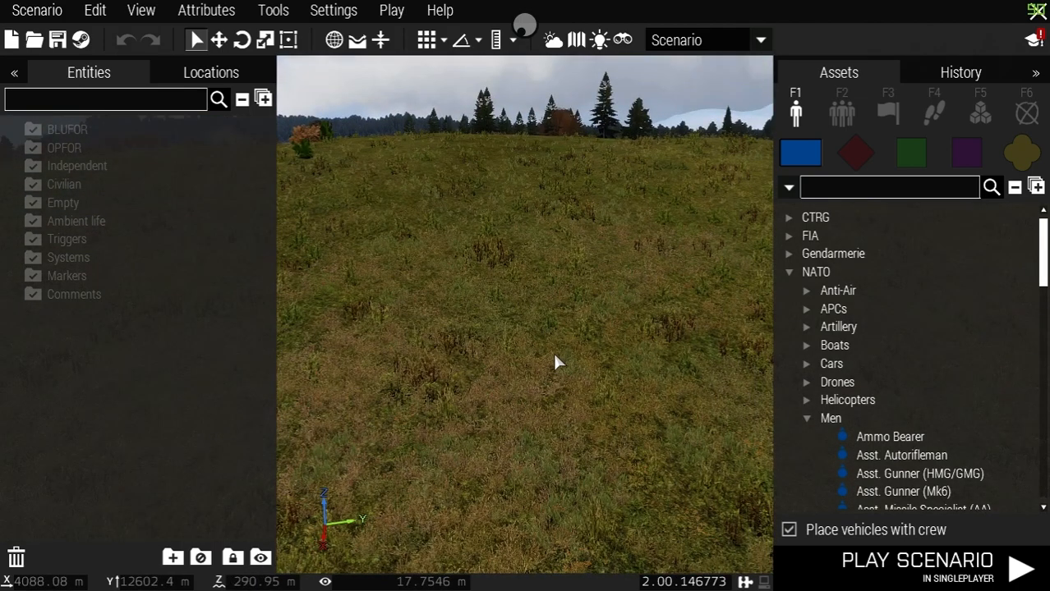
pyautogui.click(575, 39)
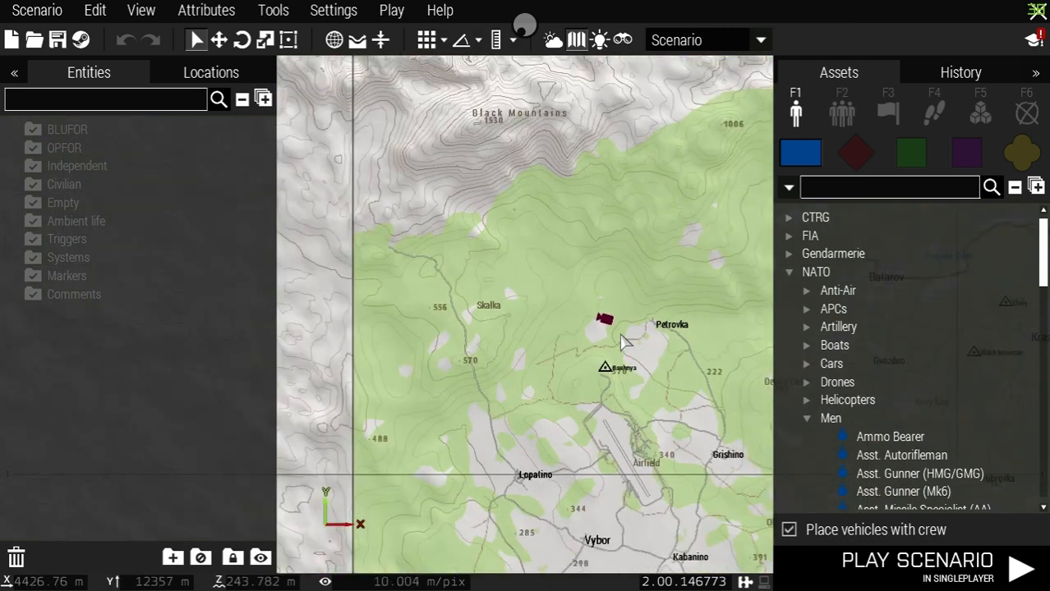
pyautogui.scroll(-3)
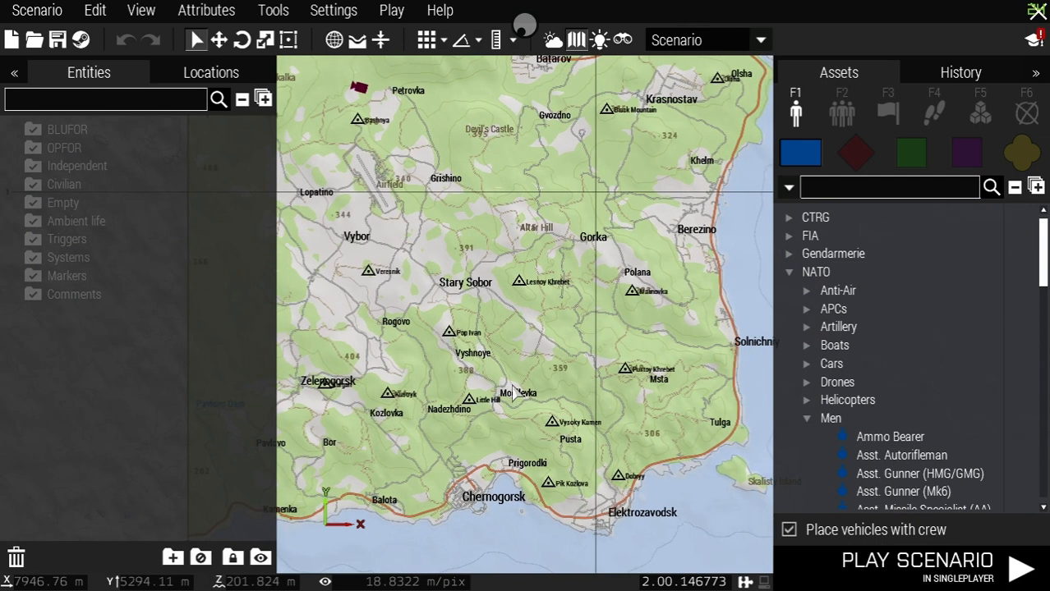
pyautogui.moveTo(552, 394)
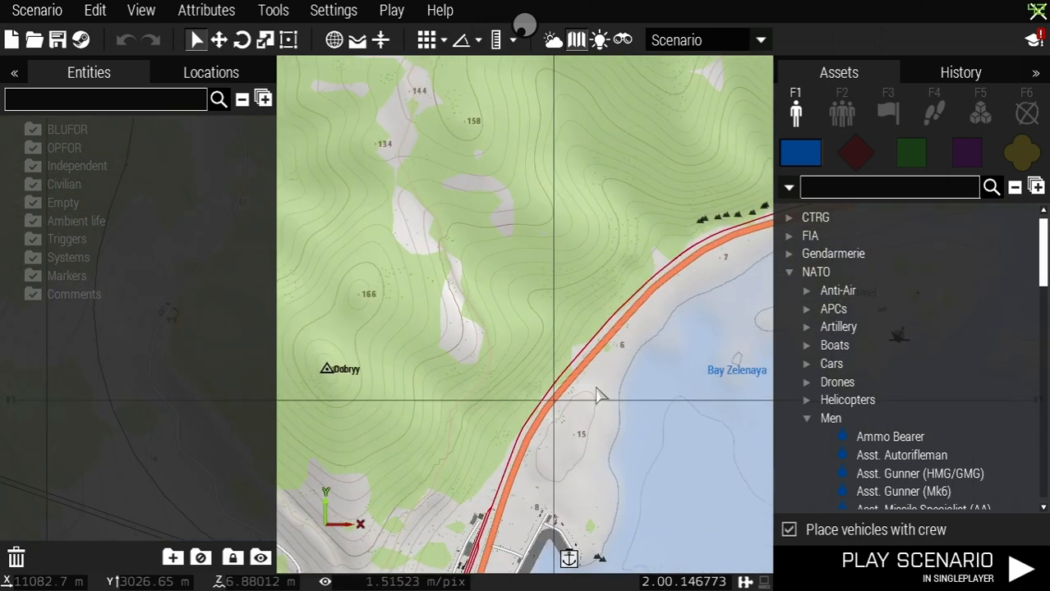
# Move the camera to the coastline near Elektrozavodsk via Go Here and zoom out.
pyautogui.rightClick(598, 396)
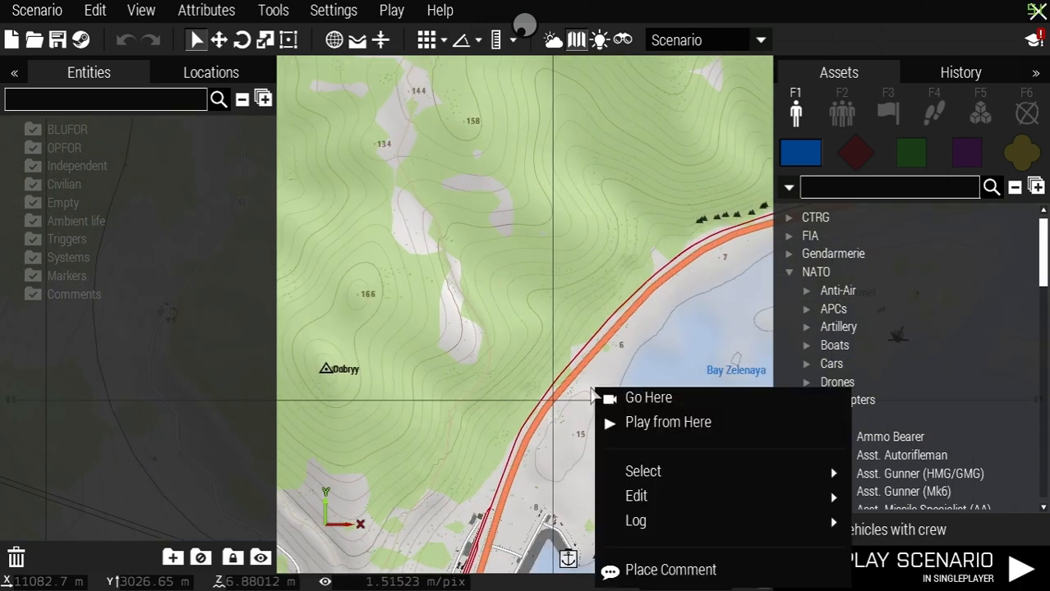
pyautogui.moveTo(638, 401)
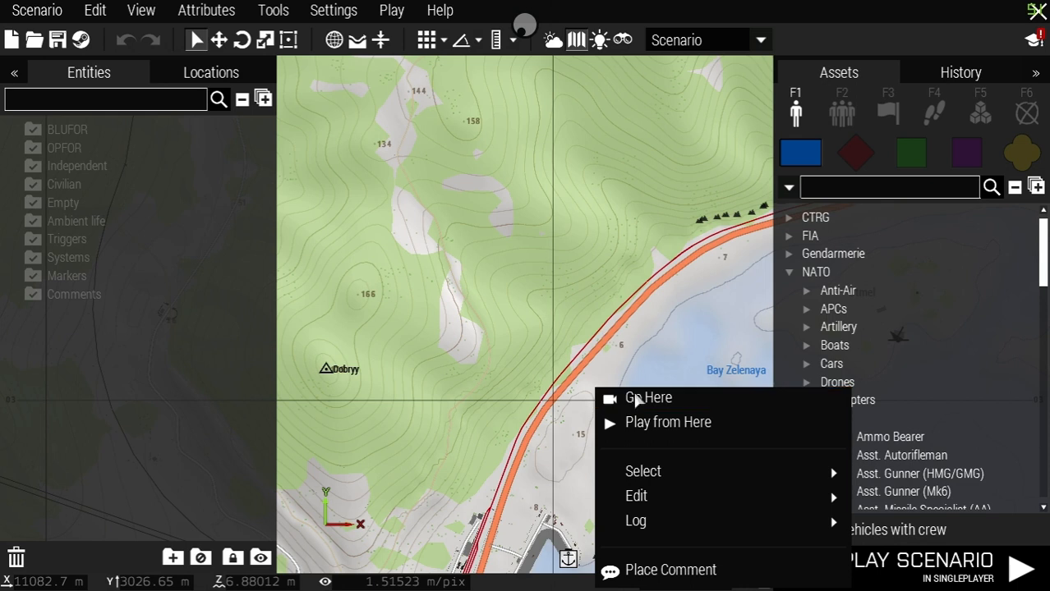
pyautogui.click(647, 398)
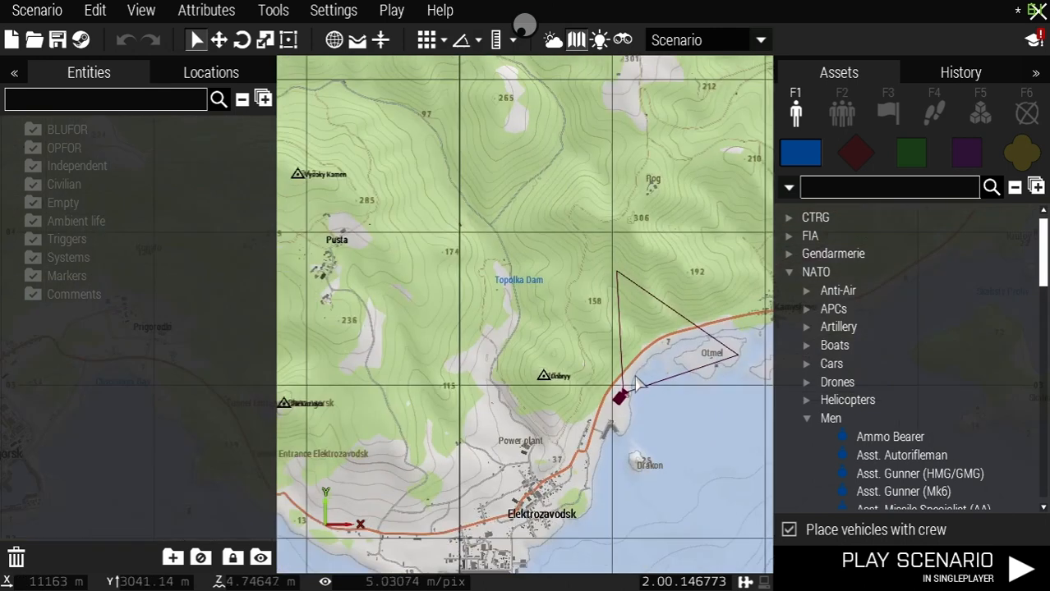
pyautogui.scroll(-3)
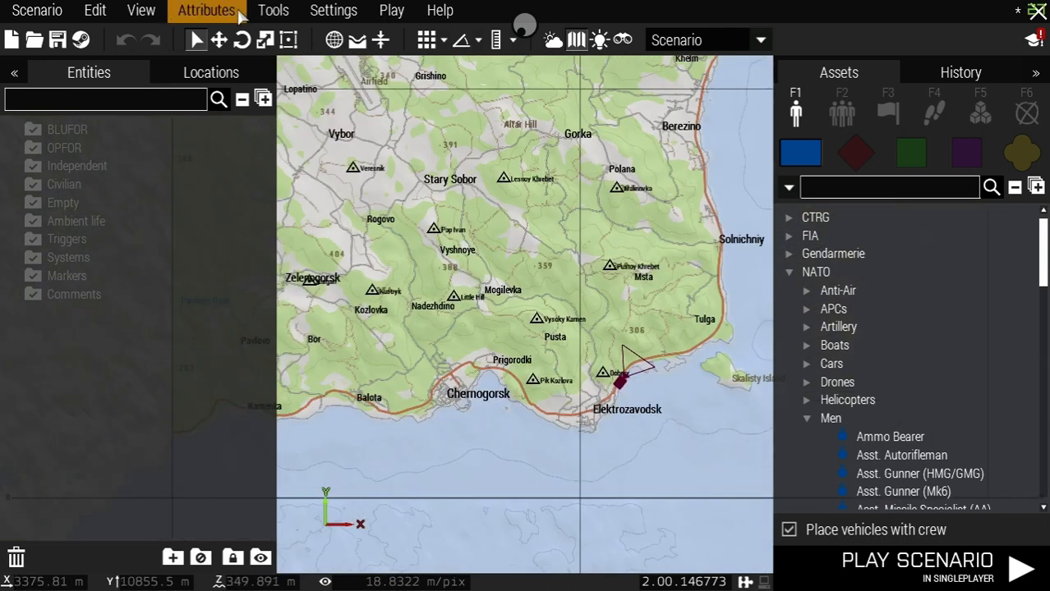
pyautogui.moveTo(217, 20)
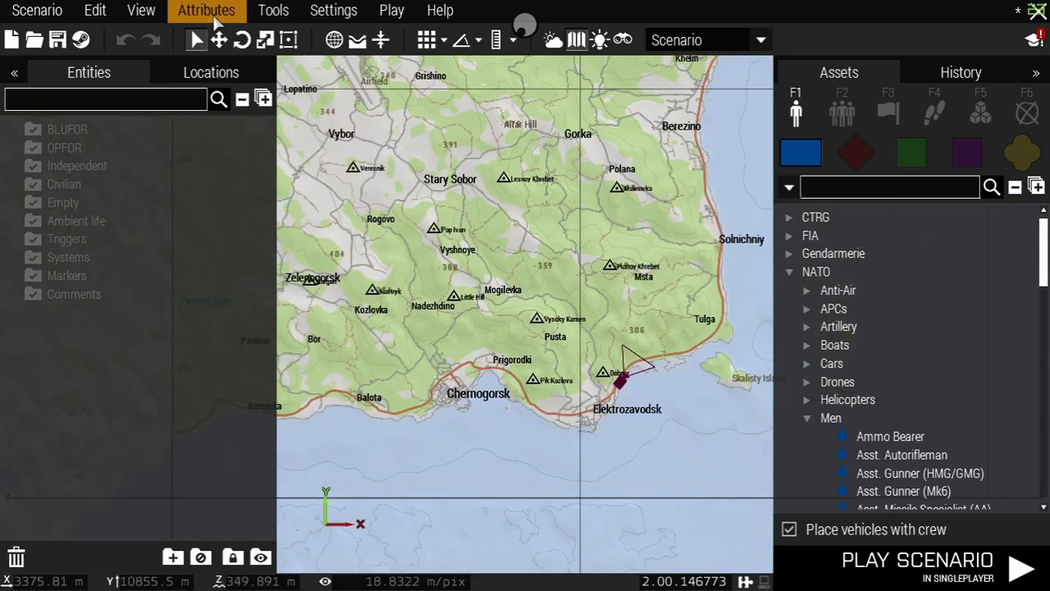
# Set the scenario title to 'SSG DayZ Survival Mission' in the general attributes.
pyautogui.click(207, 10)
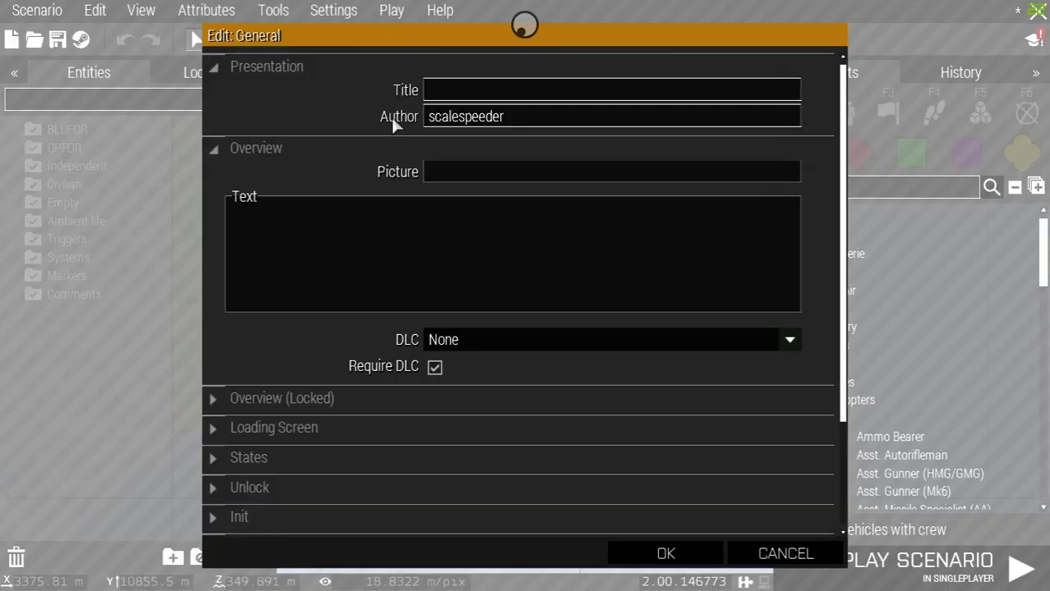
pyautogui.click(612, 89)
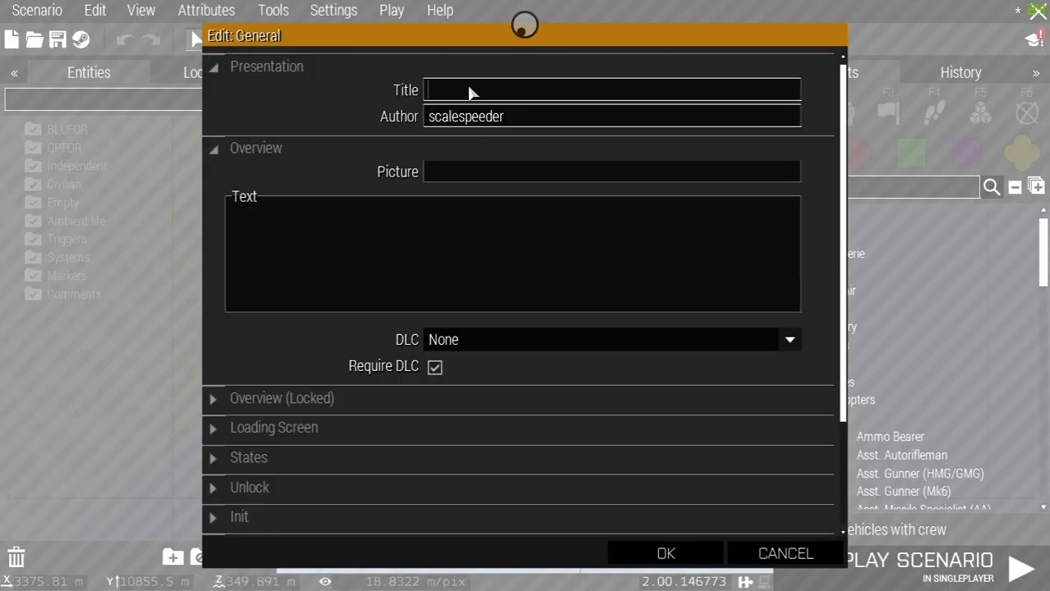
pyautogui.write('SSG')
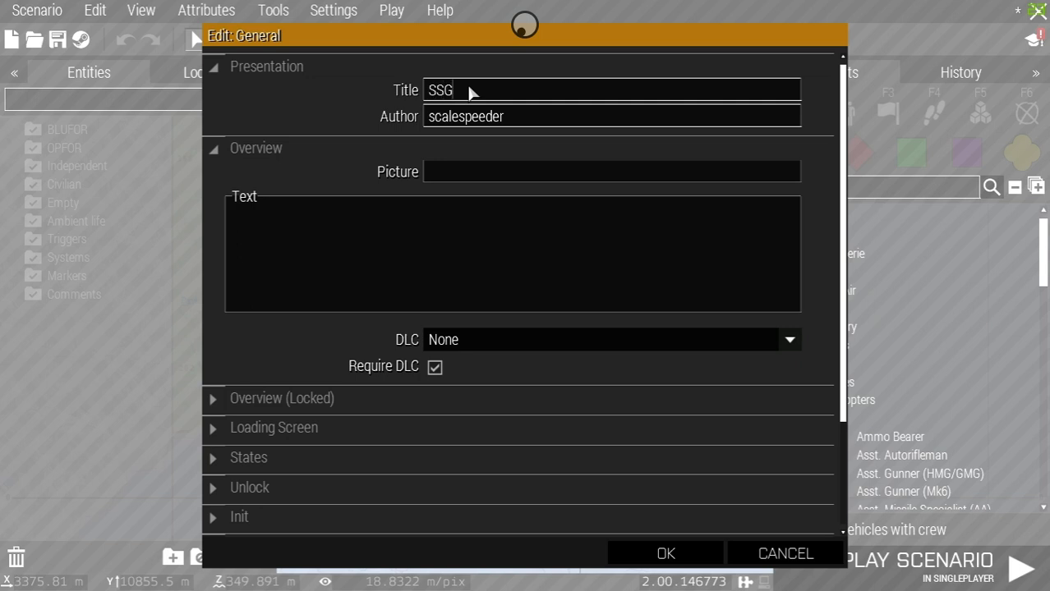
pyautogui.write('DayZ Surivical')
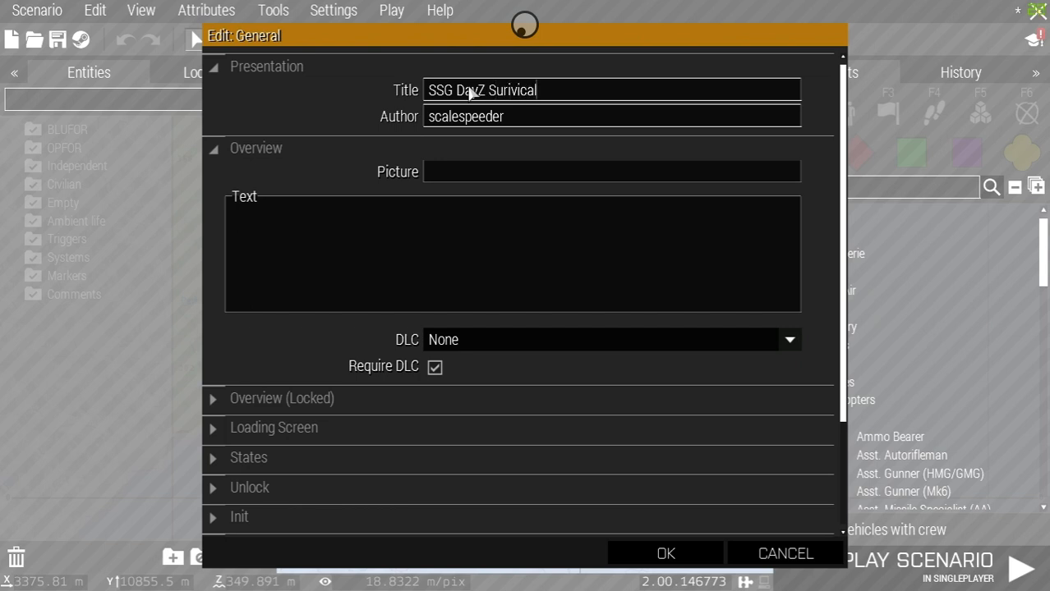
pyautogui.press('Backspace')
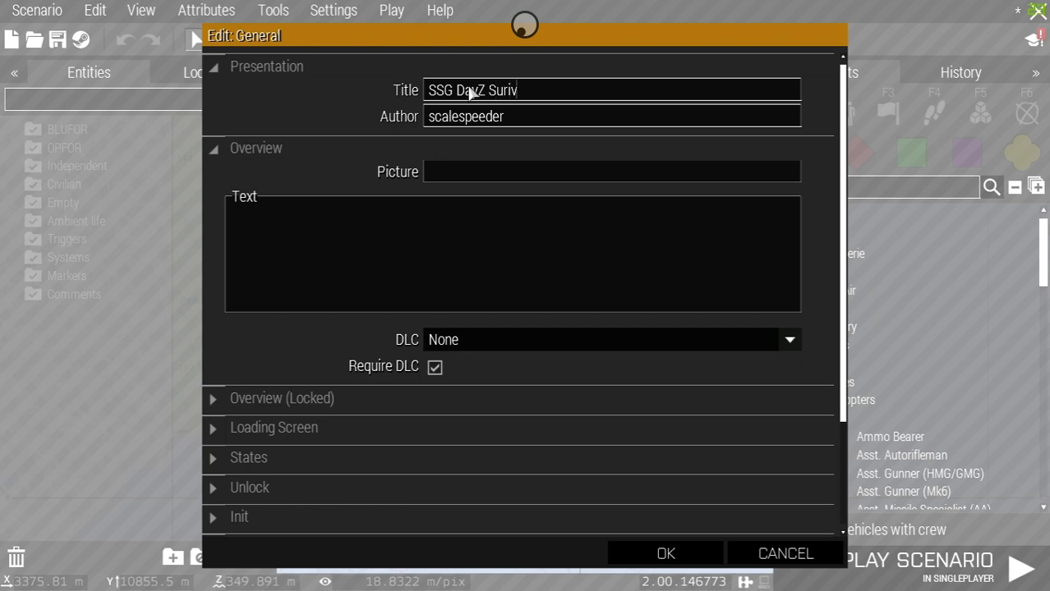
pyautogui.write('al')
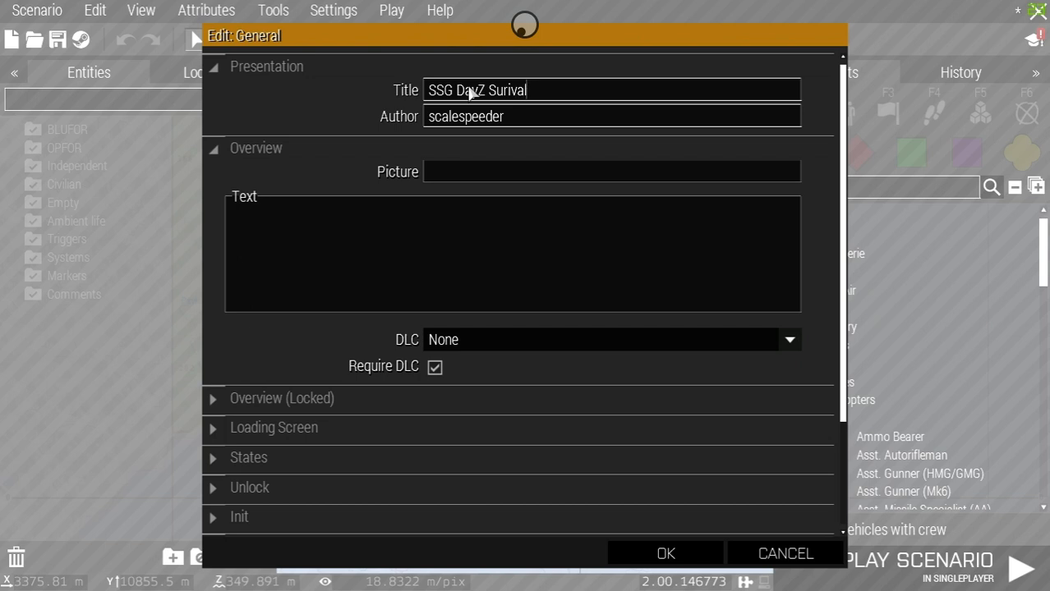
pyautogui.press('Backspace')
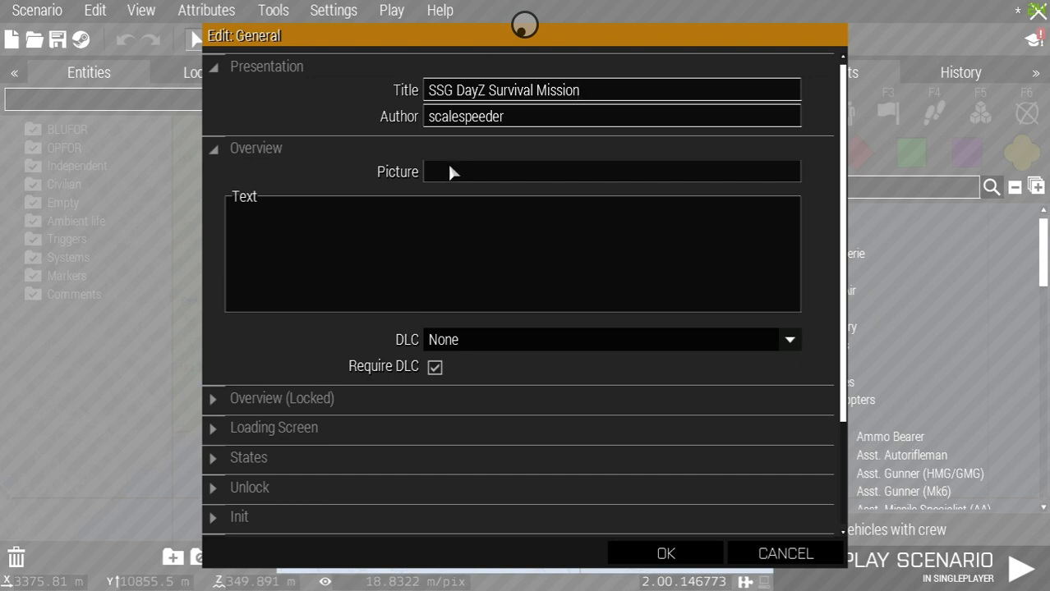
pyautogui.moveTo(359, 227)
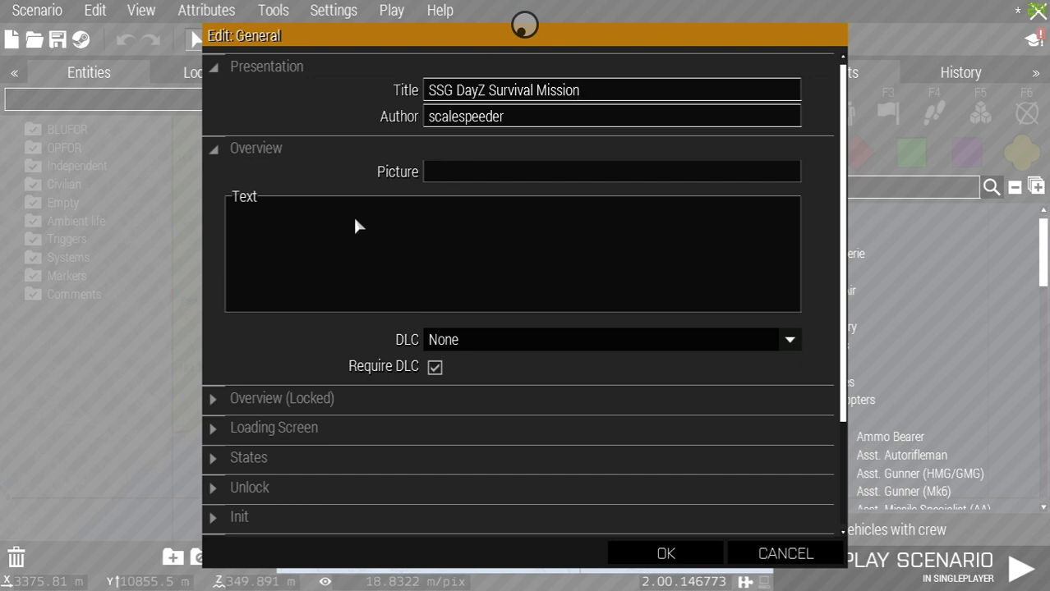
pyautogui.scroll(-3)
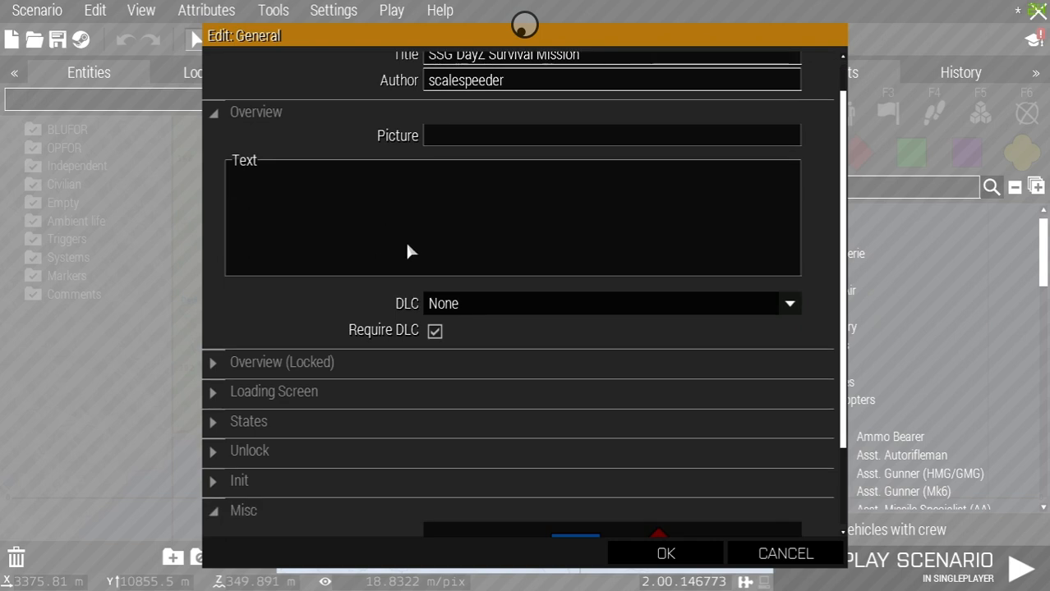
pyautogui.scroll(-3)
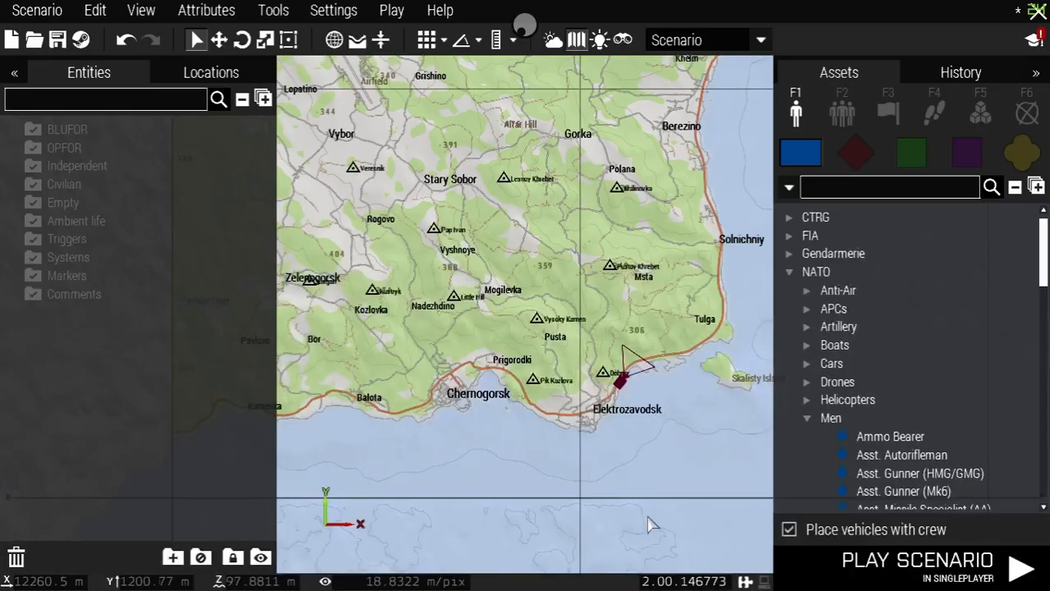
# Adjust the environment start time toward 22:13 late evening.
pyautogui.click(207, 10)
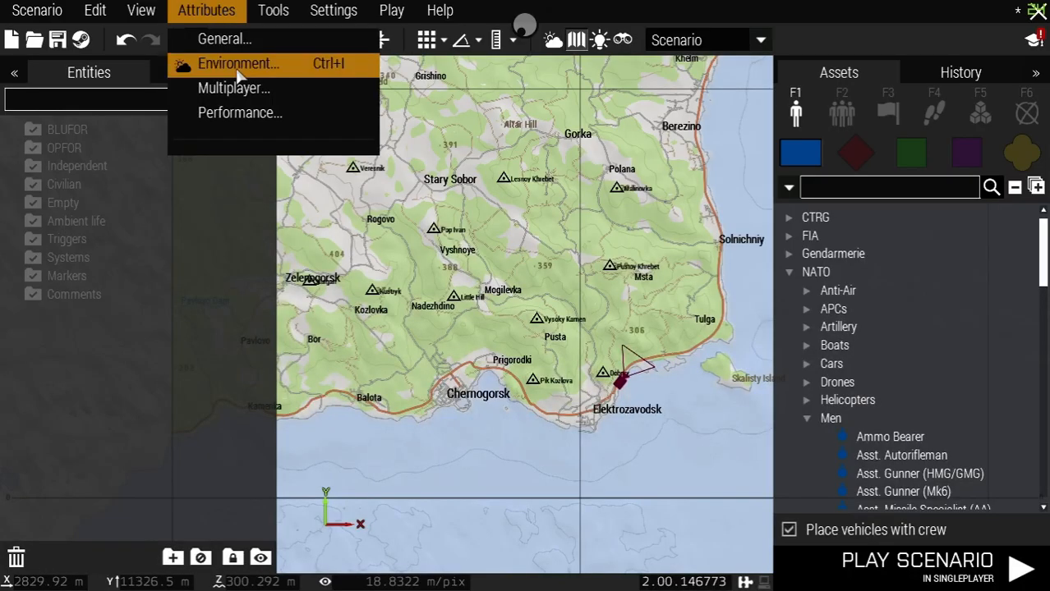
pyautogui.click(238, 62)
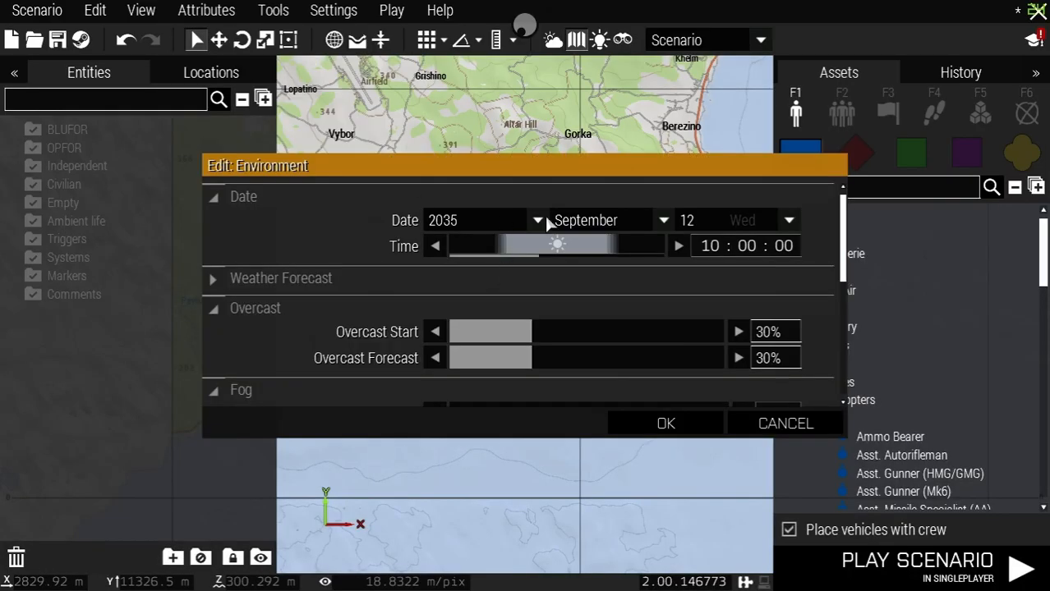
pyautogui.moveTo(549, 263)
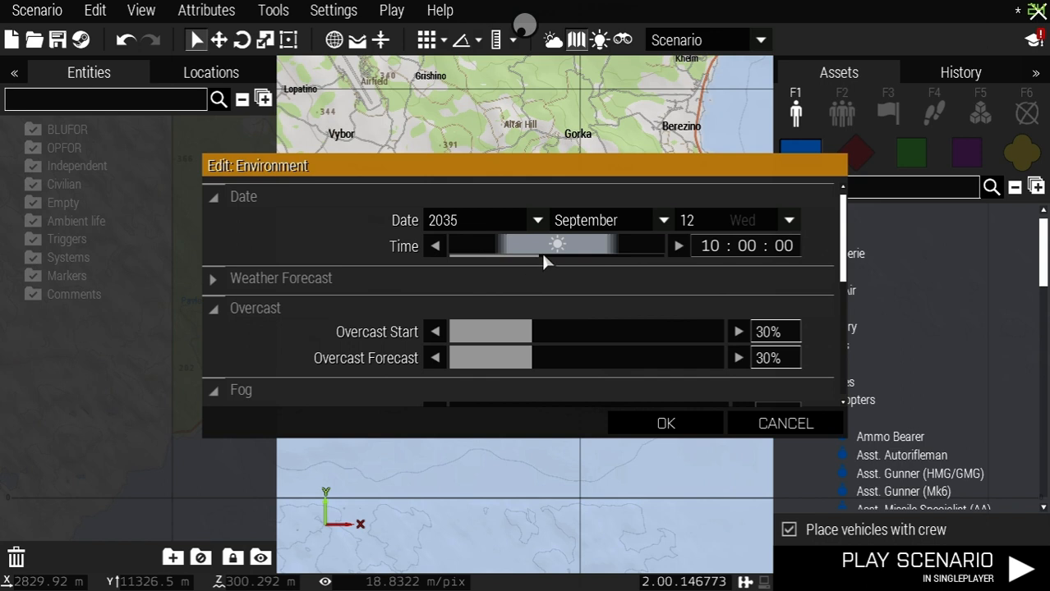
pyautogui.moveTo(545, 261); pyautogui.dragTo(654, 259)
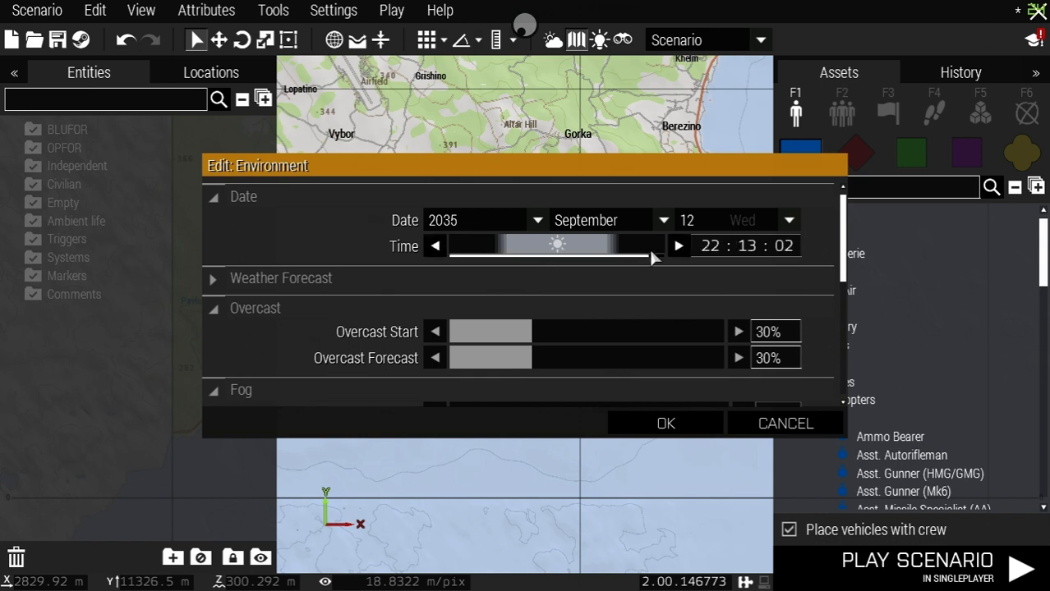
pyautogui.moveTo(654, 258); pyautogui.dragTo(525, 258)
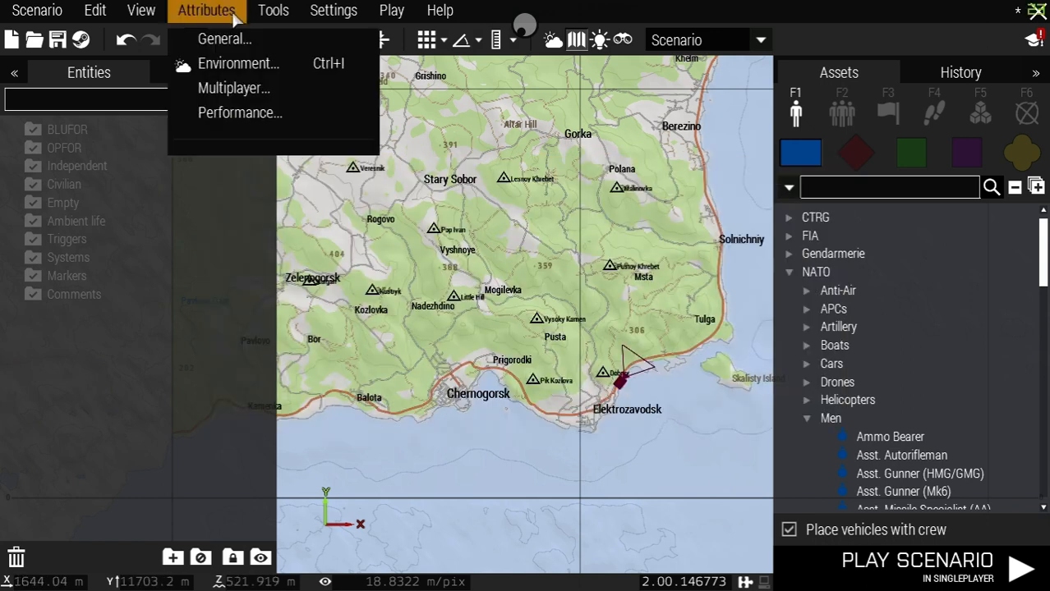
# Review the dynamic simulation distances in the Performance settings and close them.
pyautogui.click(240, 112)
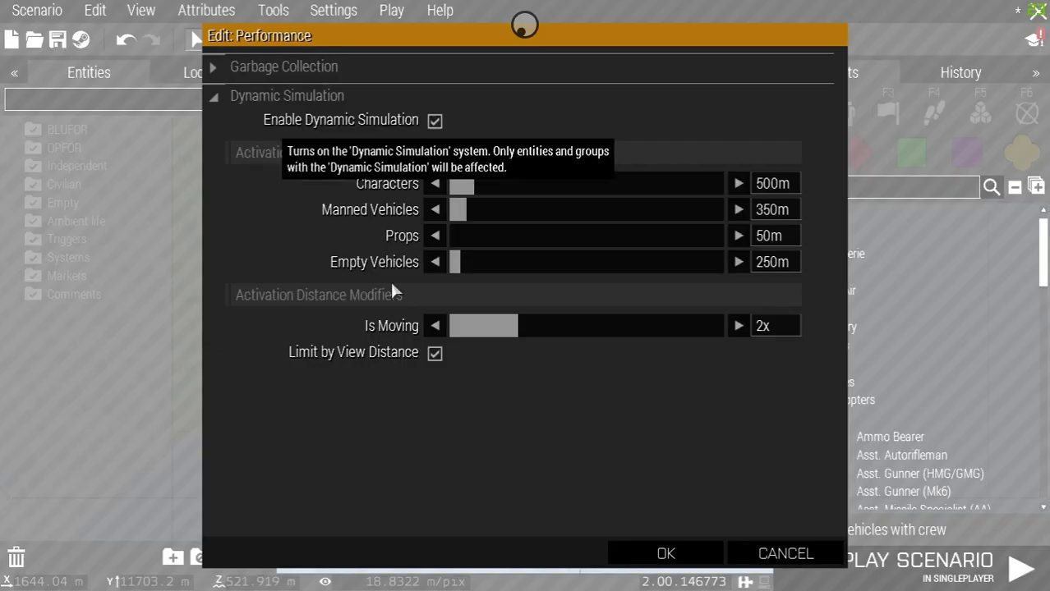
pyautogui.moveTo(411, 273)
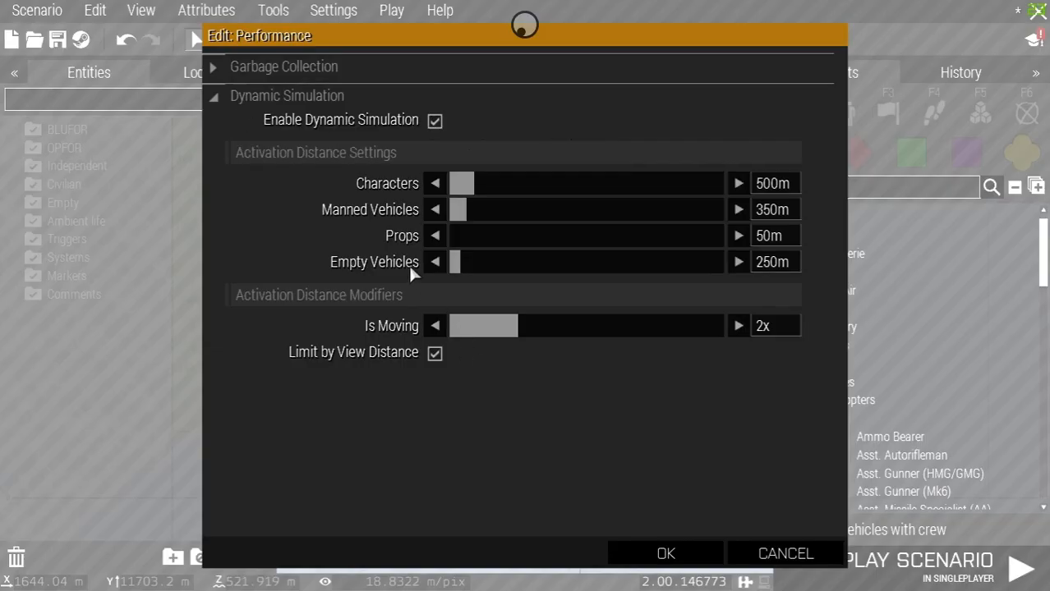
pyautogui.moveTo(414, 212)
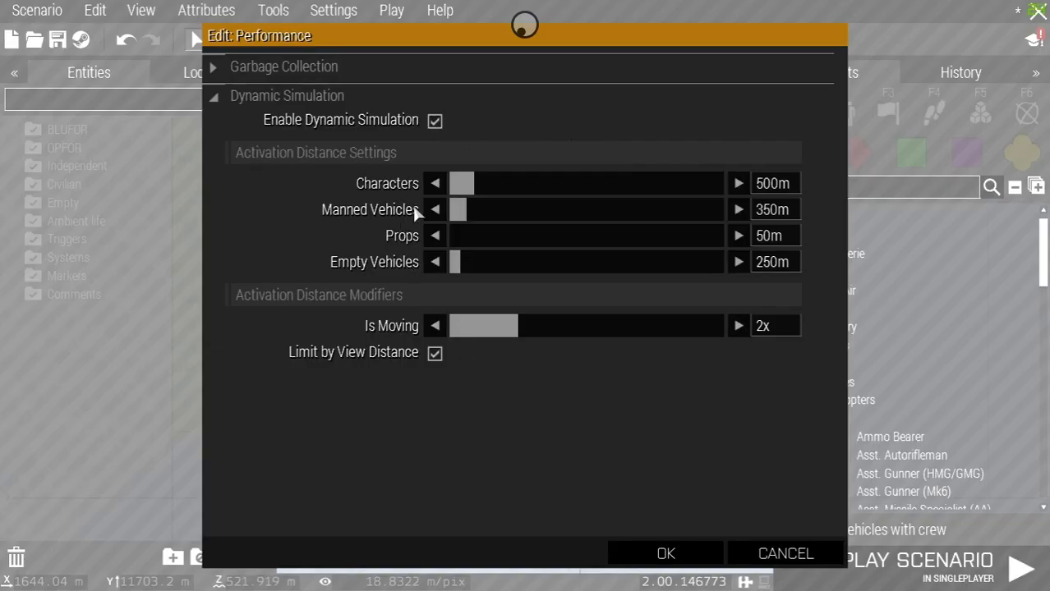
pyautogui.click(666, 552)
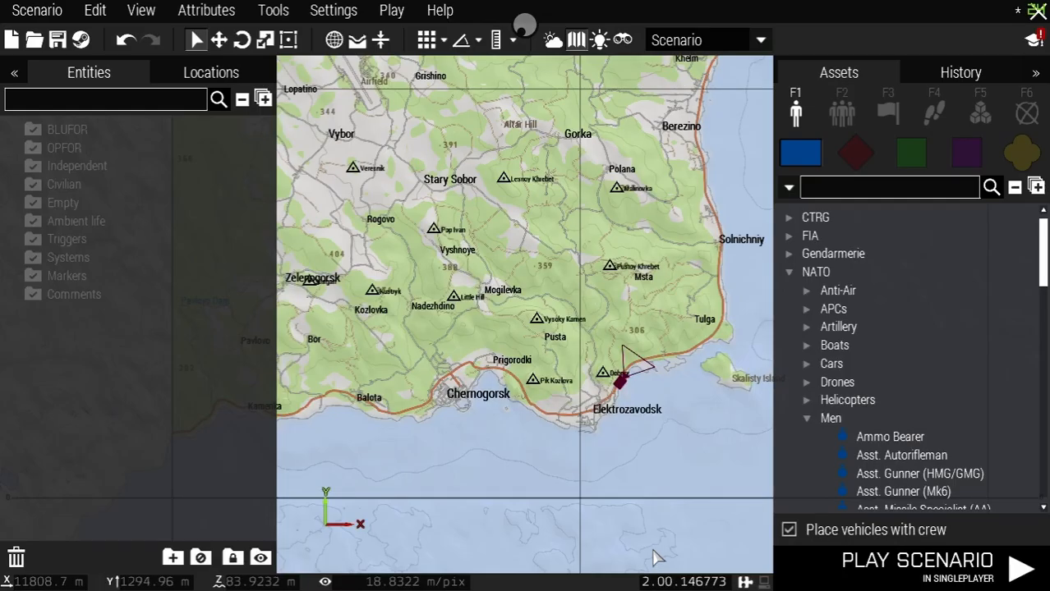
pyautogui.moveTo(608, 311)
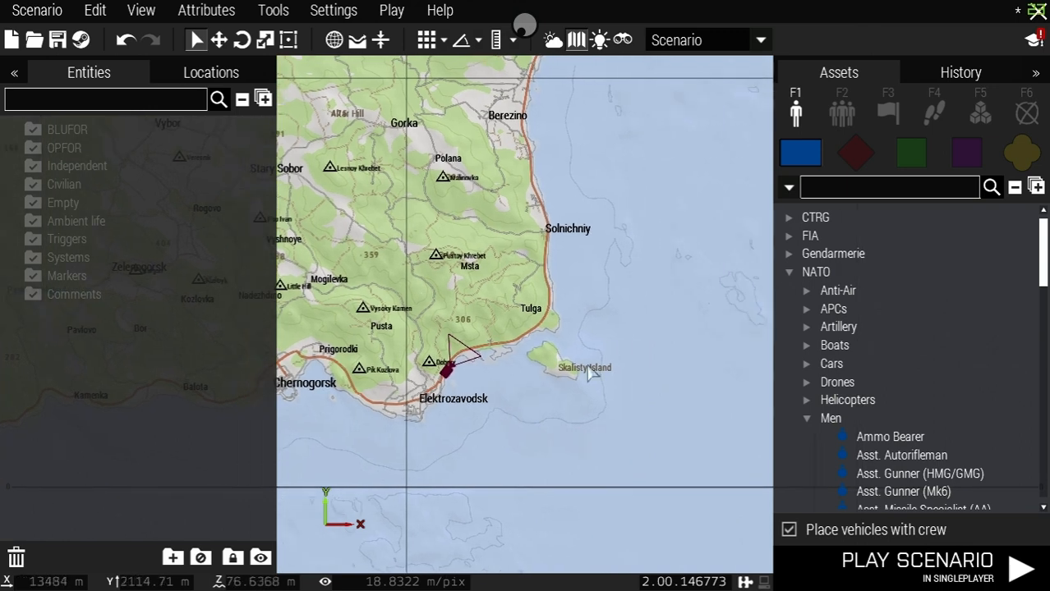
pyautogui.moveTo(682, 240)
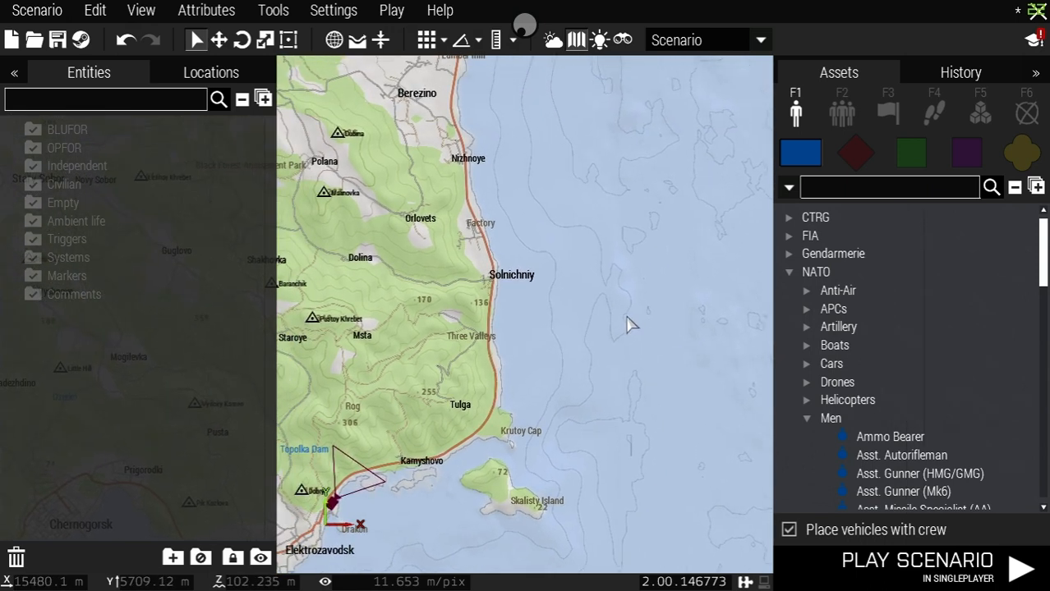
pyautogui.moveTo(714, 260)
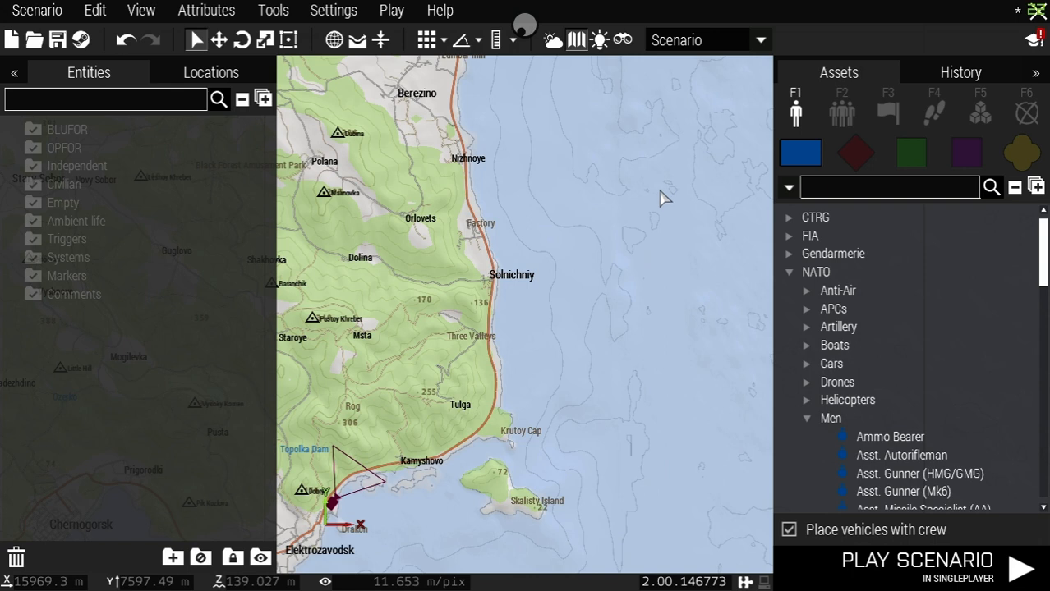
pyautogui.click(841, 108)
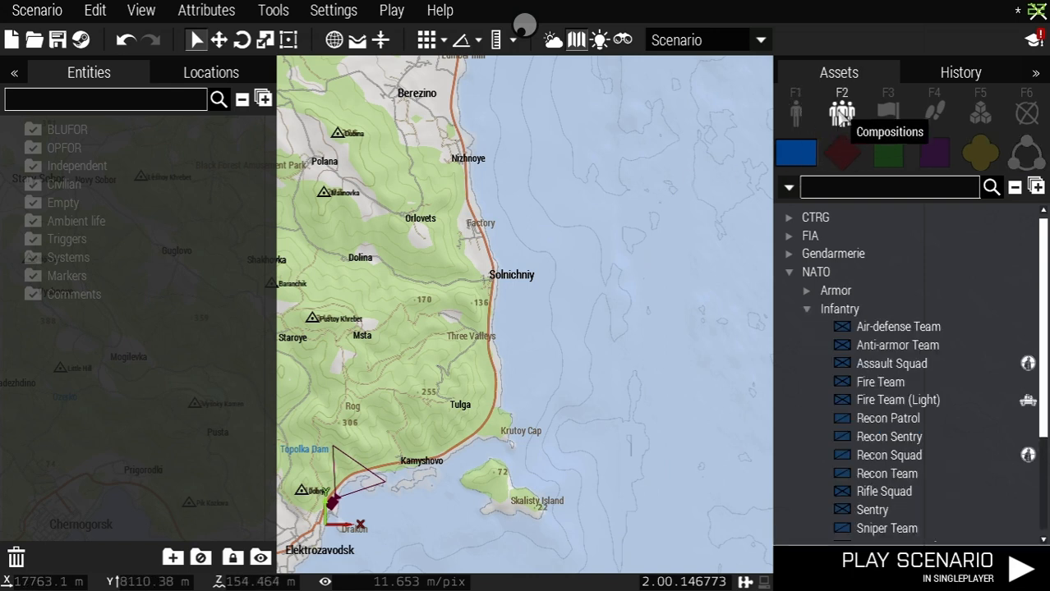
pyautogui.click(795, 112)
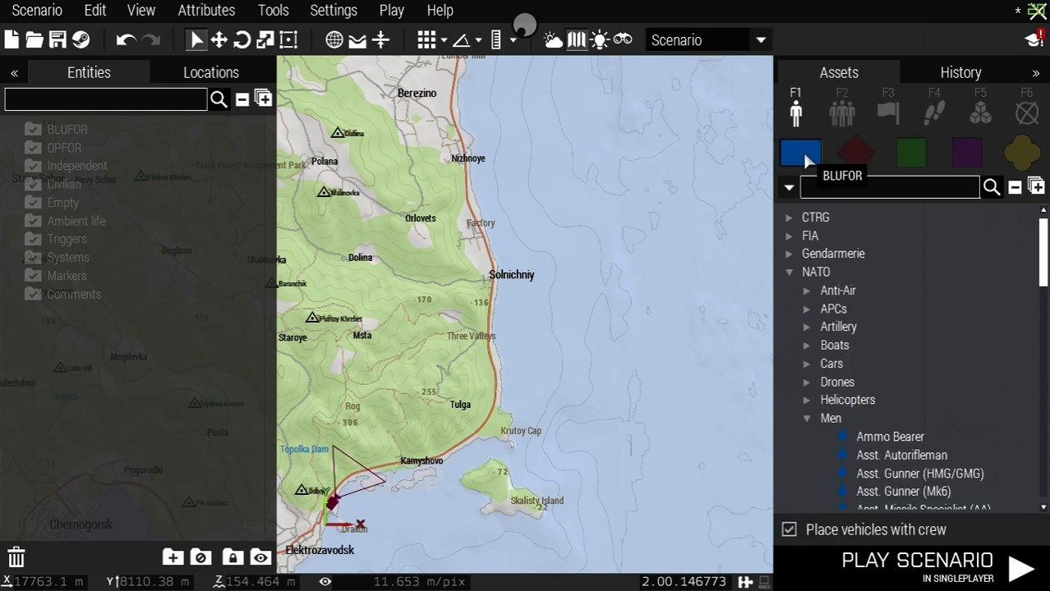
pyautogui.moveTo(795, 109)
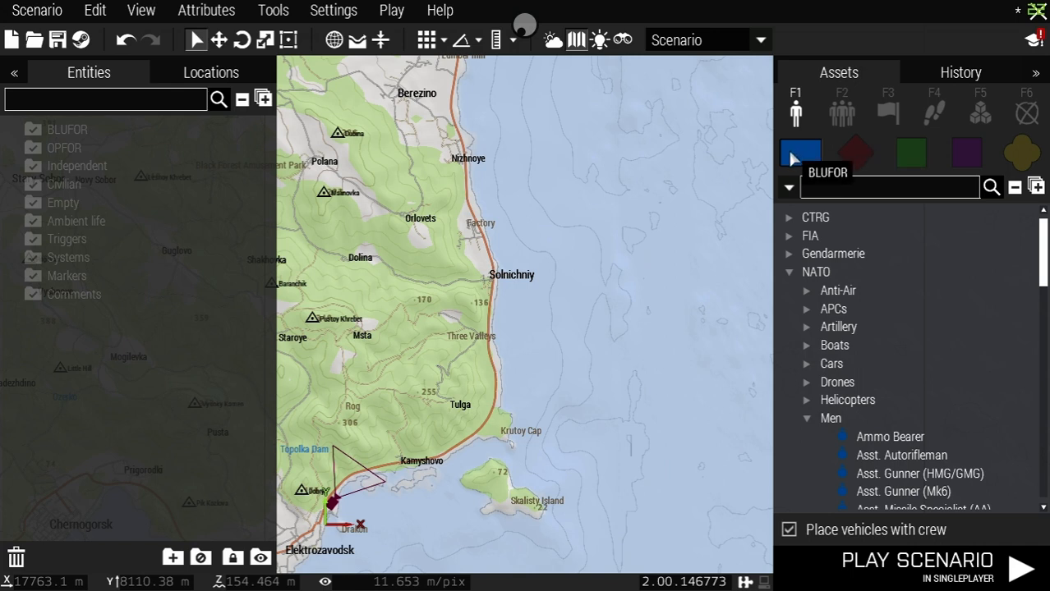
pyautogui.click(854, 153)
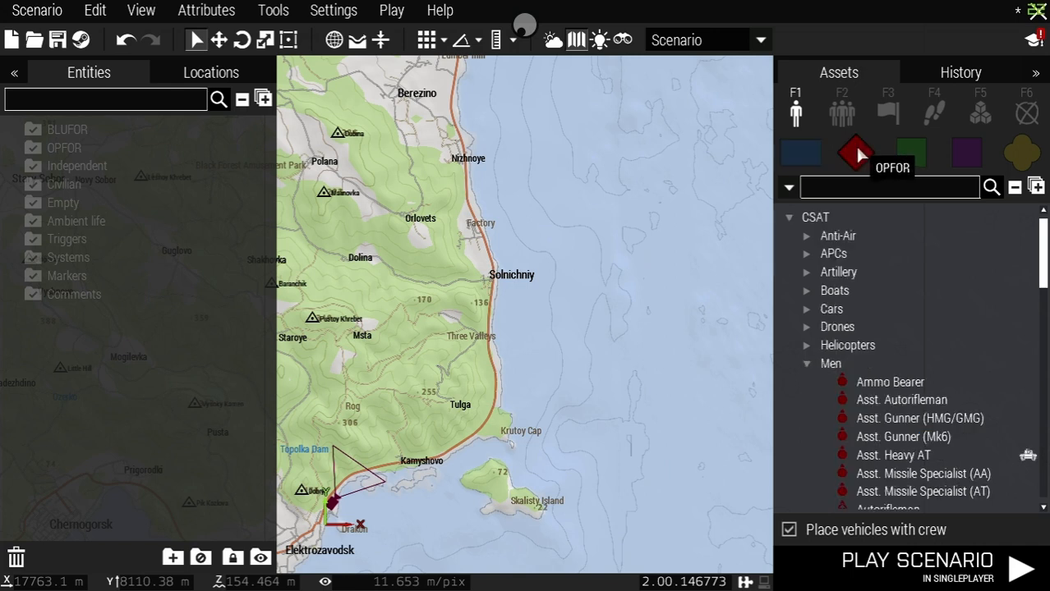
pyautogui.moveTo(910, 153)
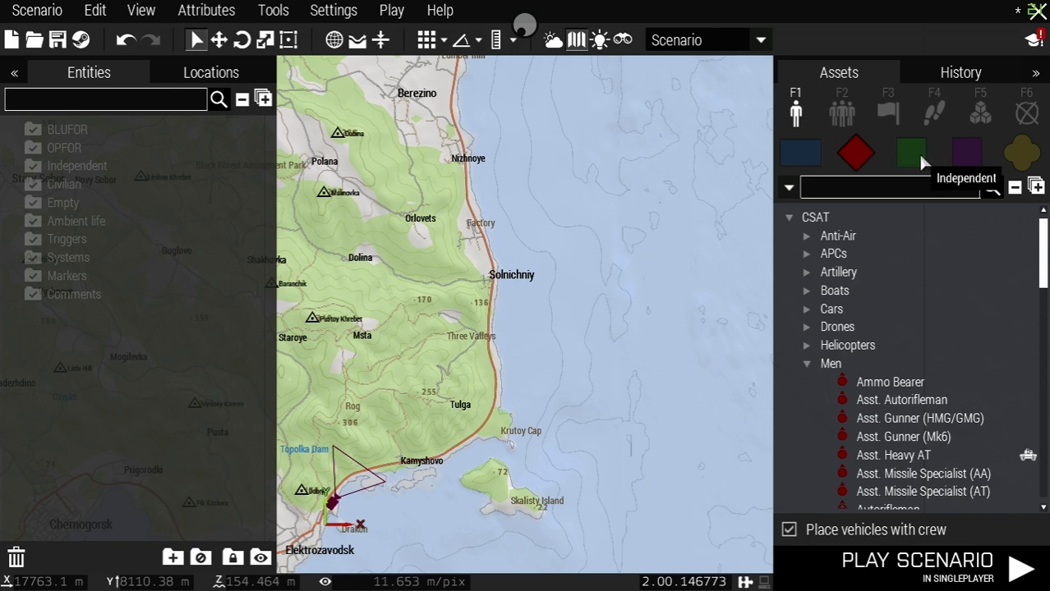
pyautogui.click(910, 153)
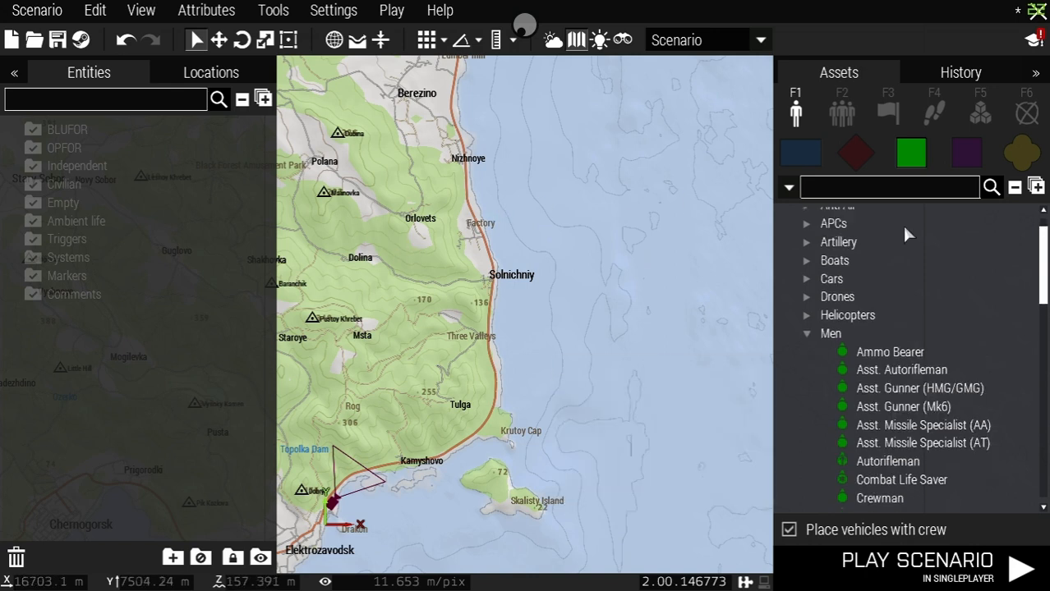
pyautogui.click(966, 153)
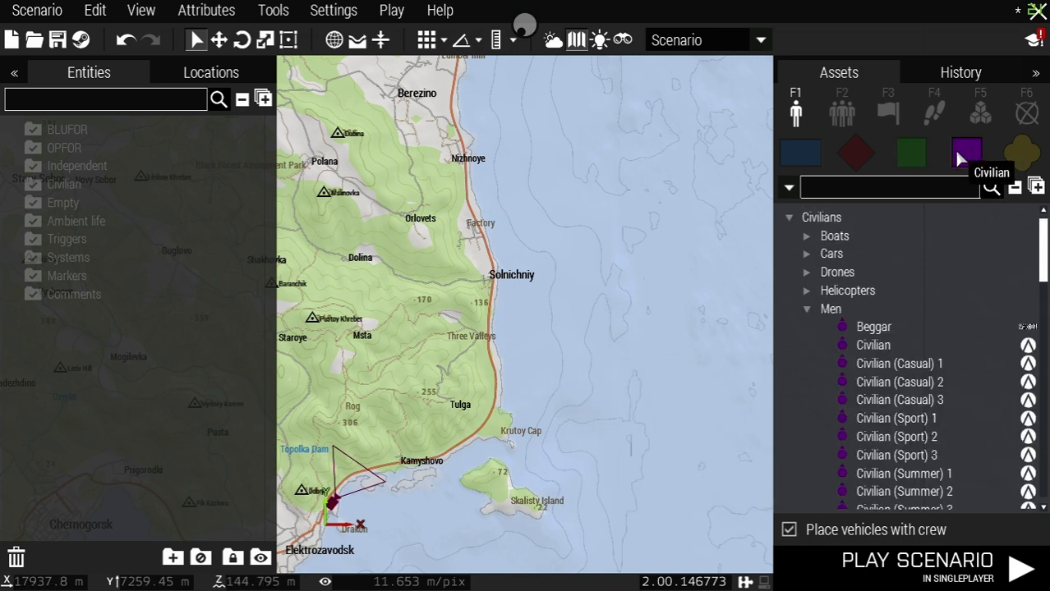
pyautogui.click(800, 155)
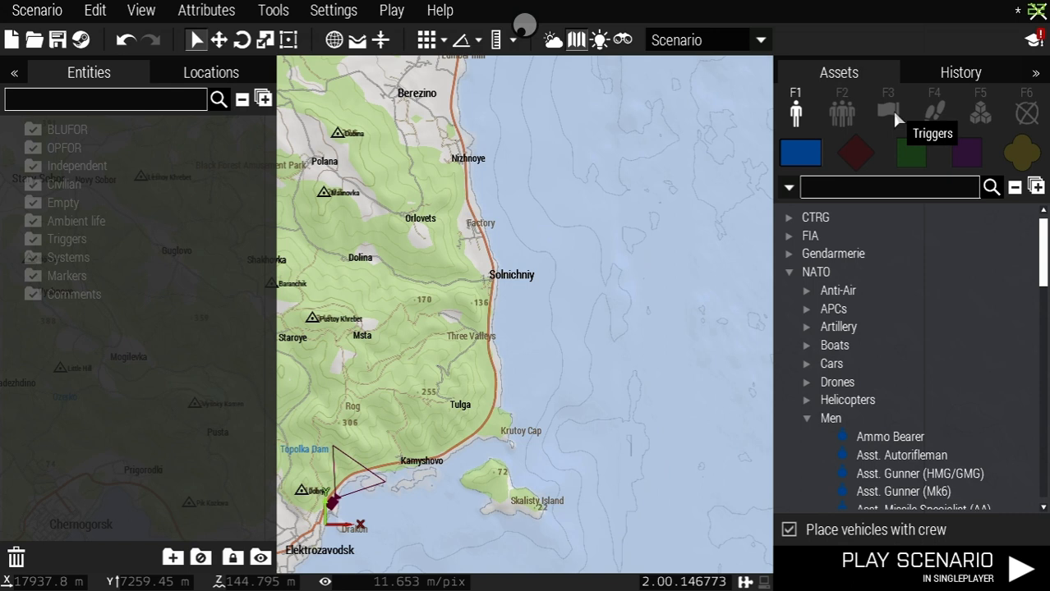
pyautogui.moveTo(934, 112)
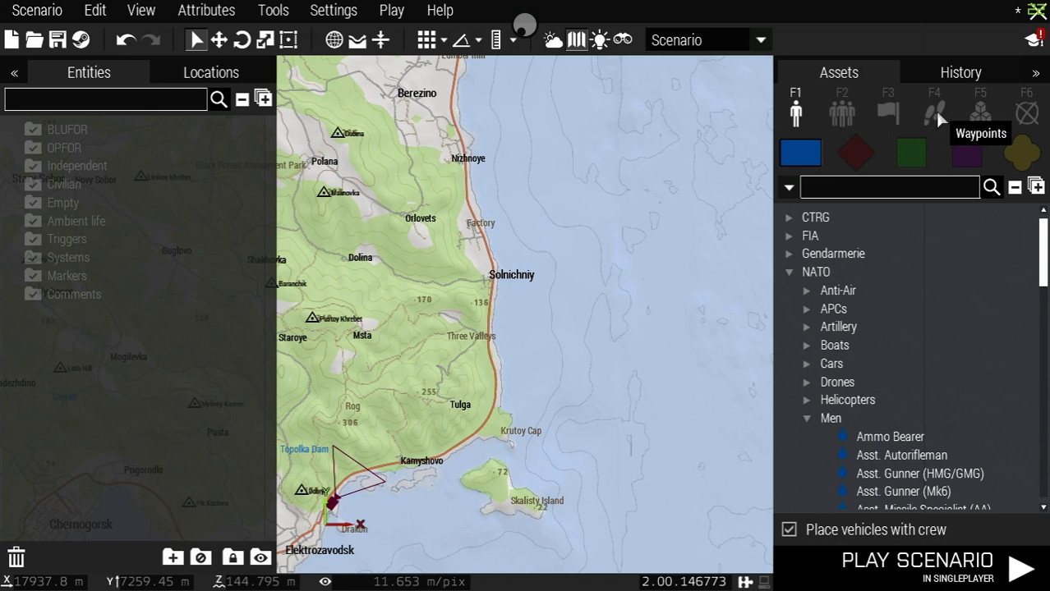
pyautogui.moveTo(979, 112)
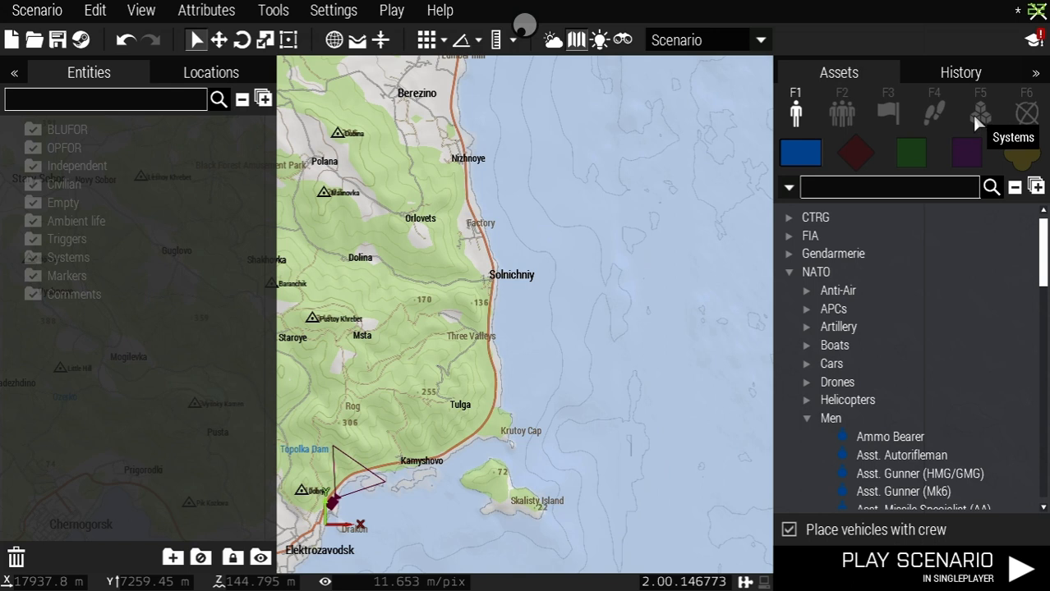
pyautogui.moveTo(976, 122)
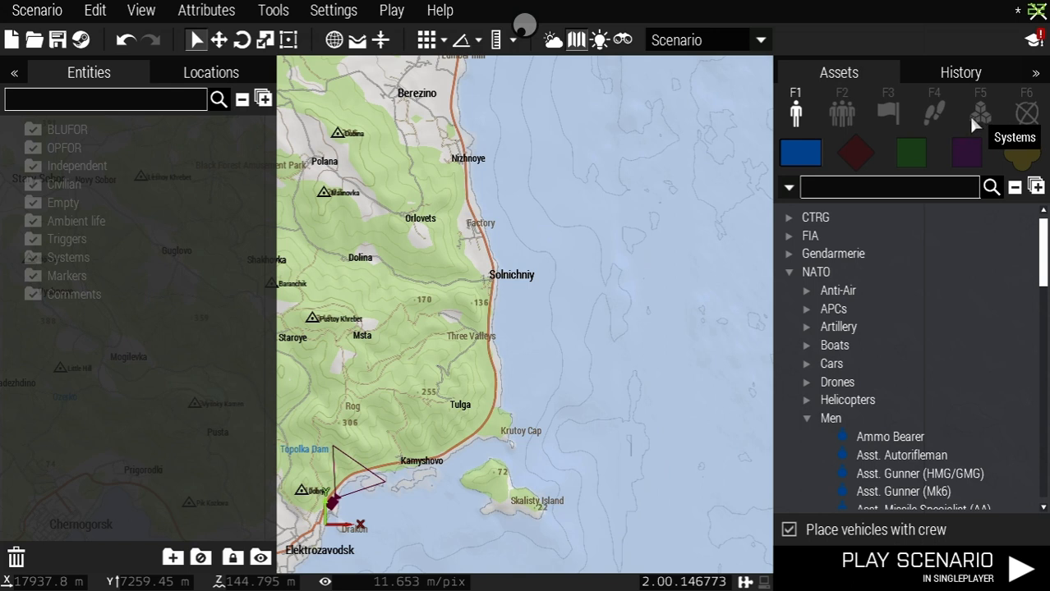
# Place a Ravage Ambient AI module on the map east of Solnechniy.
pyautogui.click(980, 108)
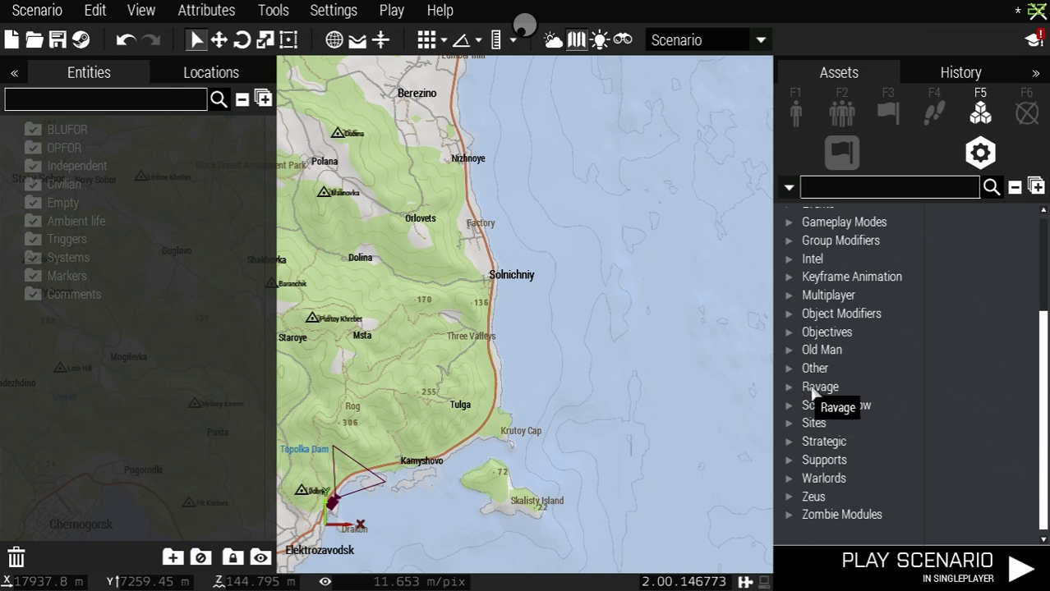
pyautogui.click(820, 386)
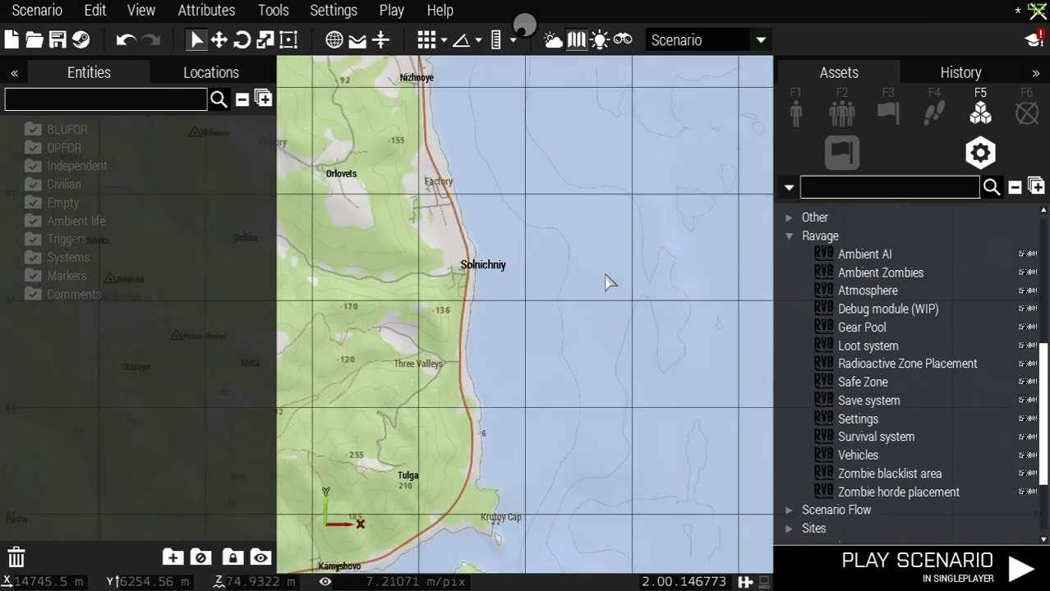
pyautogui.moveTo(864, 253)
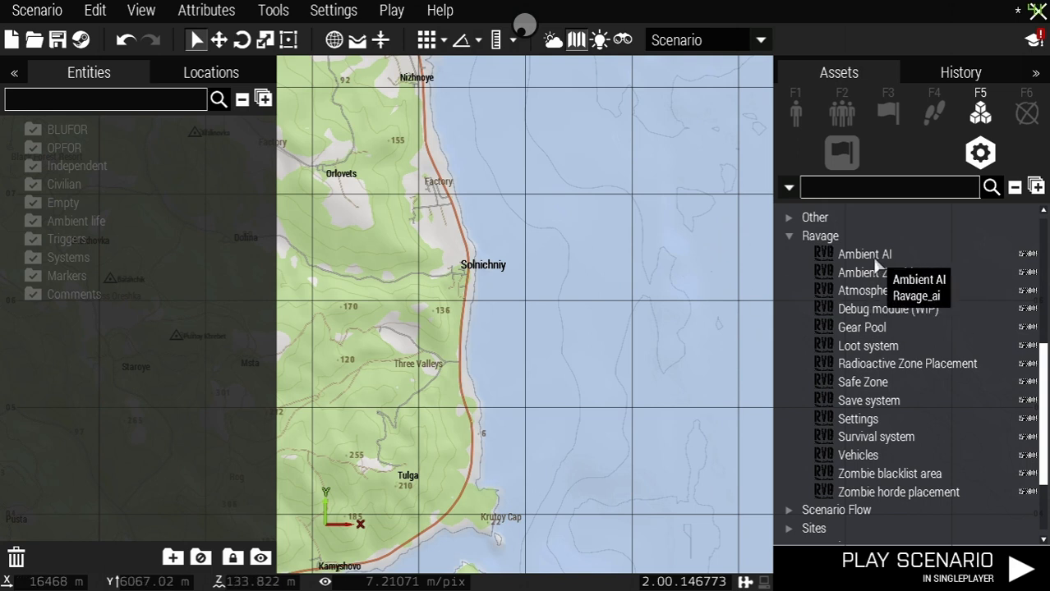
pyautogui.moveTo(864, 253); pyautogui.dragTo(634, 197)
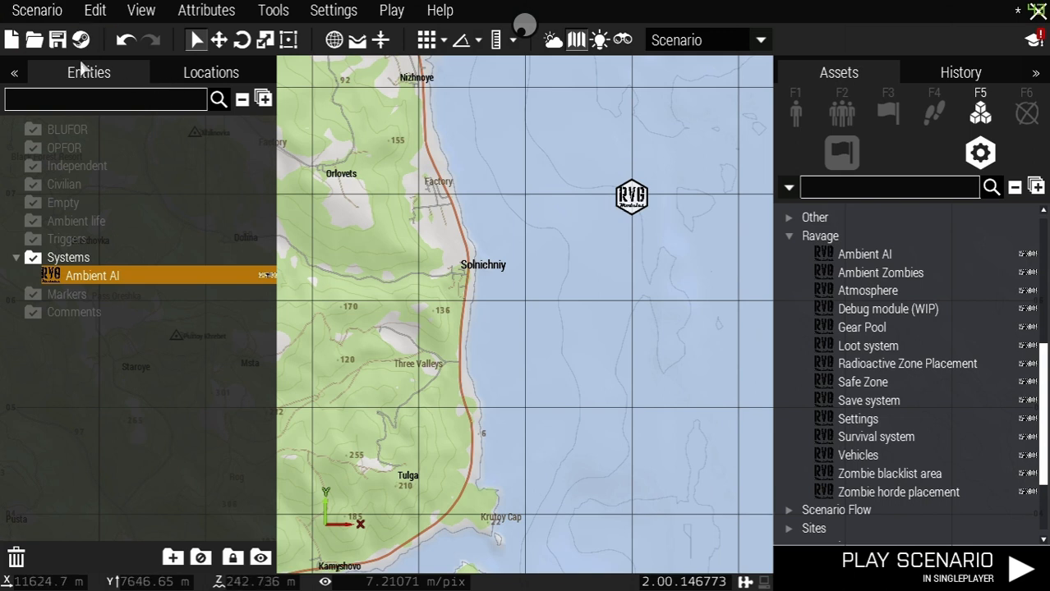
# Save the scenario as SSG_DayZ_Survival in the Missions folder.
pyautogui.click(36, 9)
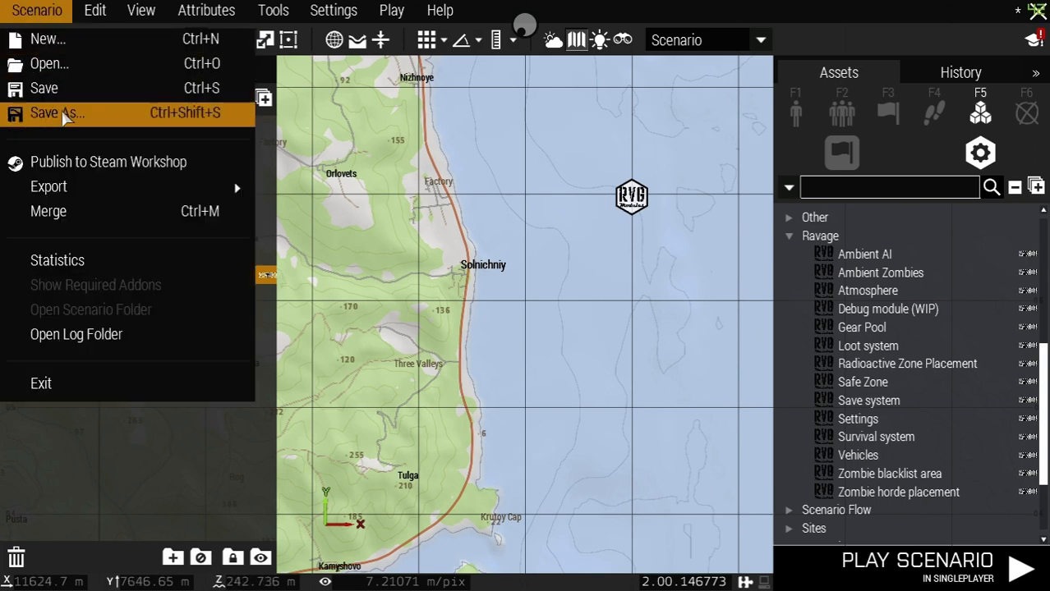
pyautogui.click(55, 112)
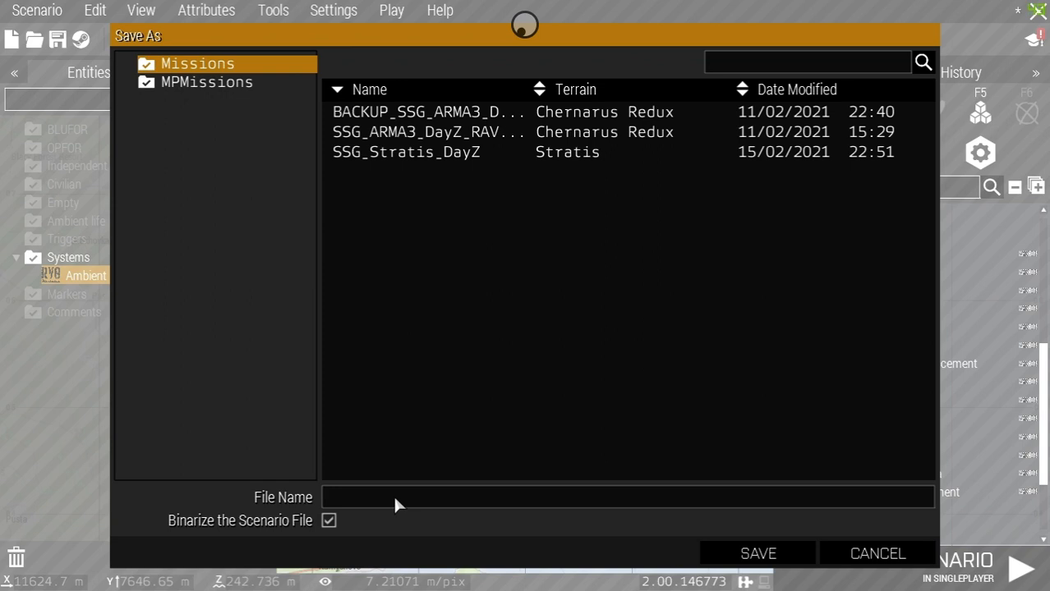
pyautogui.write('S')
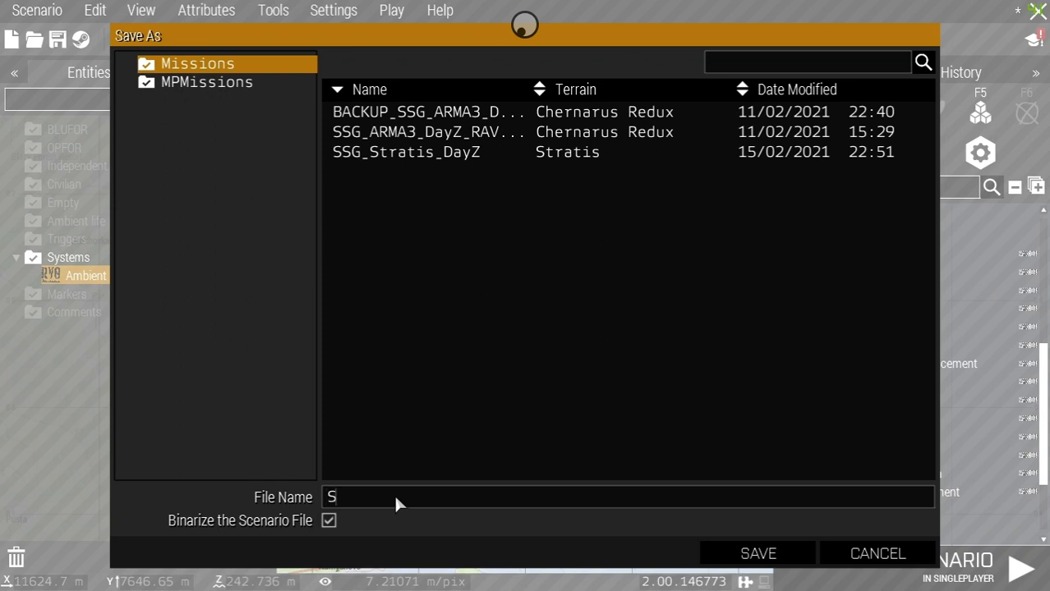
pyautogui.write('SG_')
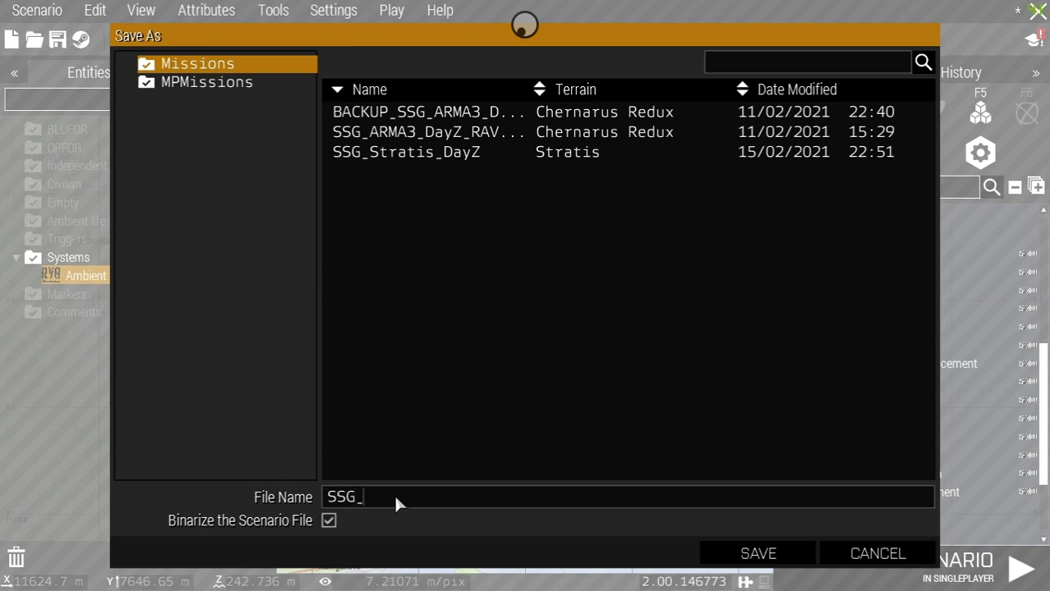
pyautogui.write('DayZ_Sur')
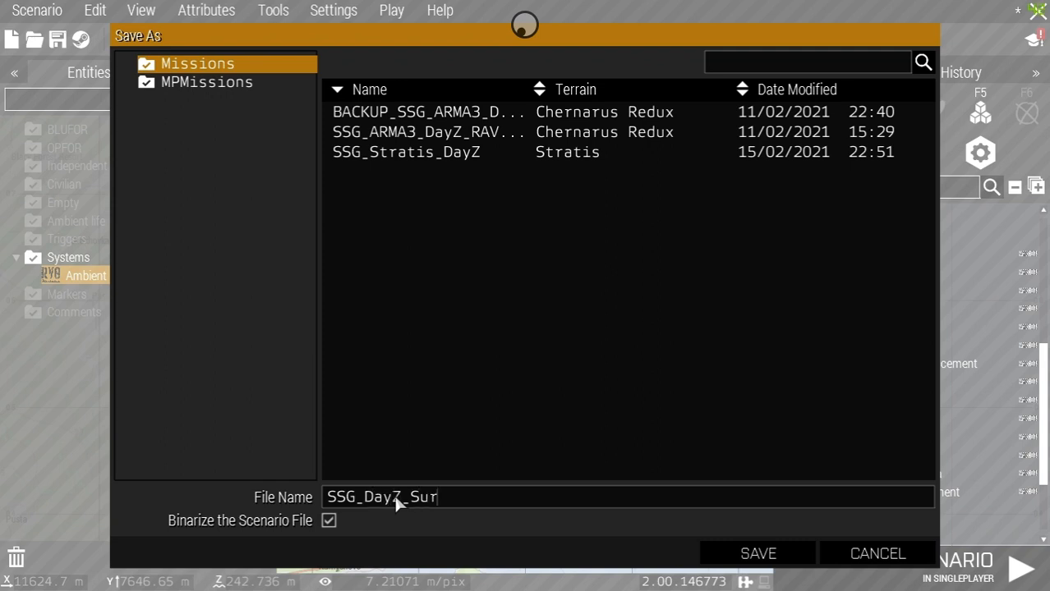
pyautogui.write('vival')
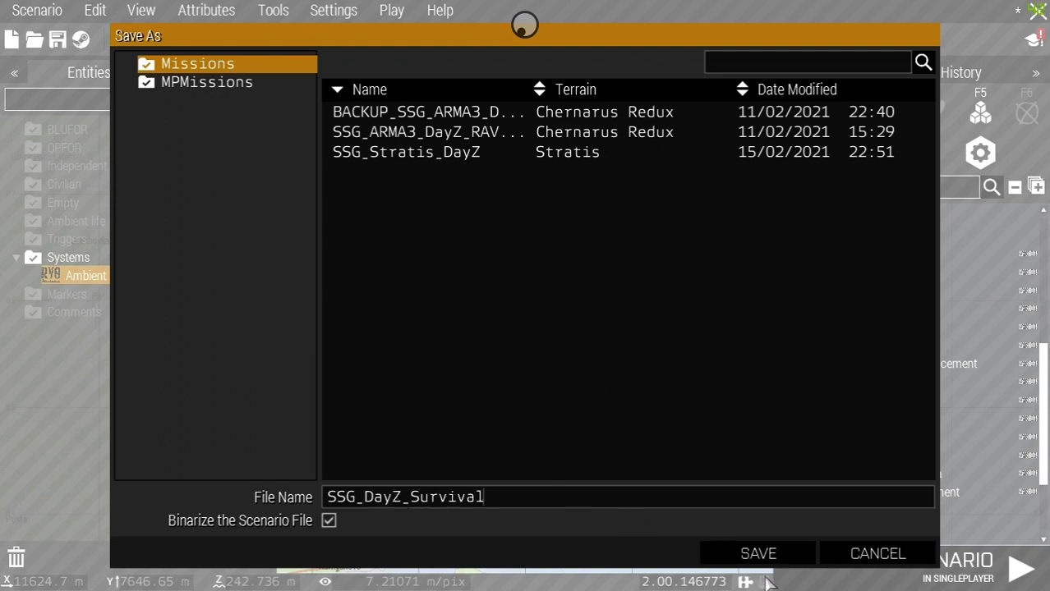
pyautogui.click(756, 552)
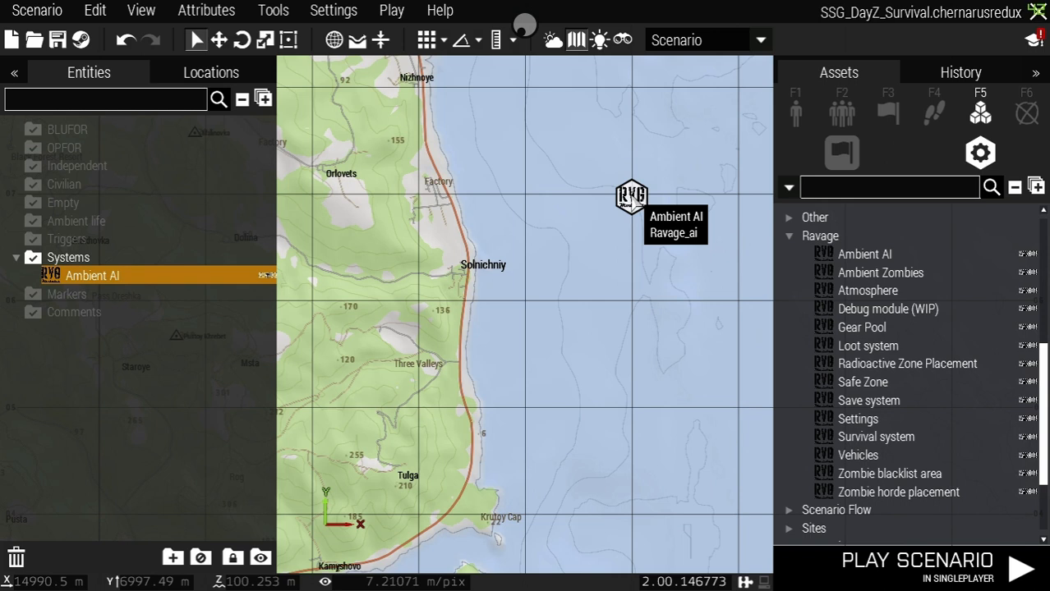
# Open the Ambient AI module's attributes and scroll to its faction and hunter options.
pyautogui.rightClick(632, 200)
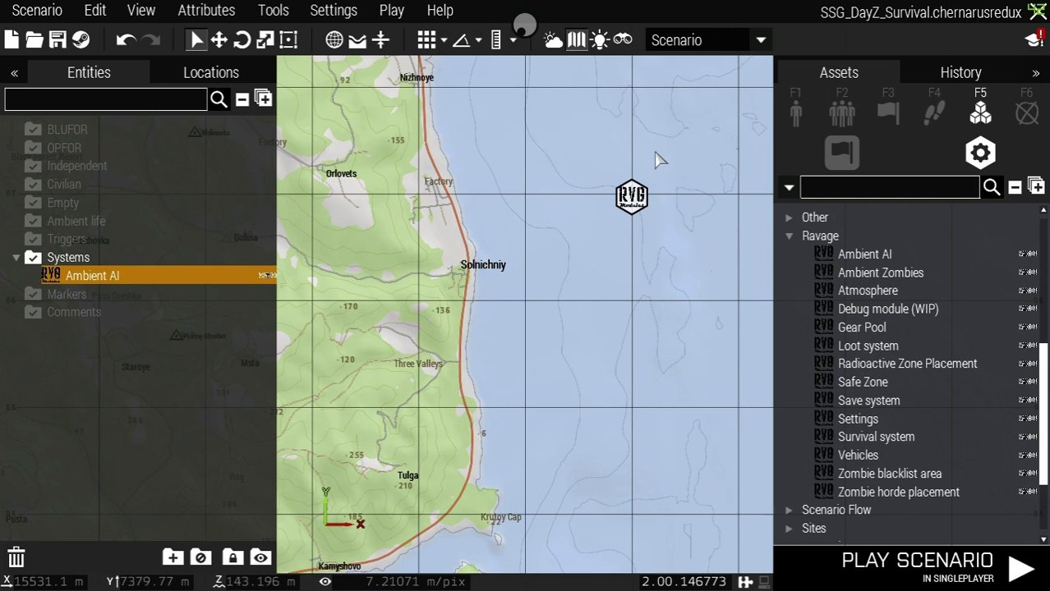
pyautogui.rightClick(631, 197)
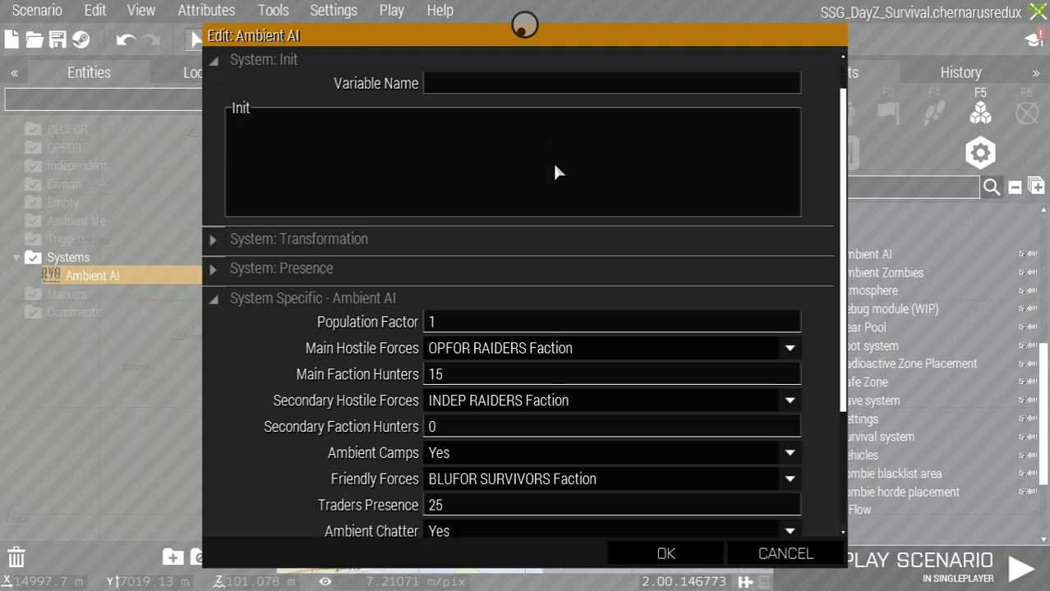
pyautogui.scroll(-3)
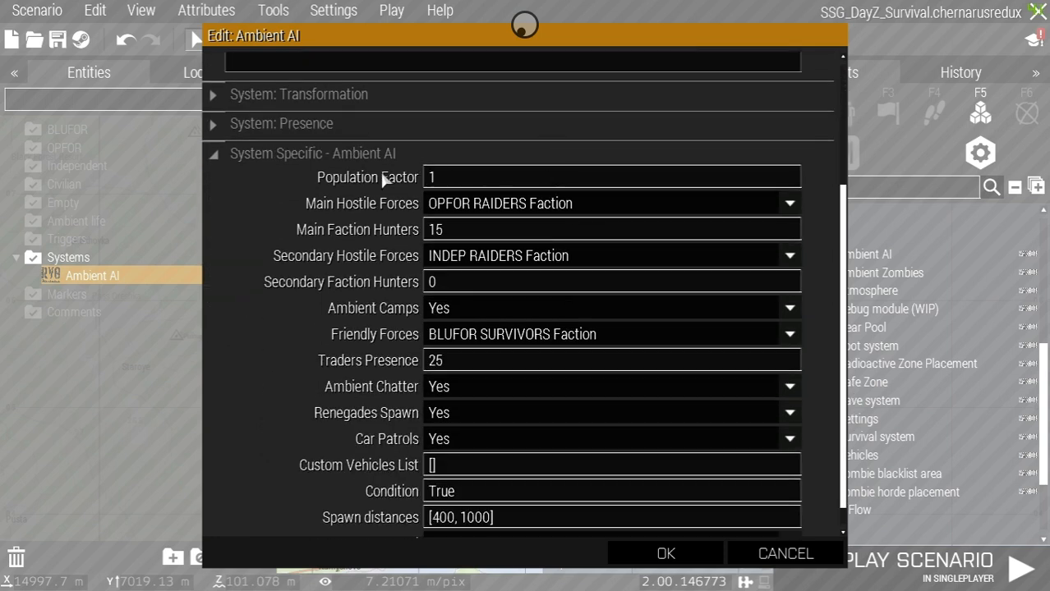
pyautogui.moveTo(355, 168)
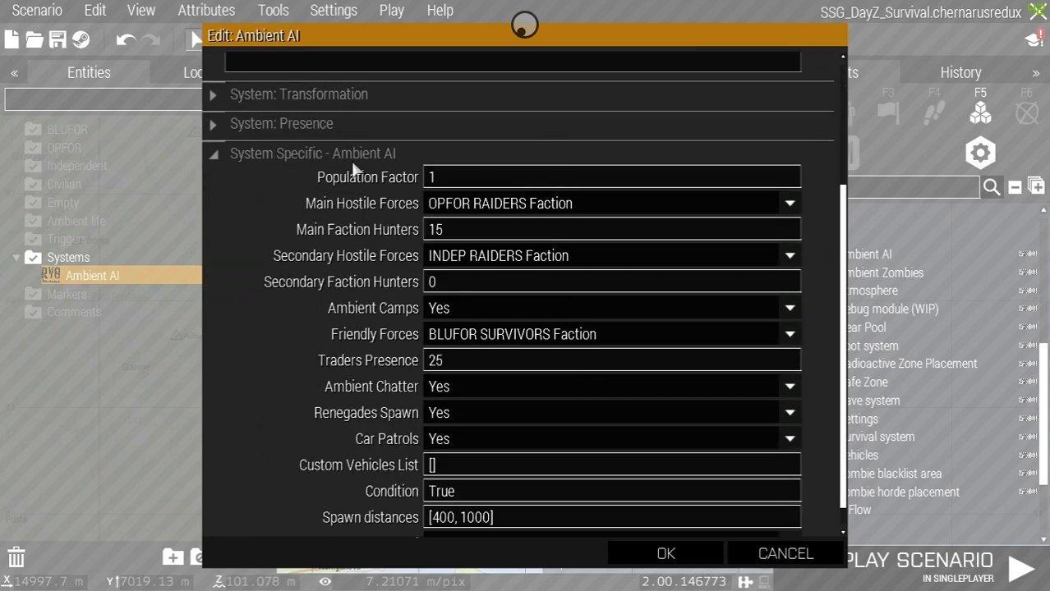
pyautogui.moveTo(441, 189)
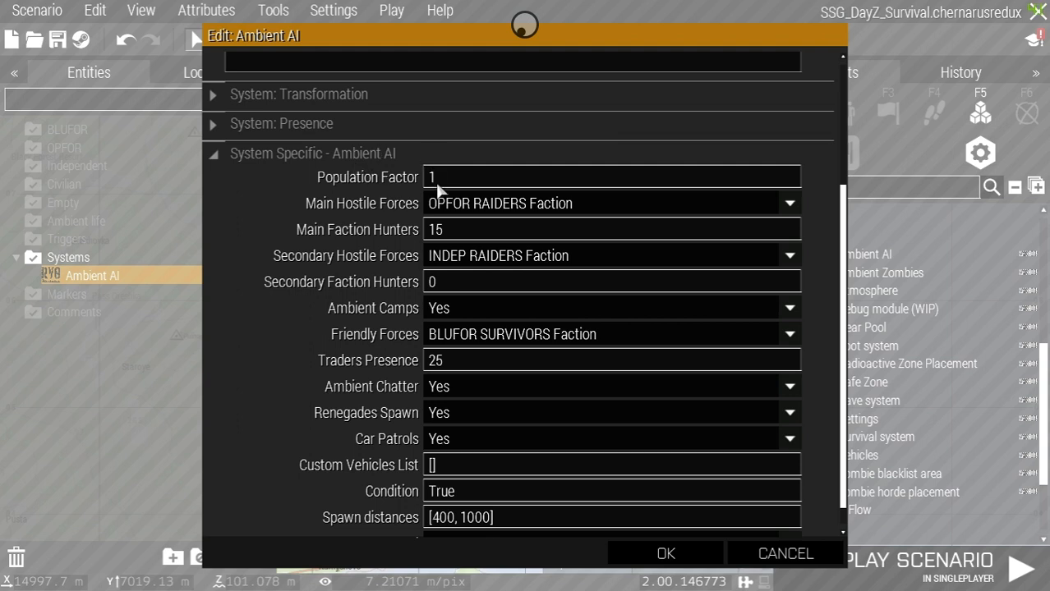
pyautogui.moveTo(442, 182)
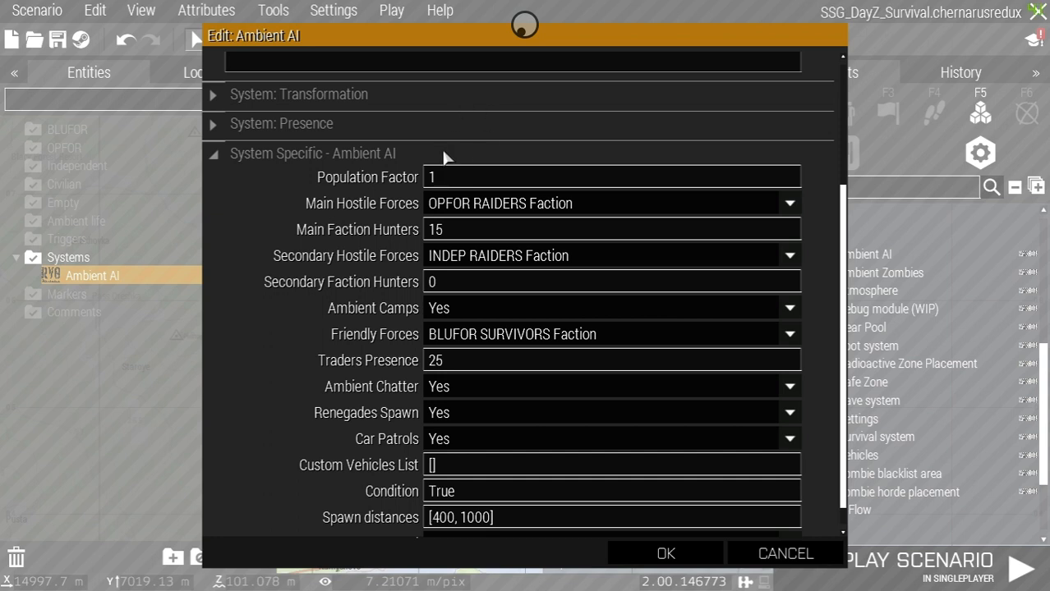
pyautogui.moveTo(490, 213)
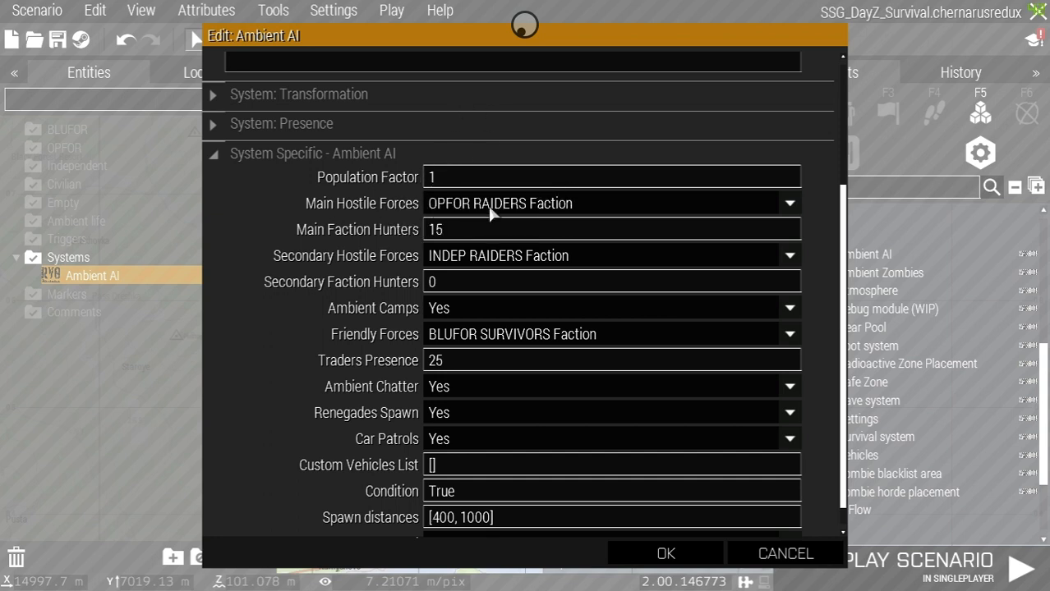
pyautogui.moveTo(555, 212)
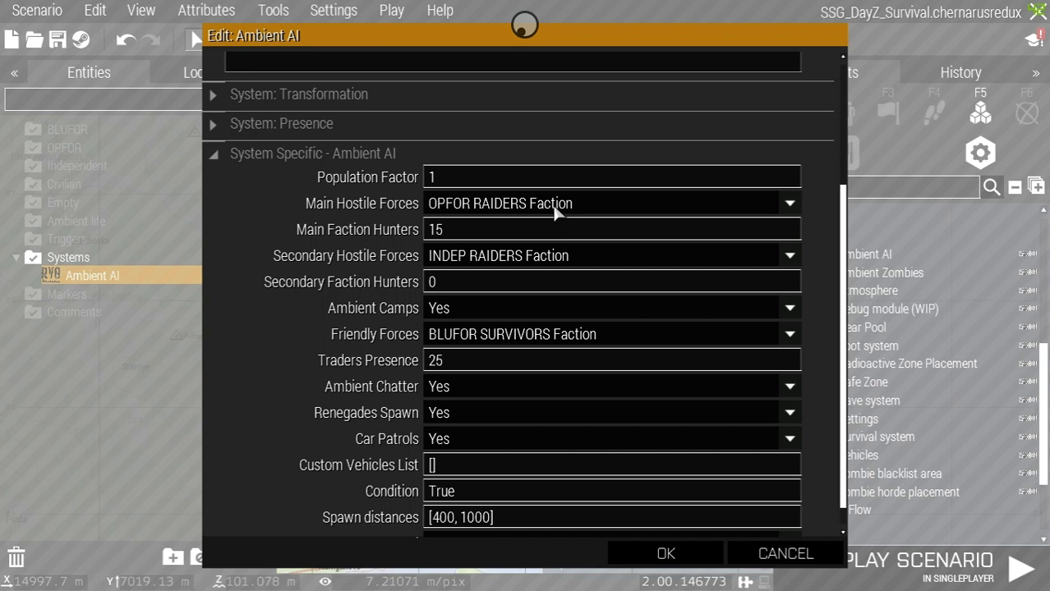
pyautogui.moveTo(376, 236)
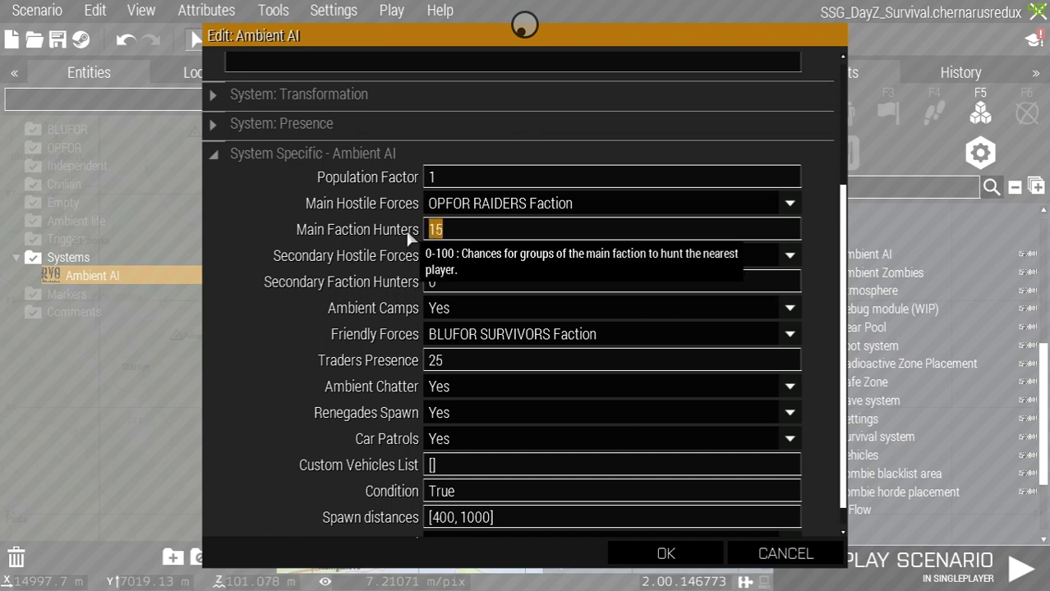
# Set Main Faction Hunters to 0 and keep INDEP Raiders as secondary hostile faction.
pyautogui.write('0')
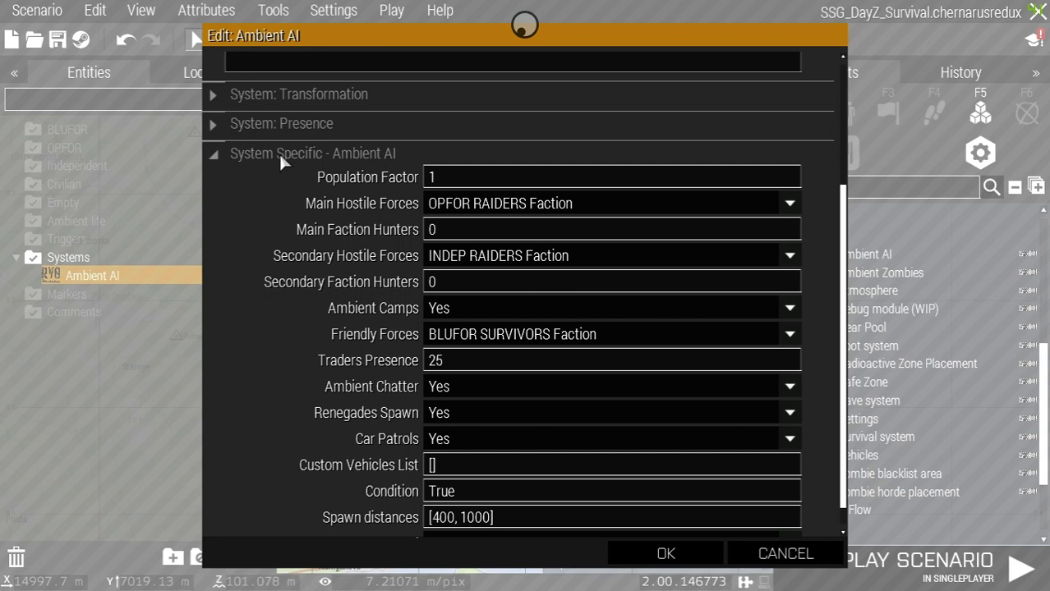
pyautogui.moveTo(421, 188)
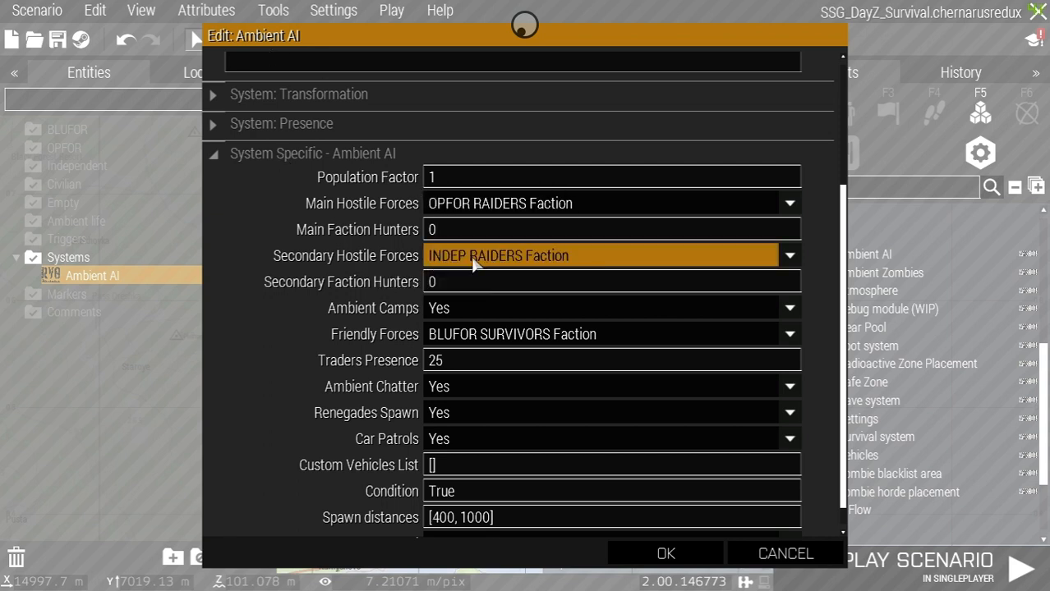
pyautogui.click(787, 256)
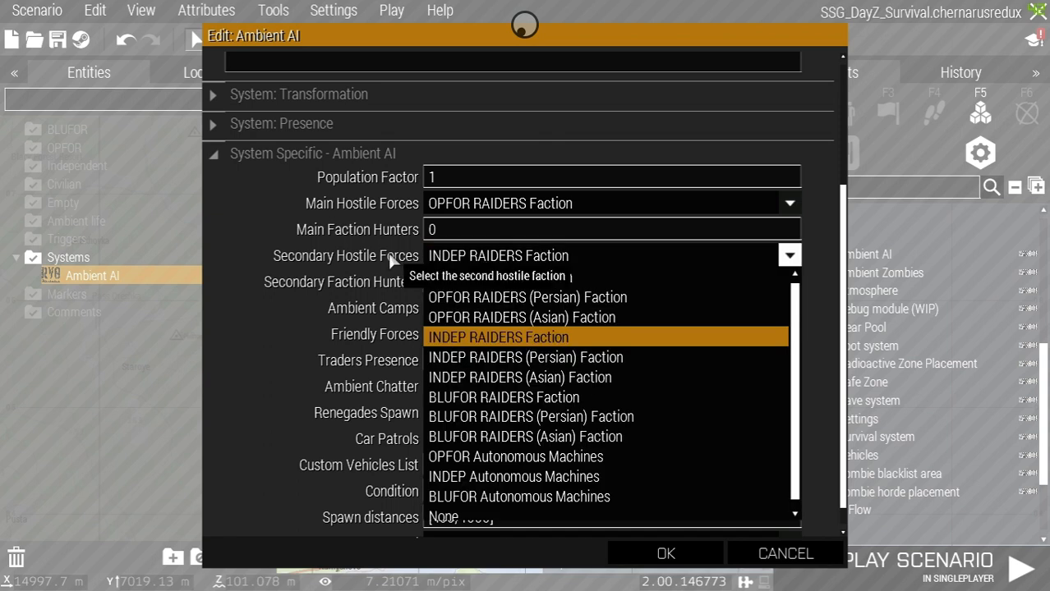
pyautogui.click(498, 336)
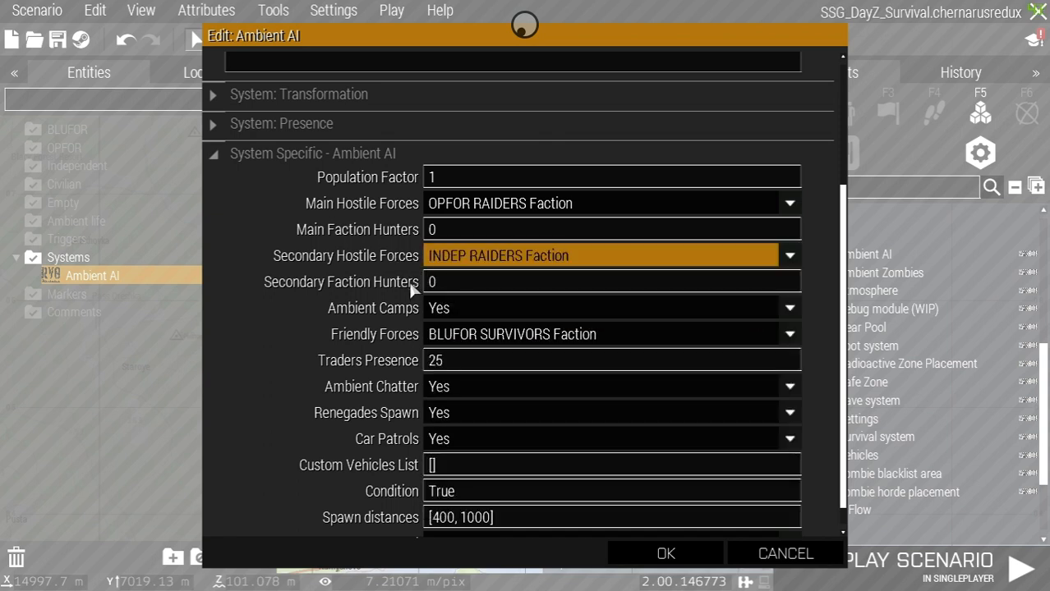
pyautogui.moveTo(305, 348)
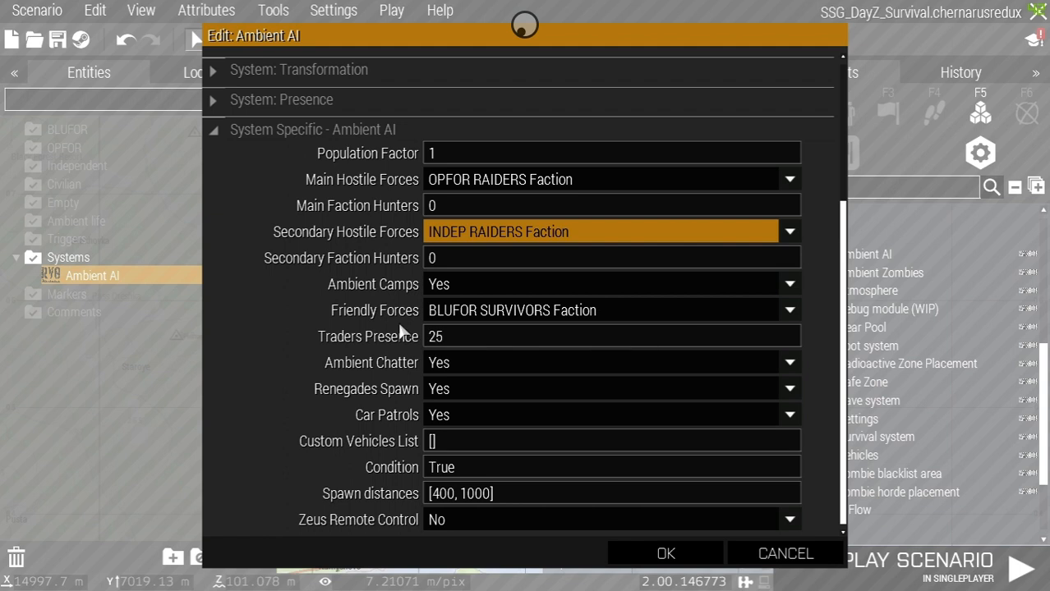
pyautogui.moveTo(473, 326)
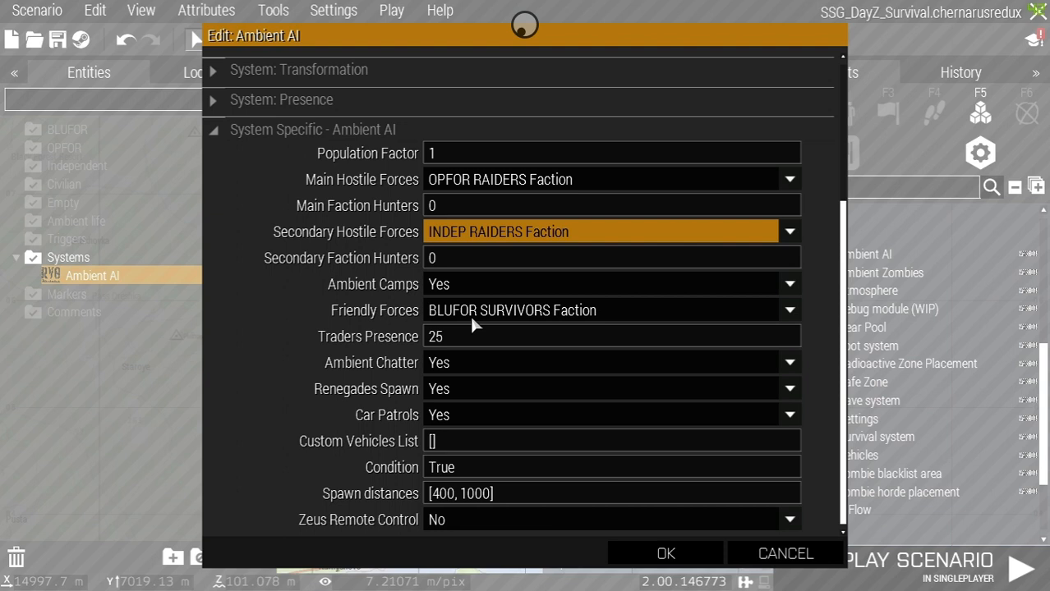
pyautogui.moveTo(411, 353)
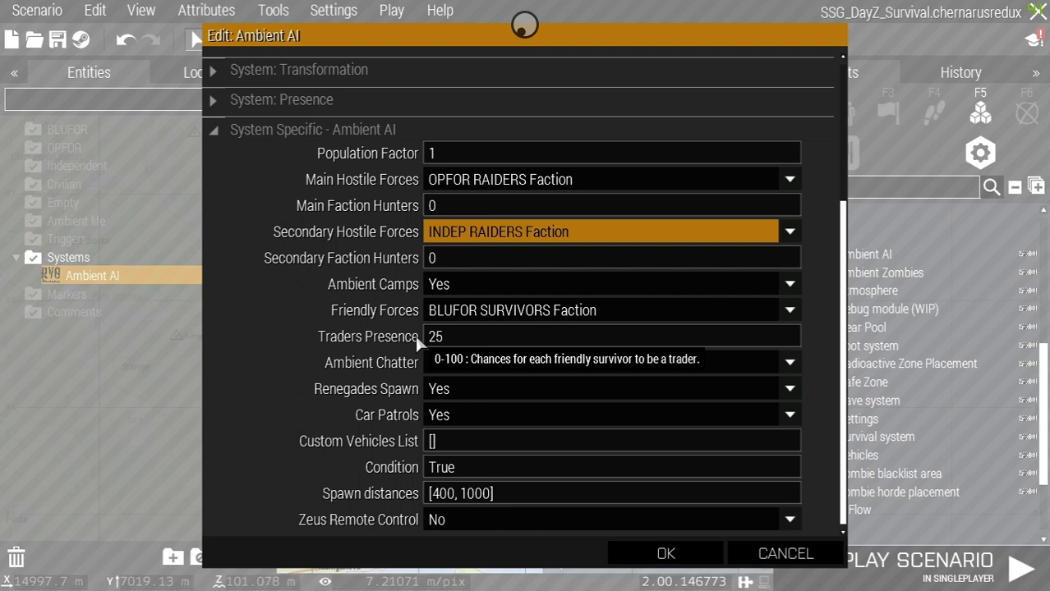
pyautogui.moveTo(302, 335)
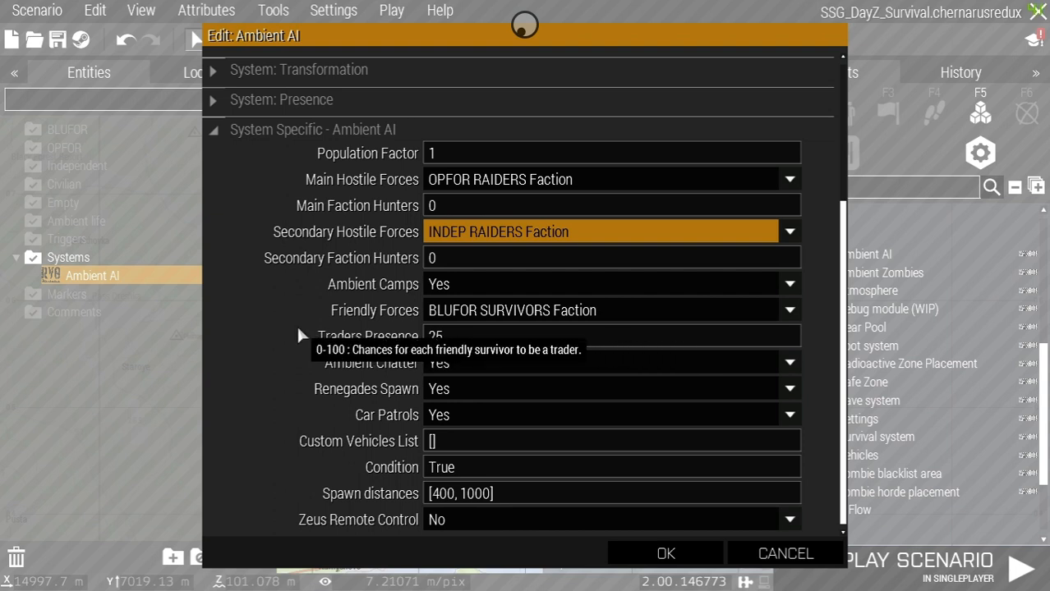
pyautogui.moveTo(394, 371)
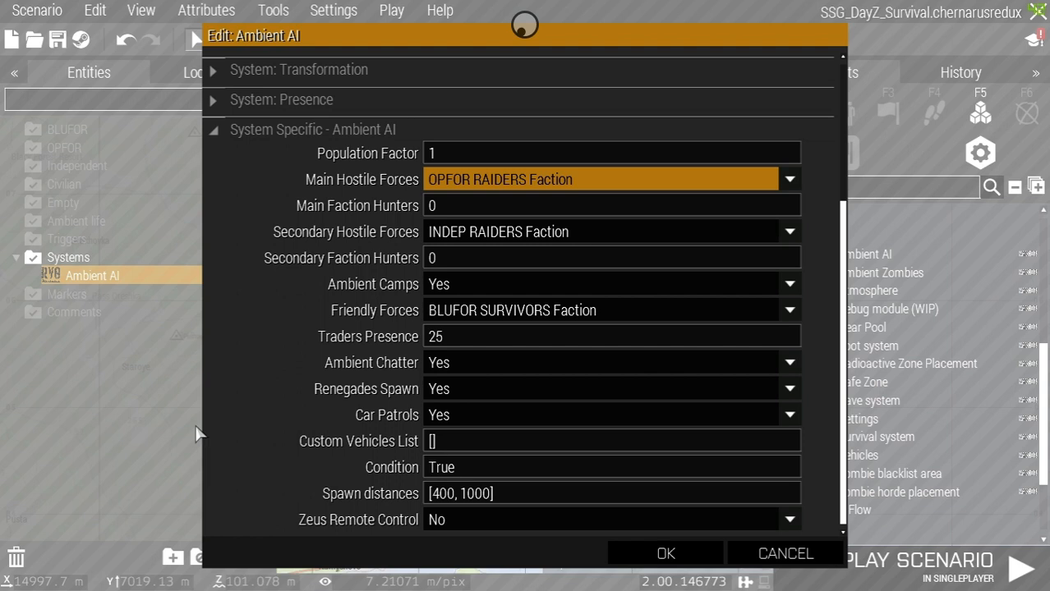
pyautogui.moveTo(373, 283)
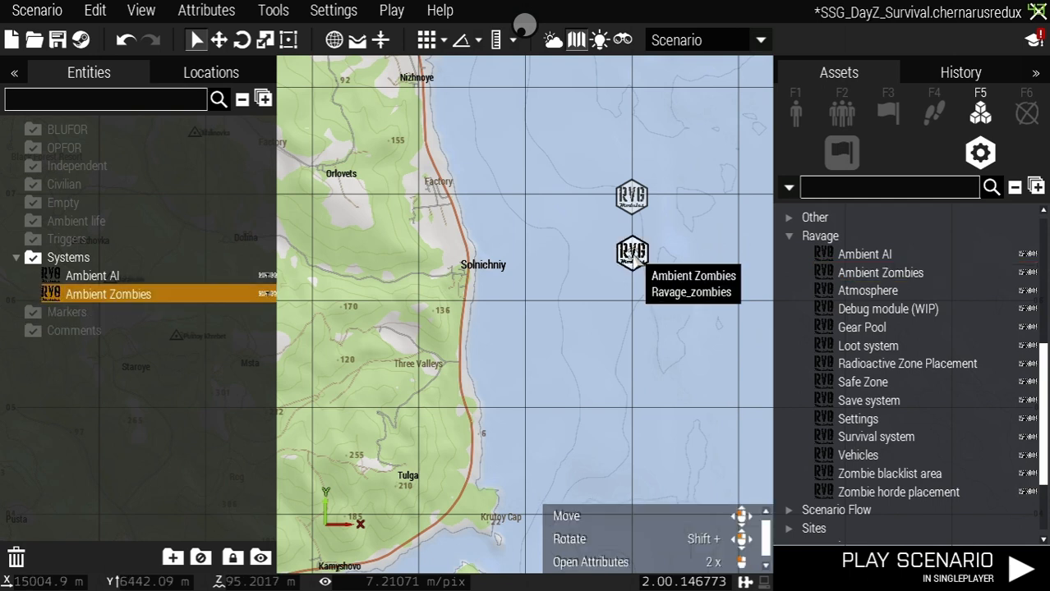
# Set the Ambient Zombies module to Walkers with a Bolters ratio of 0.
pyautogui.click(591, 562)
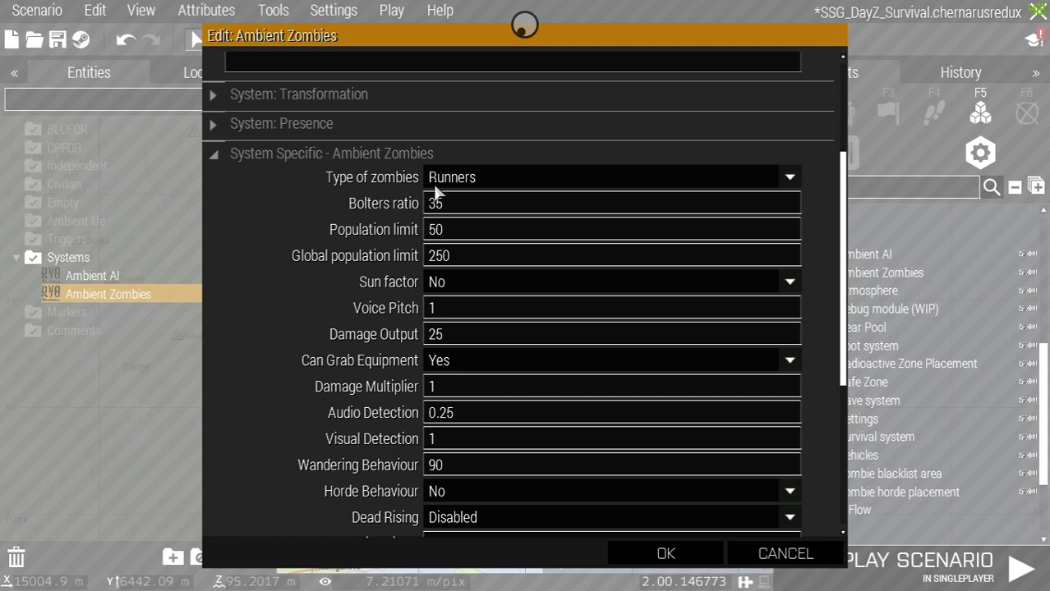
pyautogui.moveTo(489, 191)
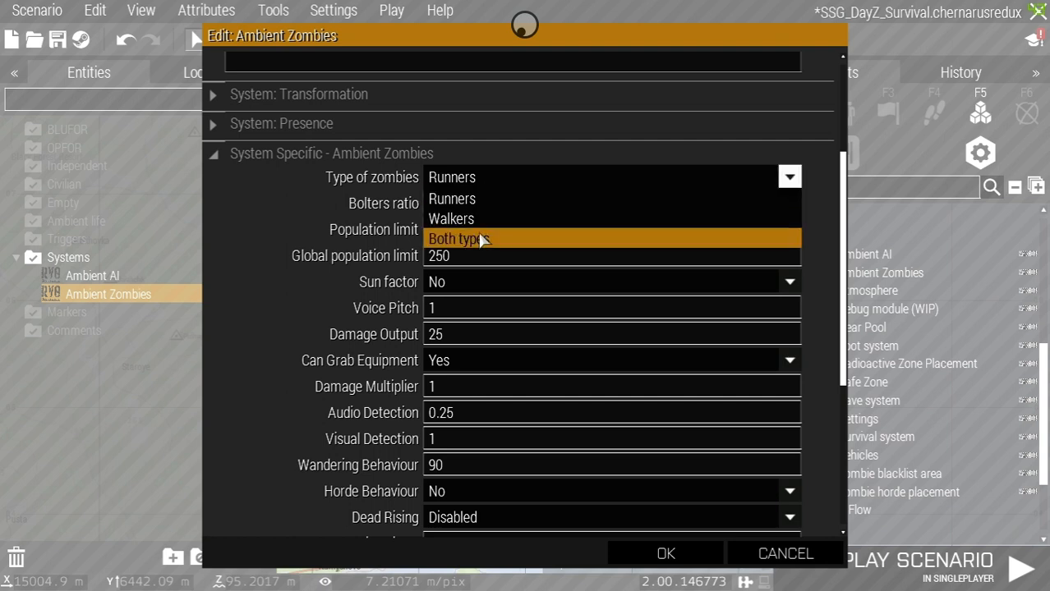
pyautogui.moveTo(474, 197)
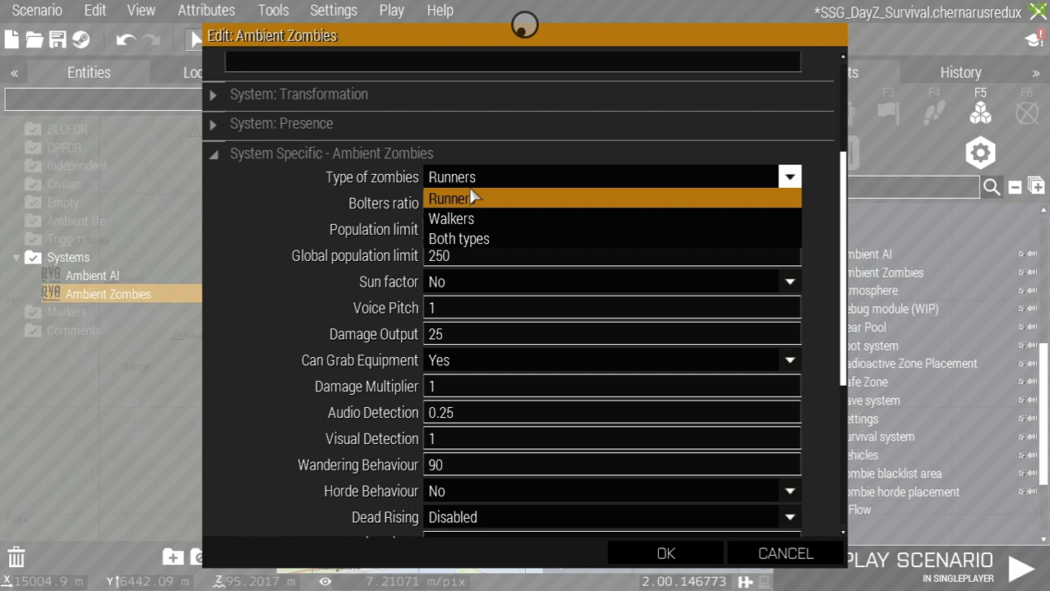
pyautogui.click(450, 218)
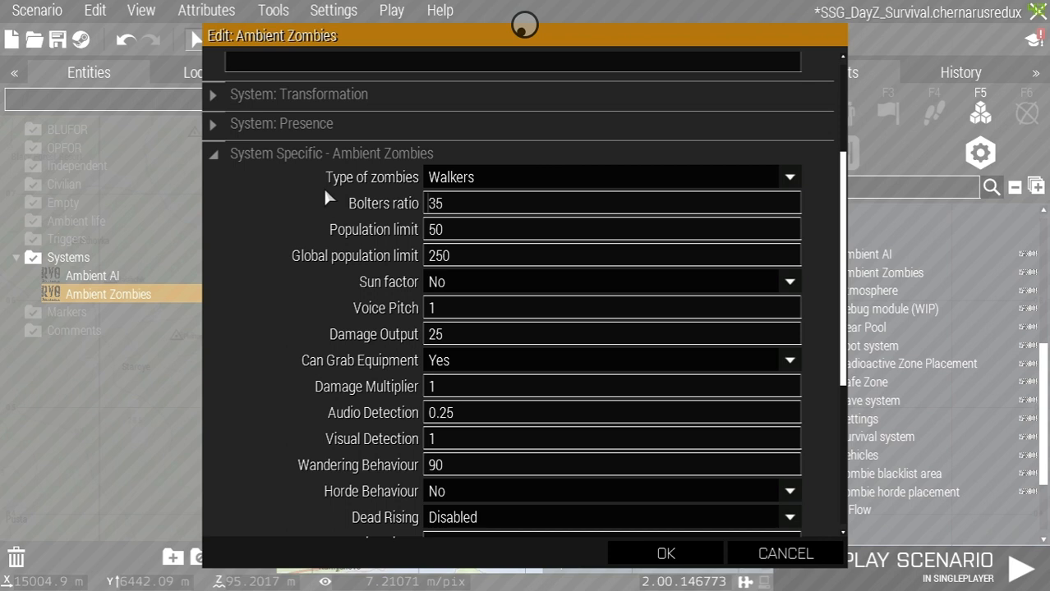
pyautogui.moveTo(371, 178)
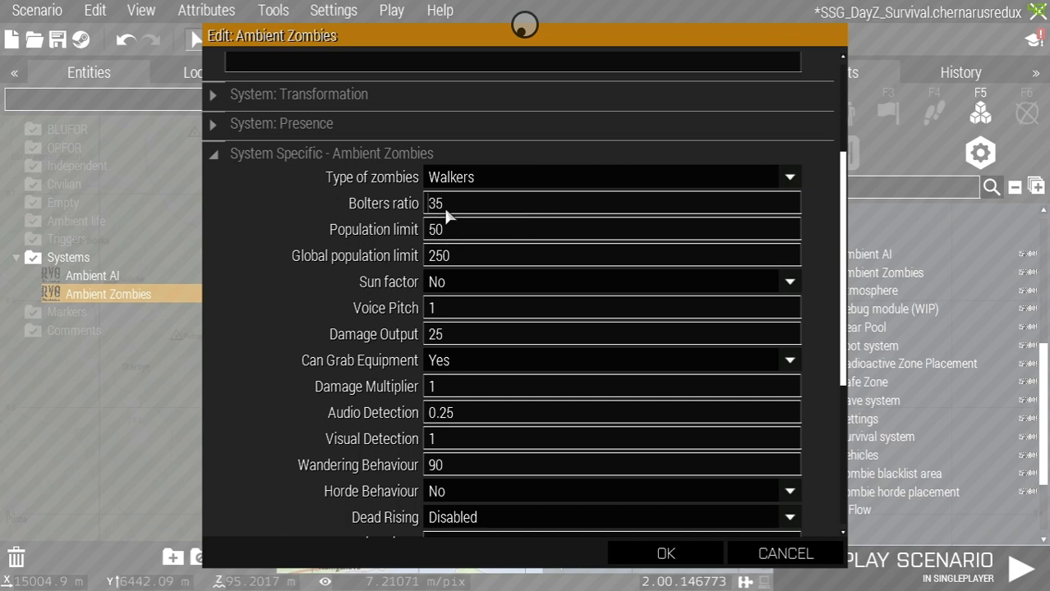
pyautogui.write('0')
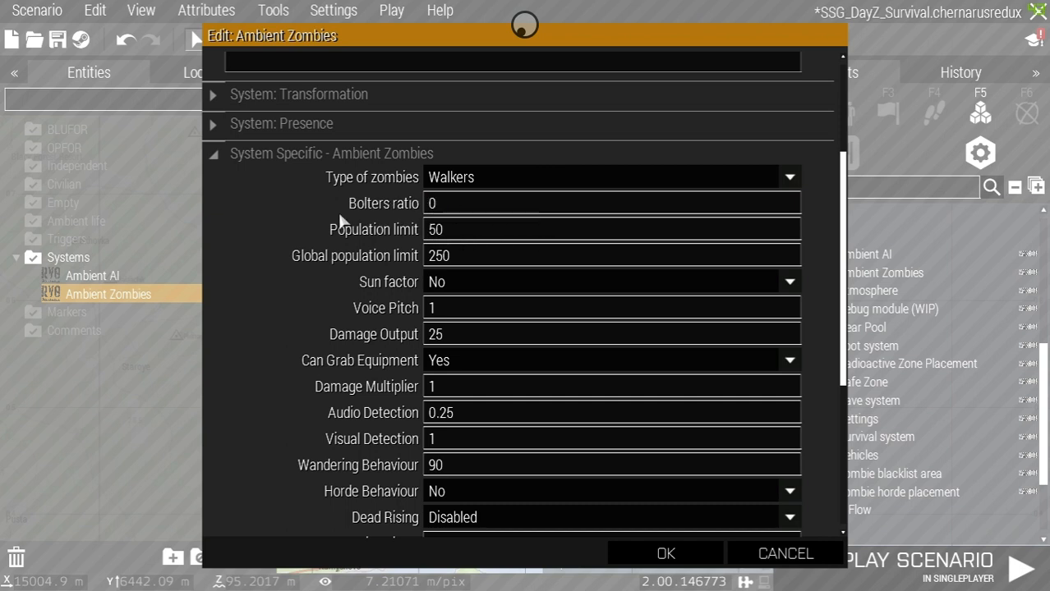
pyautogui.moveTo(386, 240)
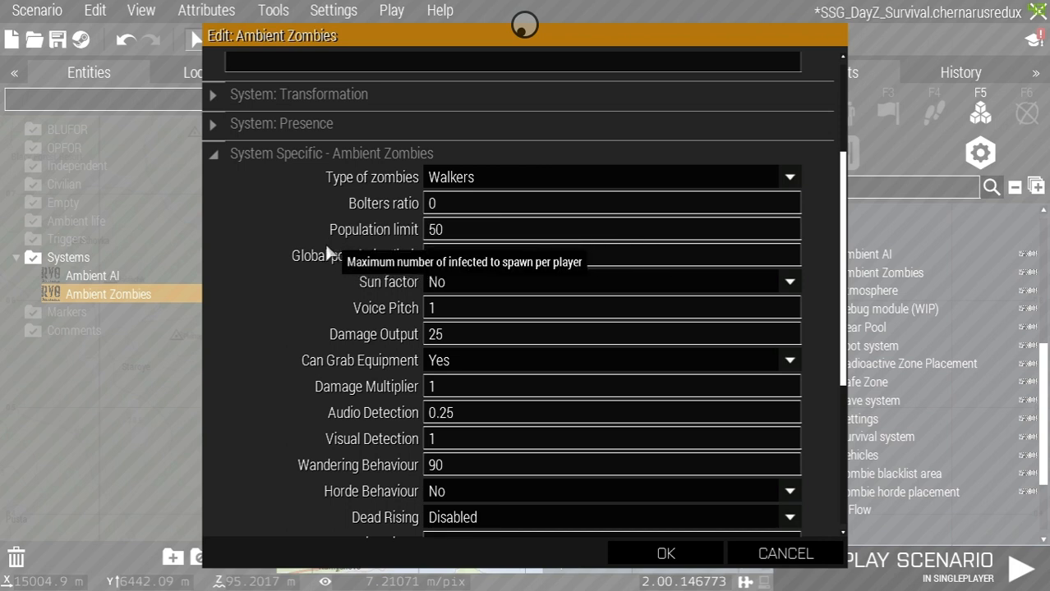
pyautogui.moveTo(353, 256)
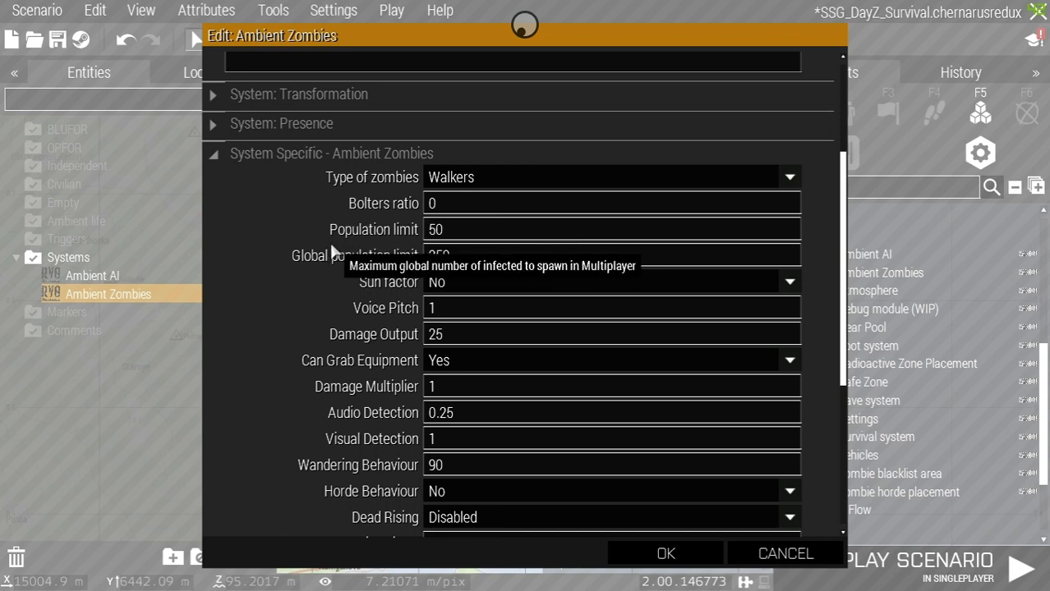
pyautogui.moveTo(353, 236)
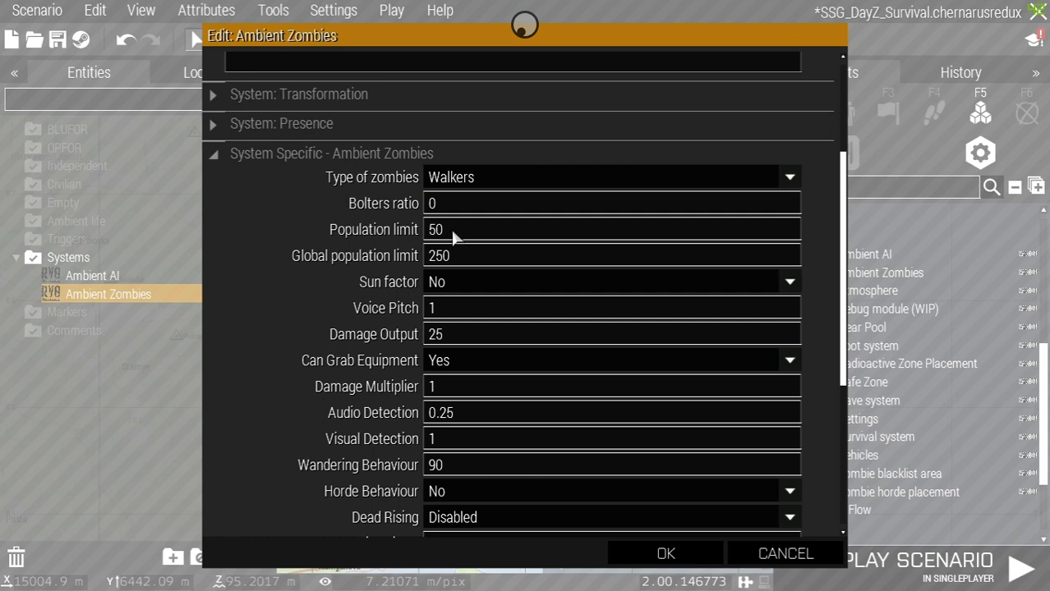
pyautogui.moveTo(460, 258)
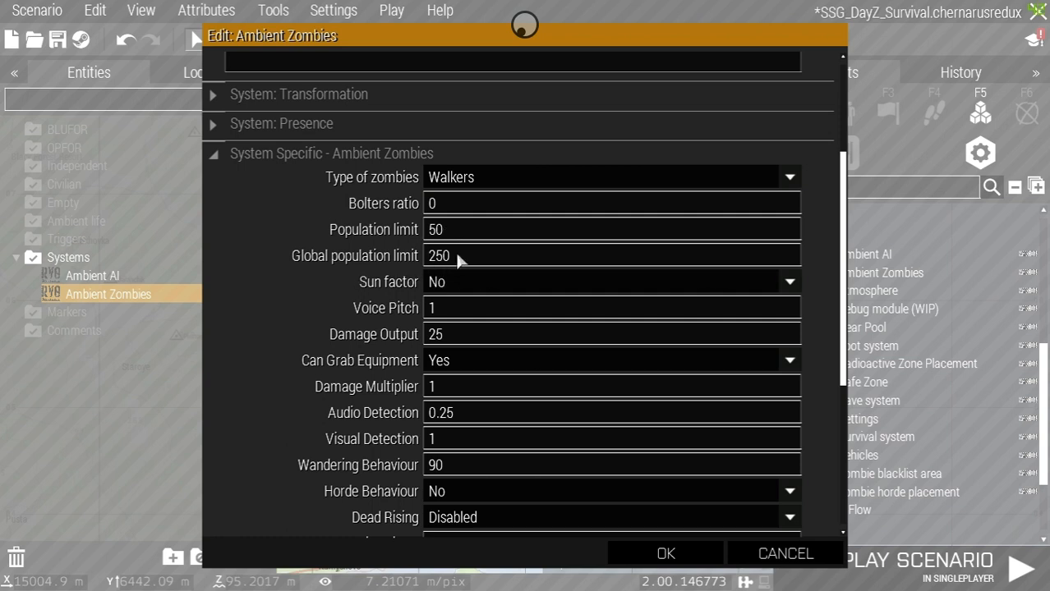
pyautogui.moveTo(378, 293)
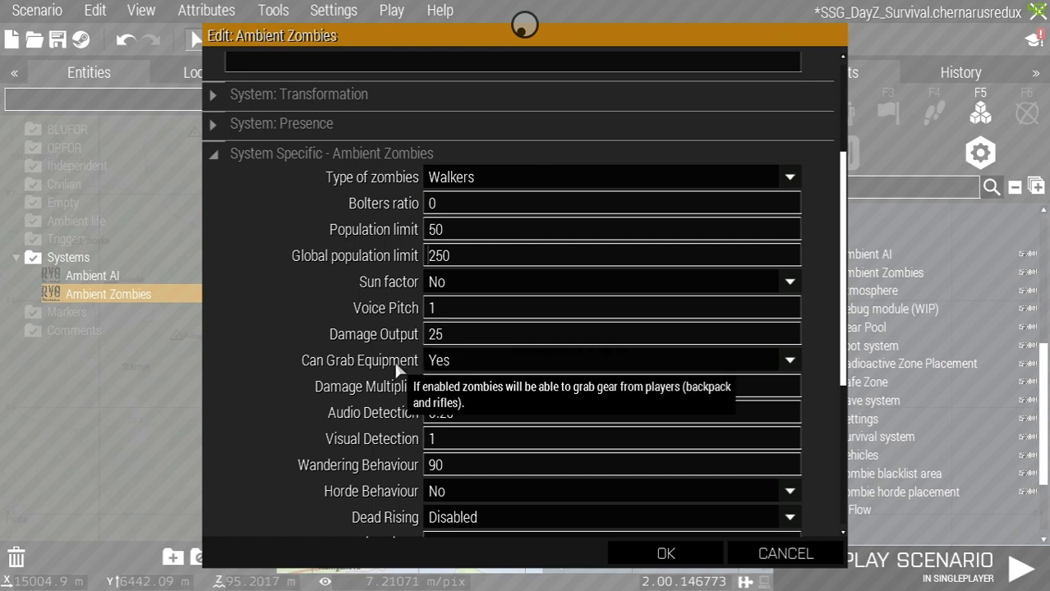
pyautogui.moveTo(400, 365)
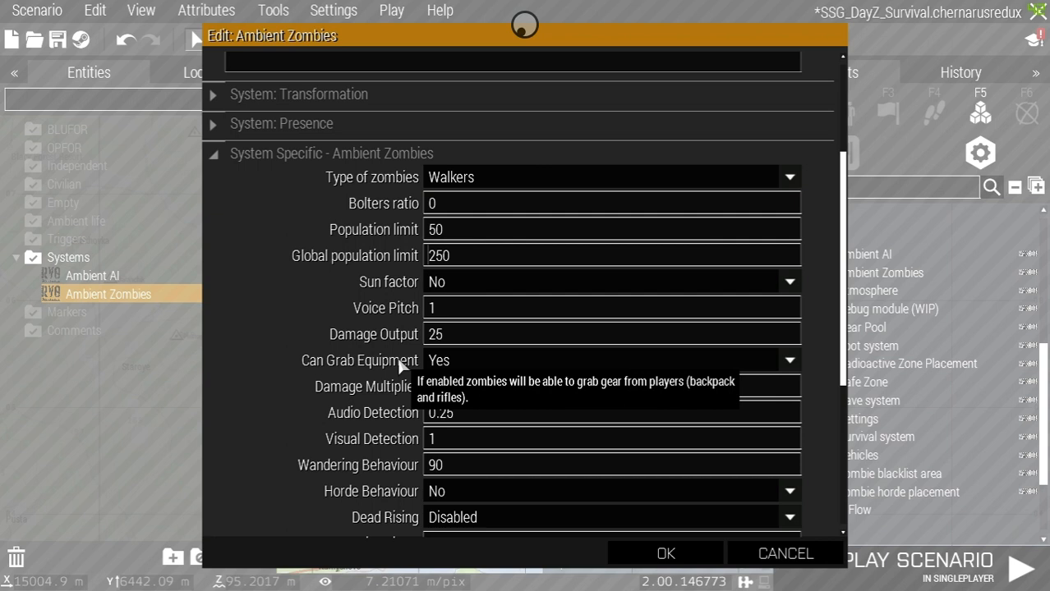
pyautogui.moveTo(493, 394)
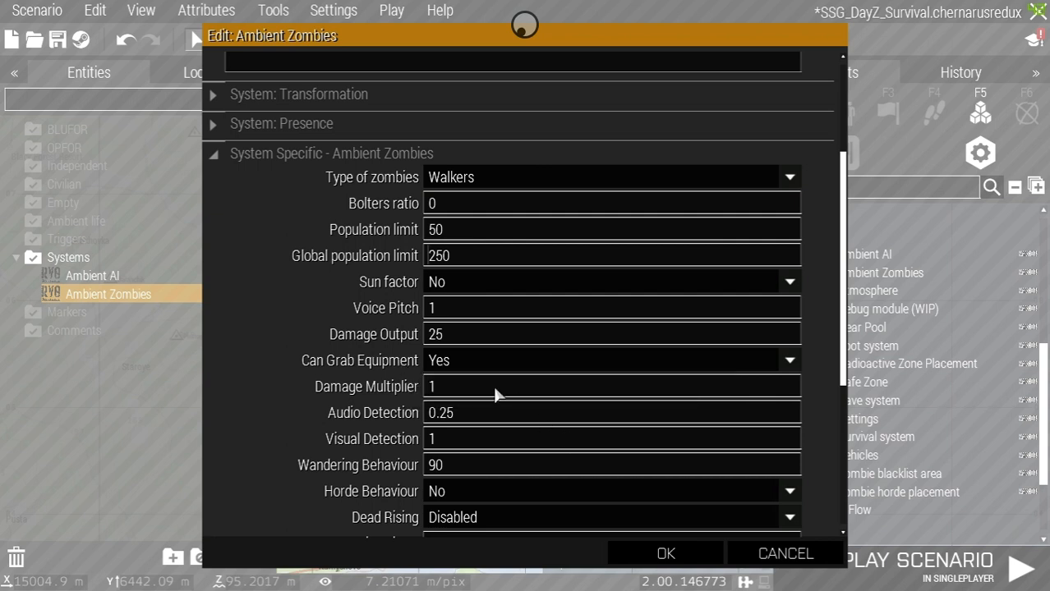
# Set Ambient Zombies Visual Detection to 0.25, review remaining fields and confirm the module.
pyautogui.scroll(-3)
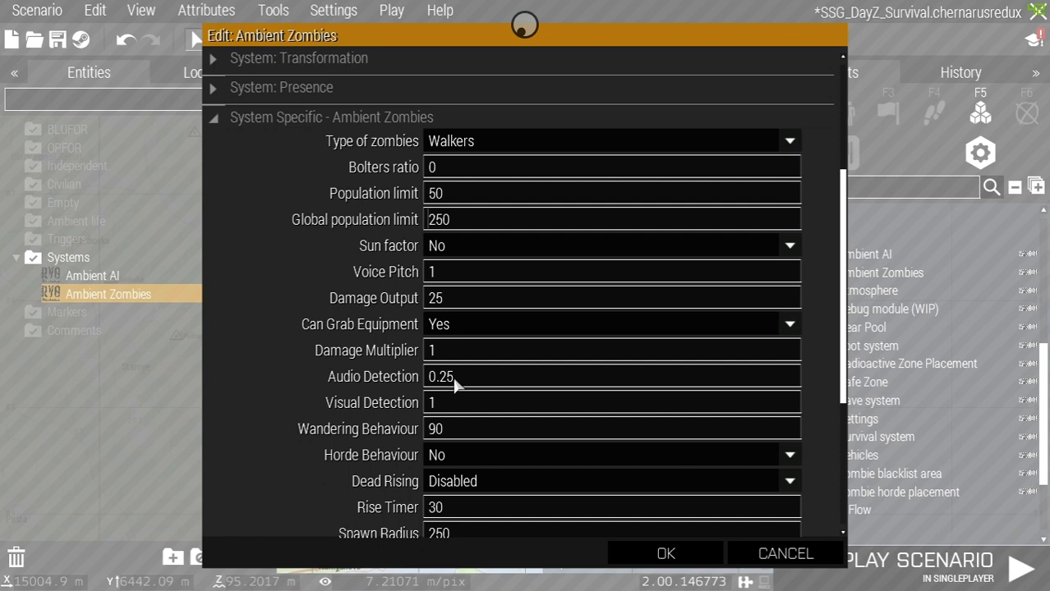
pyautogui.moveTo(447, 411)
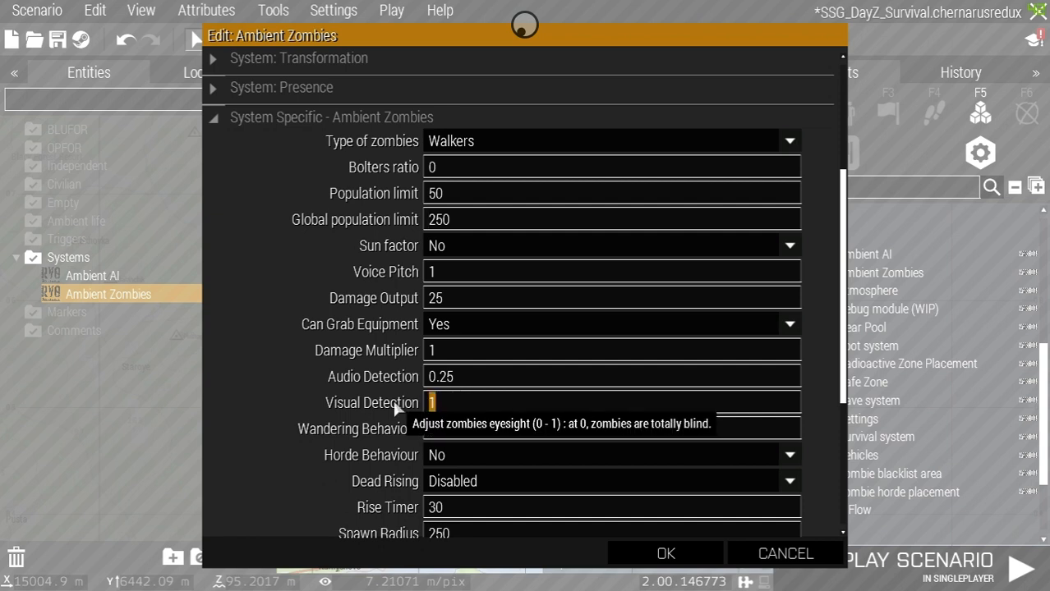
pyautogui.write('0.25')
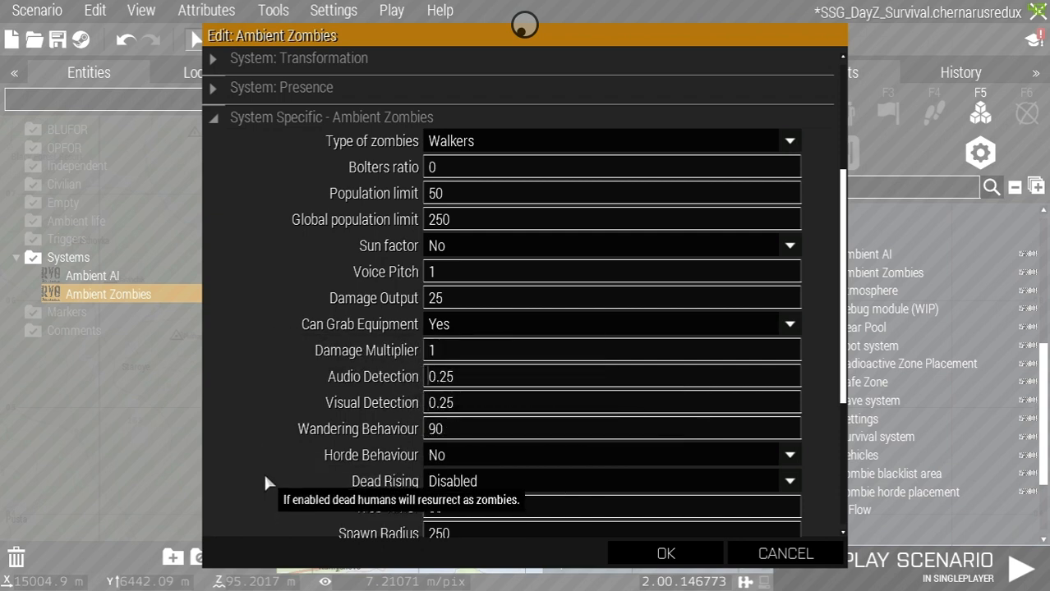
pyautogui.scroll(-3)
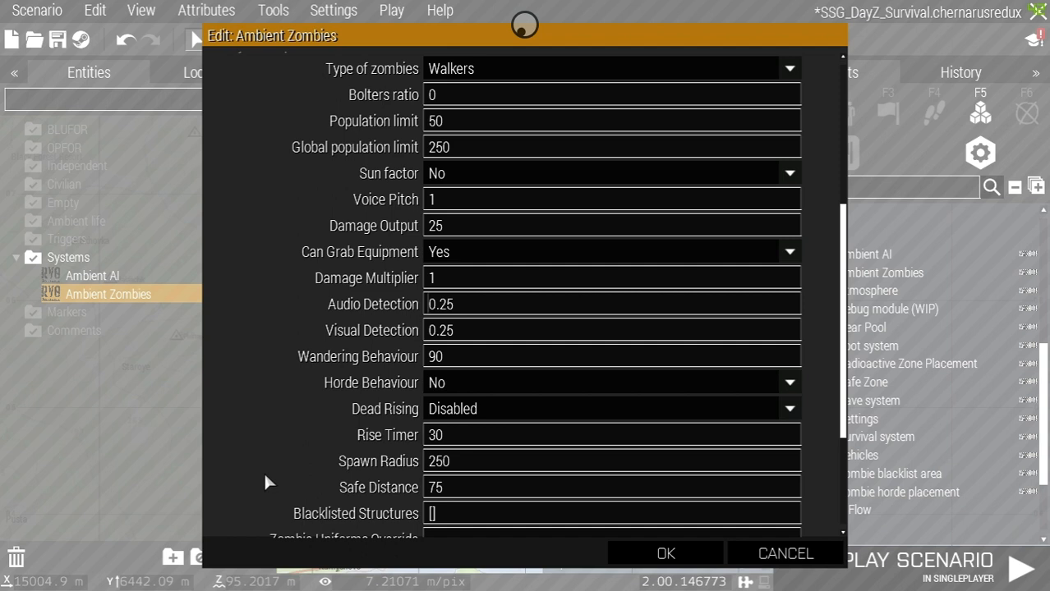
pyautogui.moveTo(517, 329)
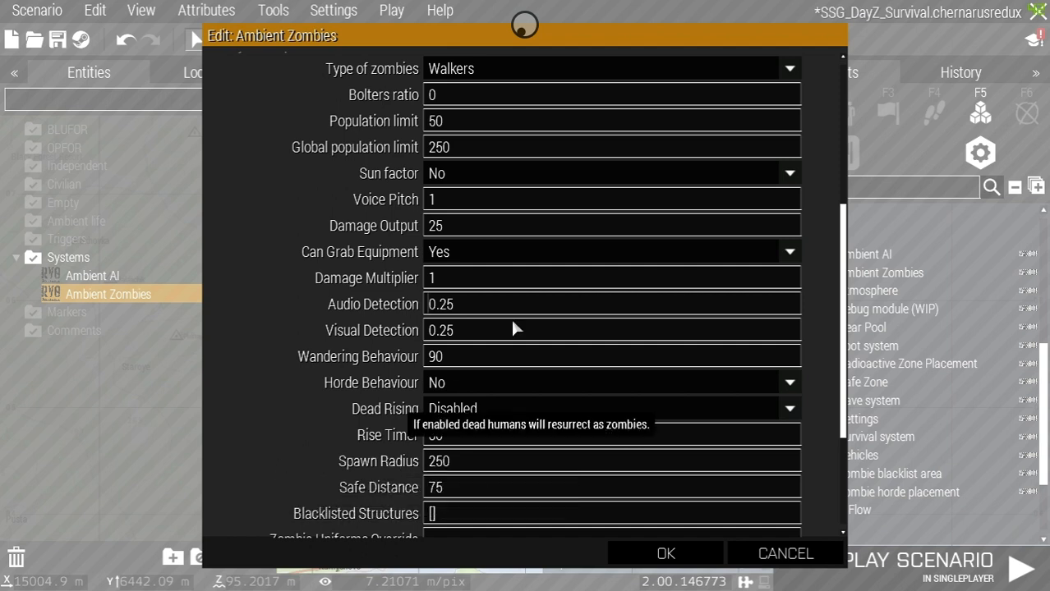
pyautogui.moveTo(386, 419)
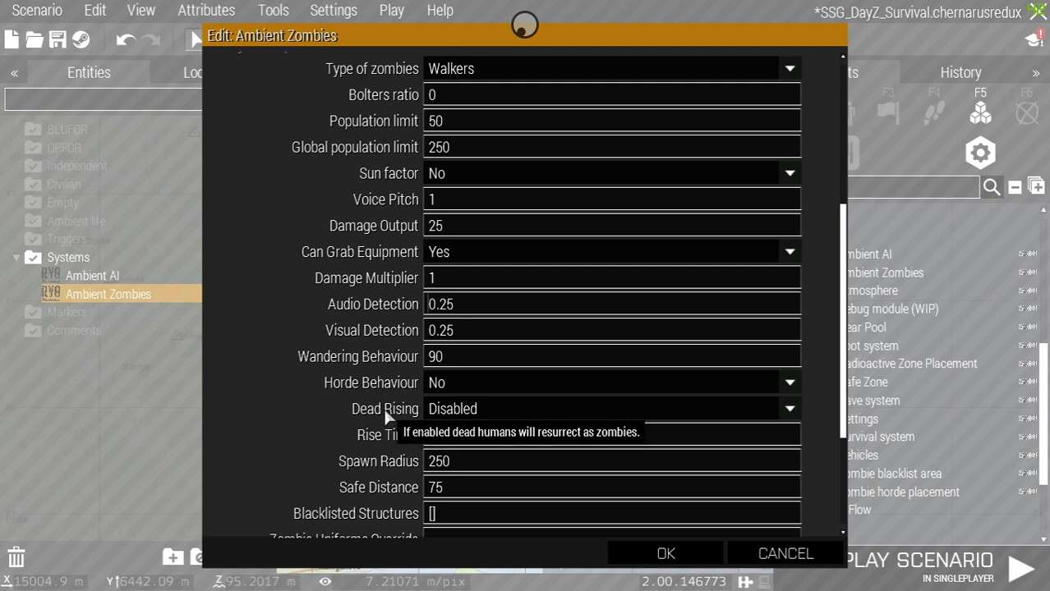
pyautogui.scroll(-3)
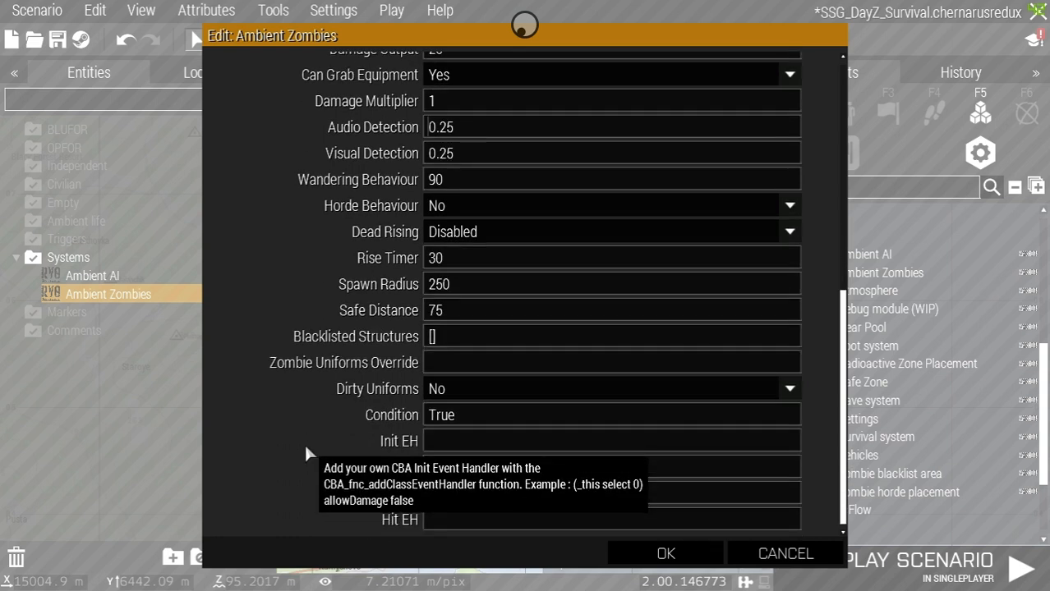
pyautogui.moveTo(402, 328)
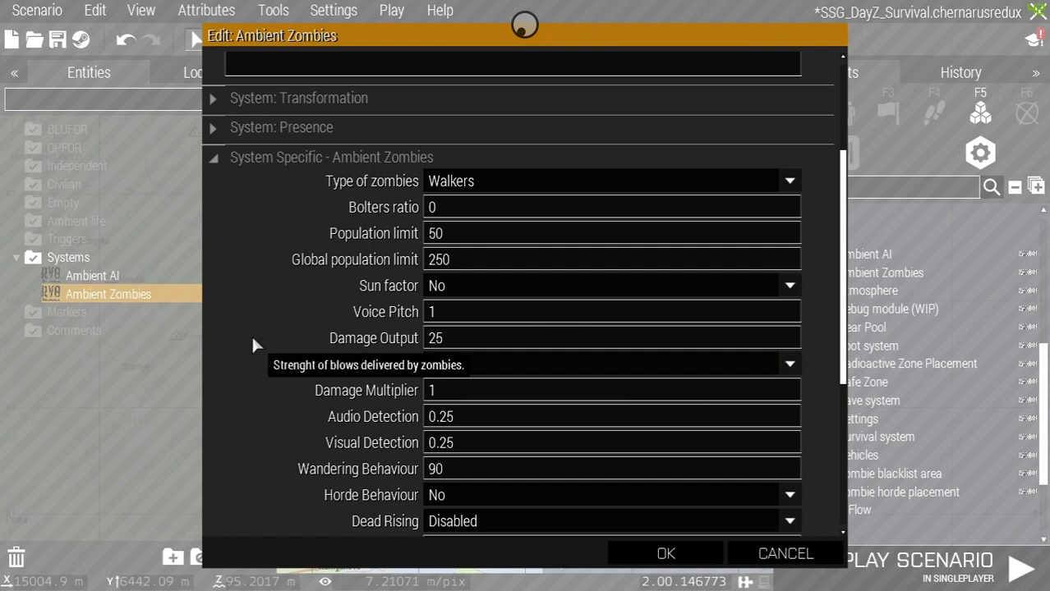
pyautogui.moveTo(391, 243)
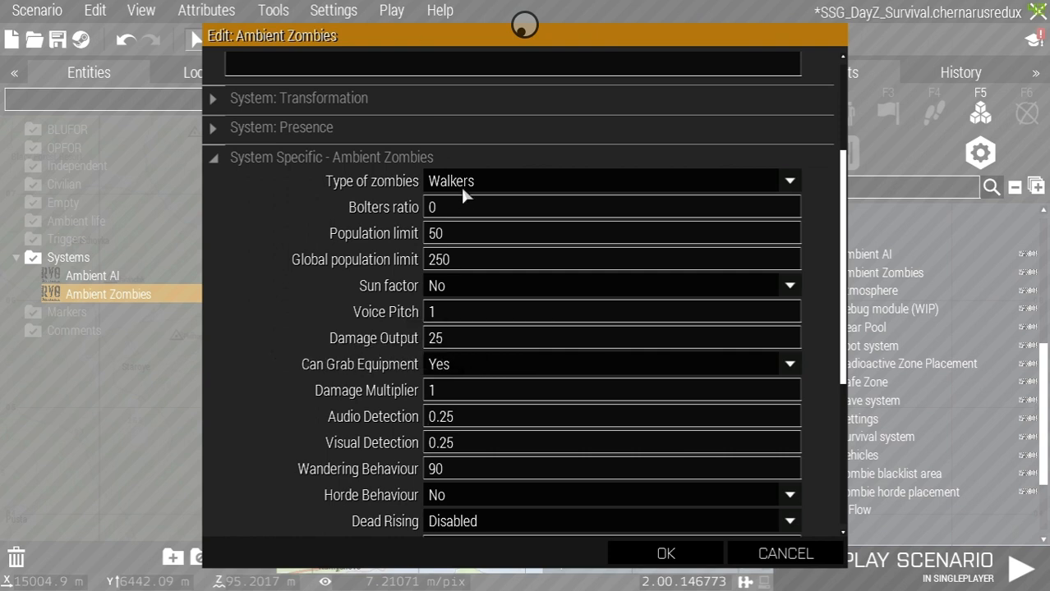
pyautogui.click(784, 552)
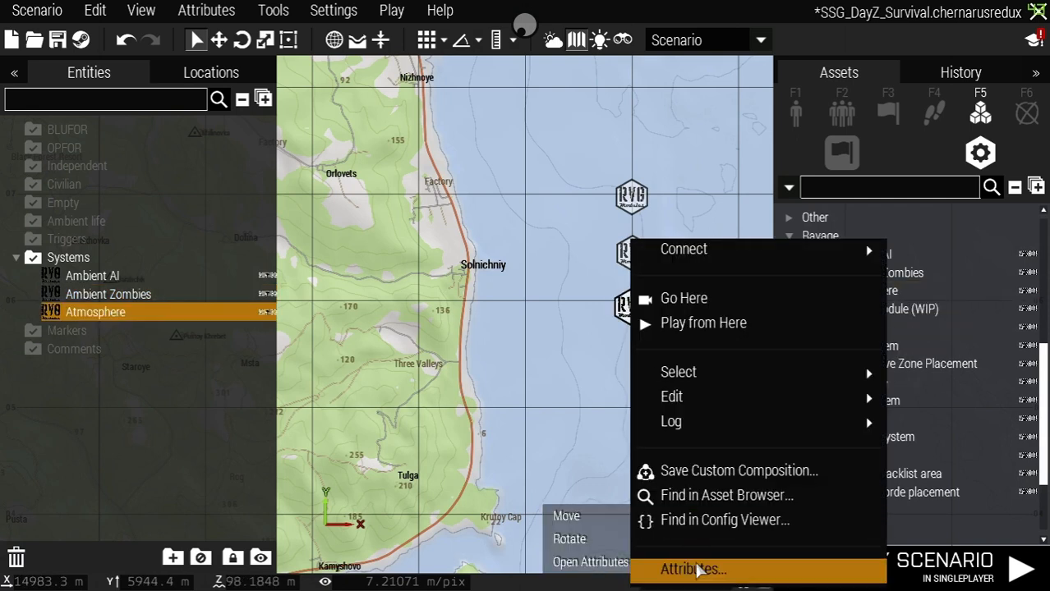
# Keep Color Filter off, enable Ambient Music and Dynamic Weather, and confirm the Atmosphere module.
pyautogui.click(693, 569)
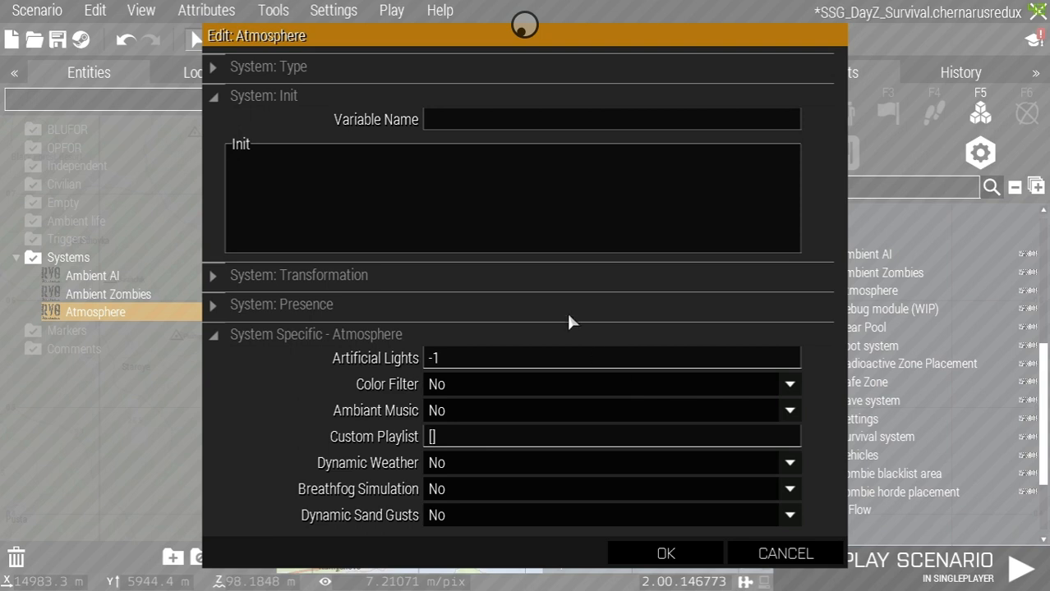
pyautogui.click(787, 385)
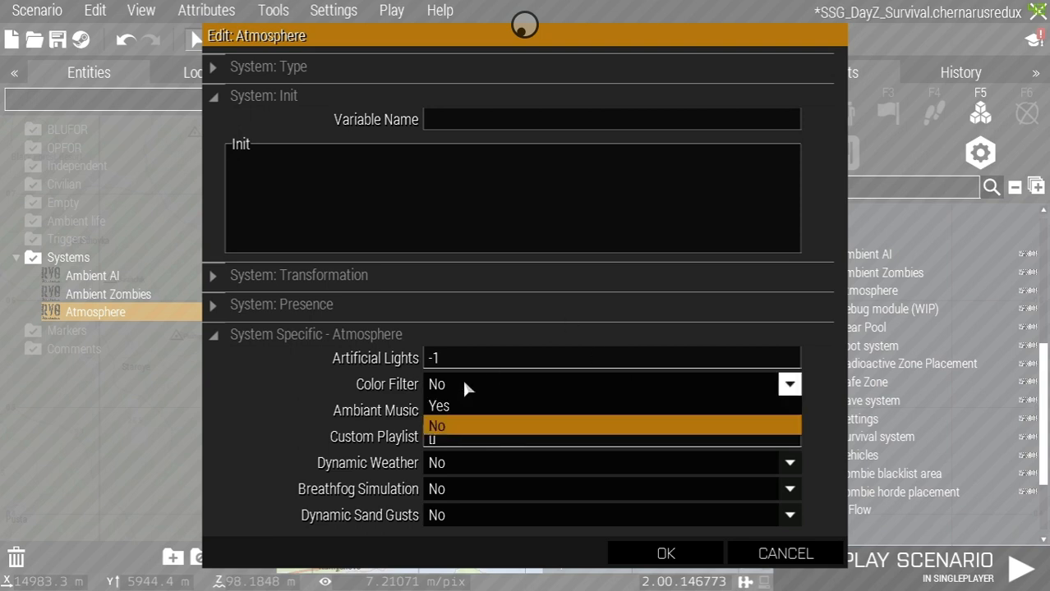
pyautogui.click(437, 425)
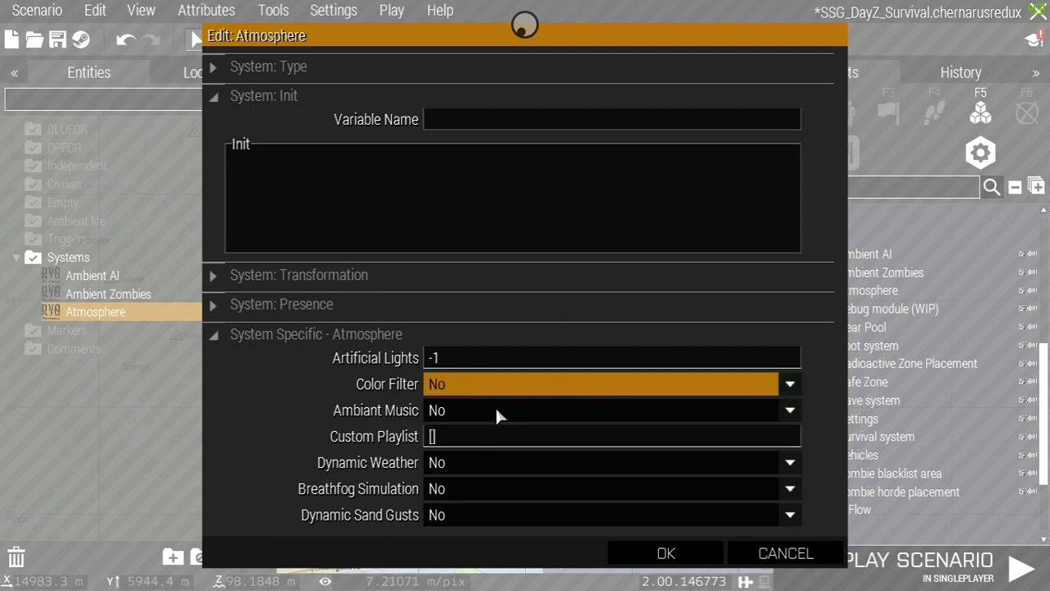
pyautogui.click(441, 411)
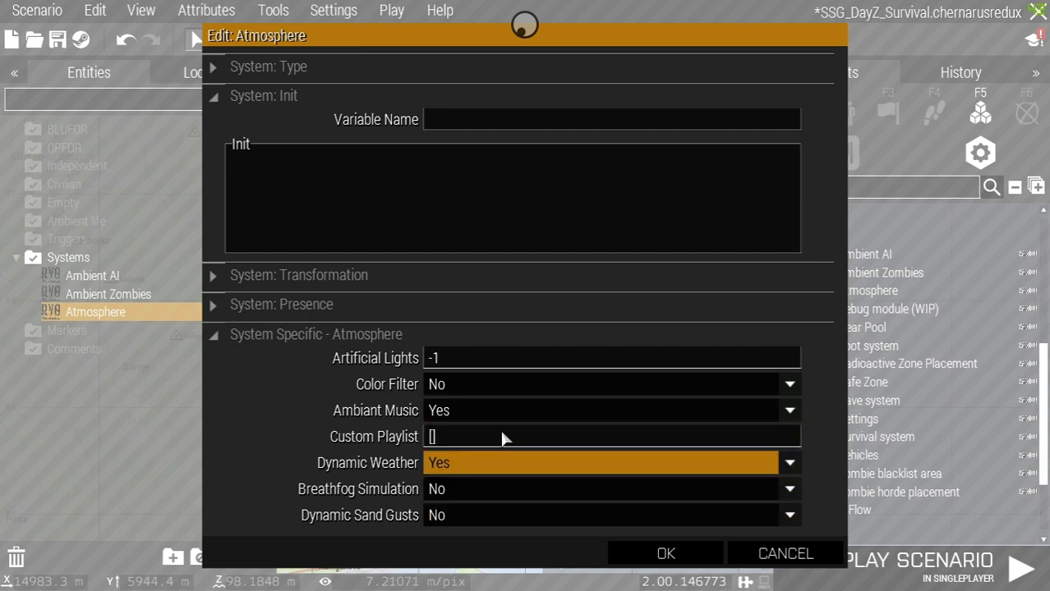
pyautogui.moveTo(463, 492)
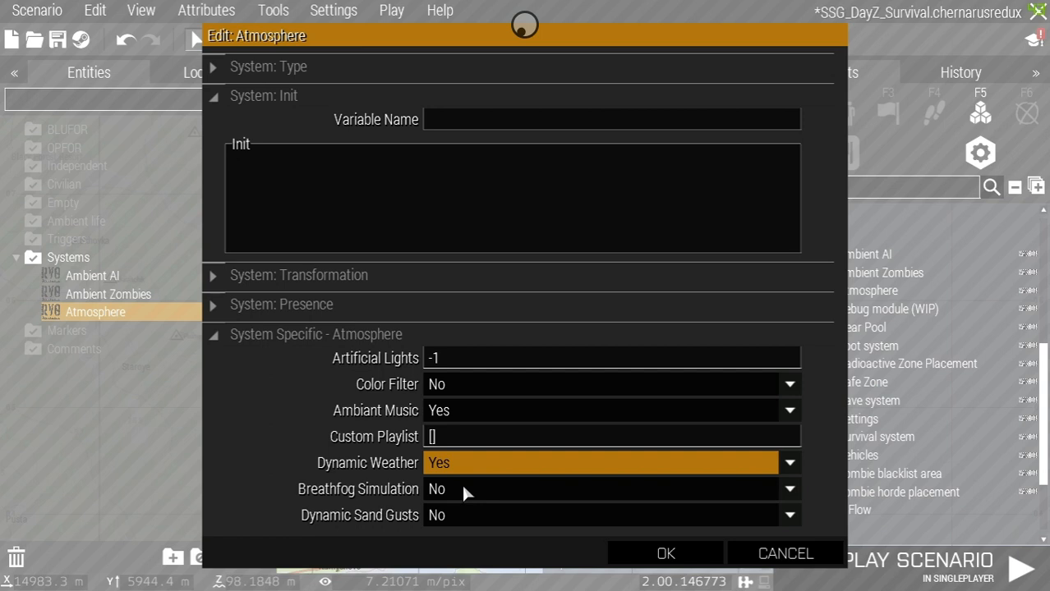
pyautogui.moveTo(450, 529)
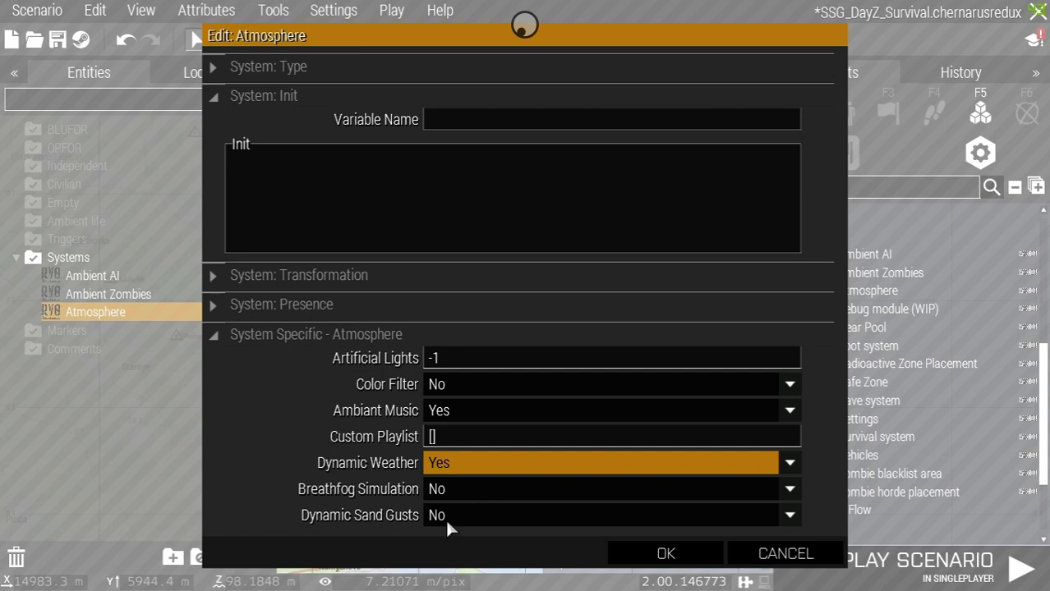
pyautogui.moveTo(486, 515)
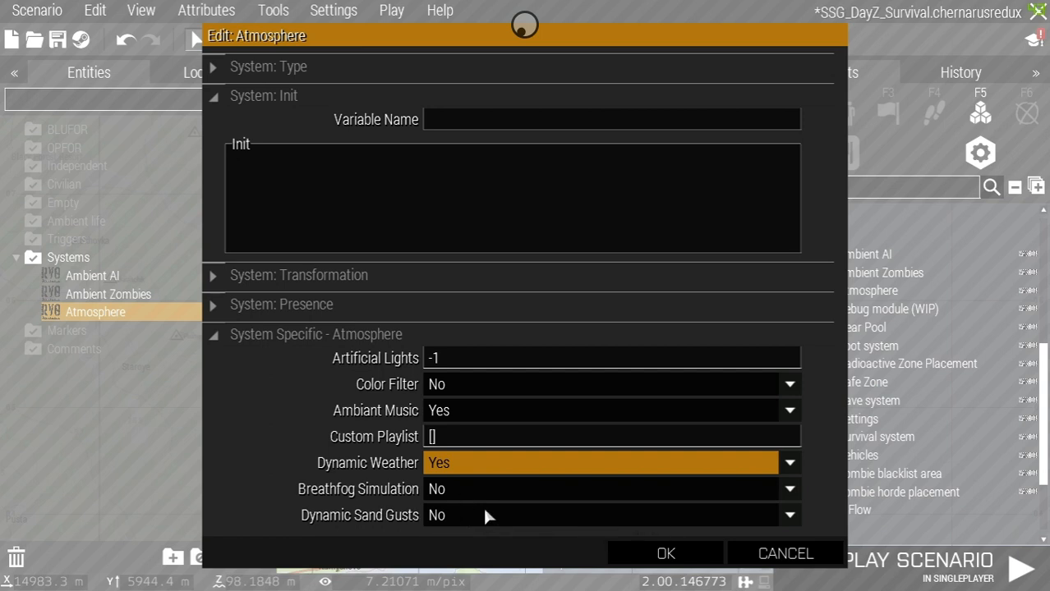
pyautogui.moveTo(475, 503)
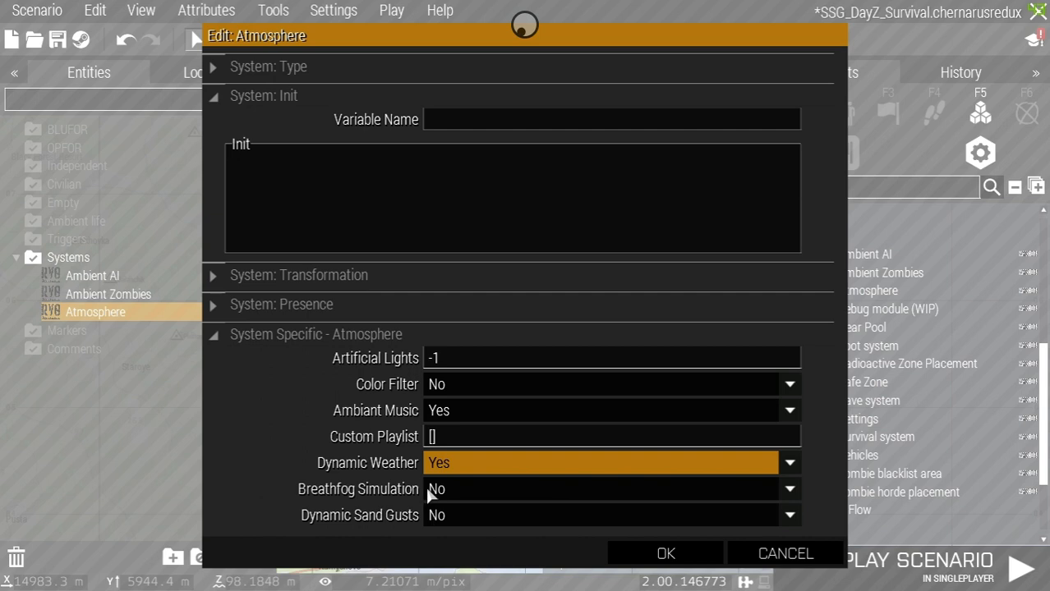
pyautogui.moveTo(457, 493)
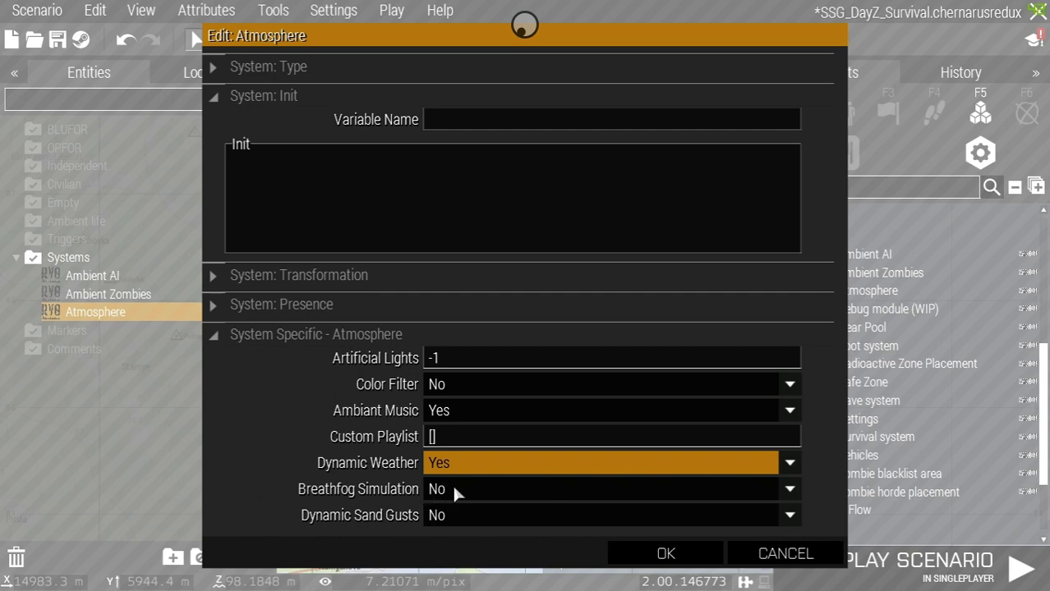
pyautogui.click(784, 552)
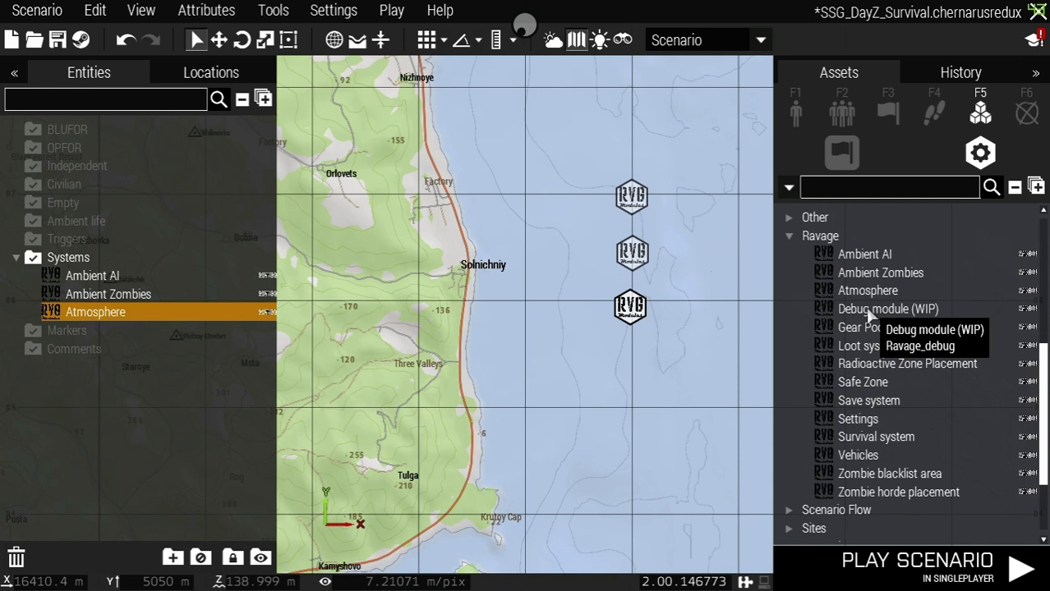
pyautogui.moveTo(894, 345)
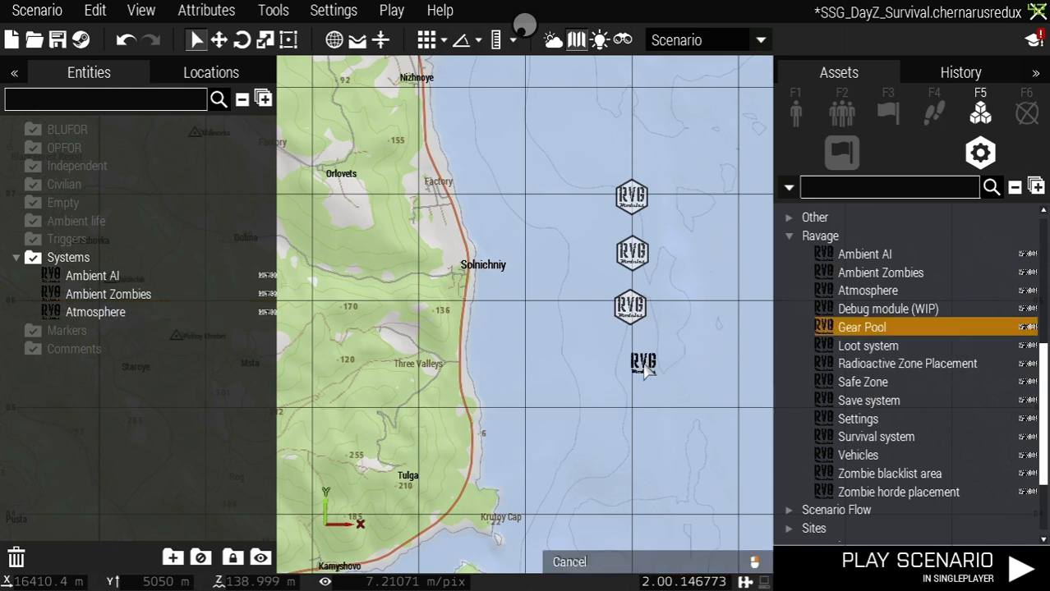
# Choose the equipment preset in the new Gear Pool module's attributes.
pyautogui.rightClick(644, 361)
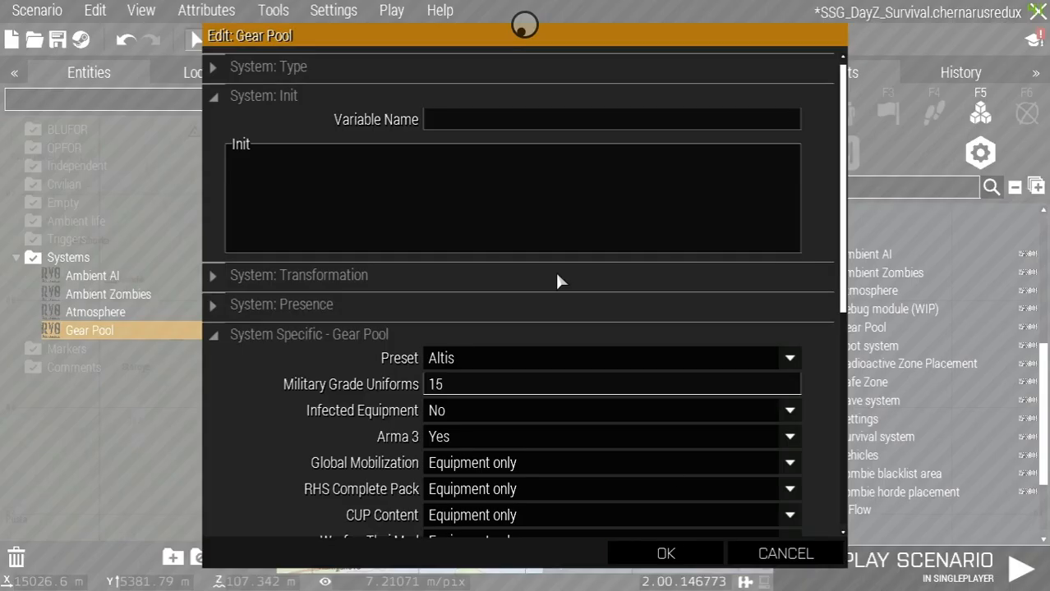
pyautogui.scroll(-3)
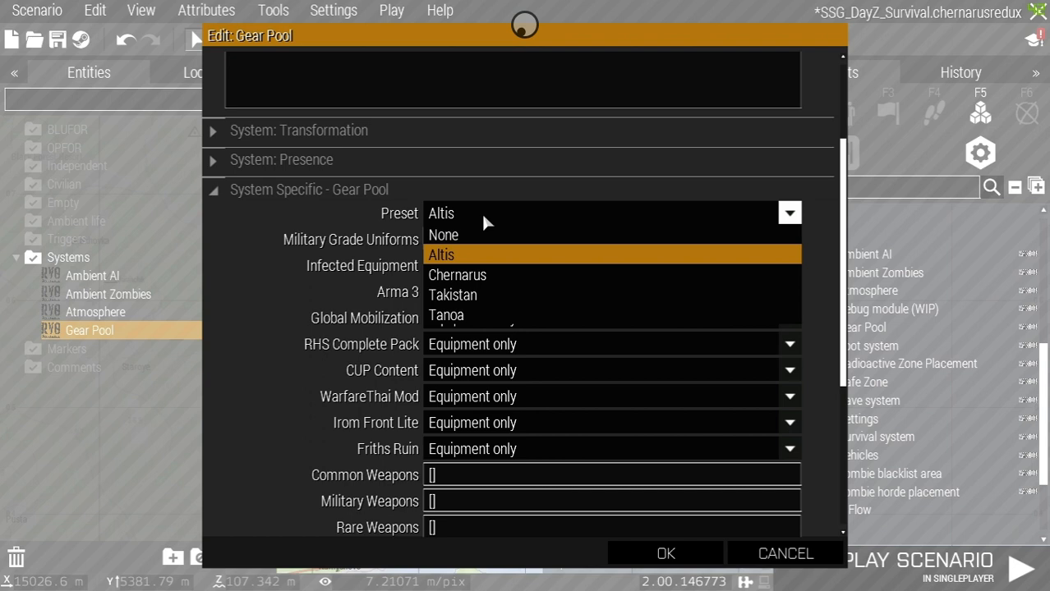
pyautogui.moveTo(477, 259)
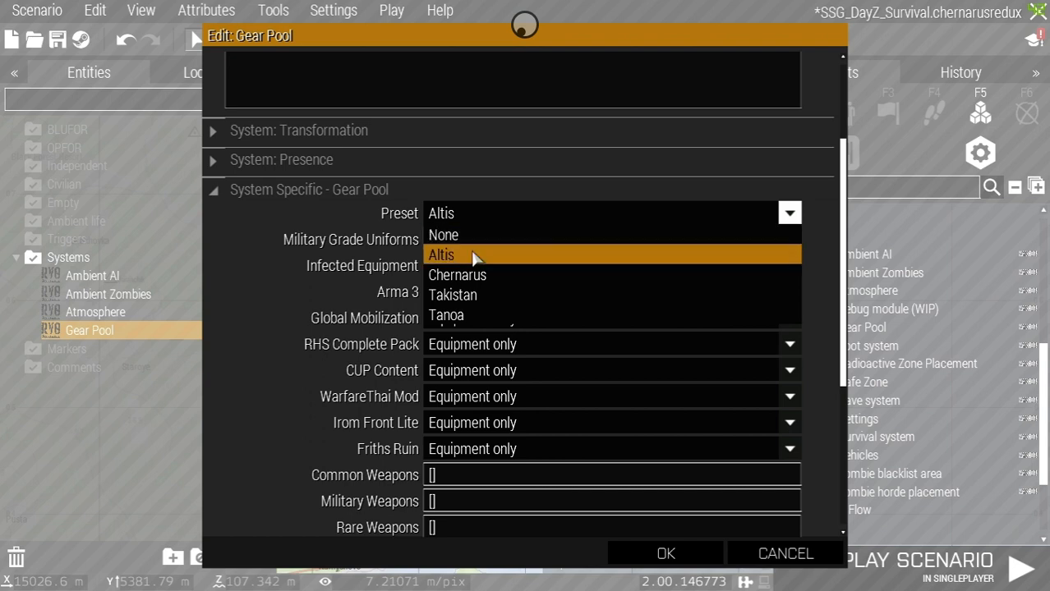
pyautogui.moveTo(493, 261)
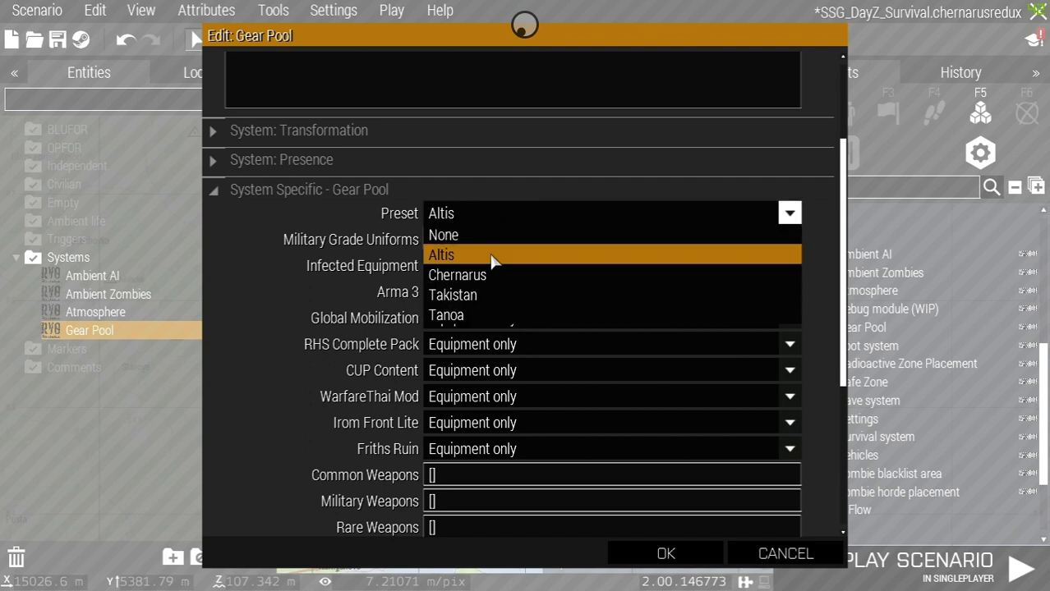
pyautogui.click(441, 254)
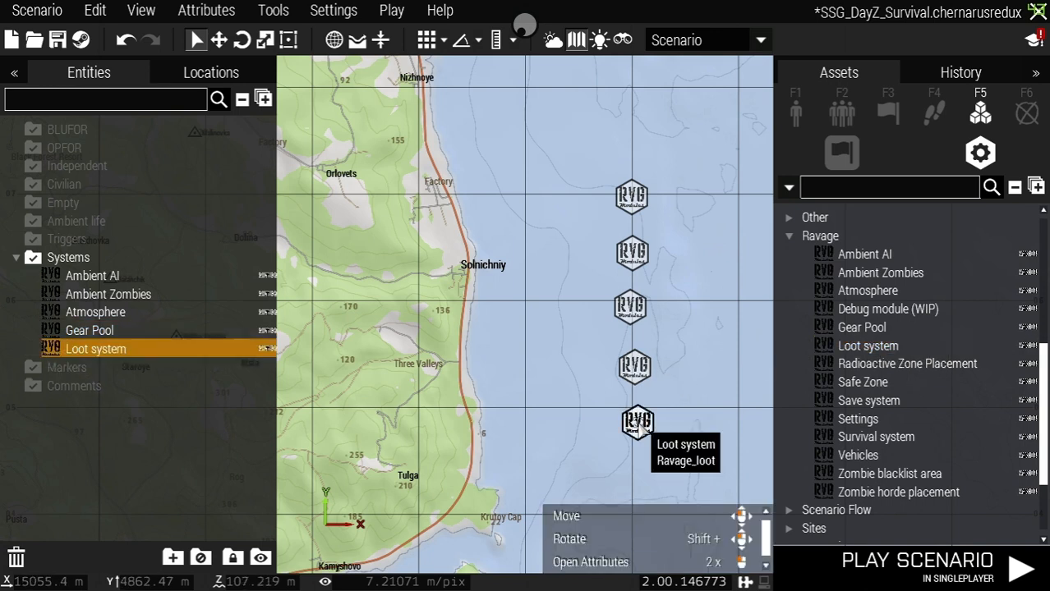
# Enable loot in Arma3 Apex, Arma2 and Arma1 structures in the Loot system module.
pyautogui.click(592, 562)
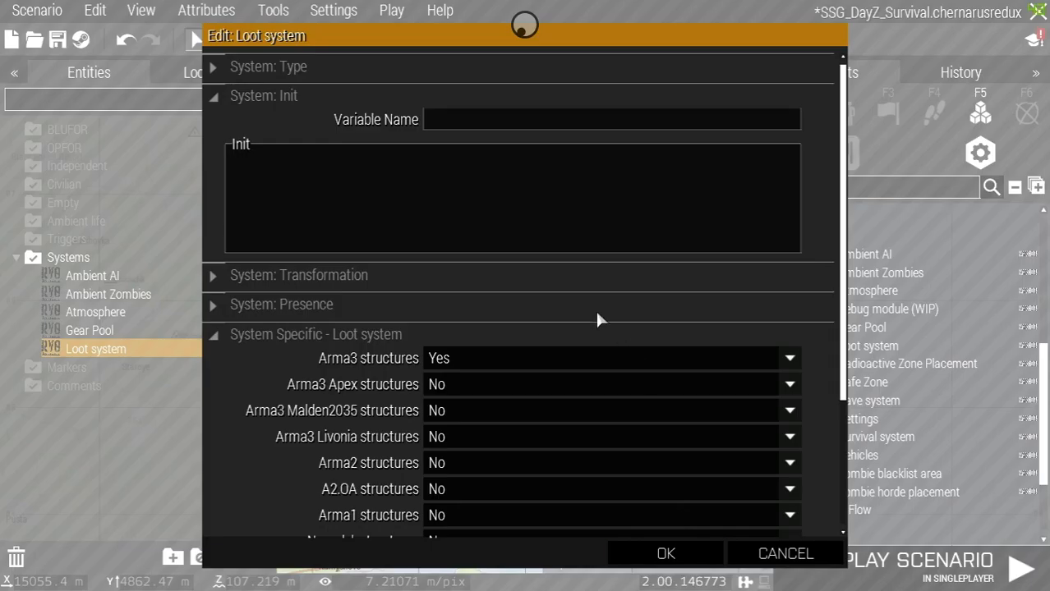
pyautogui.scroll(-3)
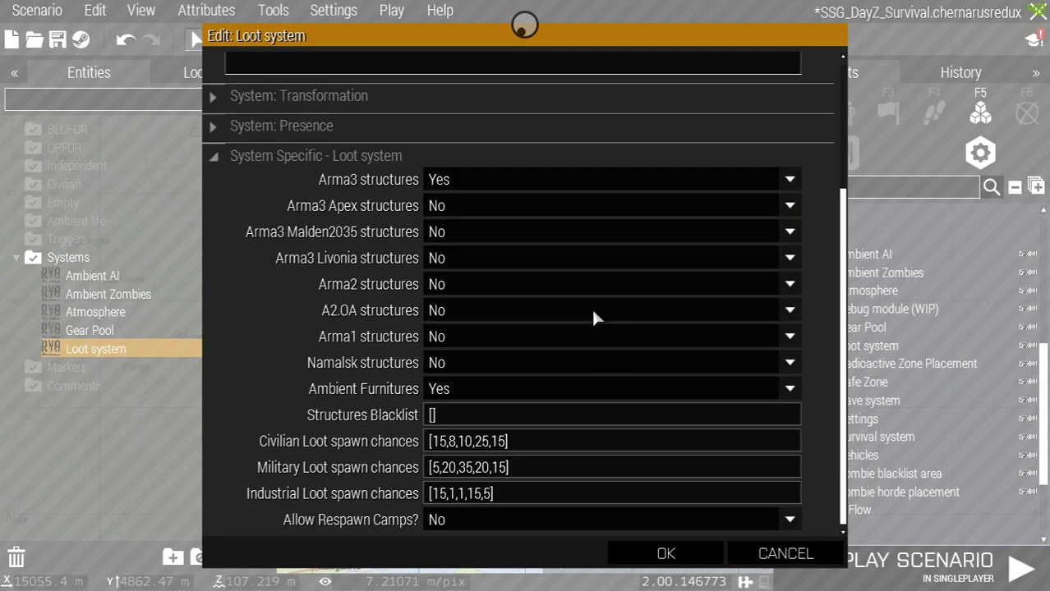
pyautogui.moveTo(386, 184)
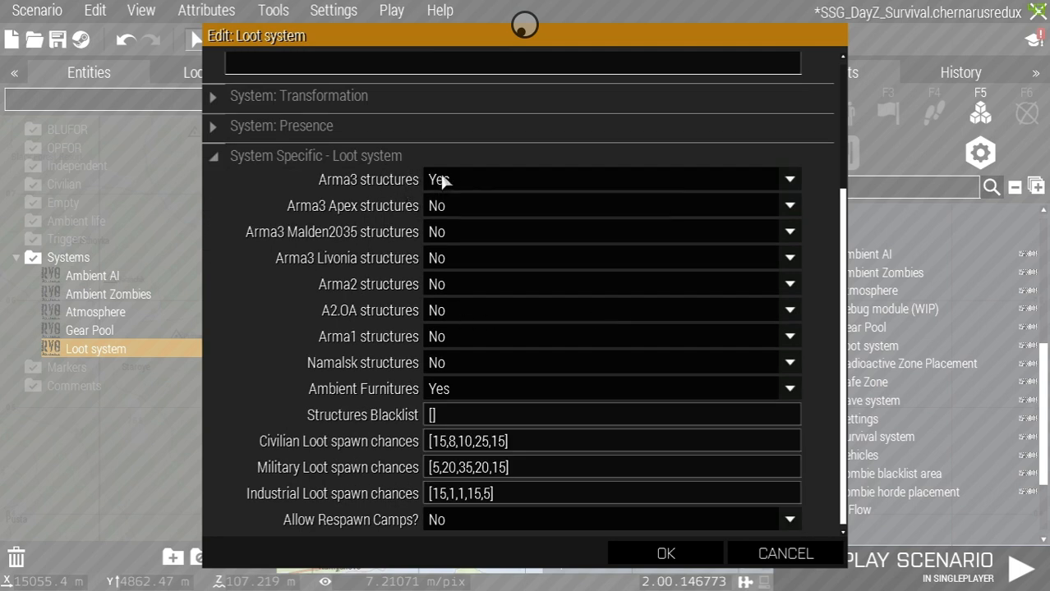
pyautogui.moveTo(391, 189)
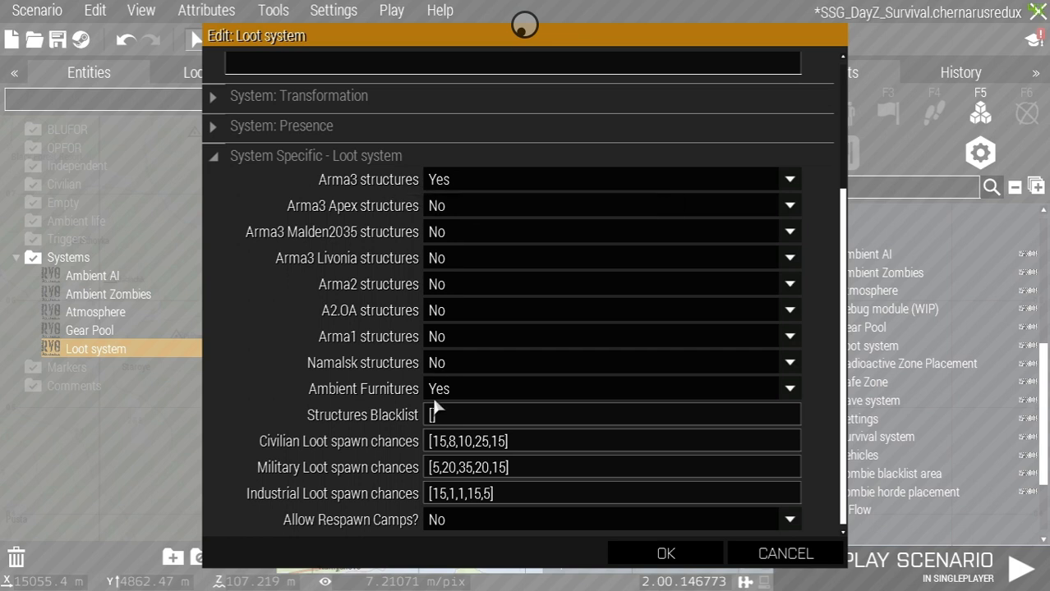
pyautogui.moveTo(381, 396)
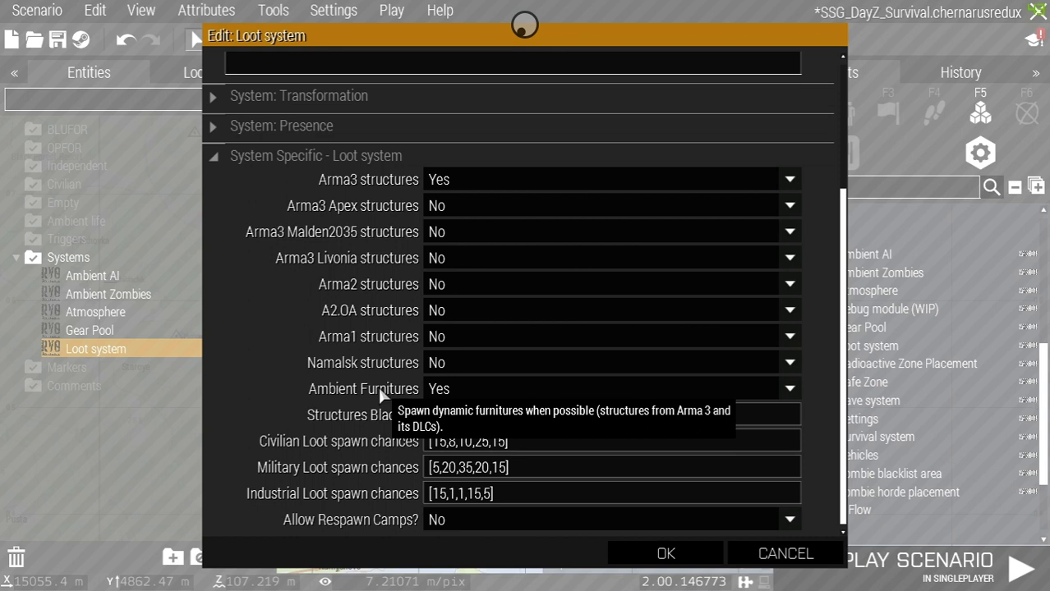
pyautogui.moveTo(381, 394)
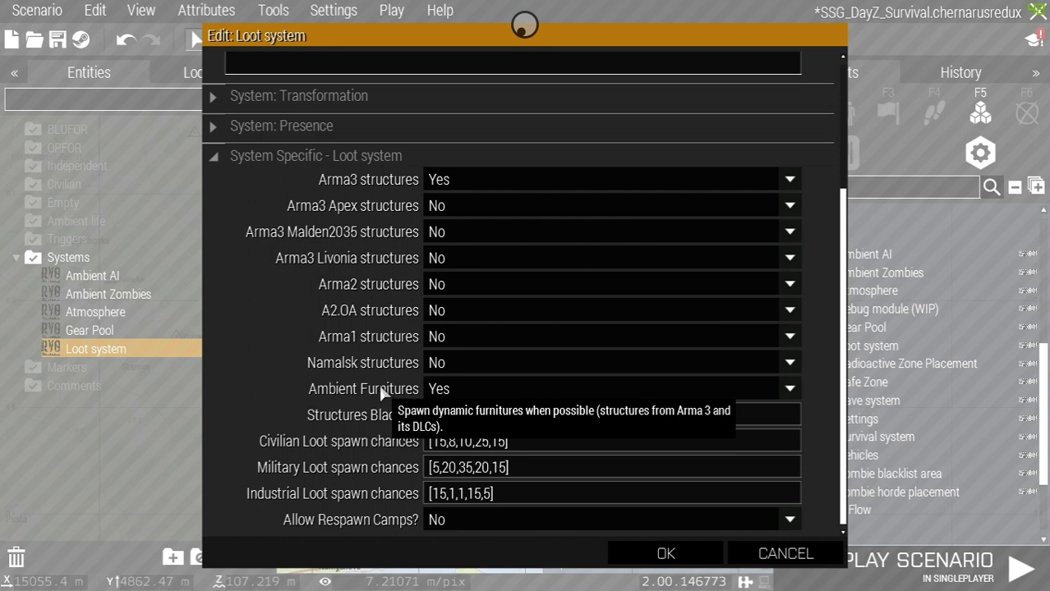
pyautogui.click(789, 206)
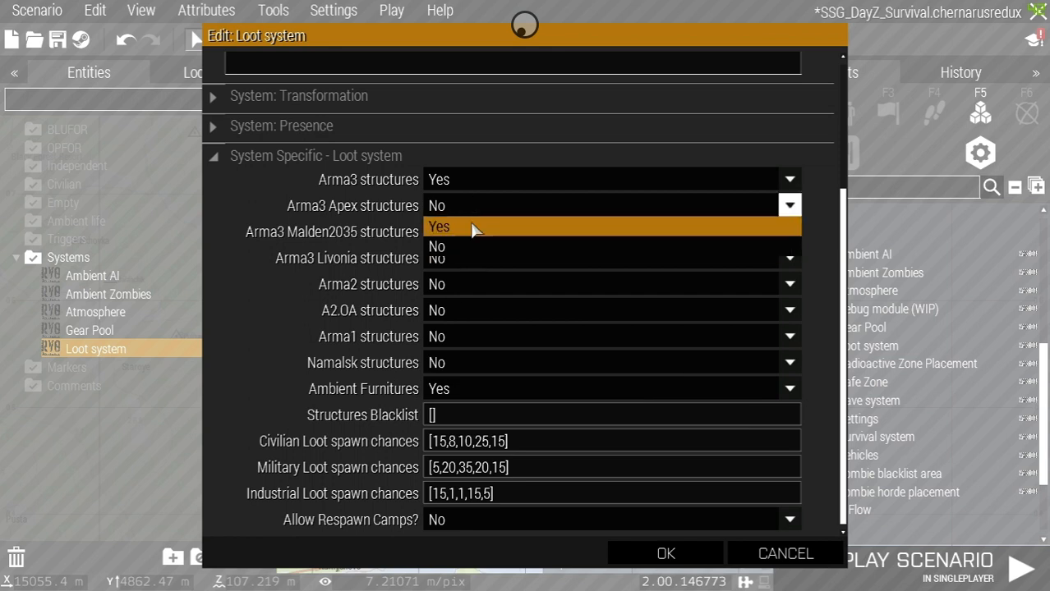
pyautogui.click(439, 227)
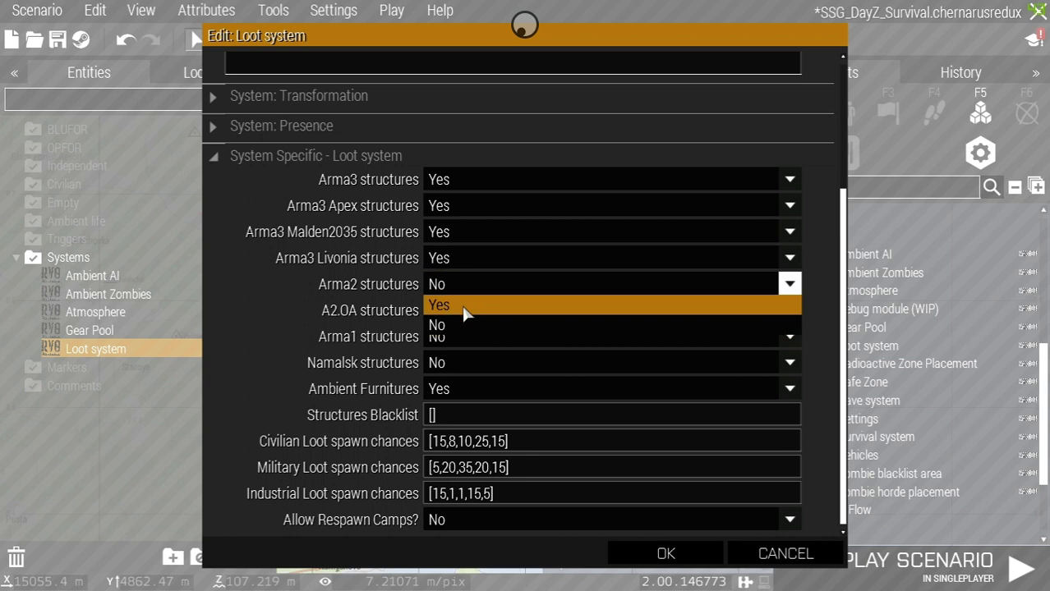
pyautogui.click(439, 304)
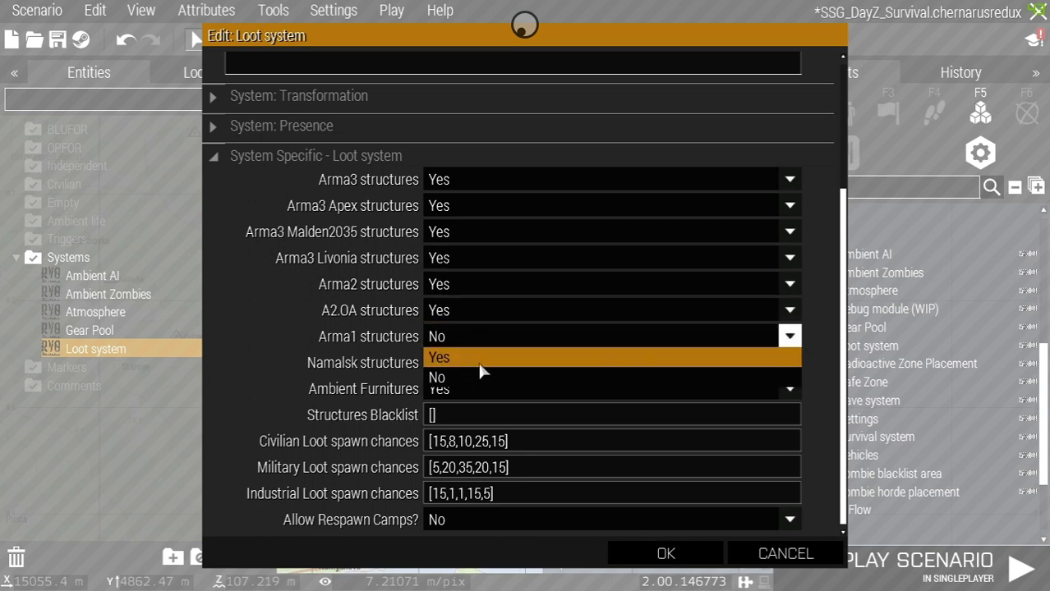
pyautogui.click(439, 357)
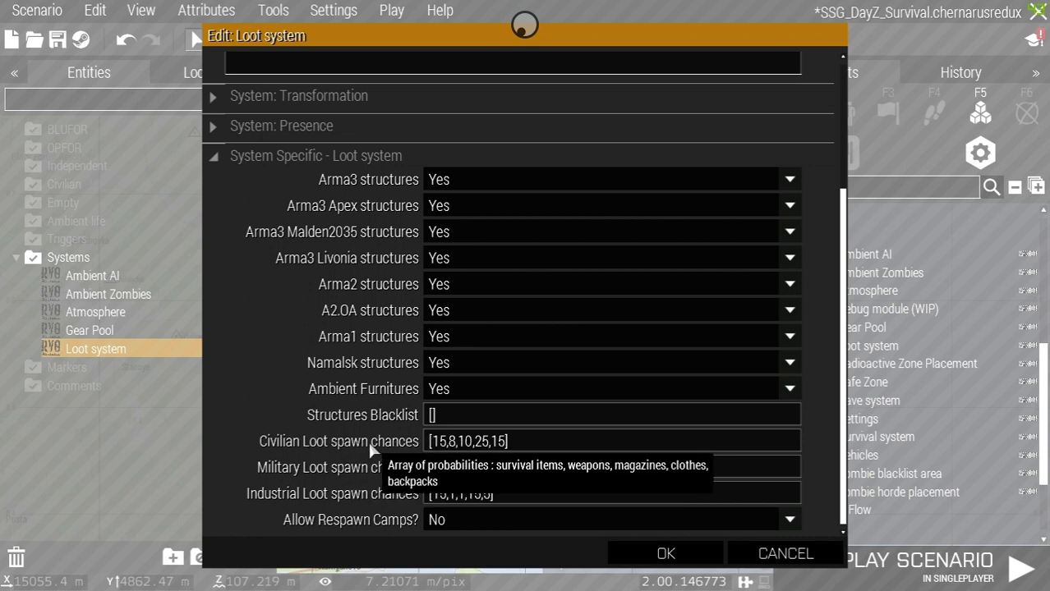
pyautogui.moveTo(342, 457)
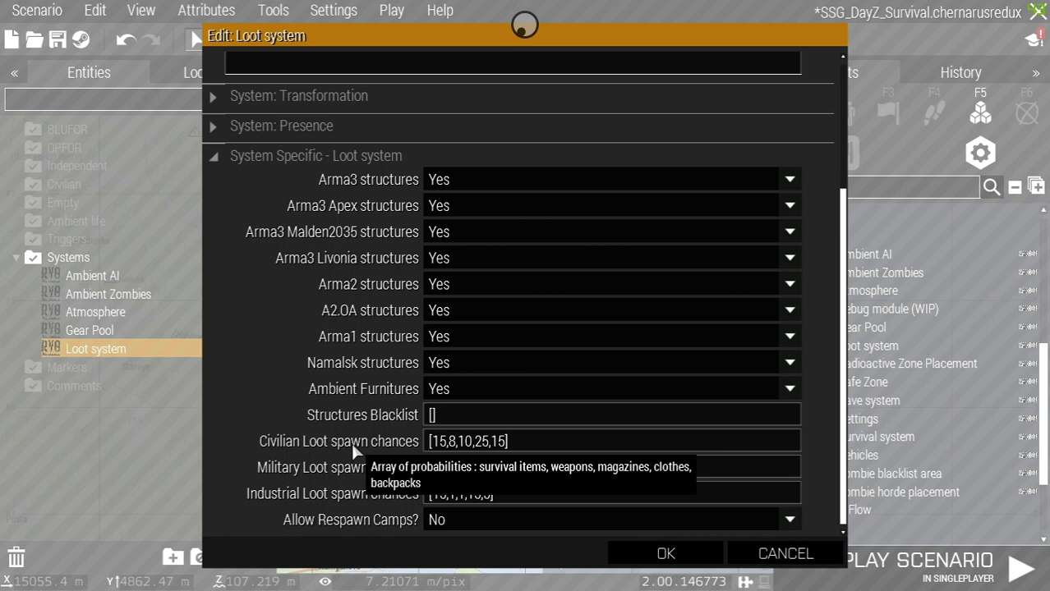
pyautogui.moveTo(384, 450)
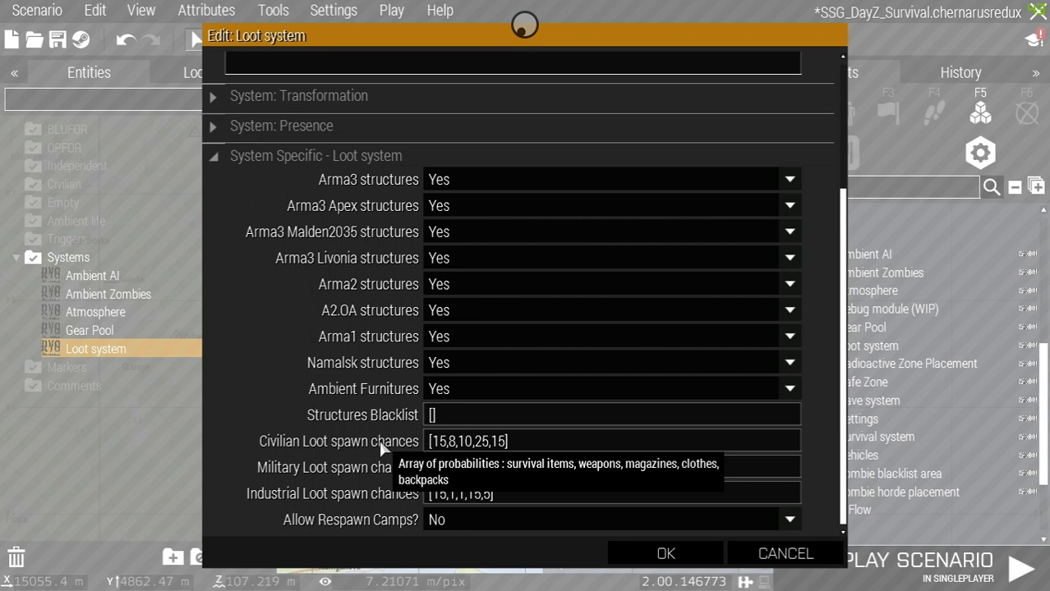
pyautogui.moveTo(386, 466)
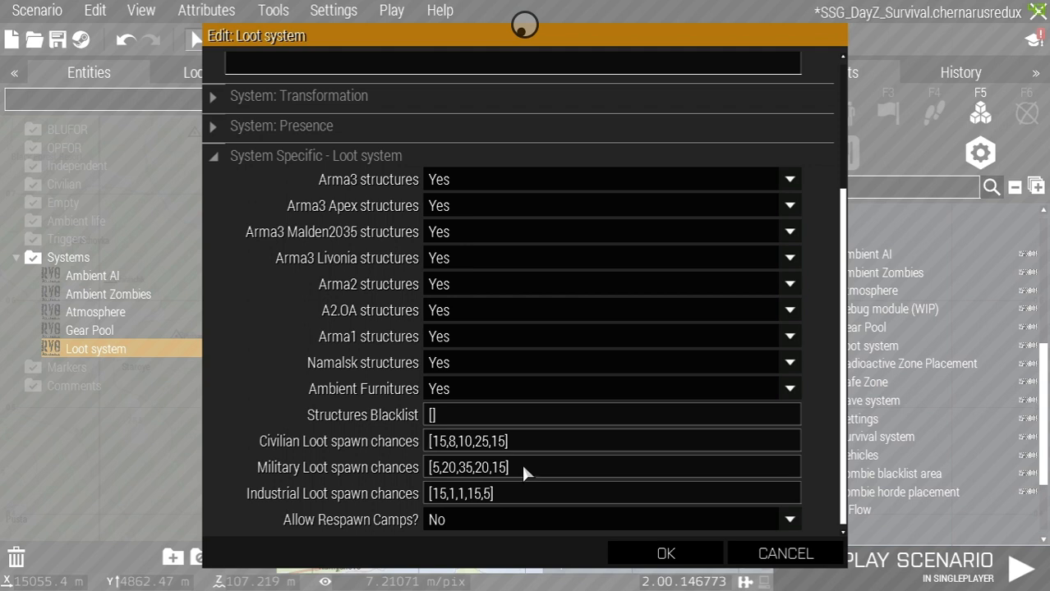
pyautogui.moveTo(631, 481)
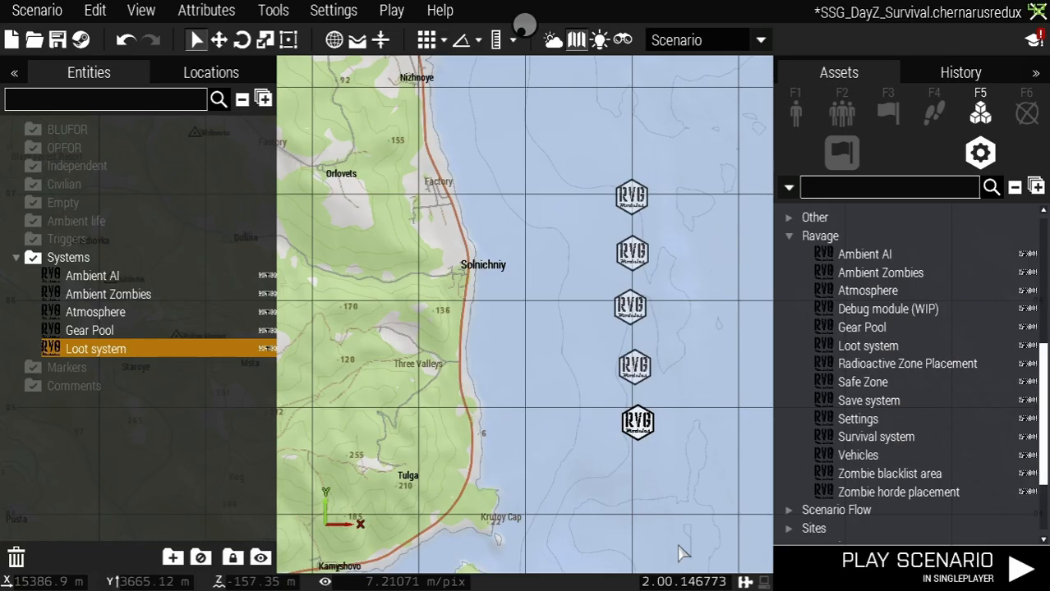
pyautogui.moveTo(867, 345)
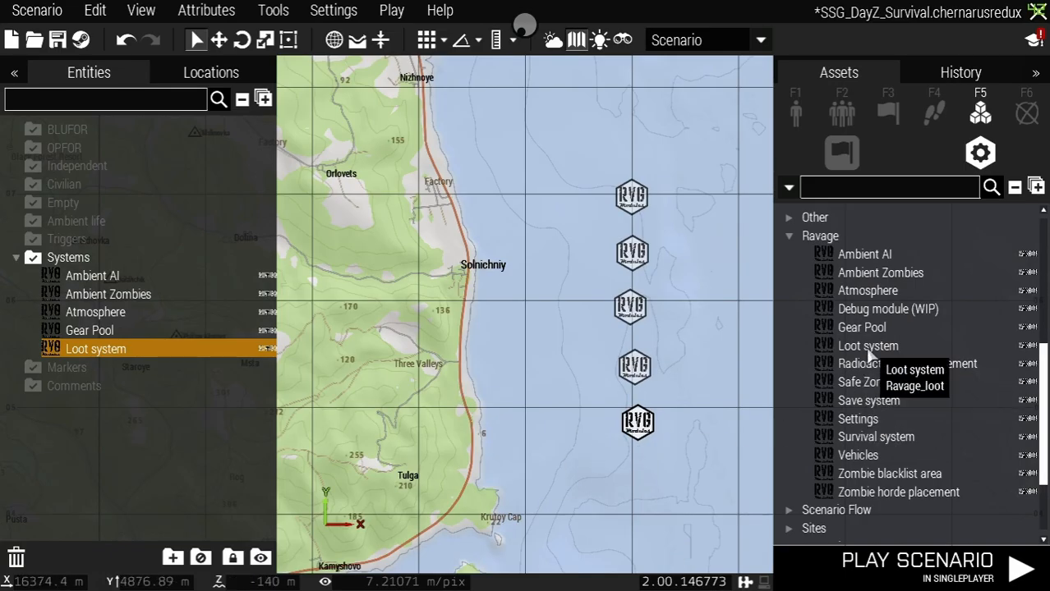
pyautogui.moveTo(871, 365)
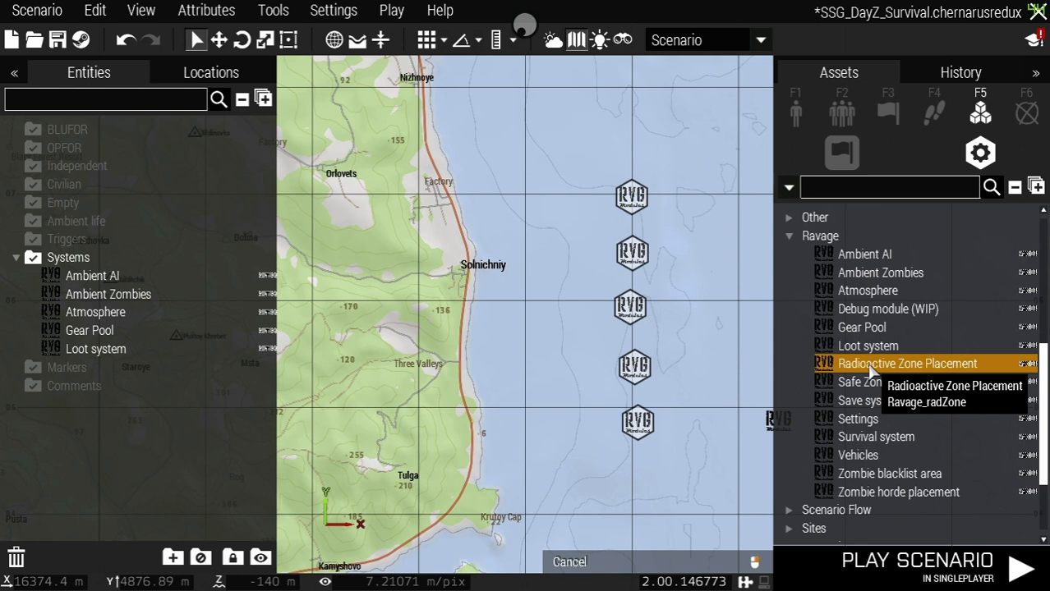
pyautogui.moveTo(863, 381)
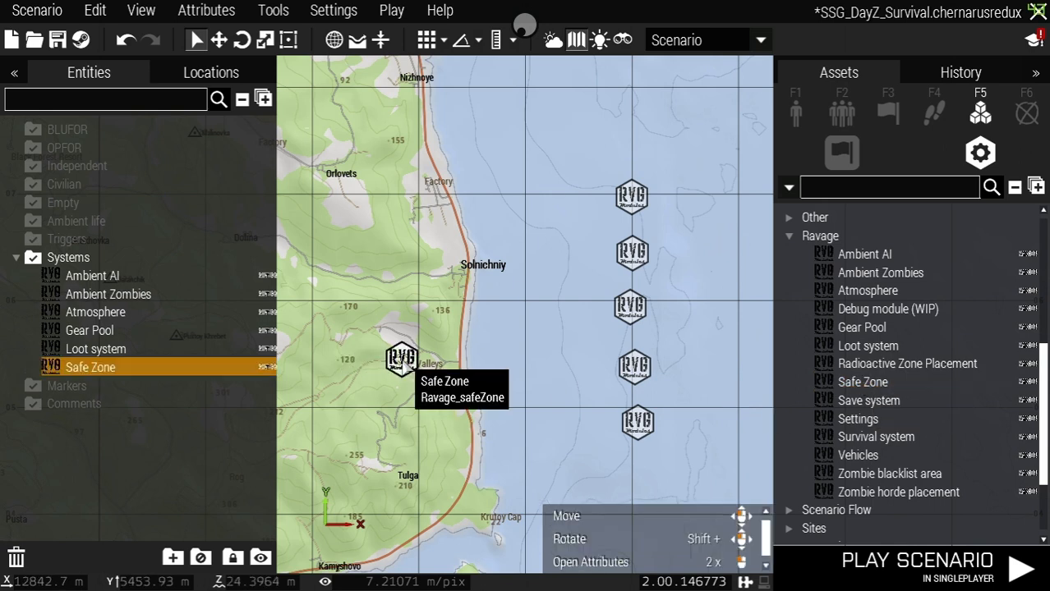
# Give the Safe Zone module a radius of 500 and confirm it.
pyautogui.rightClick(402, 358)
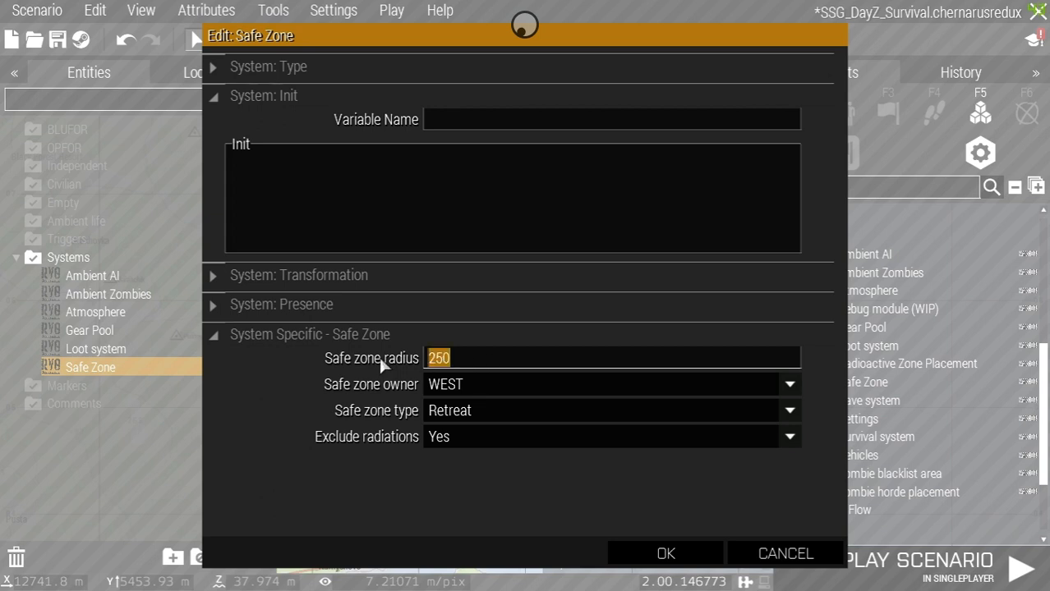
pyautogui.write('500')
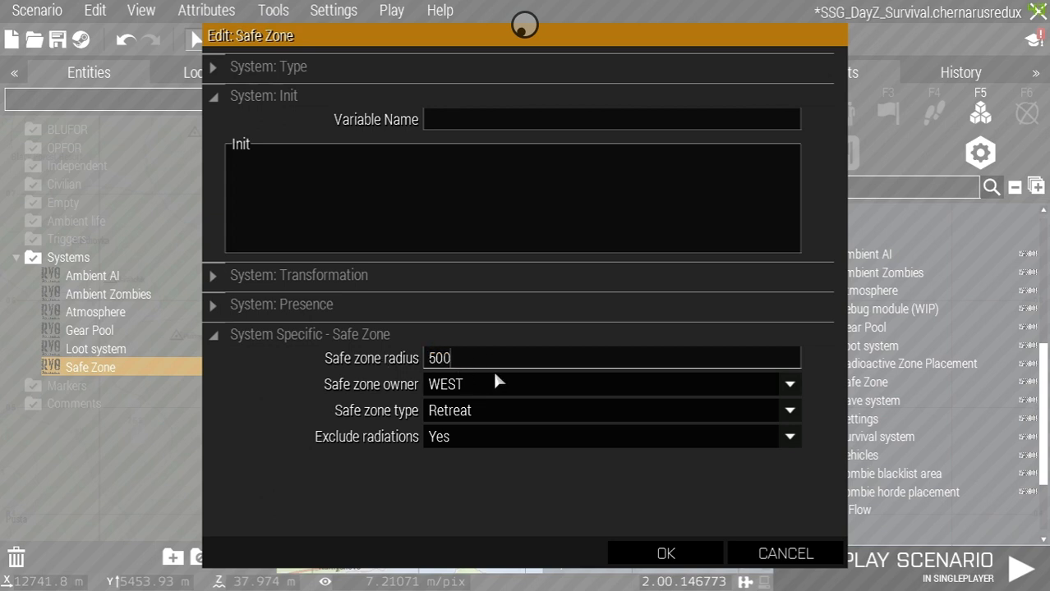
pyautogui.click(666, 554)
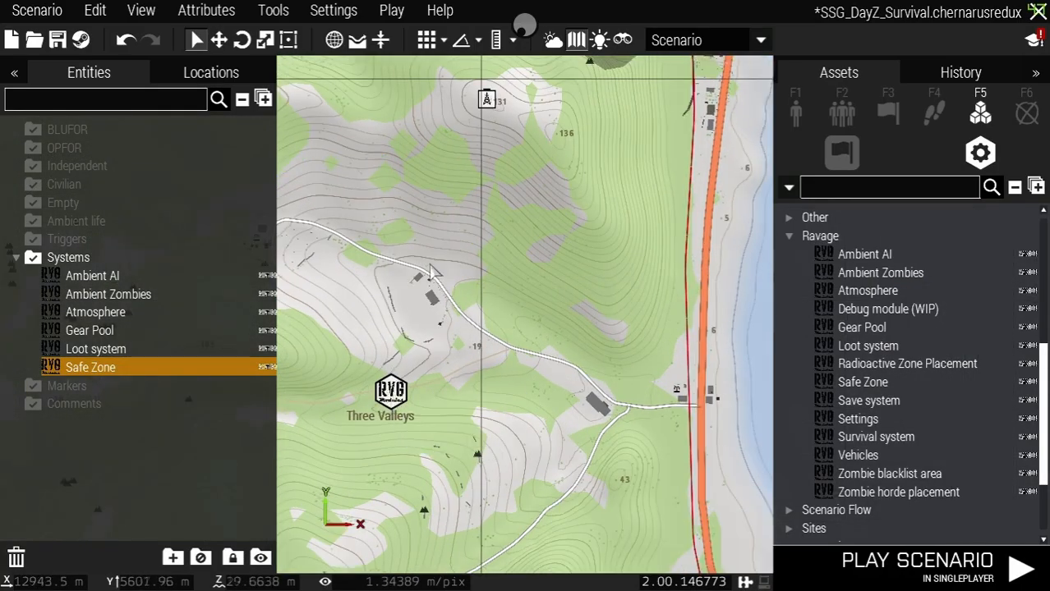
pyautogui.moveTo(398, 396)
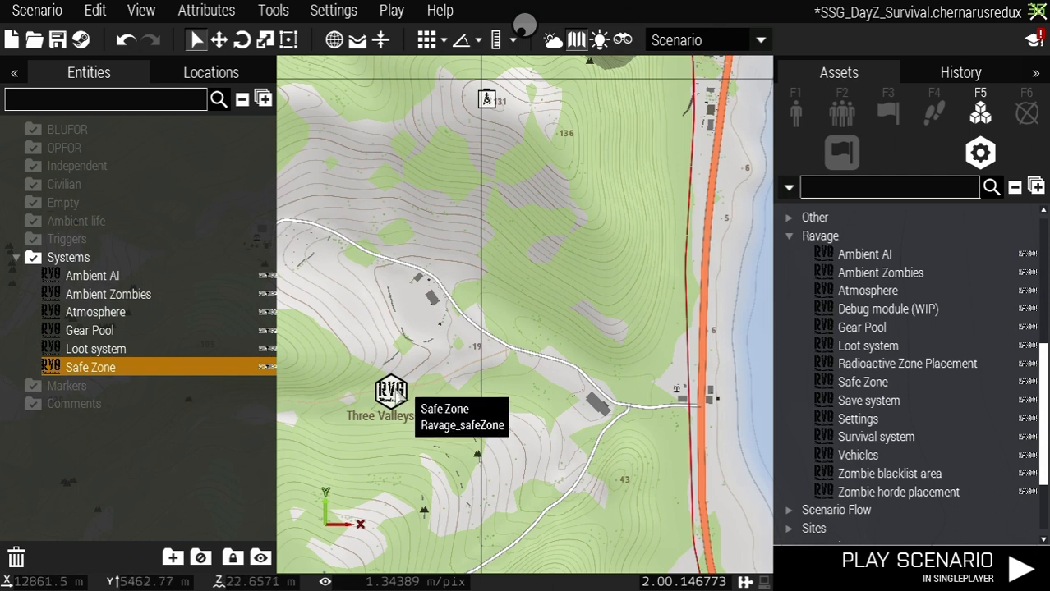
# Change the Safe zone type from Retreat to Delete and confirm the settings.
pyautogui.rightClick(391, 399)
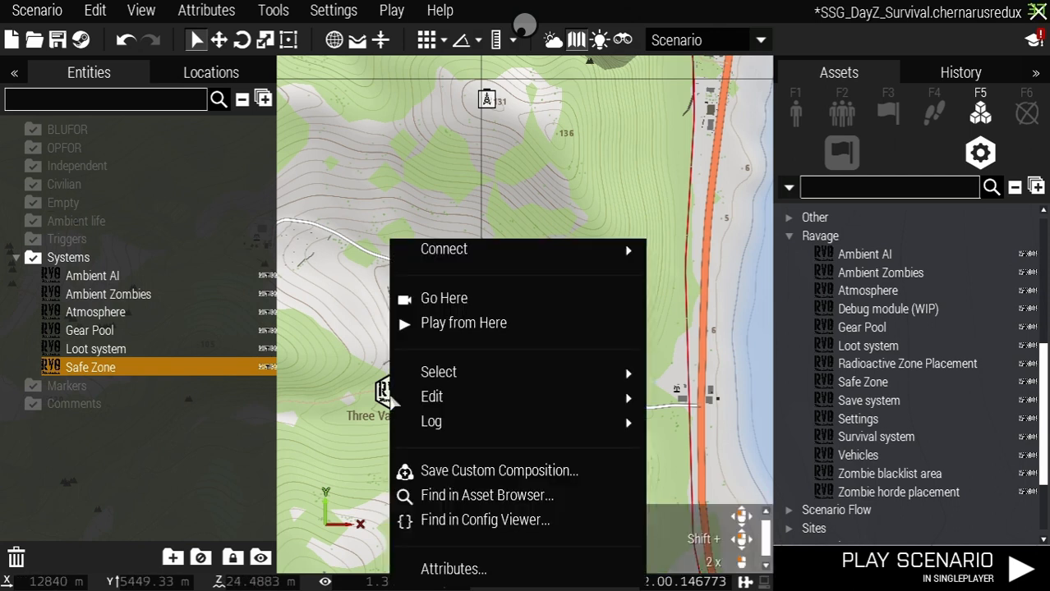
pyautogui.click(430, 396)
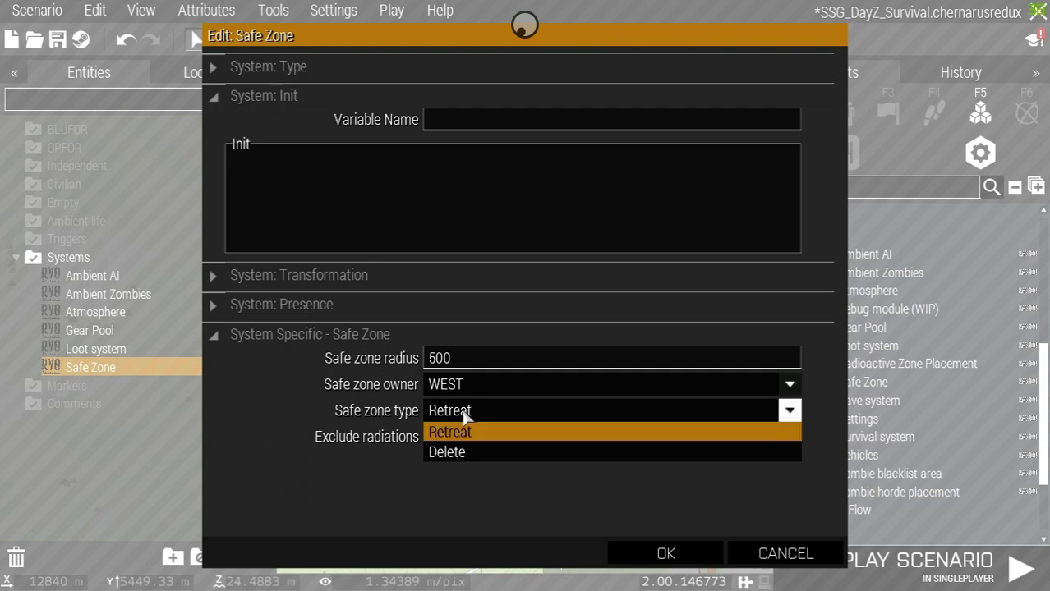
pyautogui.click(447, 452)
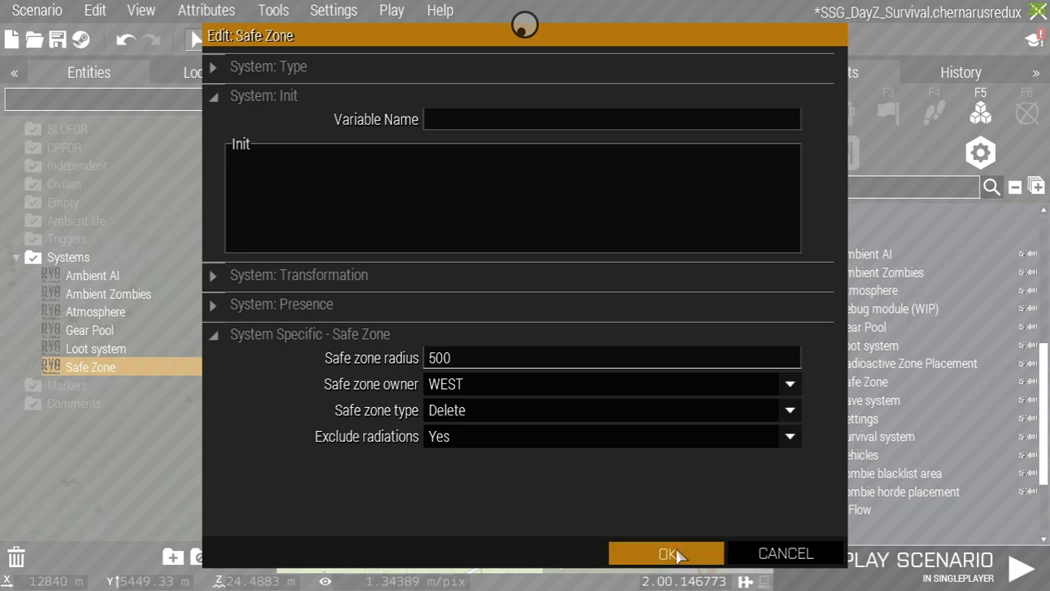
pyautogui.click(666, 554)
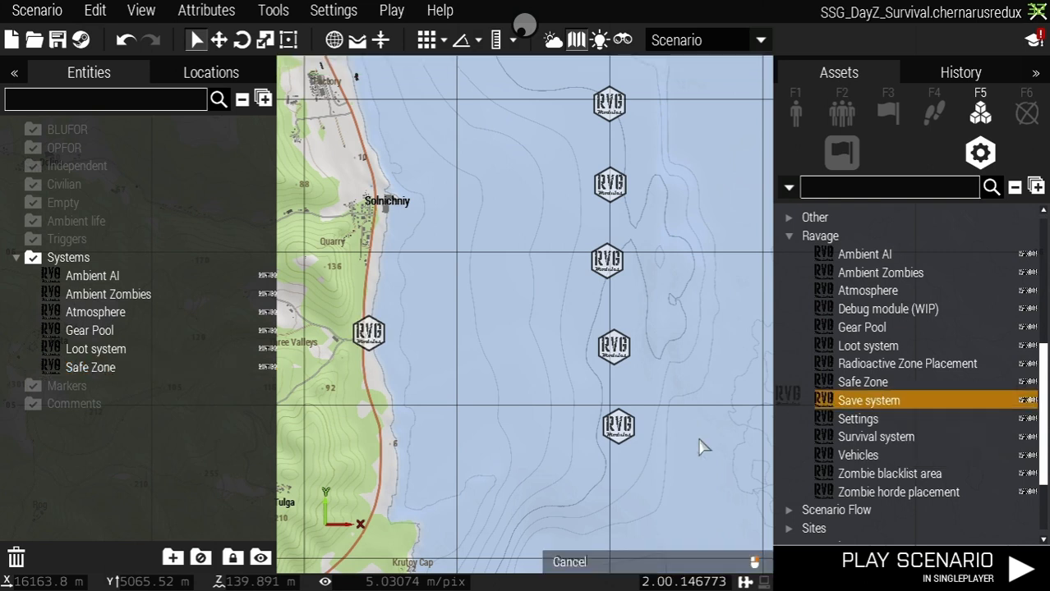
# Review the new Save system module's attributes with SP saves on.
pyautogui.rightClick(615, 489)
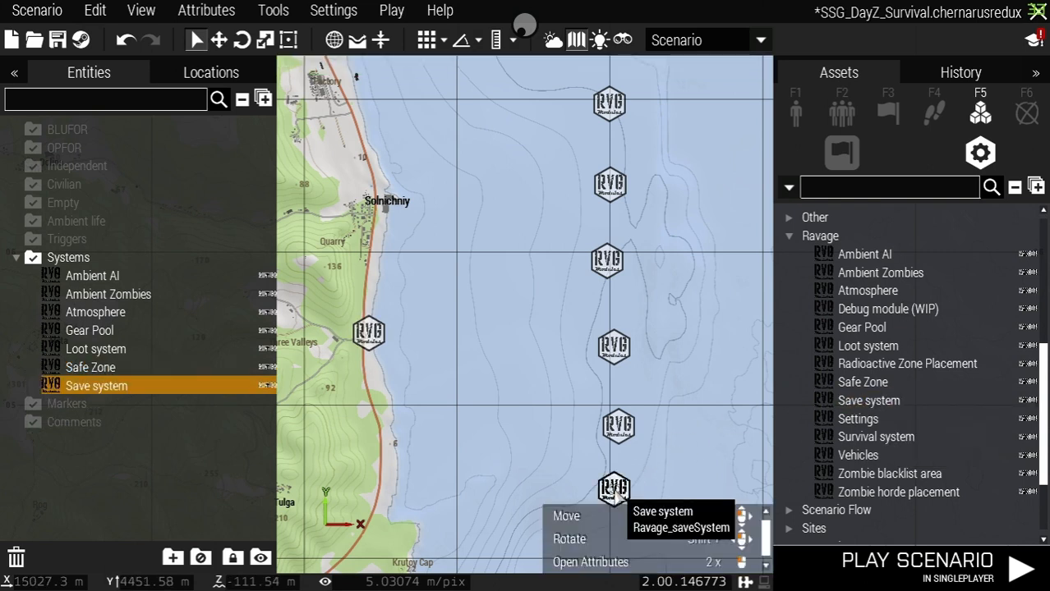
pyautogui.click(590, 562)
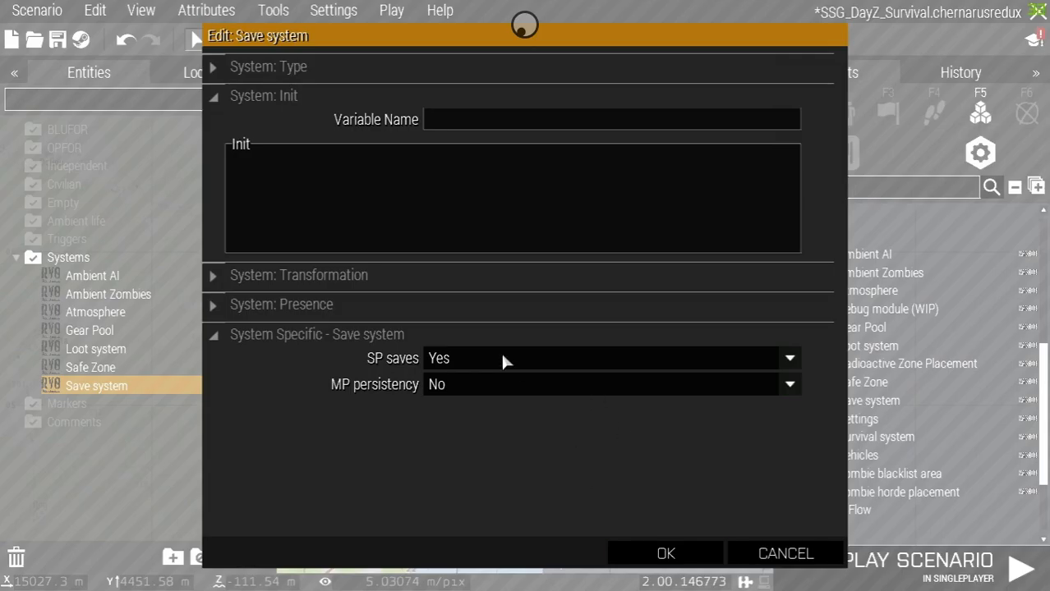
pyautogui.moveTo(493, 384)
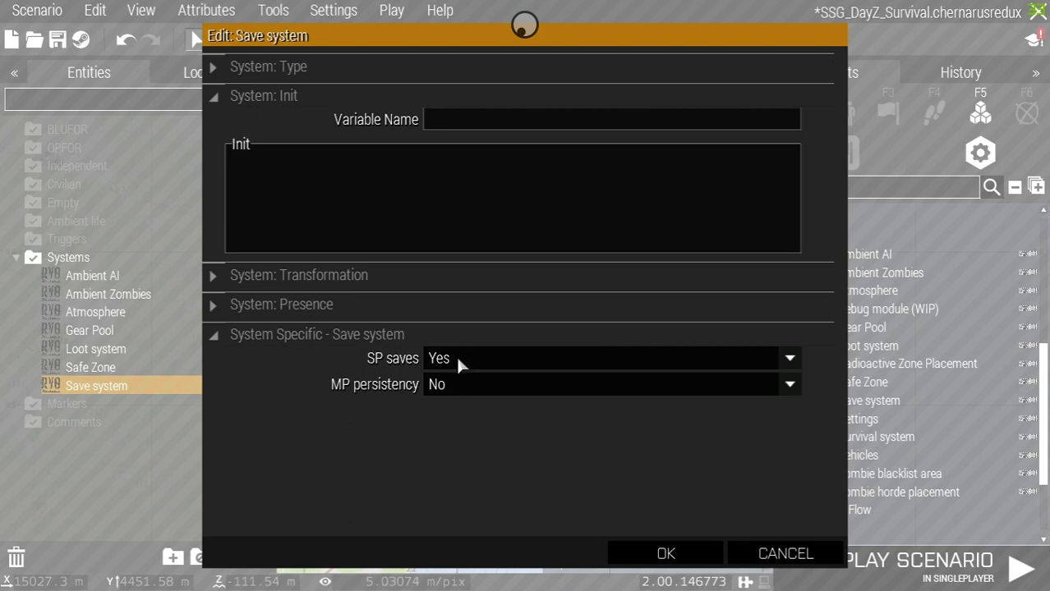
pyautogui.moveTo(608, 460)
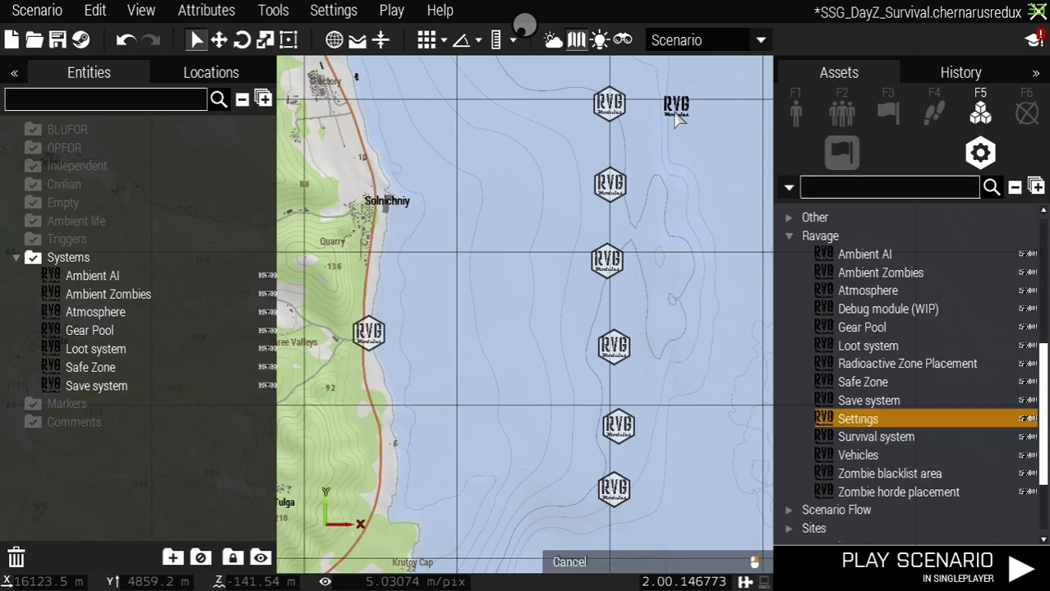
# Adjust the Settings module's time acceleration value and turn the Vehicles caching system on.
pyautogui.rightClick(674, 106)
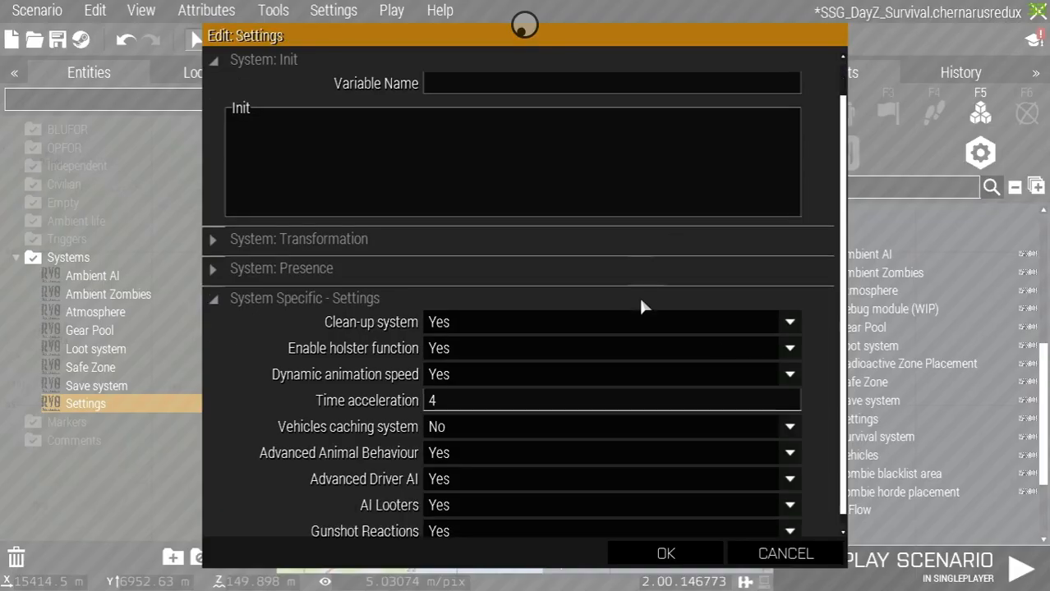
pyautogui.scroll(-3)
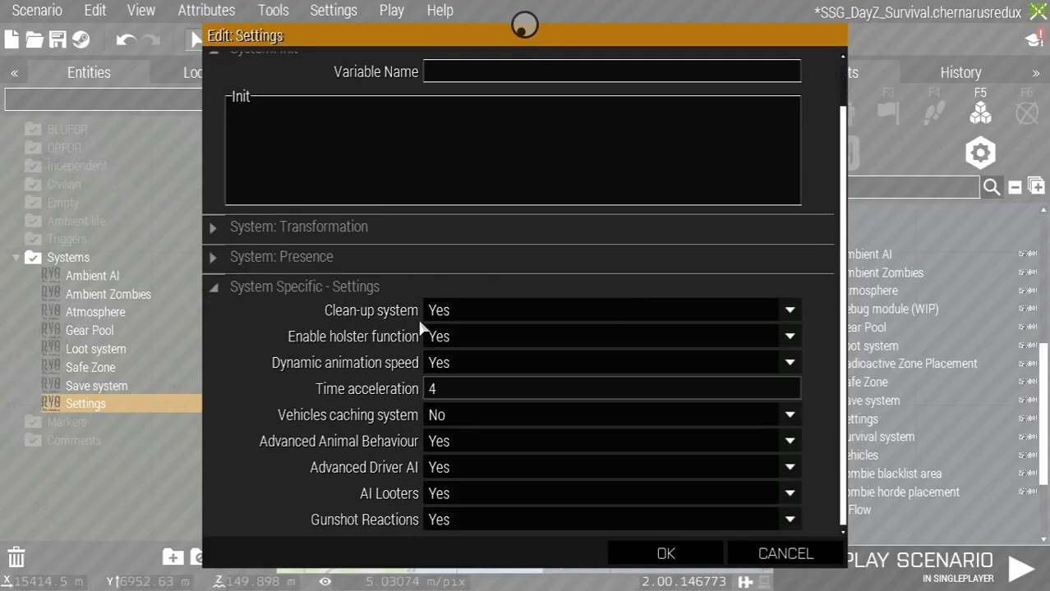
pyautogui.moveTo(414, 378)
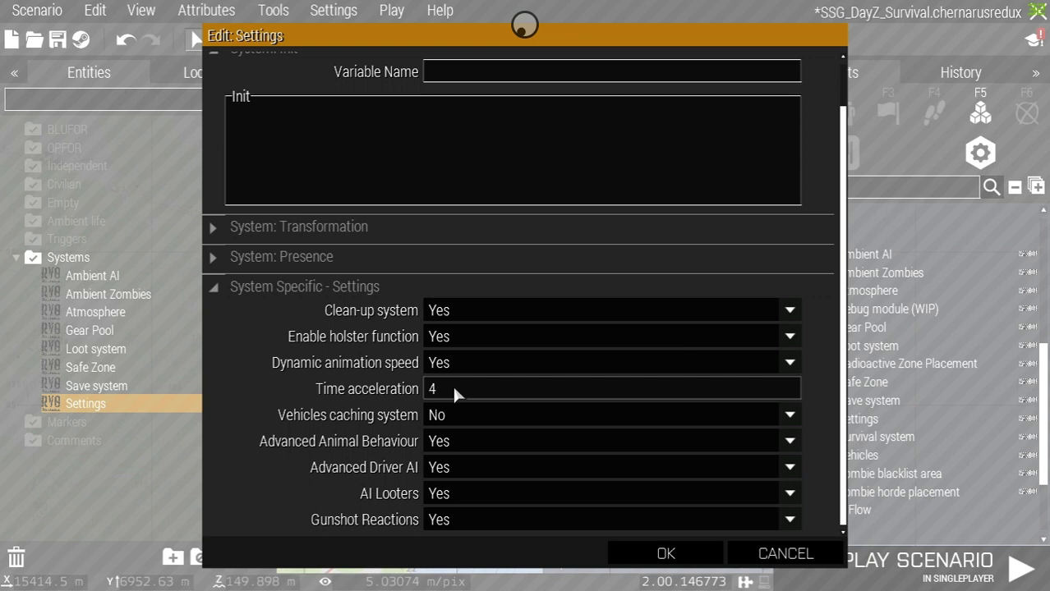
pyautogui.write('1')
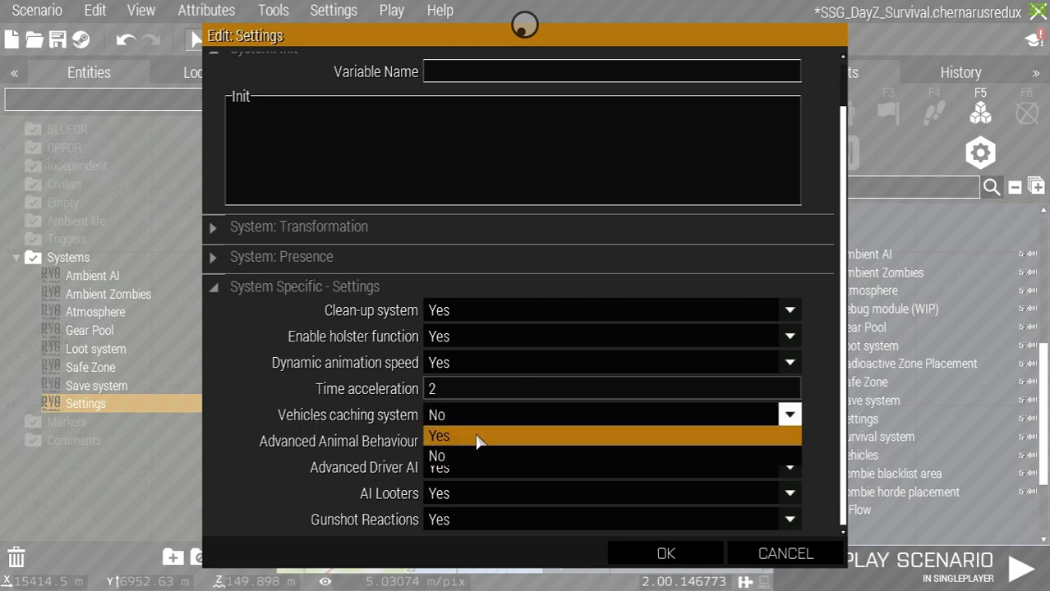
pyautogui.click(439, 437)
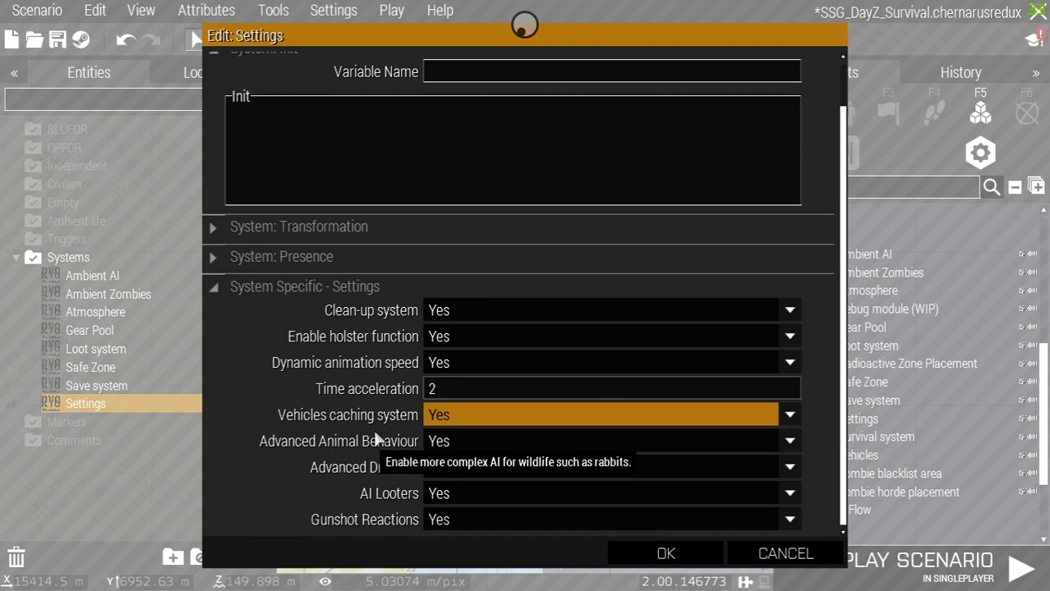
pyautogui.moveTo(398, 500)
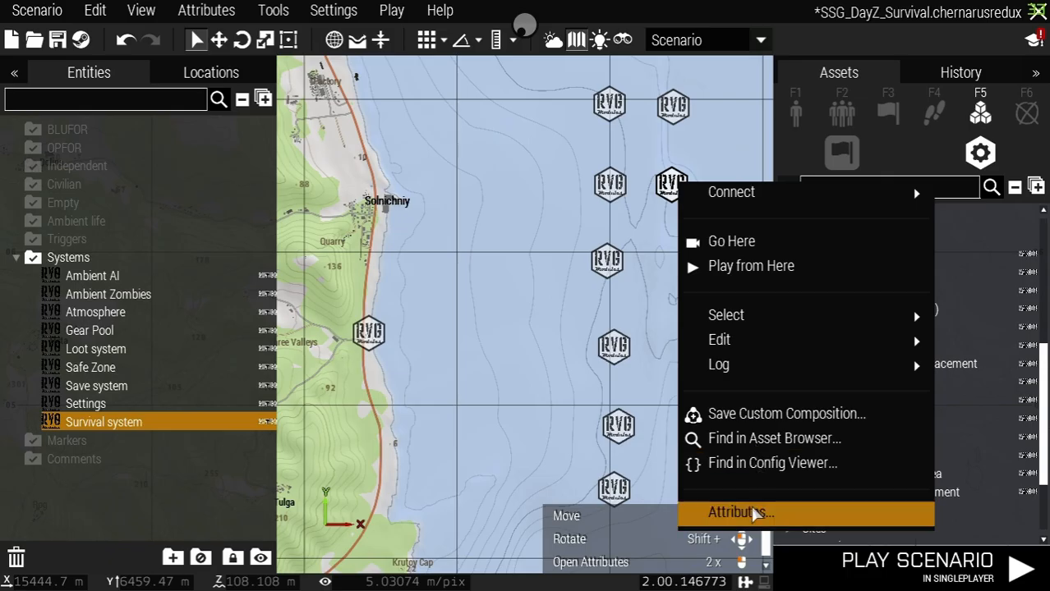
# Review the Survival system module's hunger, thirst and radiation attributes.
pyautogui.click(740, 513)
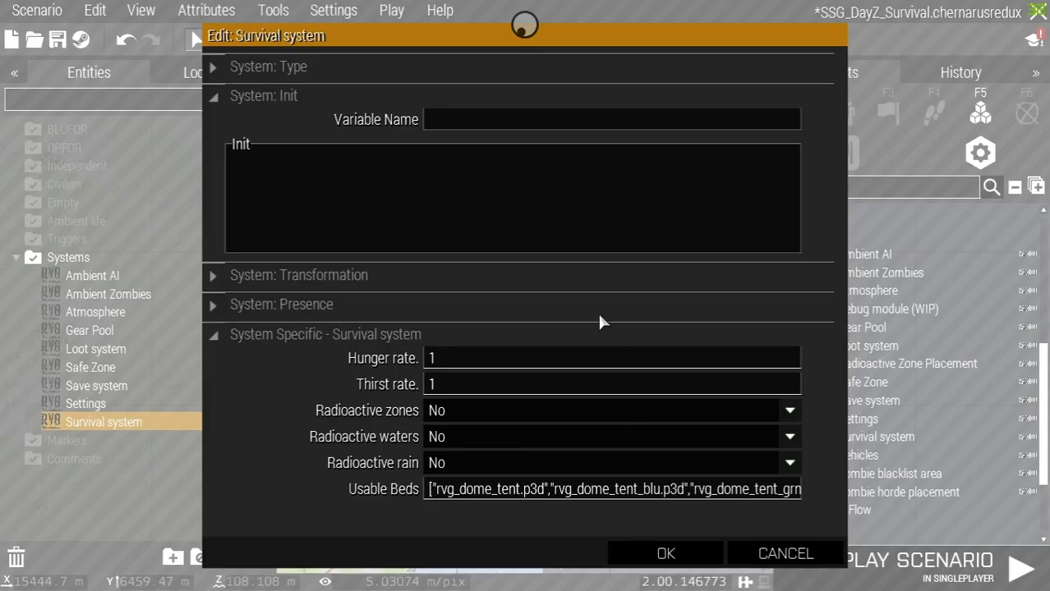
pyautogui.moveTo(393, 368)
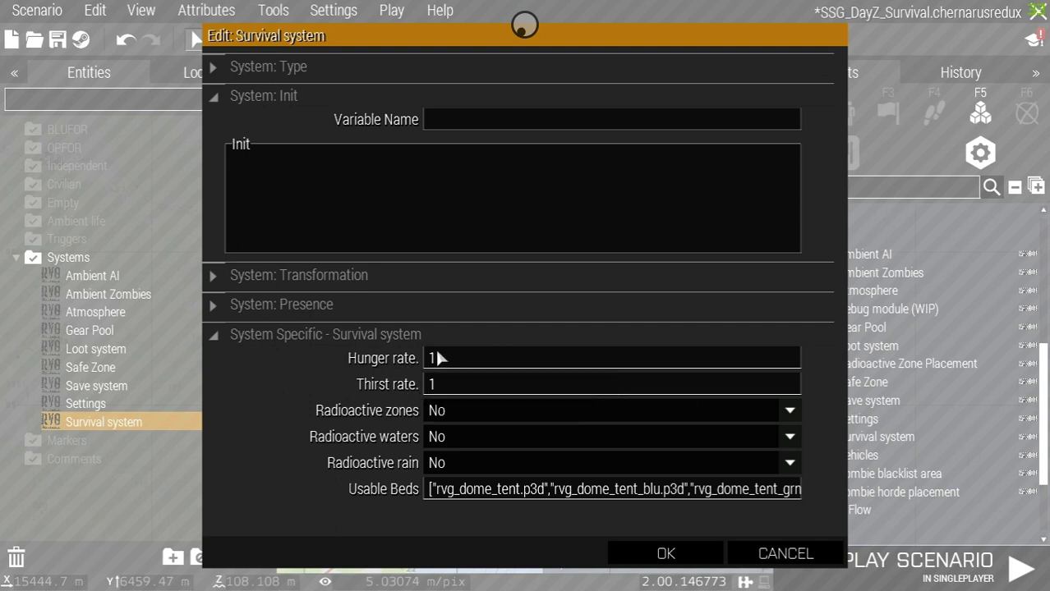
pyautogui.moveTo(449, 394)
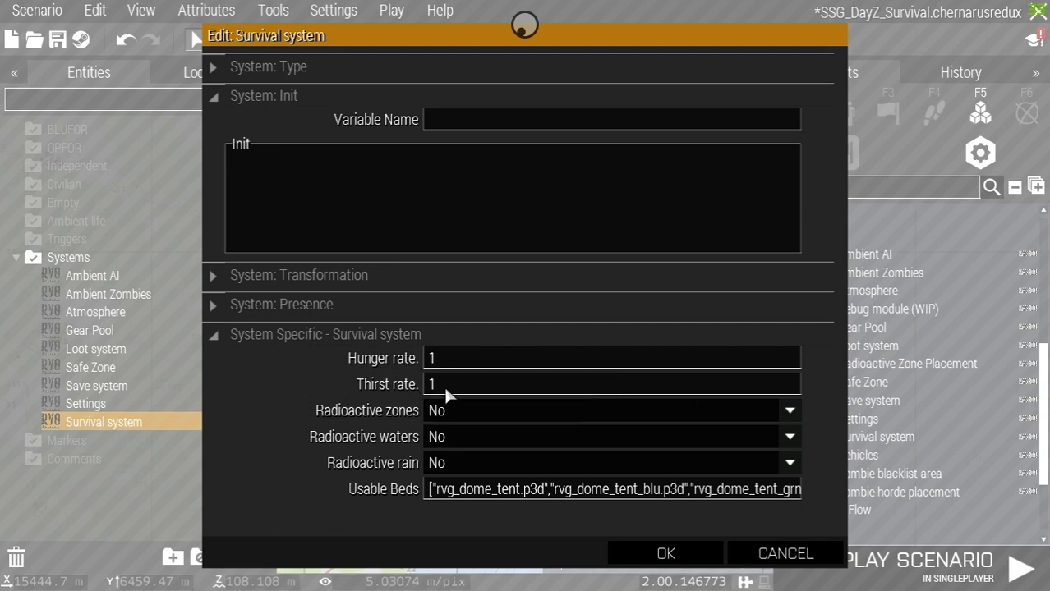
pyautogui.moveTo(395, 460)
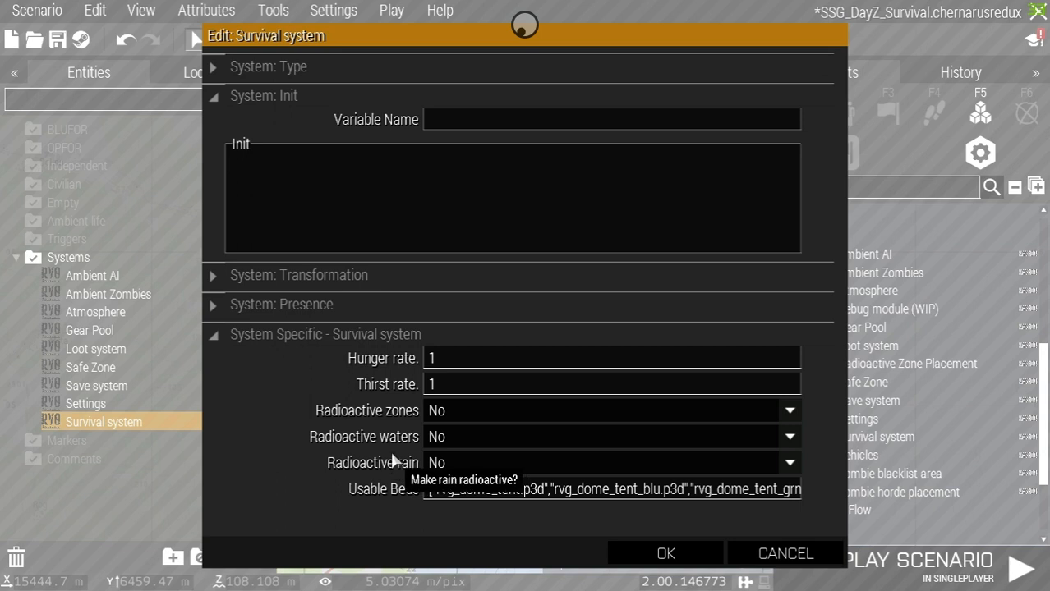
pyautogui.moveTo(565, 437)
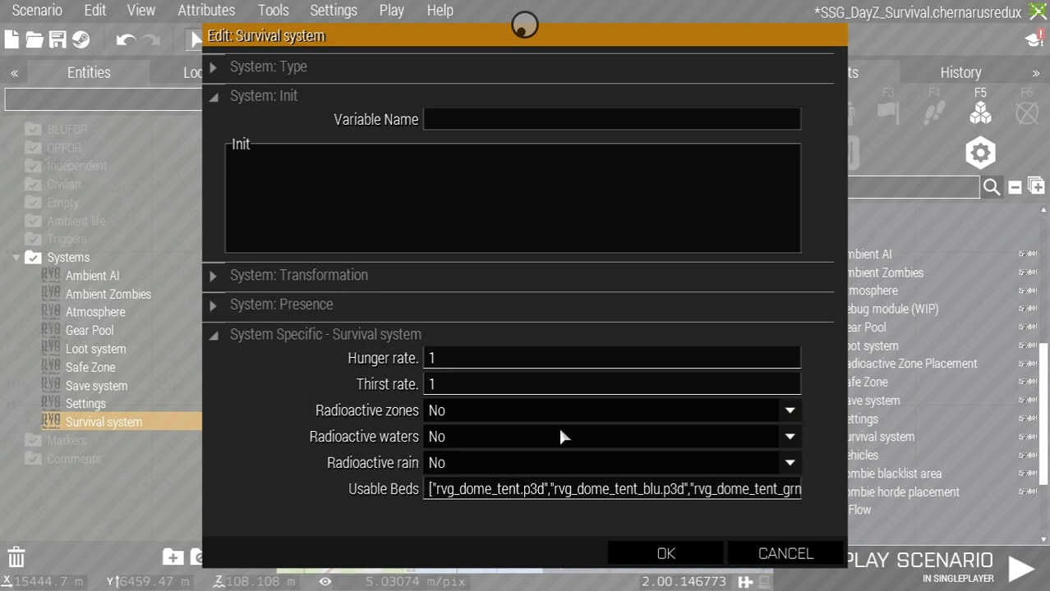
pyautogui.moveTo(440, 433)
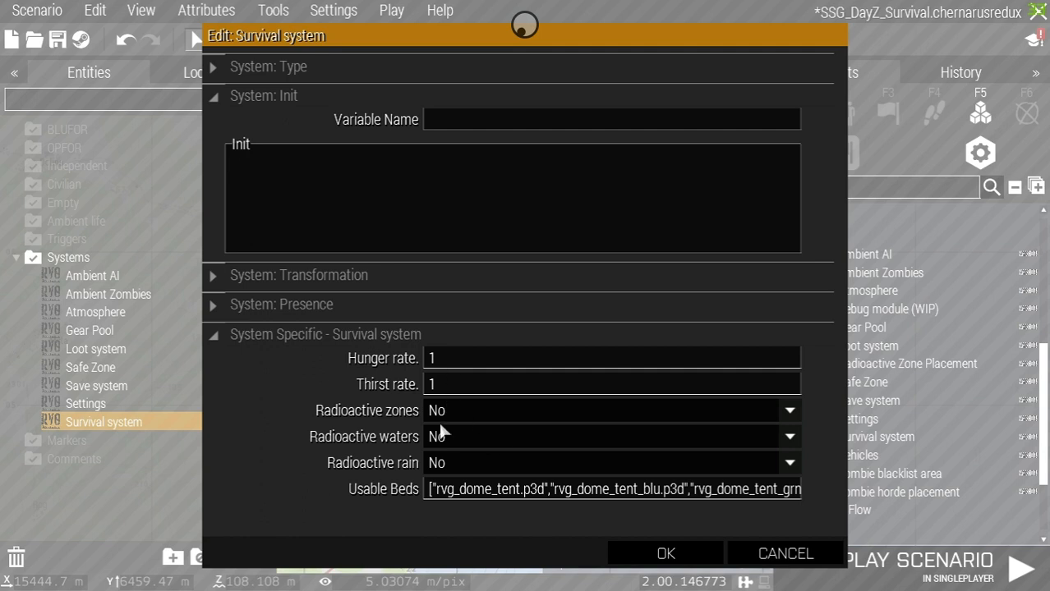
pyautogui.moveTo(651, 534)
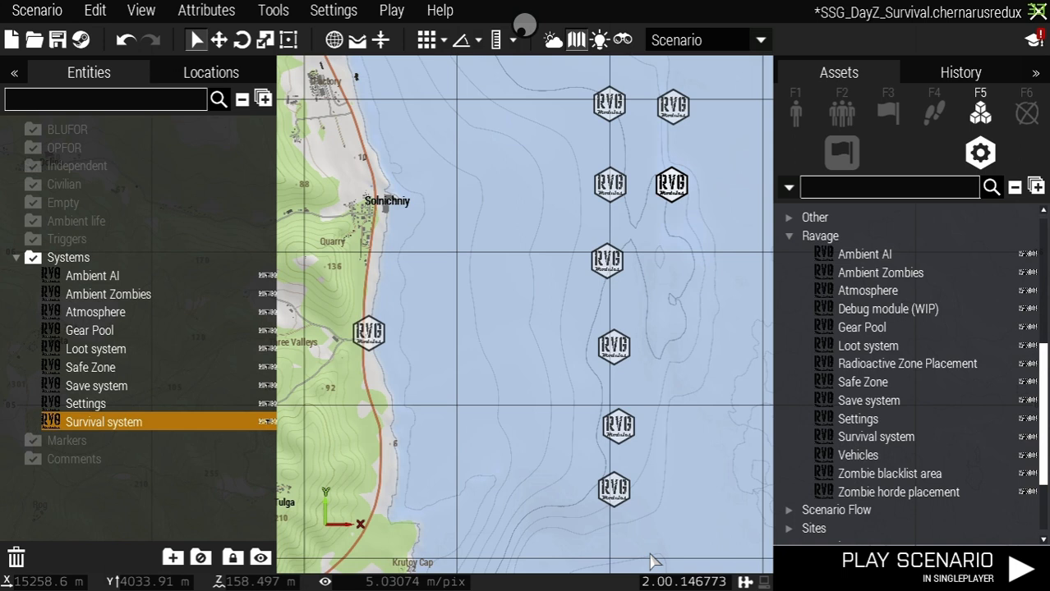
pyautogui.moveTo(876, 437)
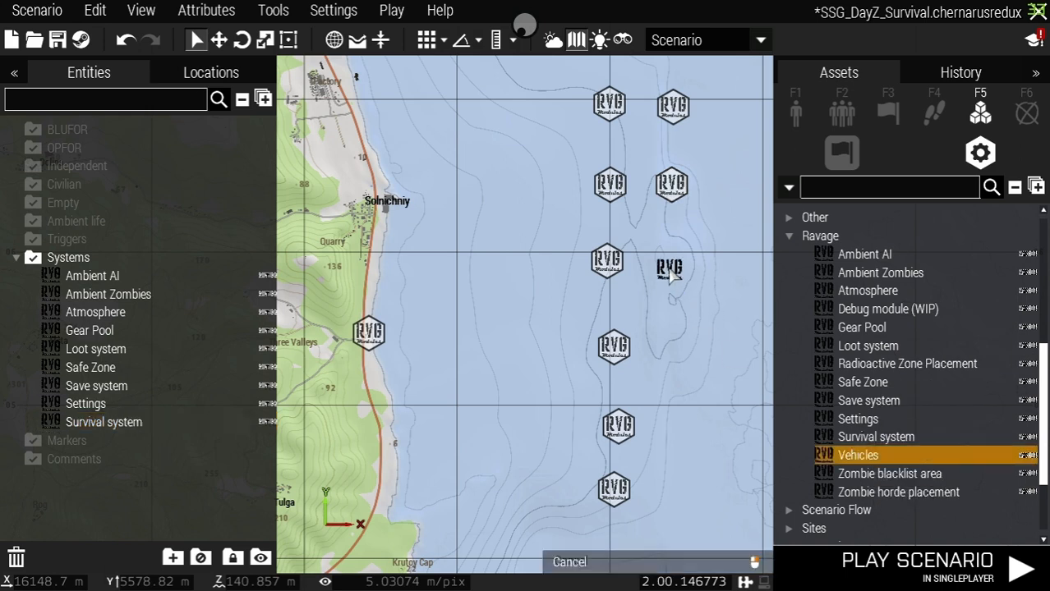
# Bring up the new Vehicles module's actions to review its wreck and caching values.
pyautogui.rightClick(670, 266)
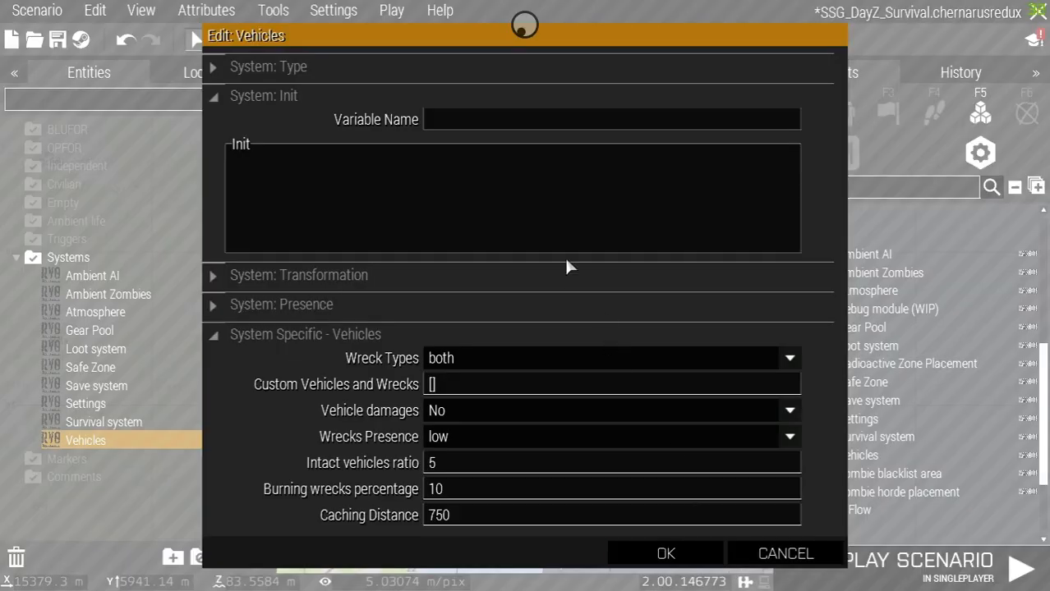
pyautogui.moveTo(591, 309)
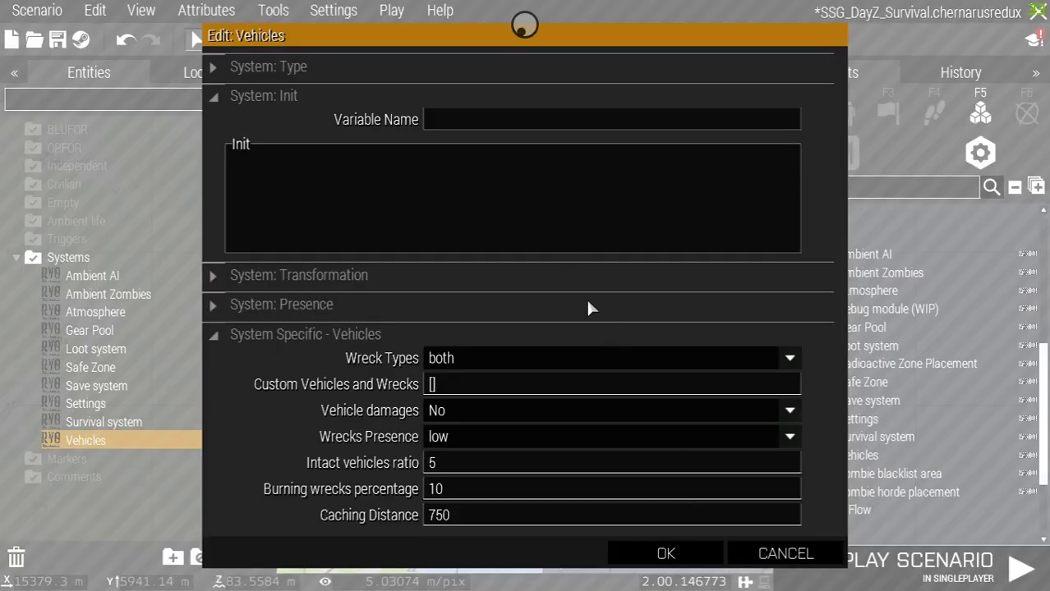
pyautogui.moveTo(540, 343)
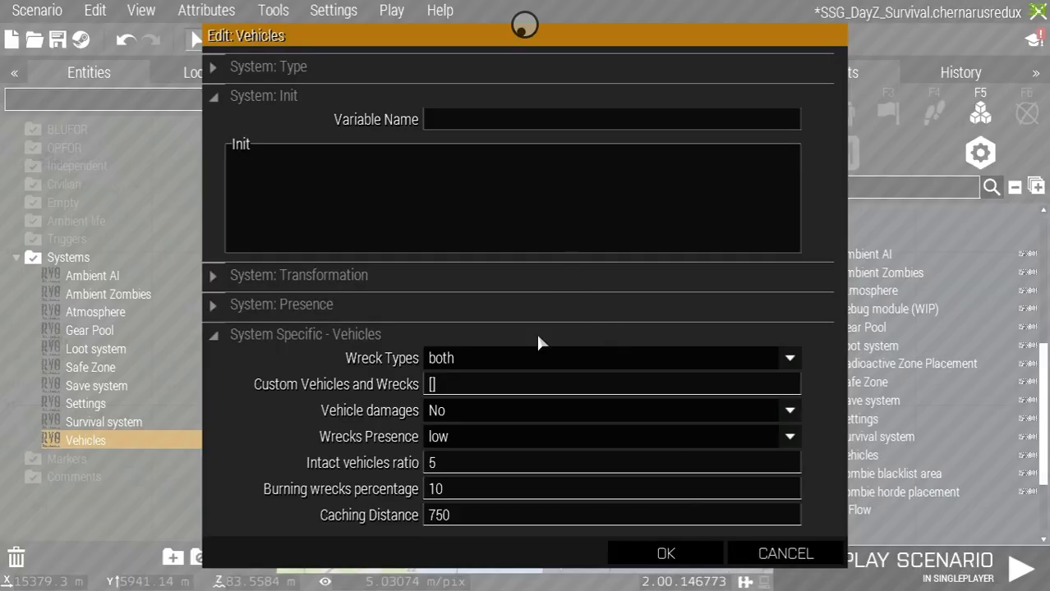
pyautogui.moveTo(525, 370)
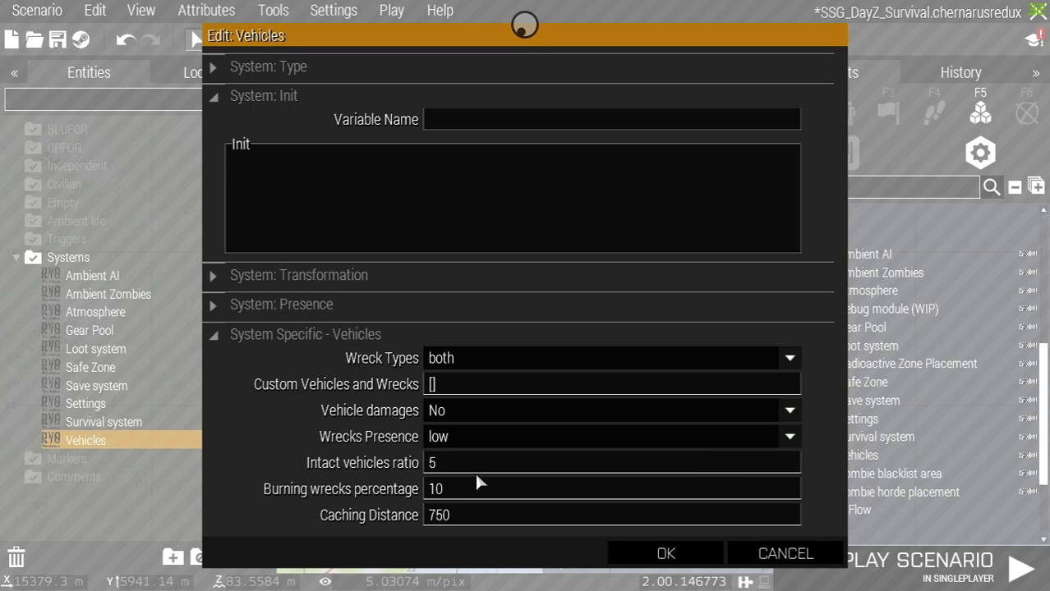
pyautogui.moveTo(403, 493)
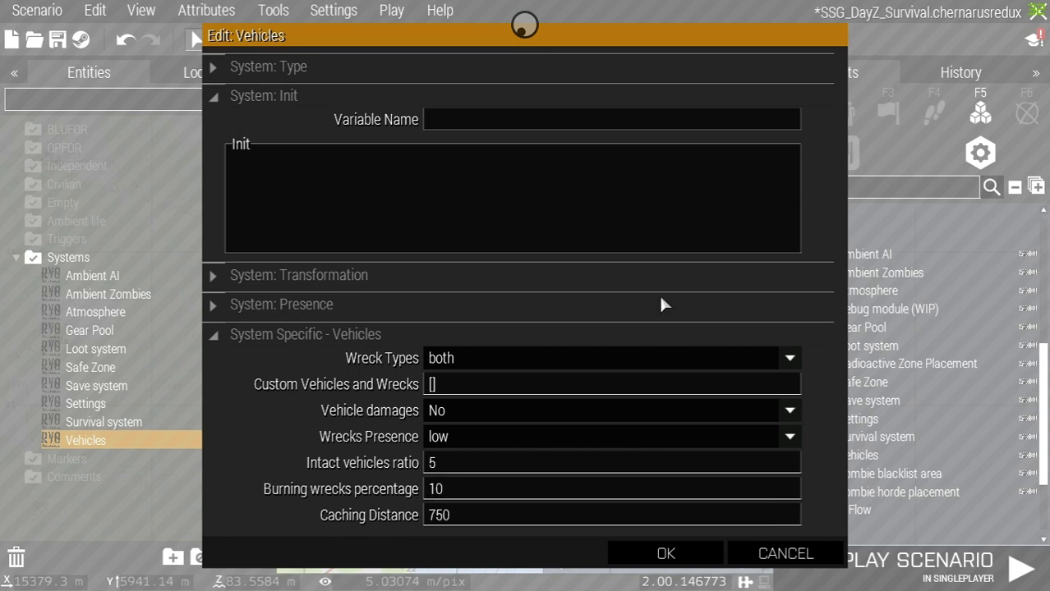
pyautogui.moveTo(714, 327)
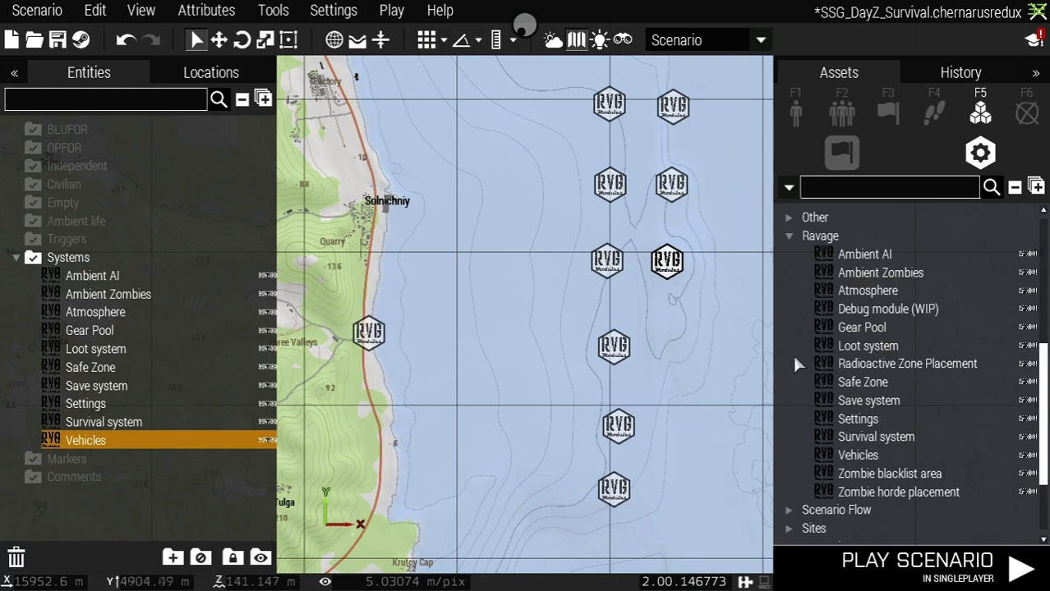
pyautogui.moveTo(897, 493)
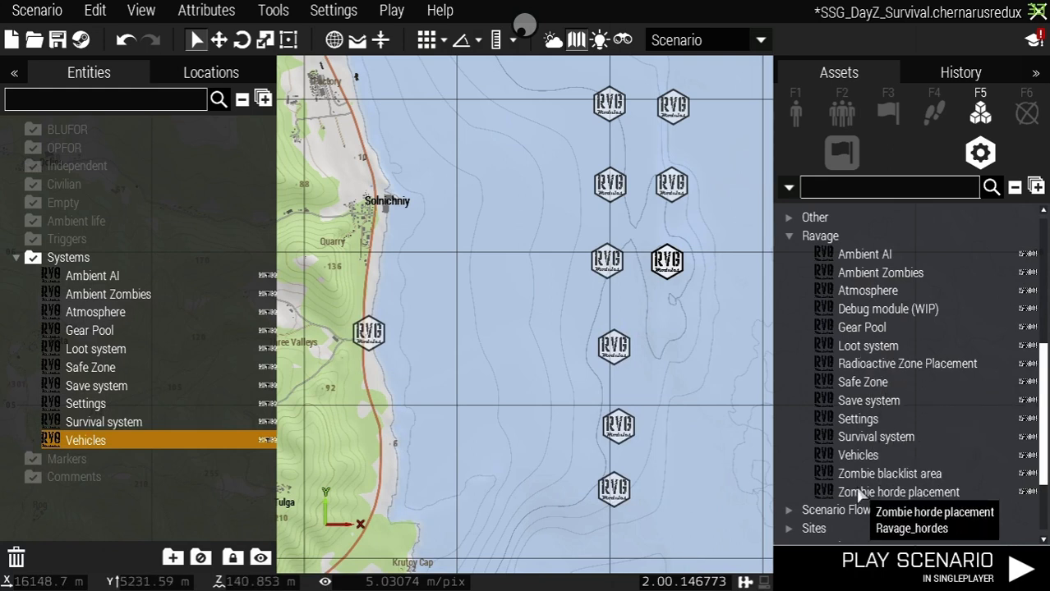
pyautogui.moveTo(891, 473)
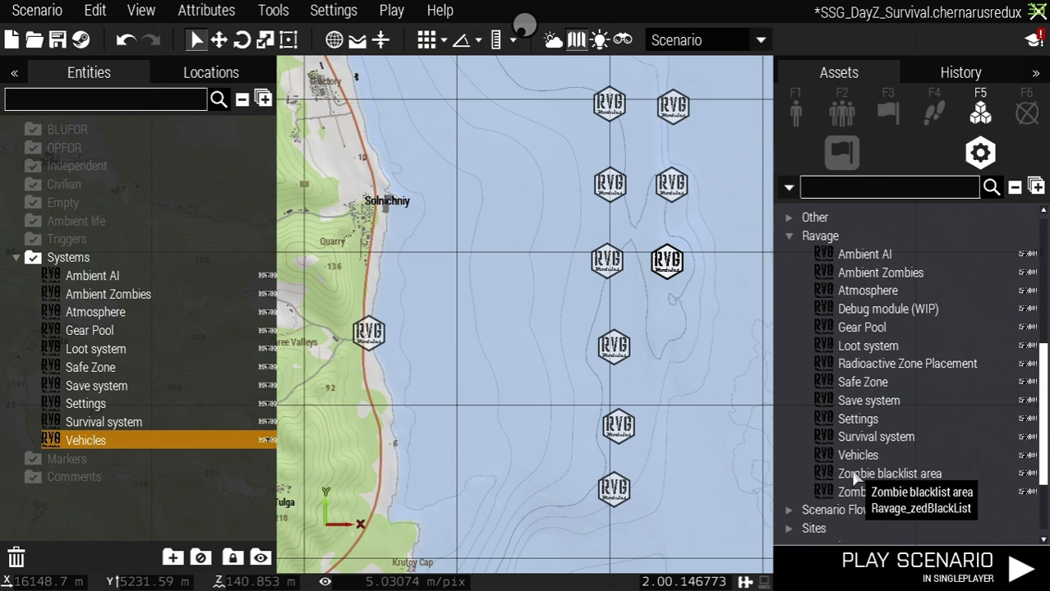
pyautogui.moveTo(898, 493)
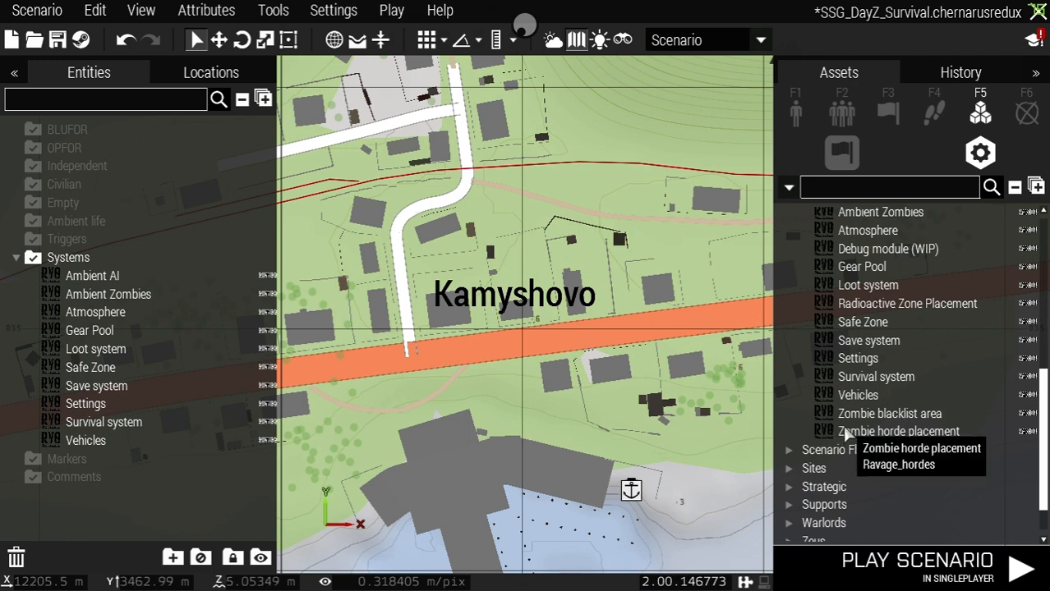
# Set the Zombie horde placement to both zombie types and enter 500 in a spawn value.
pyautogui.click(898, 431)
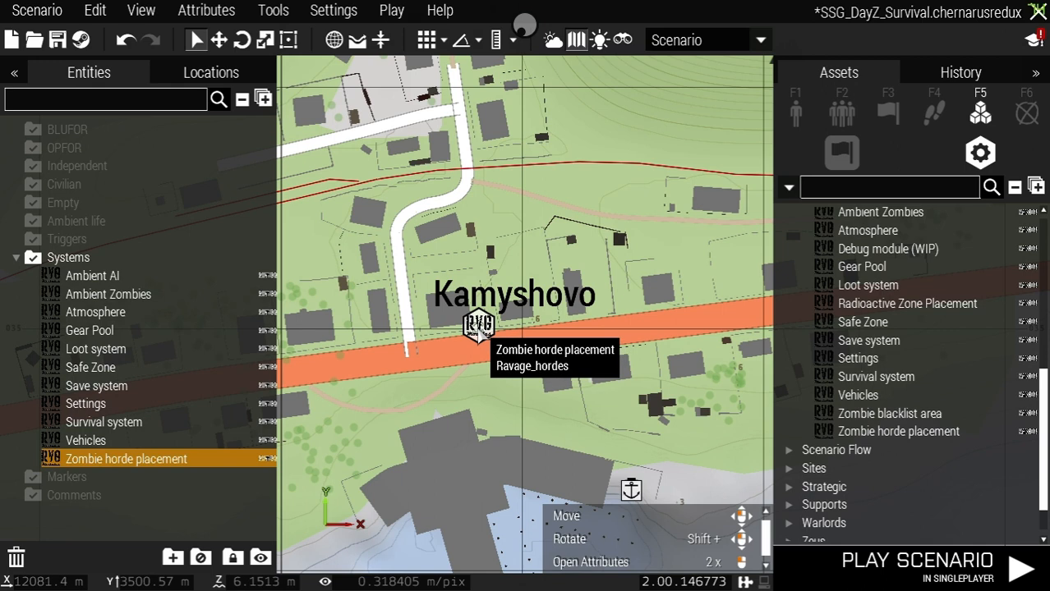
pyautogui.click(591, 562)
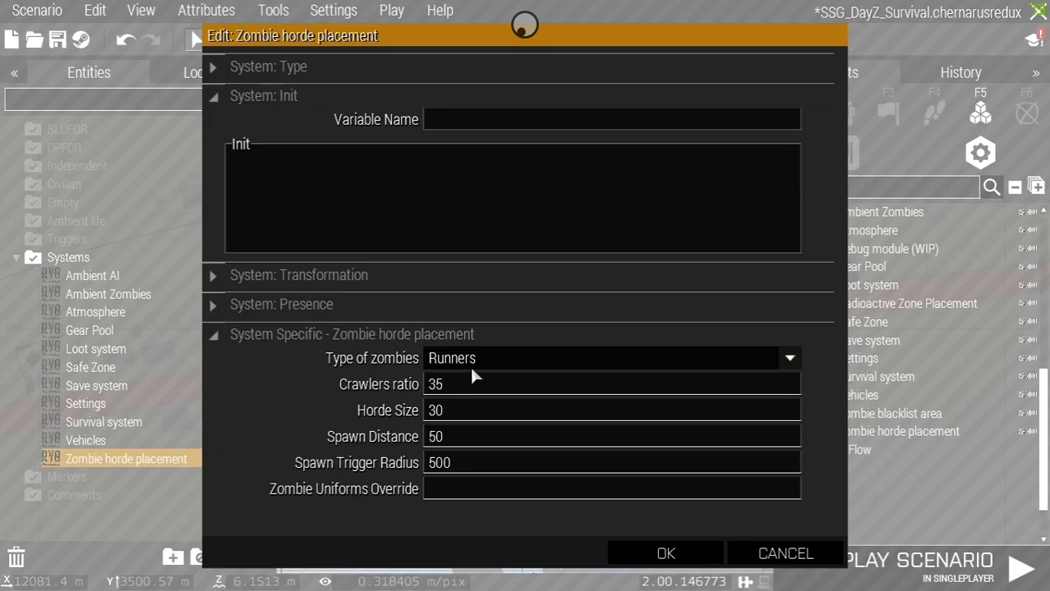
pyautogui.moveTo(545, 331)
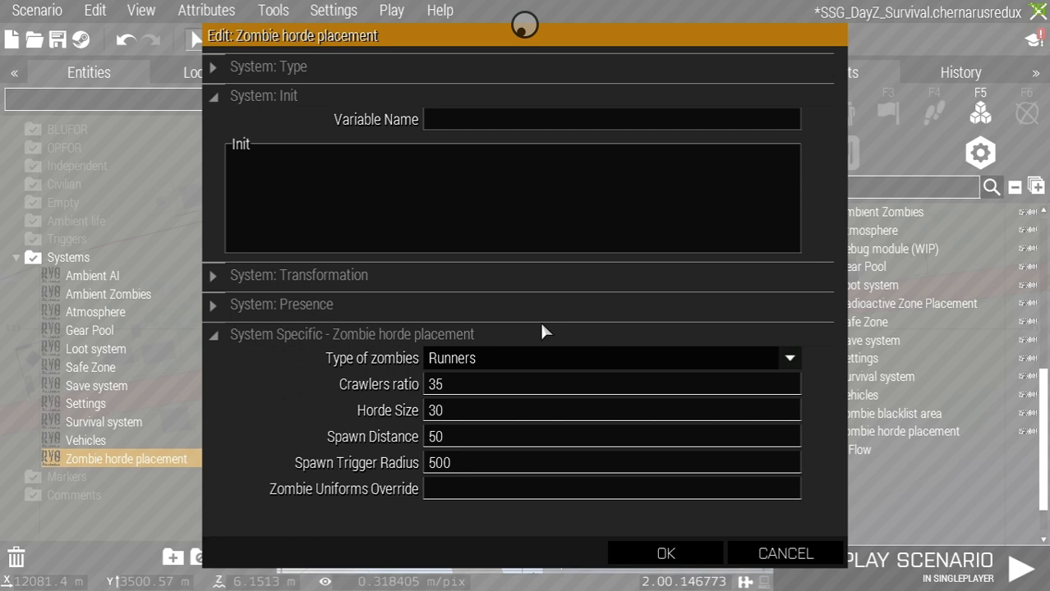
pyautogui.moveTo(513, 363)
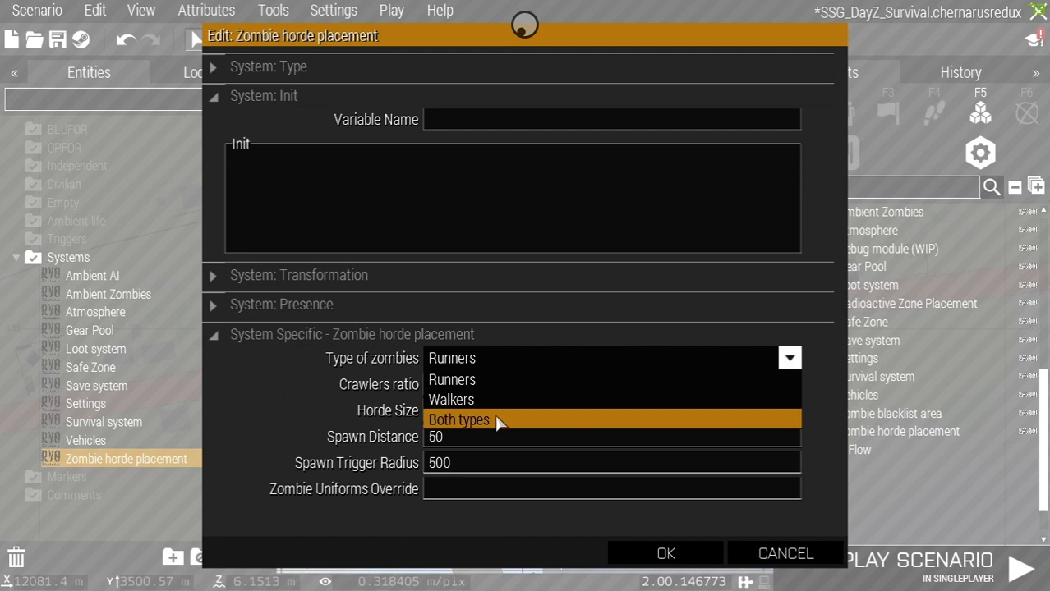
pyautogui.click(458, 420)
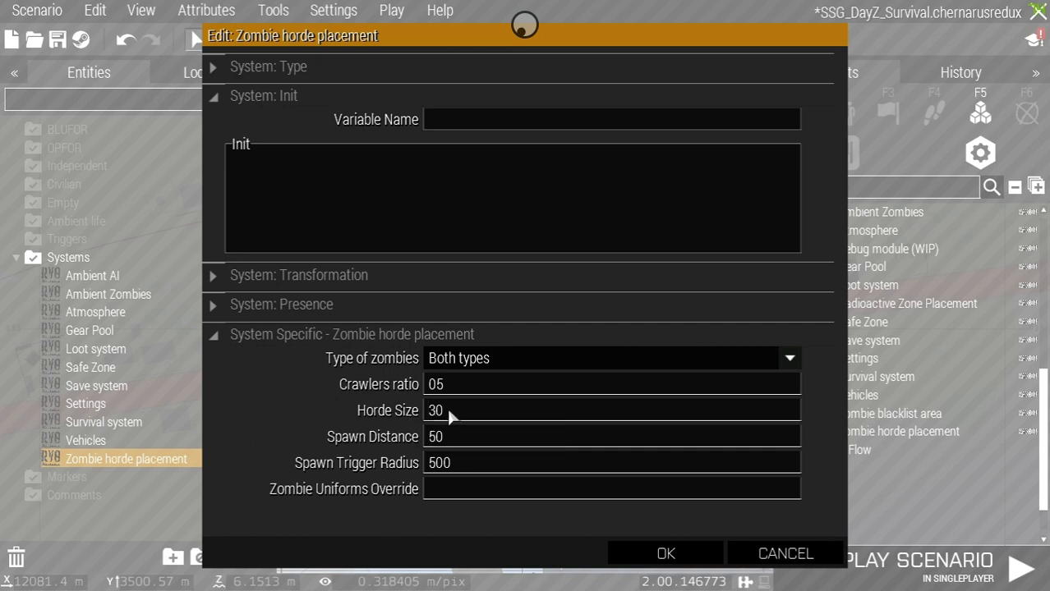
pyautogui.moveTo(398, 449)
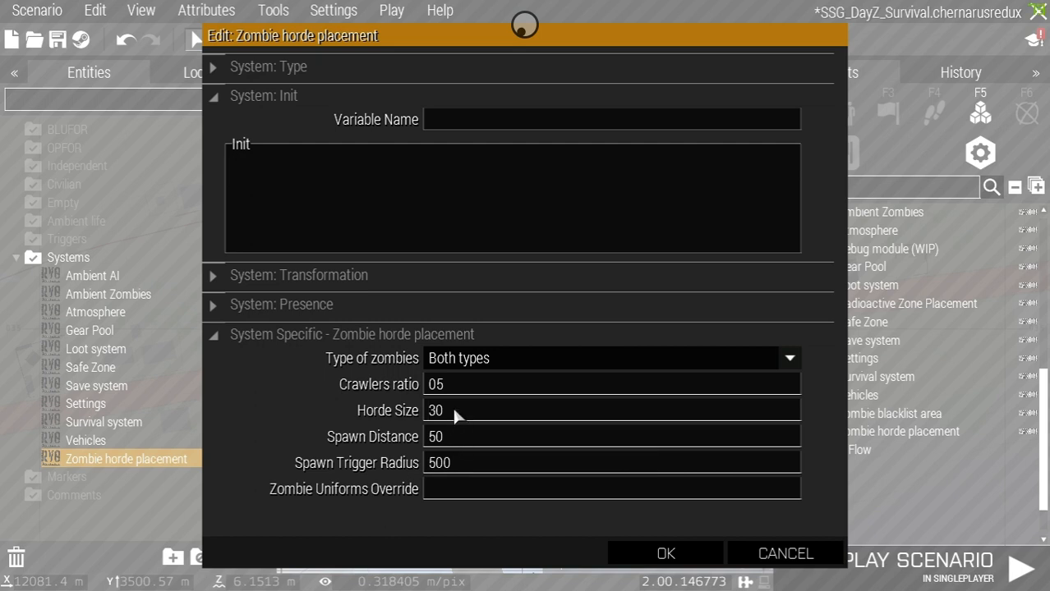
pyautogui.moveTo(402, 443)
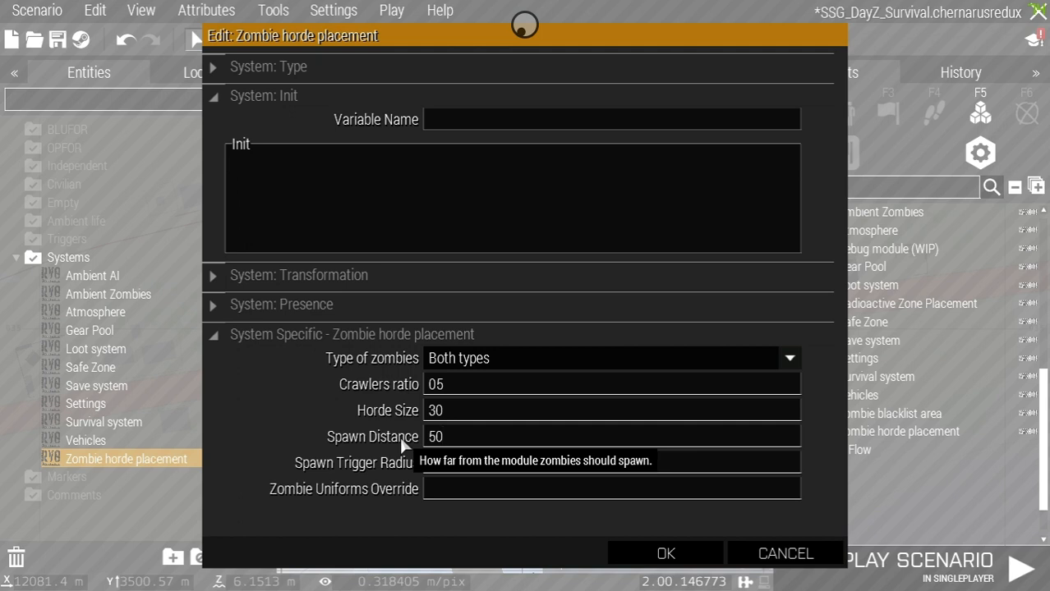
pyautogui.write('500')
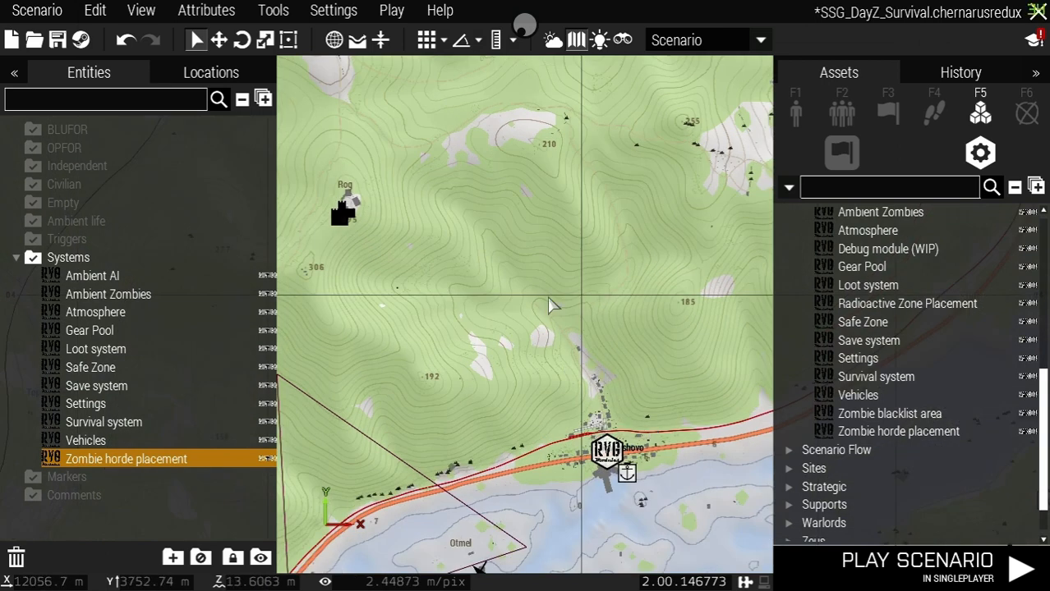
pyautogui.moveTo(525, 206)
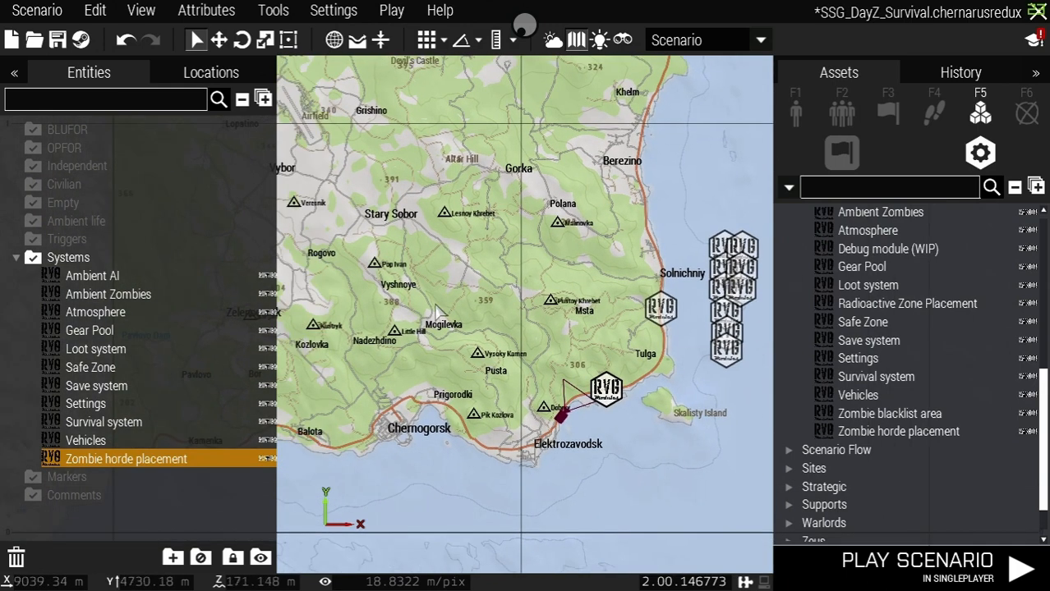
# Save the scenario from the Scenario menu and scroll the map toward the coastal road.
pyautogui.click(36, 10)
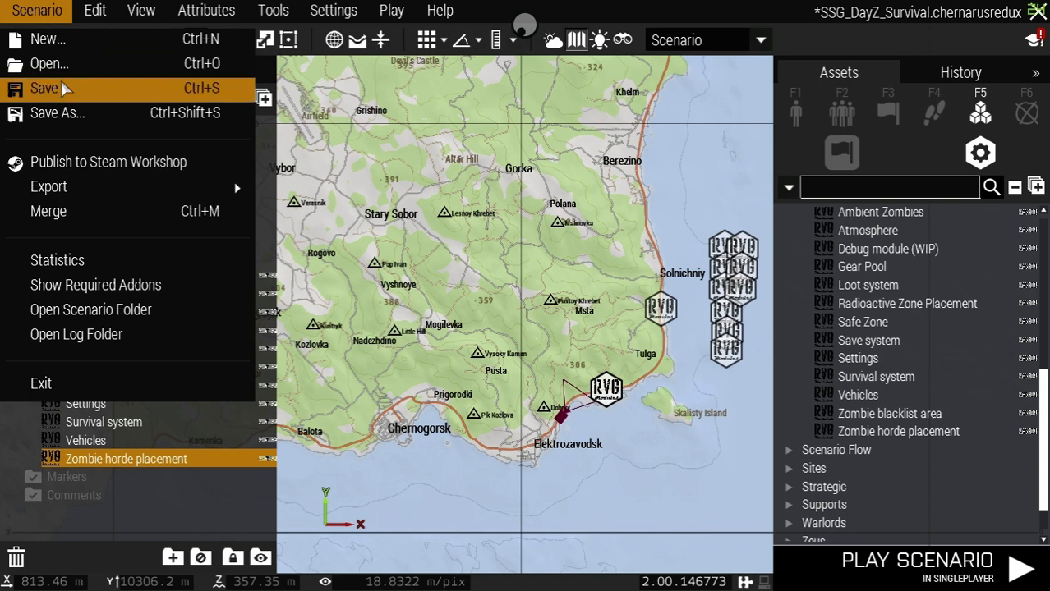
pyautogui.click(43, 89)
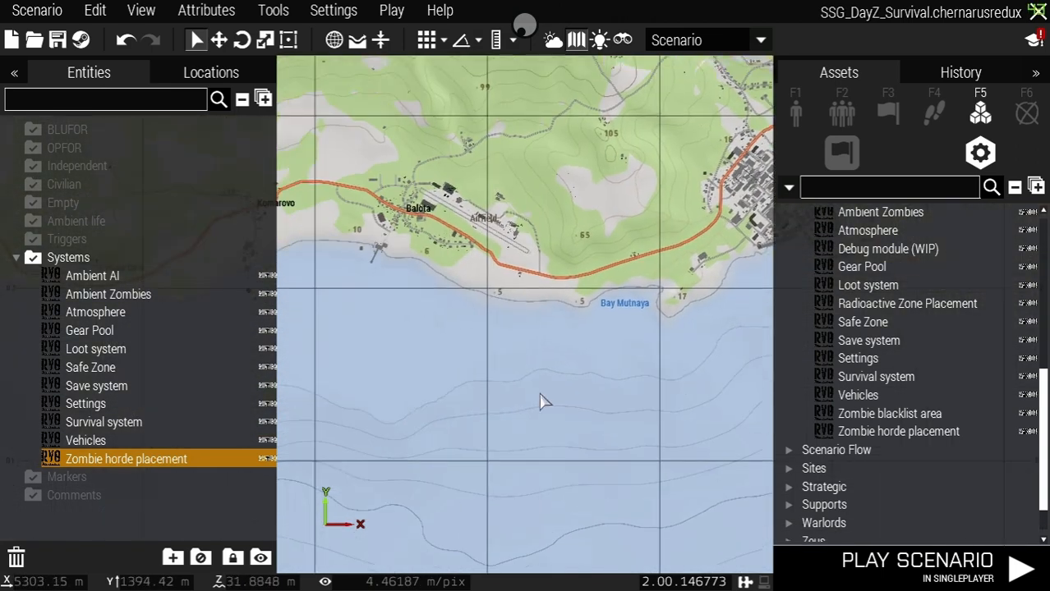
pyautogui.scroll(-3)
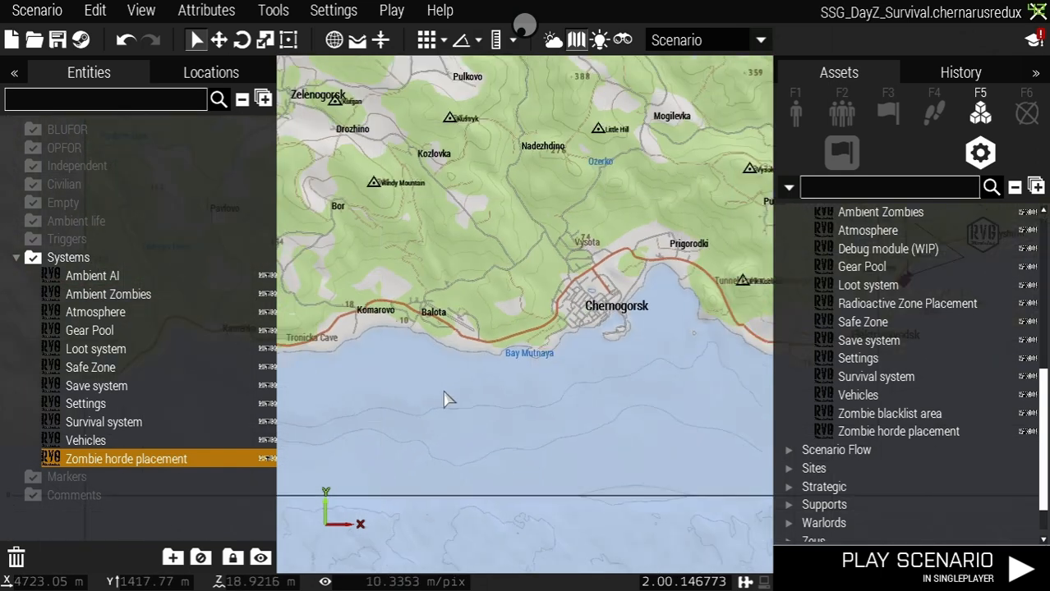
pyautogui.scroll(-3)
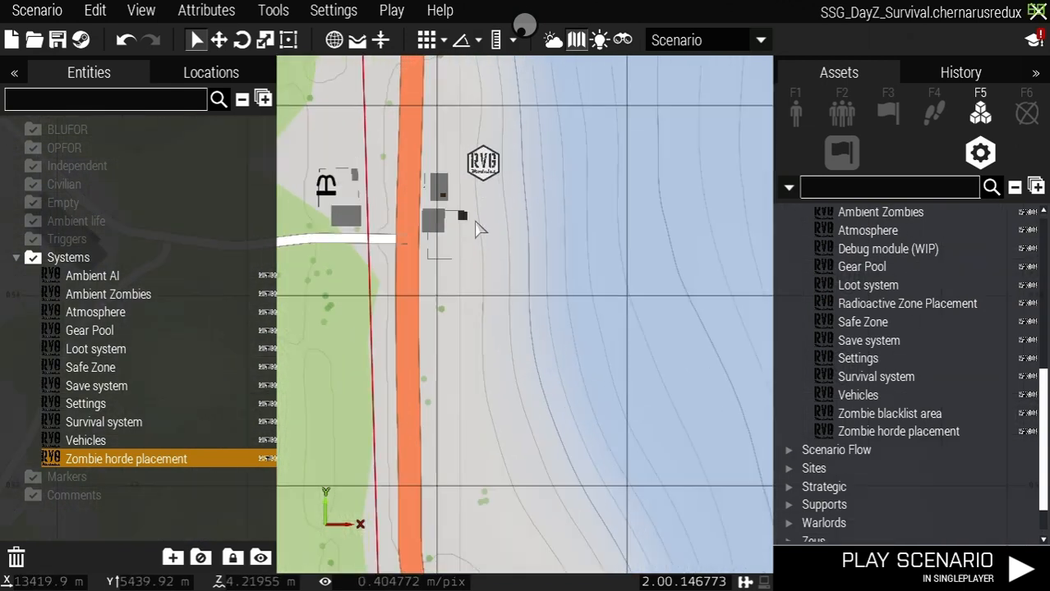
# Place a NATO soldier from Assets beside the coastal road and move the camera to him.
pyautogui.click(90, 368)
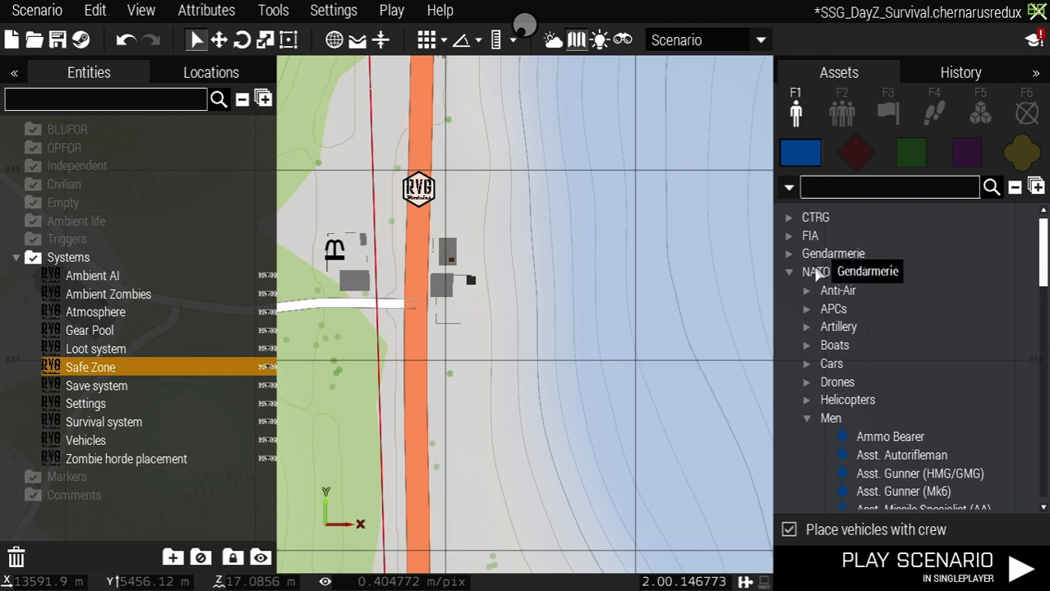
pyautogui.click(789, 272)
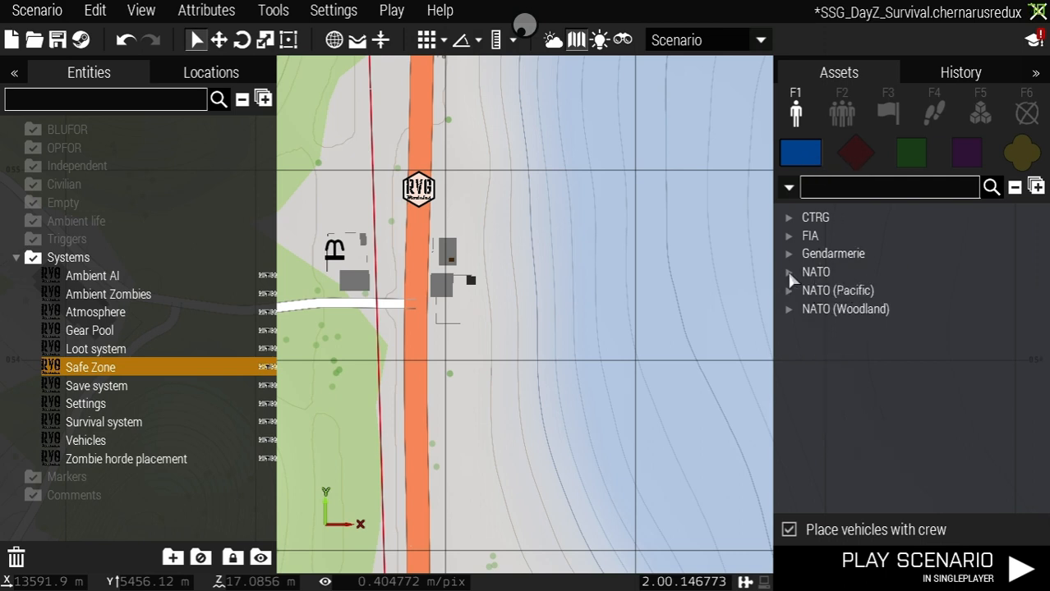
pyautogui.click(789, 272)
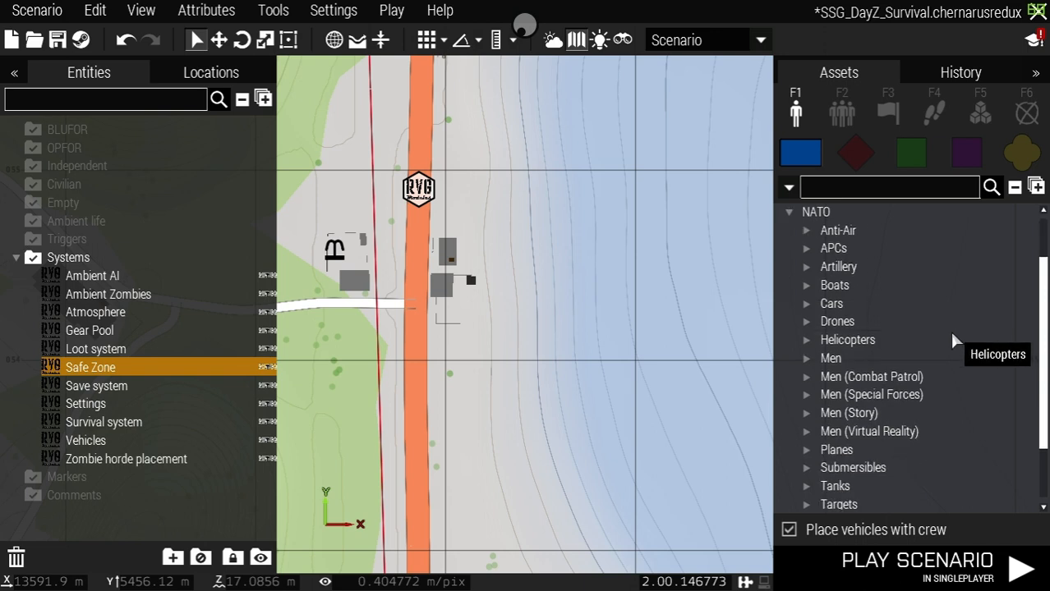
pyautogui.scroll(-3)
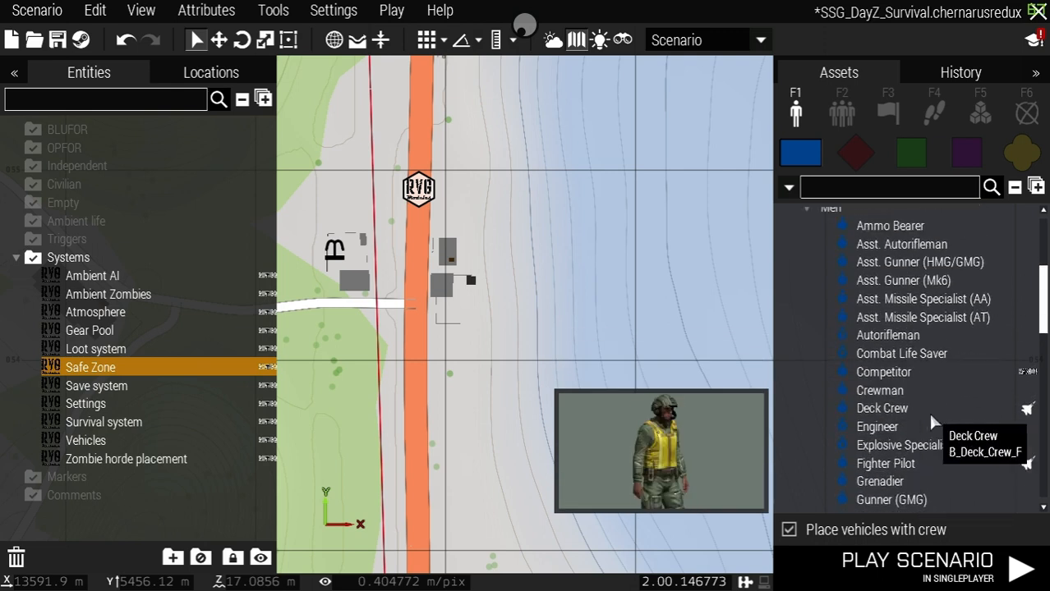
pyautogui.moveTo(884, 371)
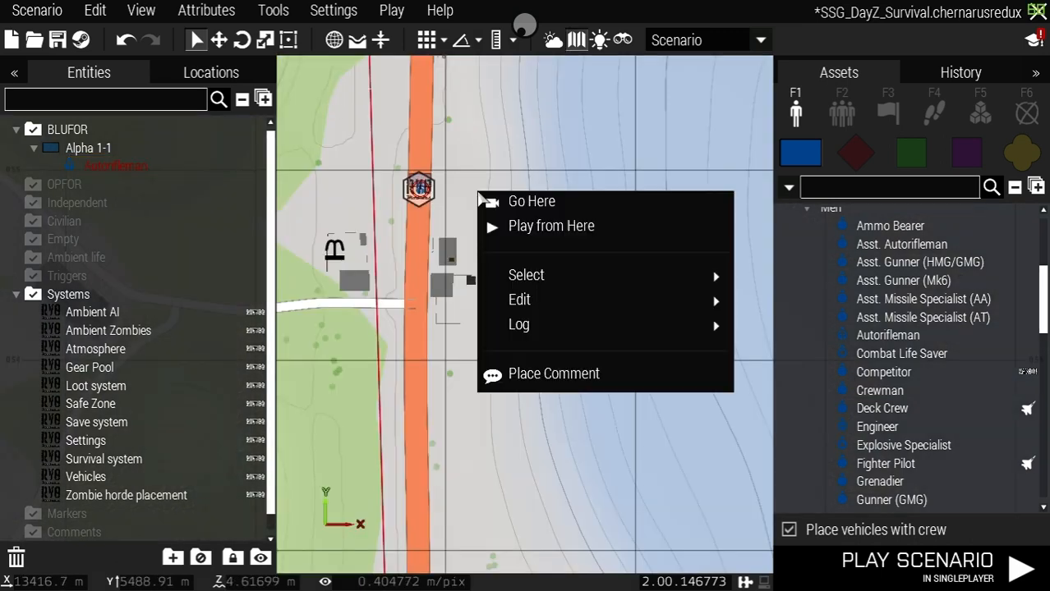
pyautogui.moveTo(532, 200)
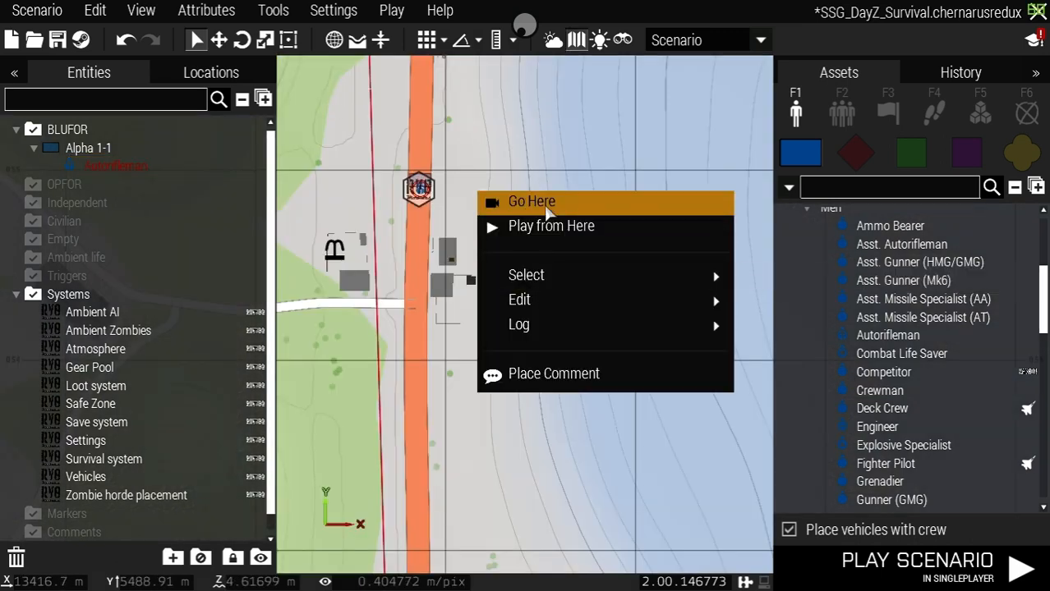
pyautogui.click(532, 200)
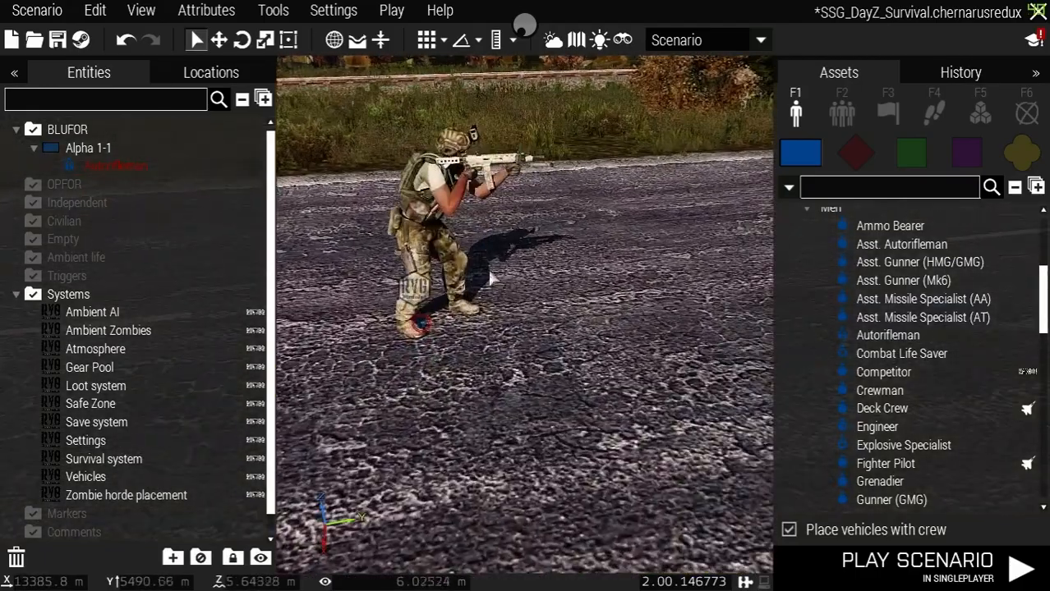
# In the soldier's attributes, tick Player and set his rank to Sergeant.
pyautogui.rightClick(435, 246)
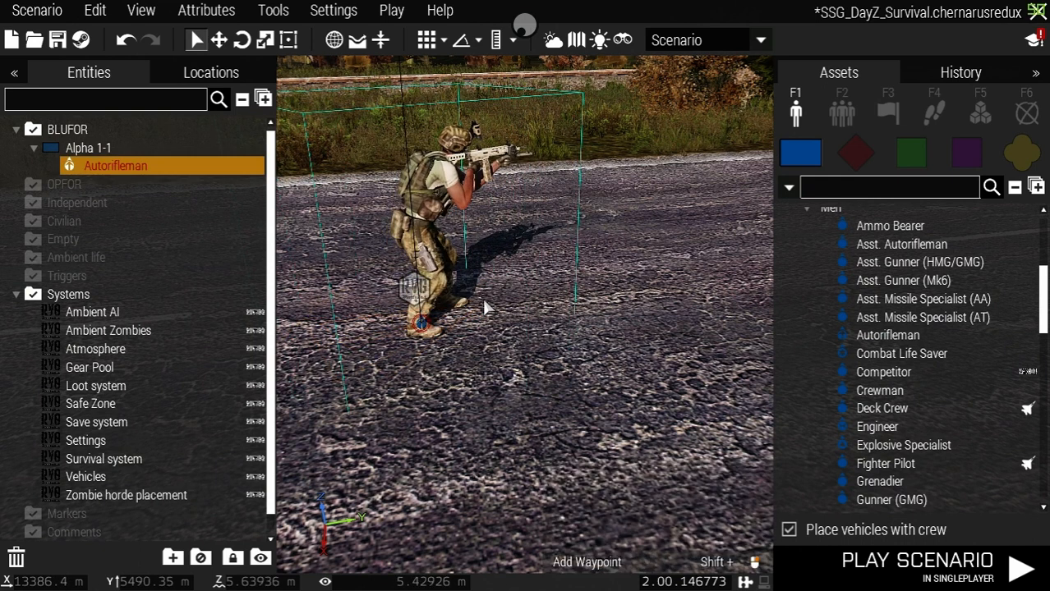
pyautogui.rightClick(421, 325)
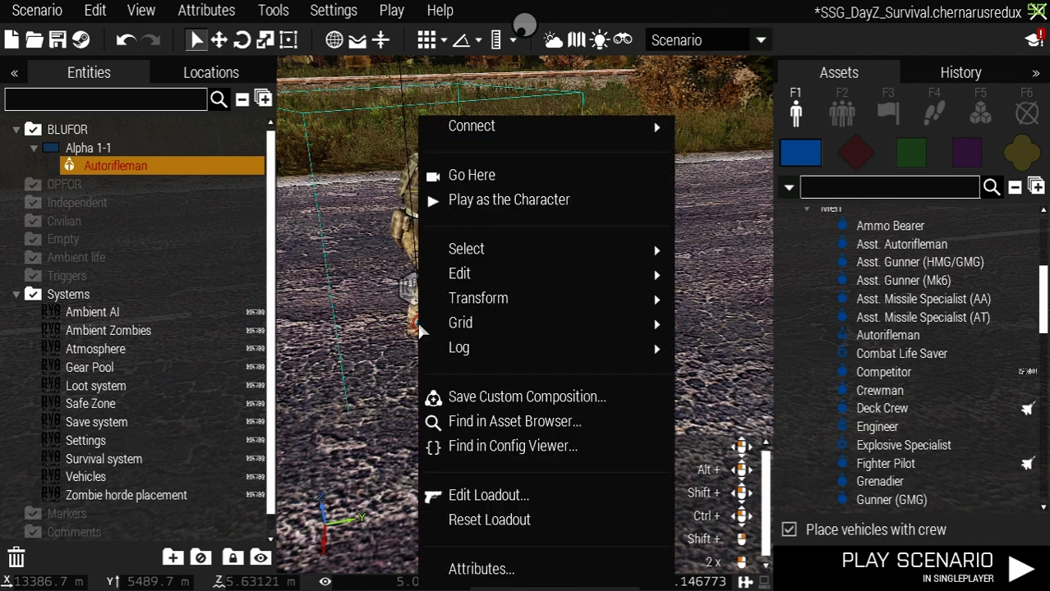
pyautogui.moveTo(480, 568)
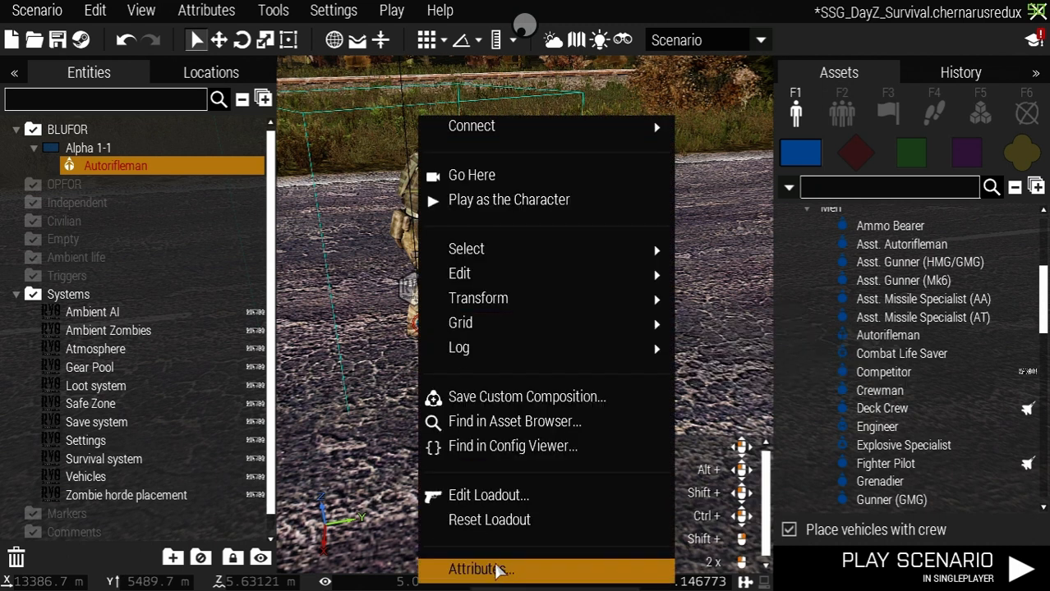
pyautogui.click(480, 569)
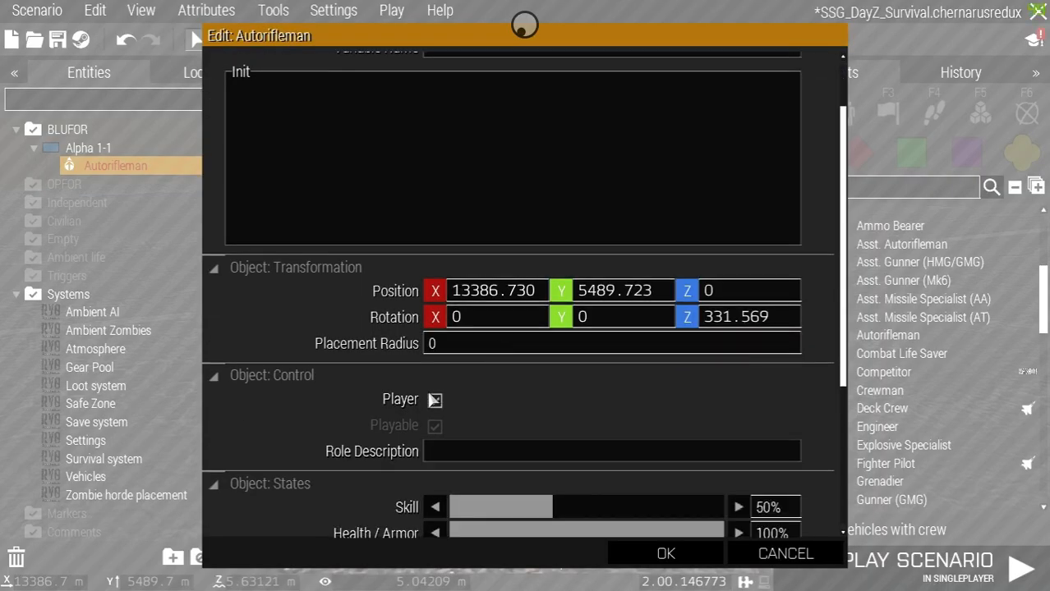
pyautogui.click(433, 399)
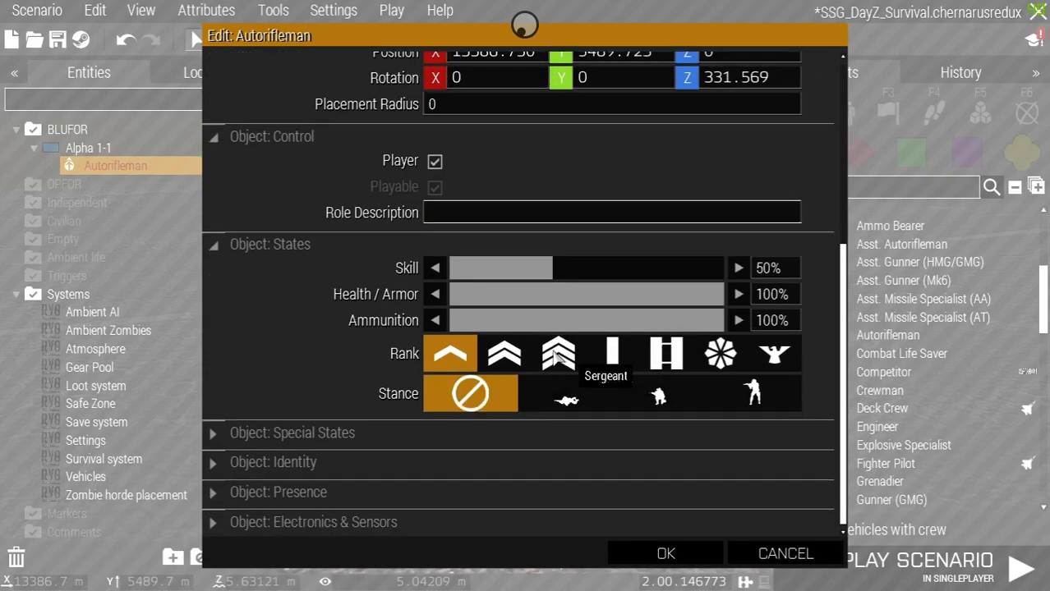
pyautogui.click(558, 354)
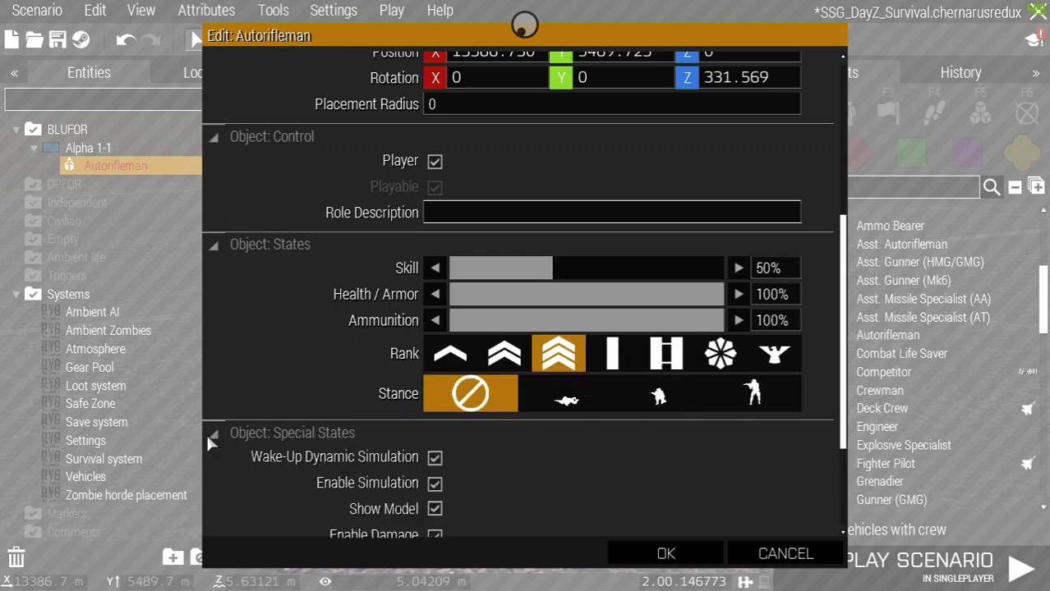
# Turn off Enable Stamina, leaving damage enabled after toggling it off and on.
pyautogui.scroll(-3)
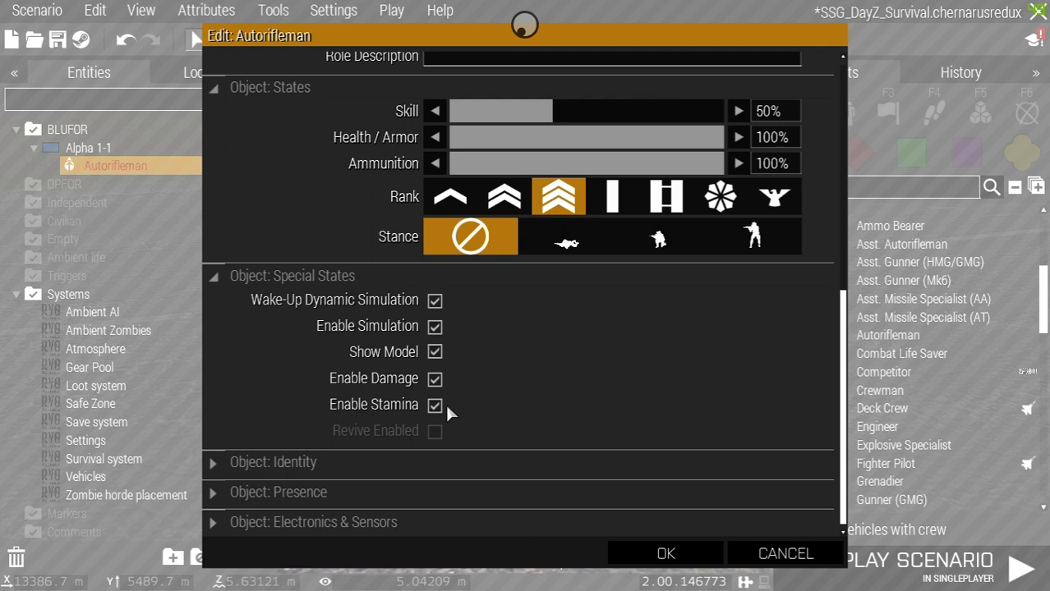
pyautogui.click(433, 406)
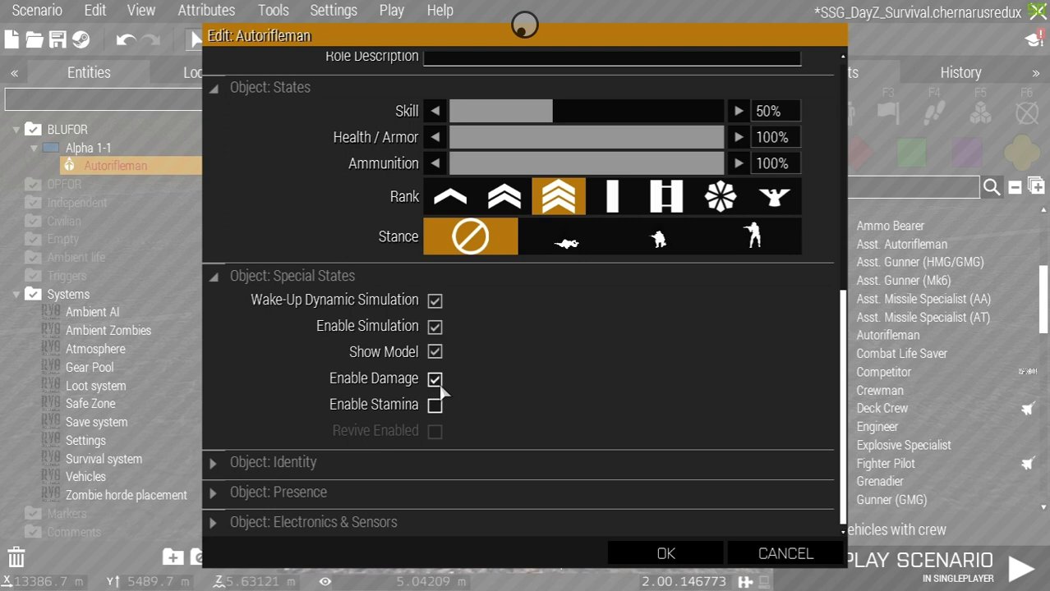
pyautogui.click(434, 378)
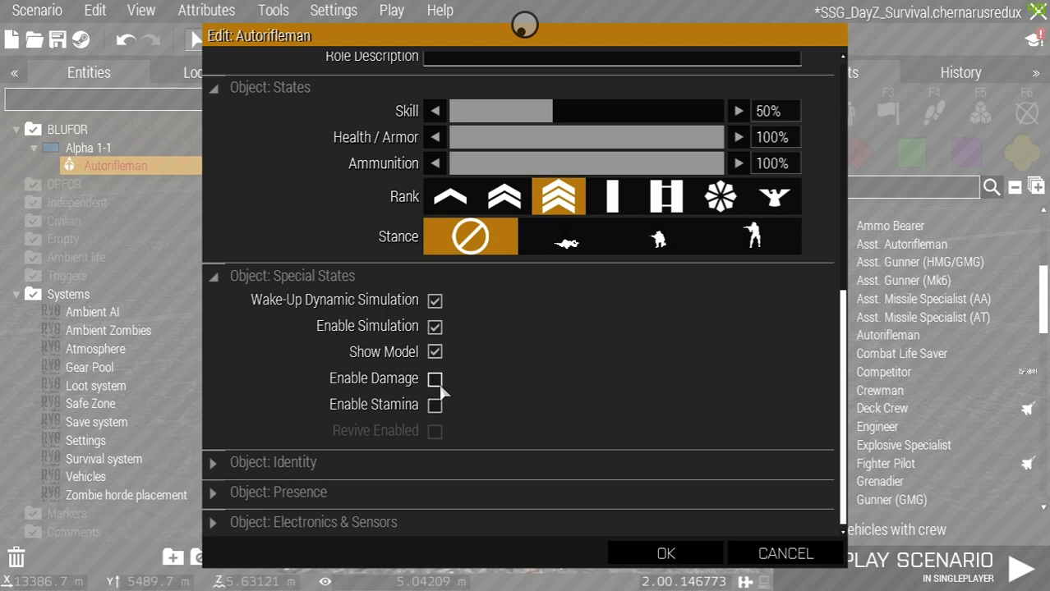
pyautogui.click(434, 378)
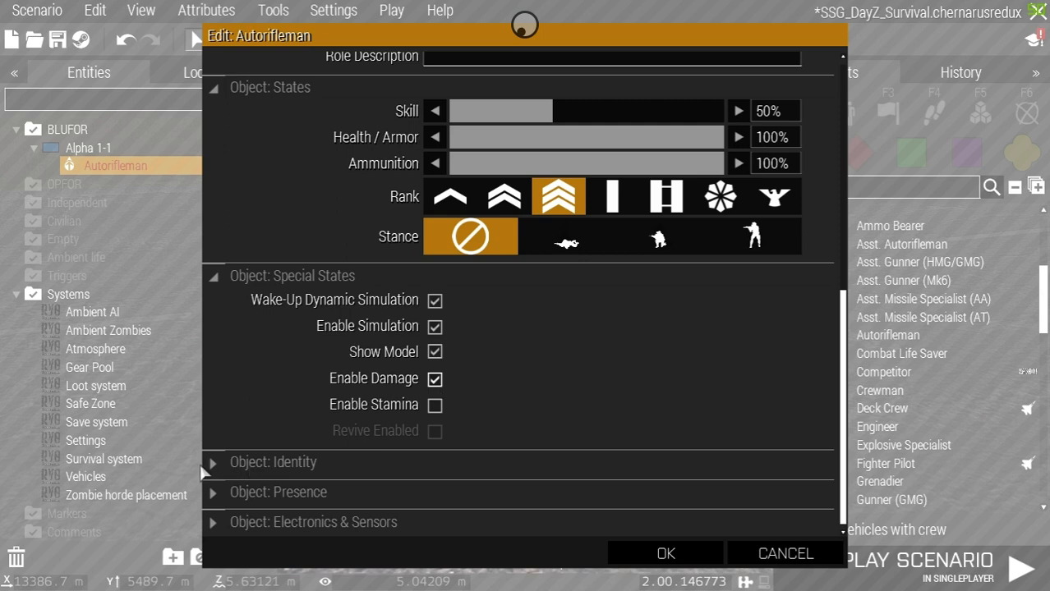
pyautogui.scroll(-3)
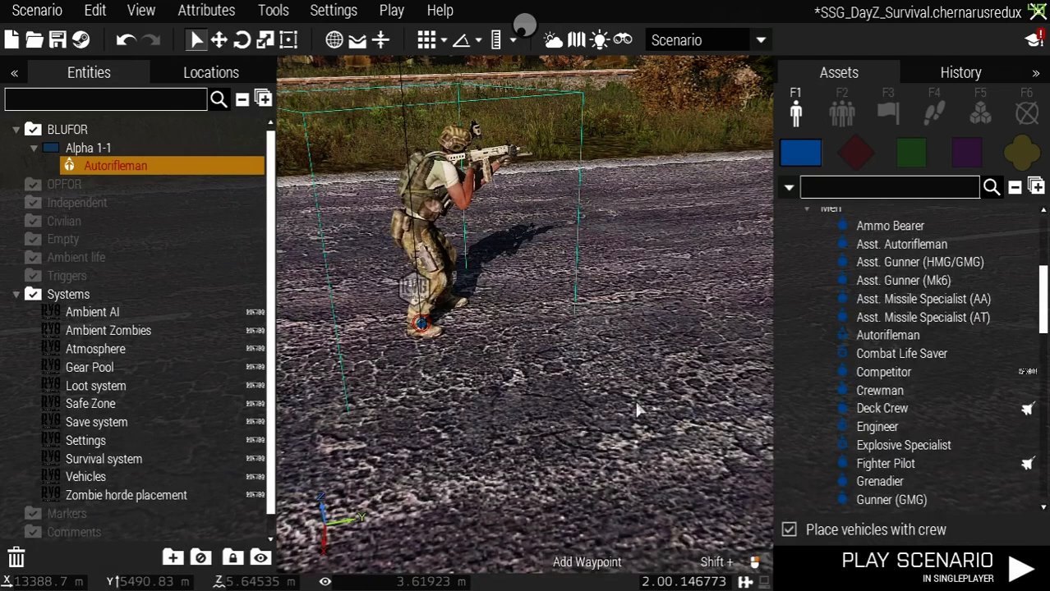
# Bring up the Autorifleman's context actions to reach Edit Loadout.
pyautogui.rightClick(420, 326)
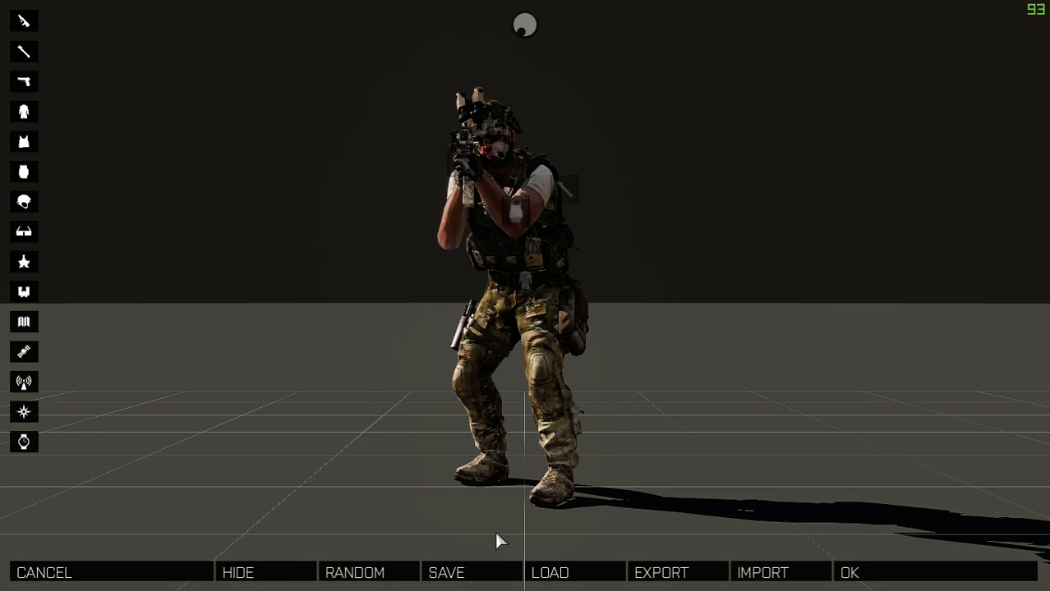
pyautogui.moveTo(530, 296)
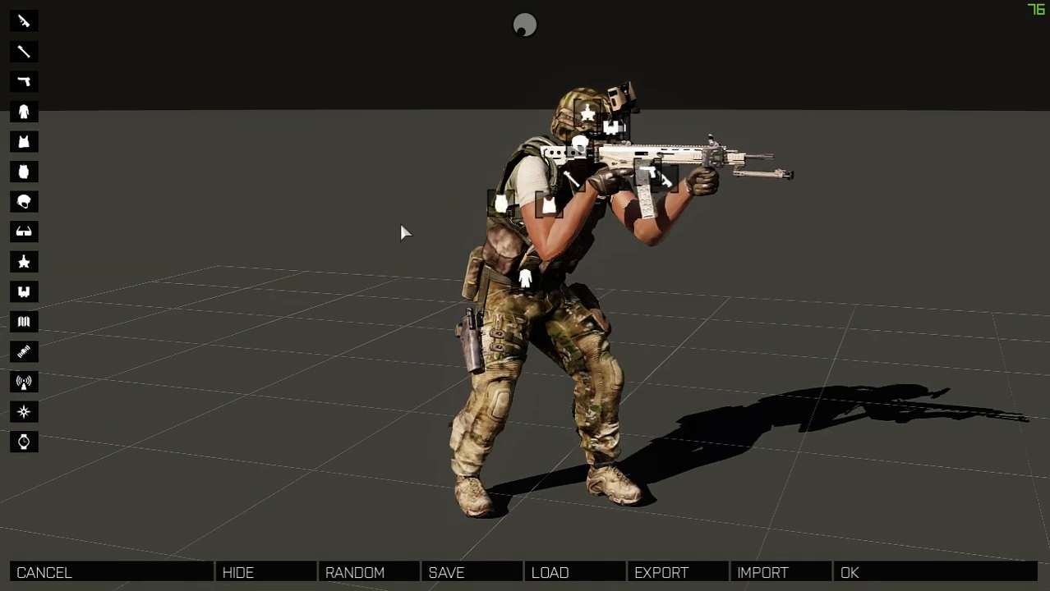
pyautogui.moveTo(23, 112)
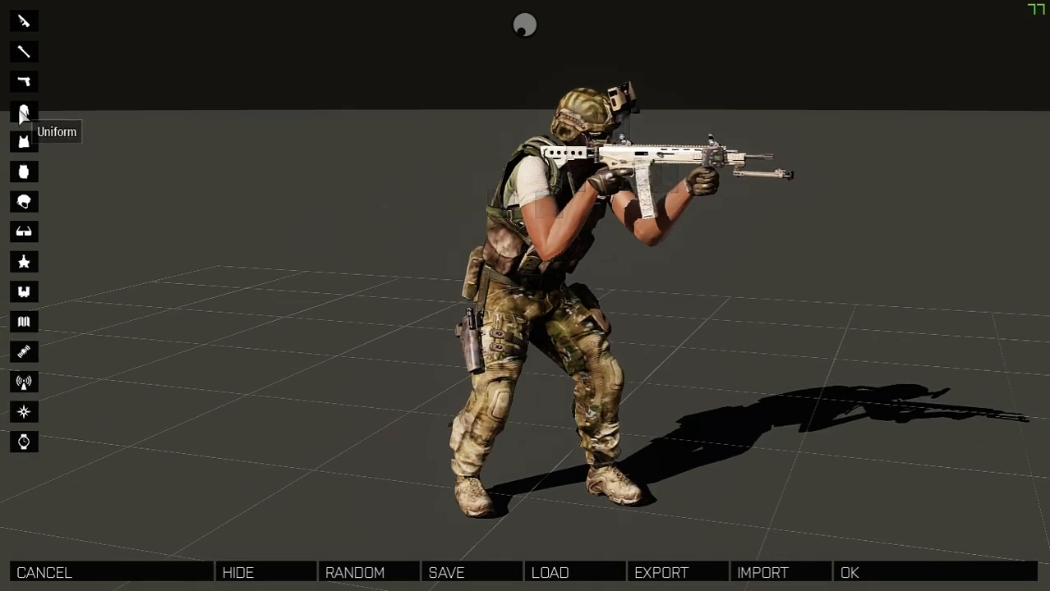
# In the Uniform list, try the CBRN Suit (Woodland) [NATO], RVG Hoodie (Red) and another RVG outfit.
pyautogui.click(23, 114)
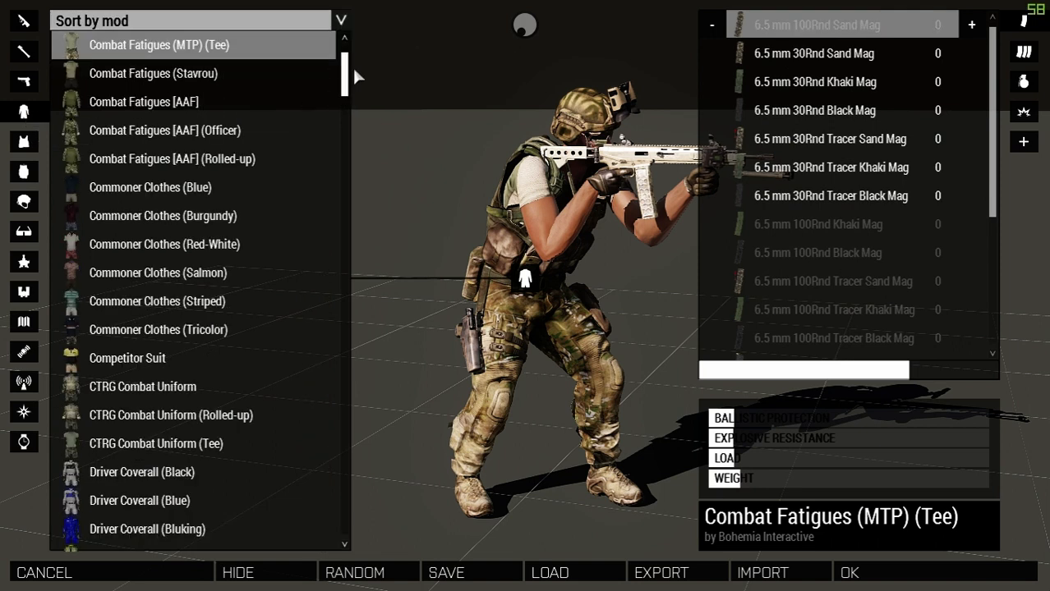
pyautogui.moveTo(483, 189)
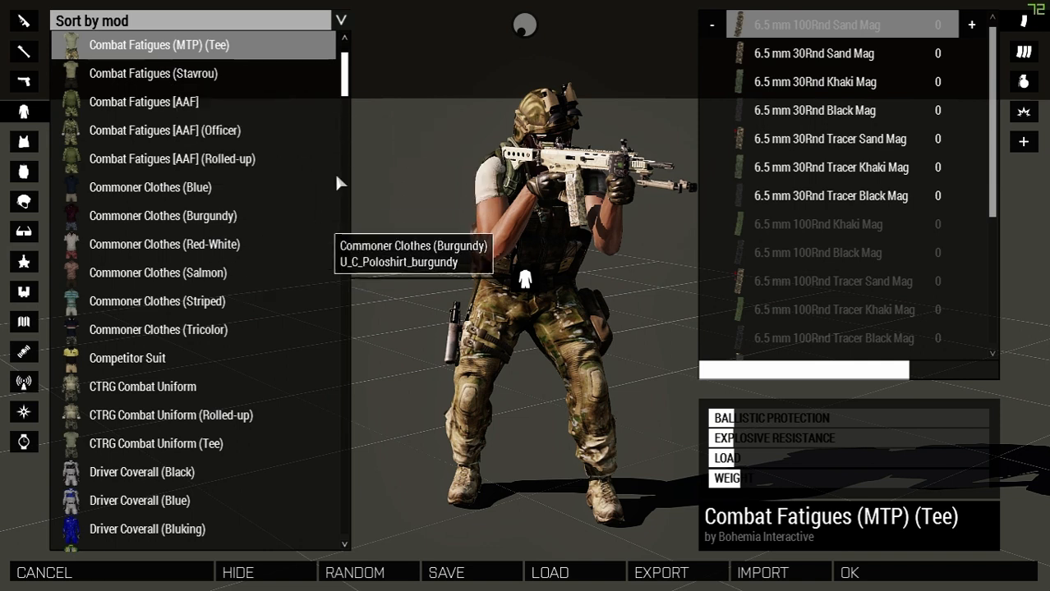
pyautogui.moveTo(325, 325)
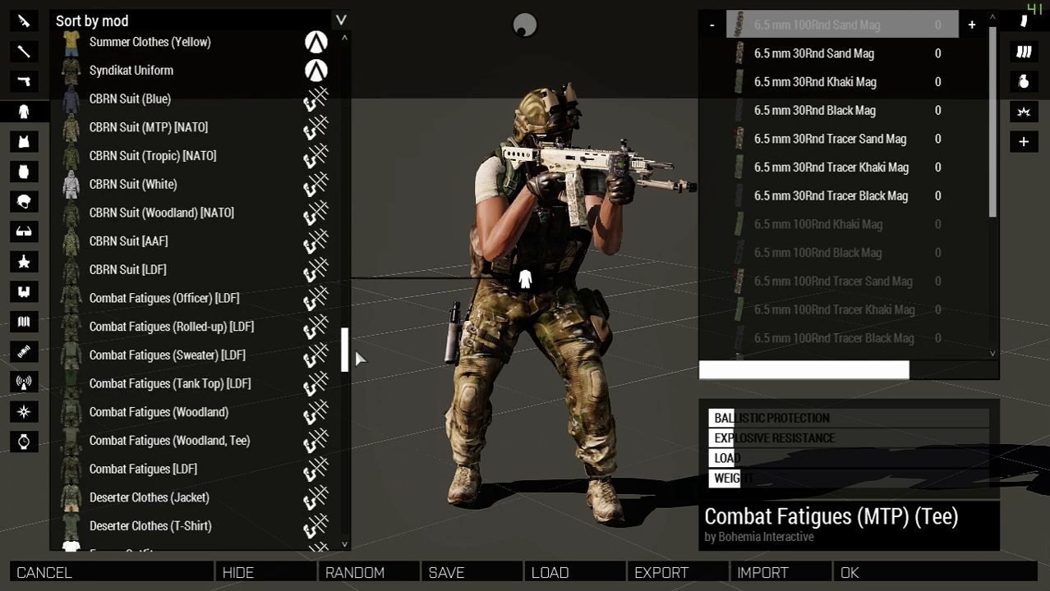
pyautogui.moveTo(316, 182)
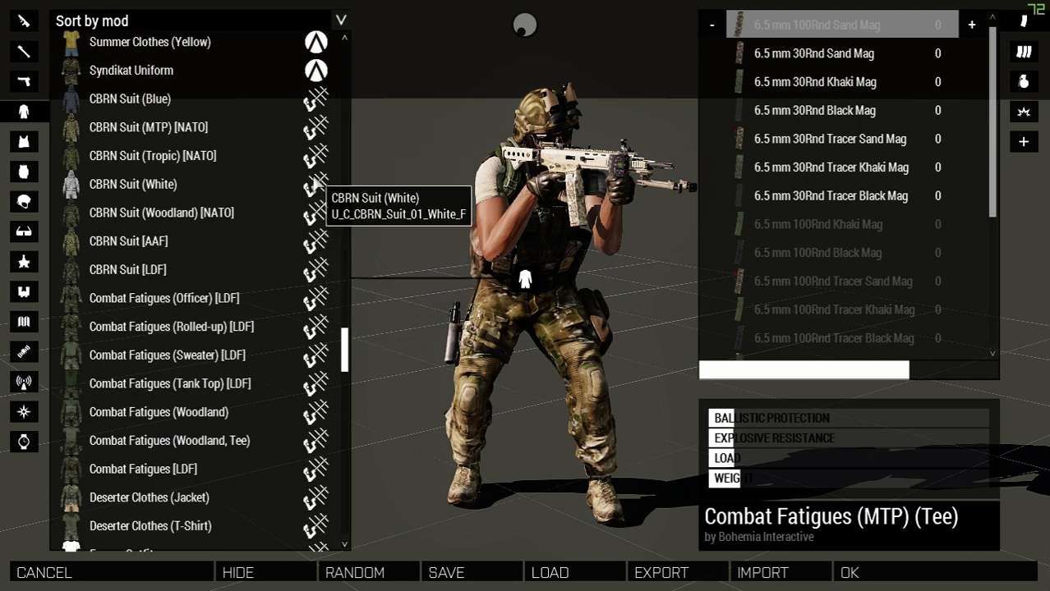
pyautogui.moveTo(156, 218)
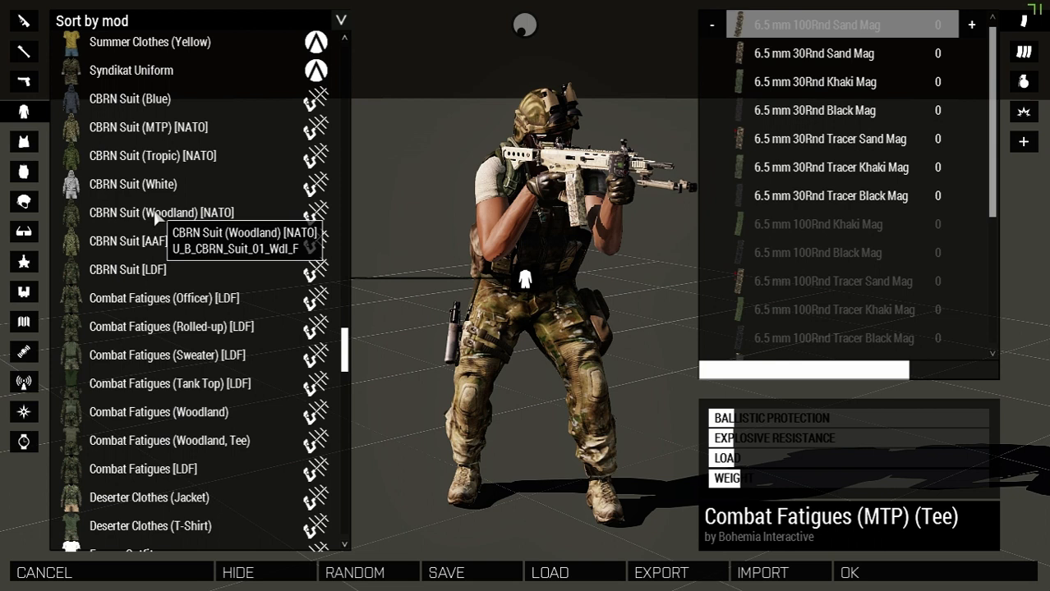
pyautogui.click(169, 212)
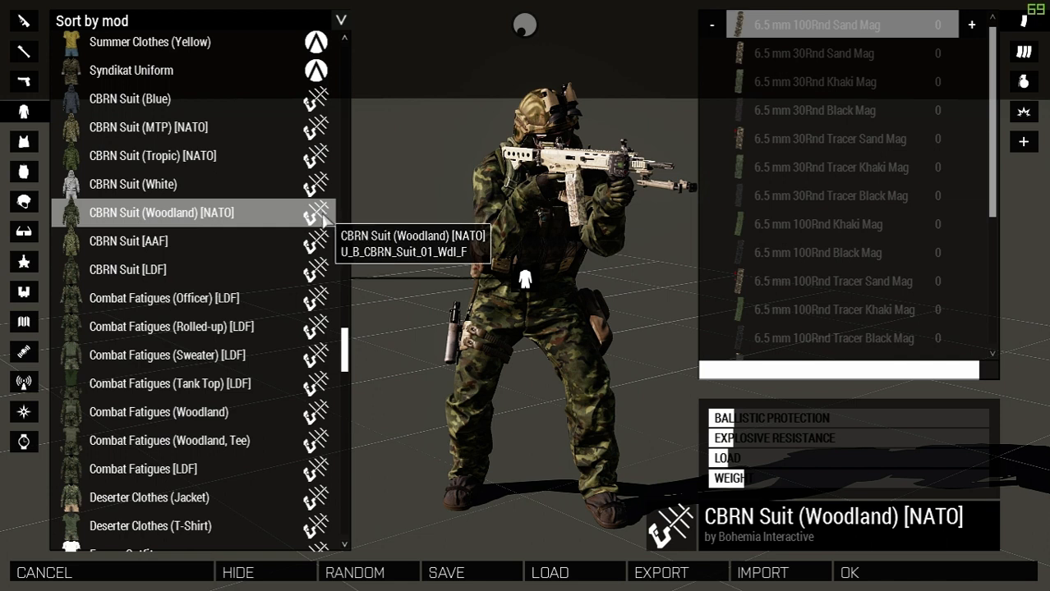
pyautogui.moveTo(343, 354)
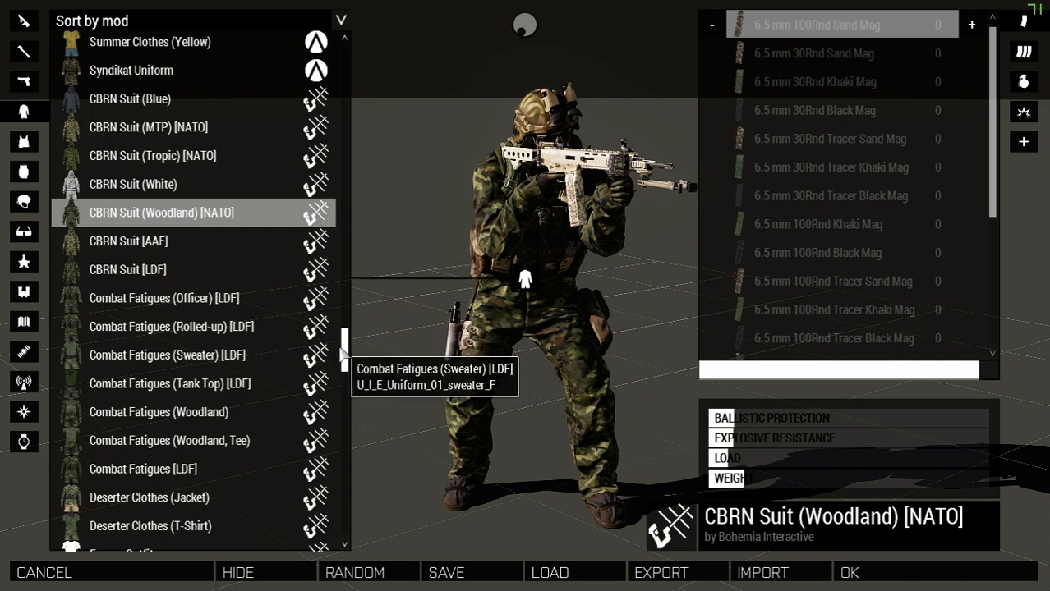
pyautogui.scroll(-3)
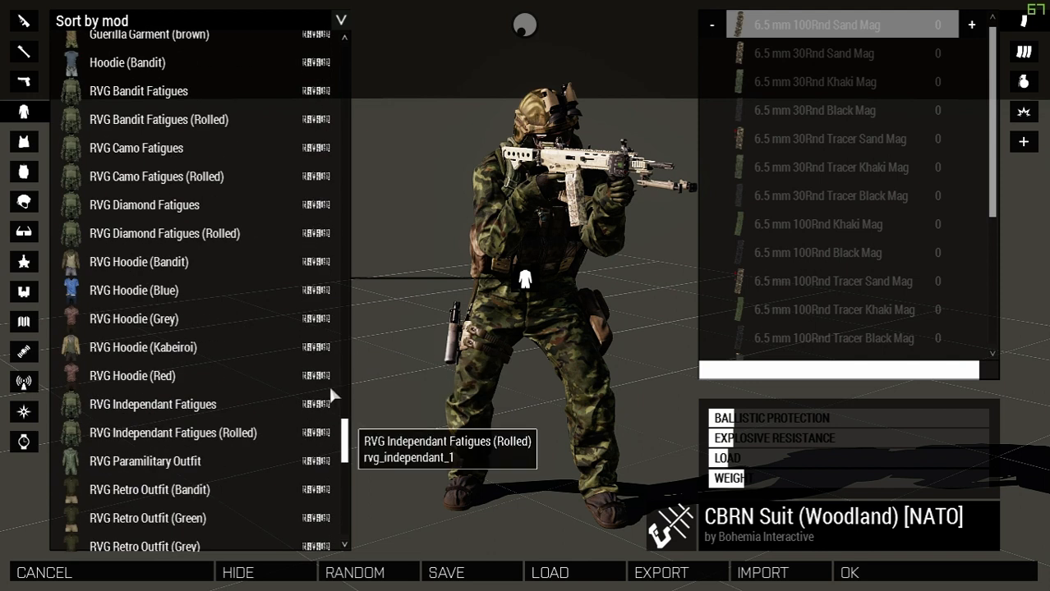
pyautogui.moveTo(153, 338)
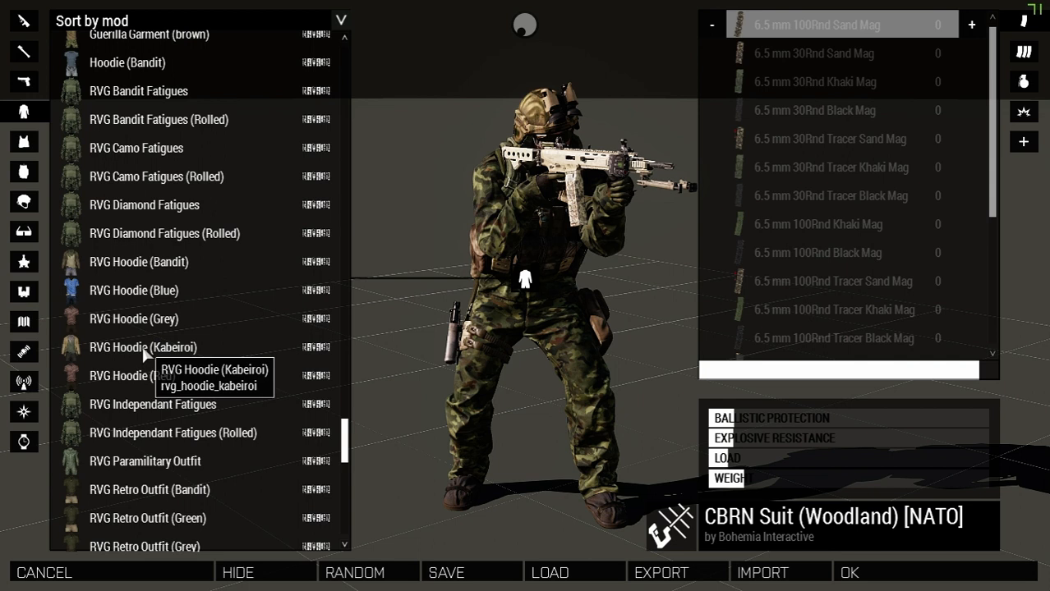
pyautogui.click(131, 375)
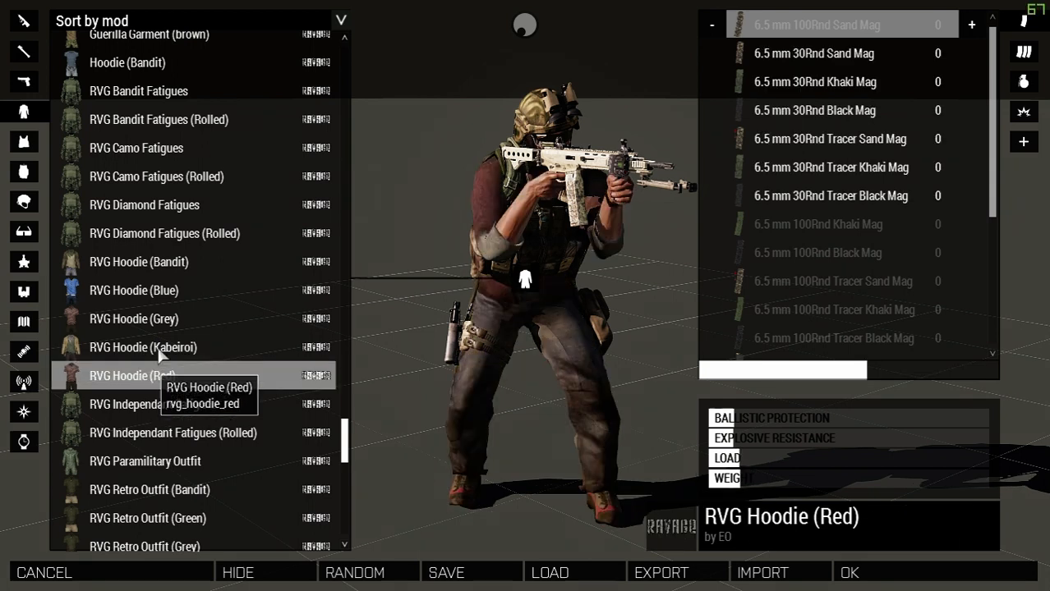
pyautogui.scroll(-3)
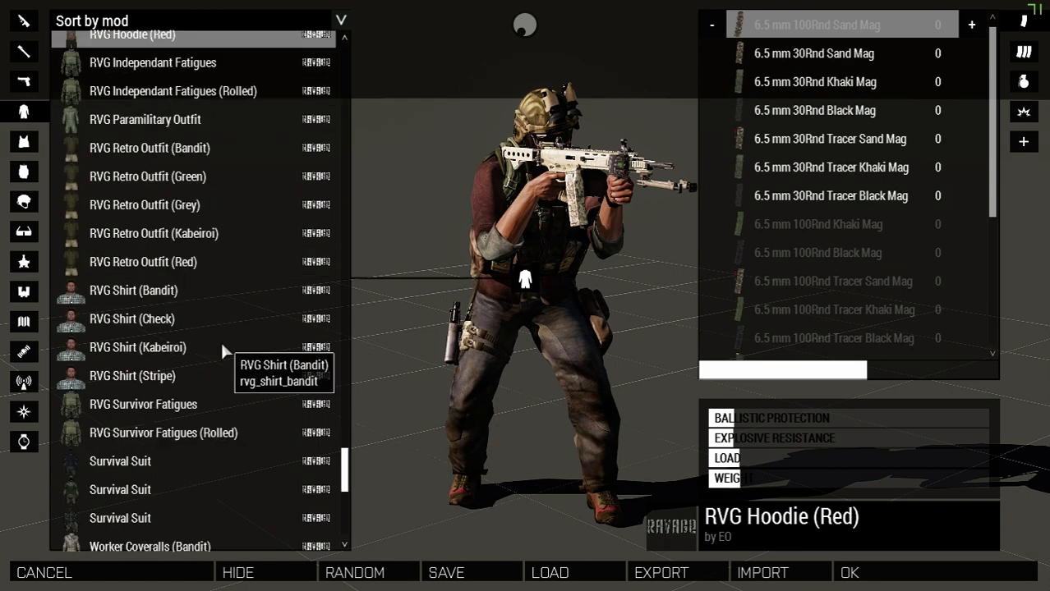
pyautogui.scroll(-3)
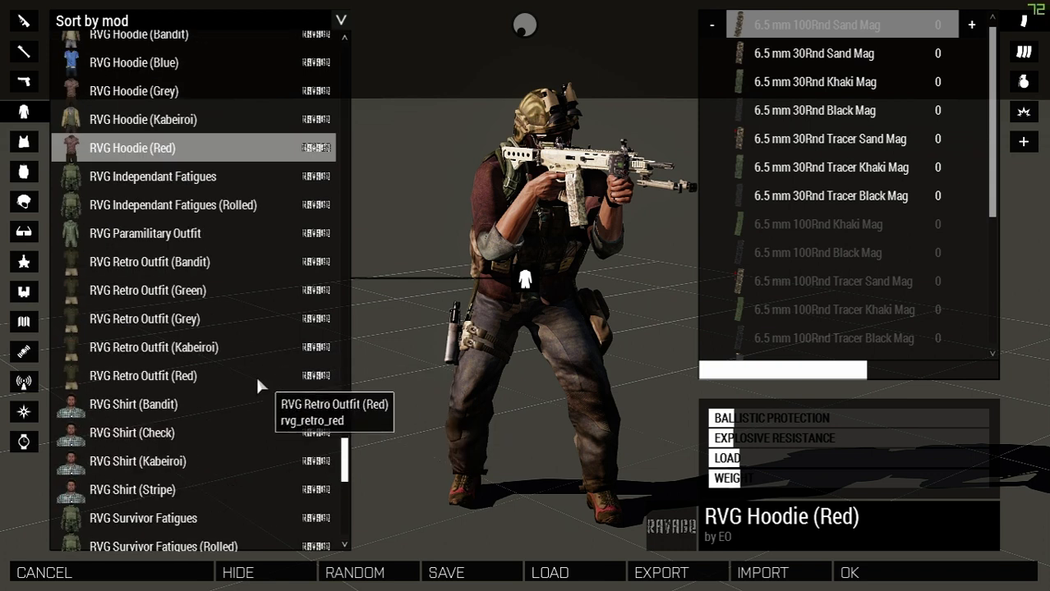
pyautogui.click(133, 176)
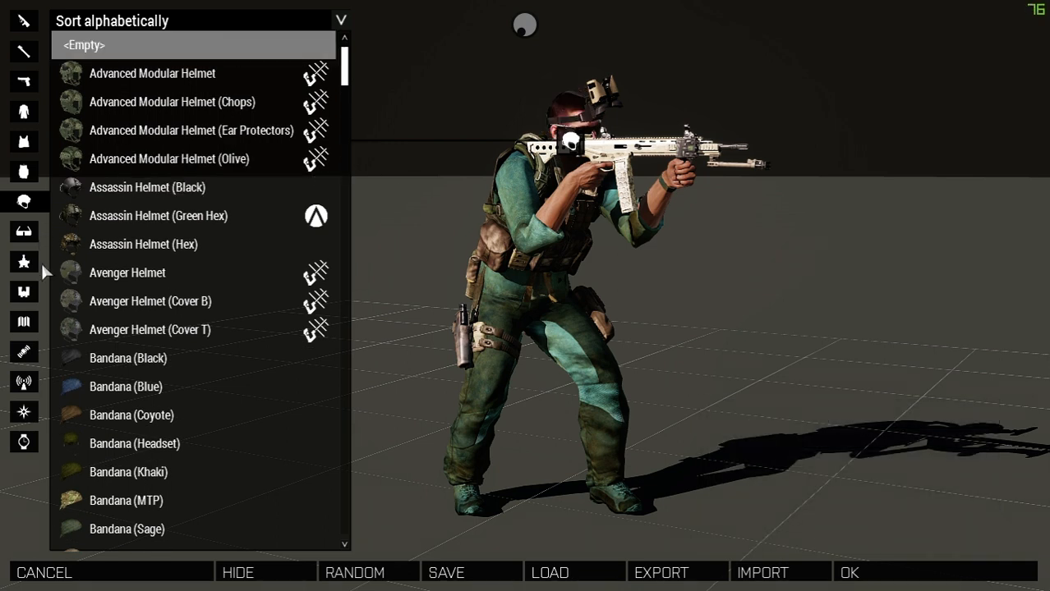
pyautogui.moveTo(23, 173)
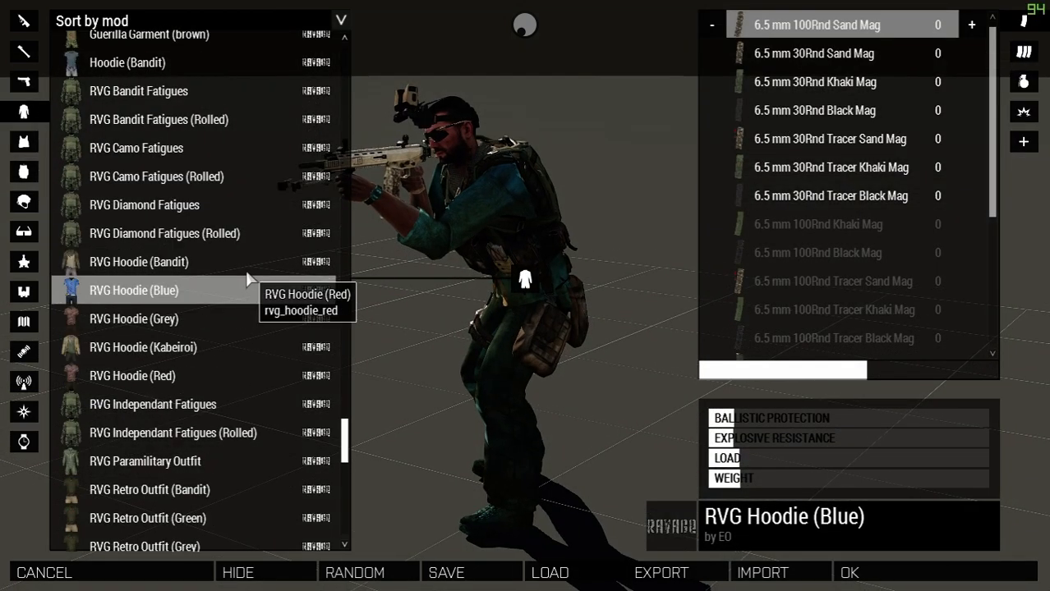
# Try another hoodie, Guerilla Apparel (No gloves), Commoner Clothes (Red-White) and the Competitor Suit.
pyautogui.click(128, 118)
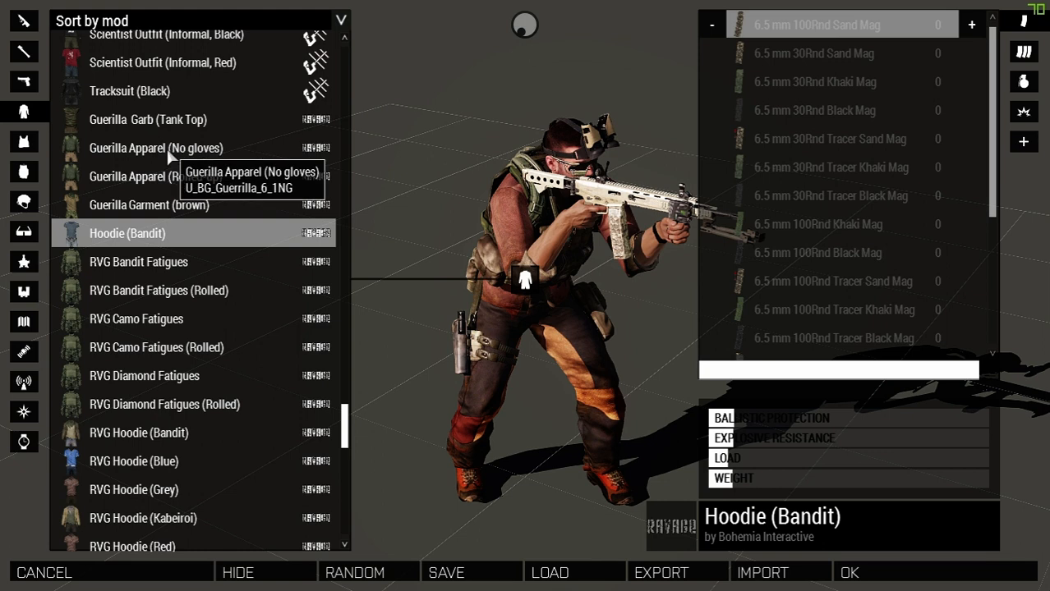
pyautogui.click(157, 148)
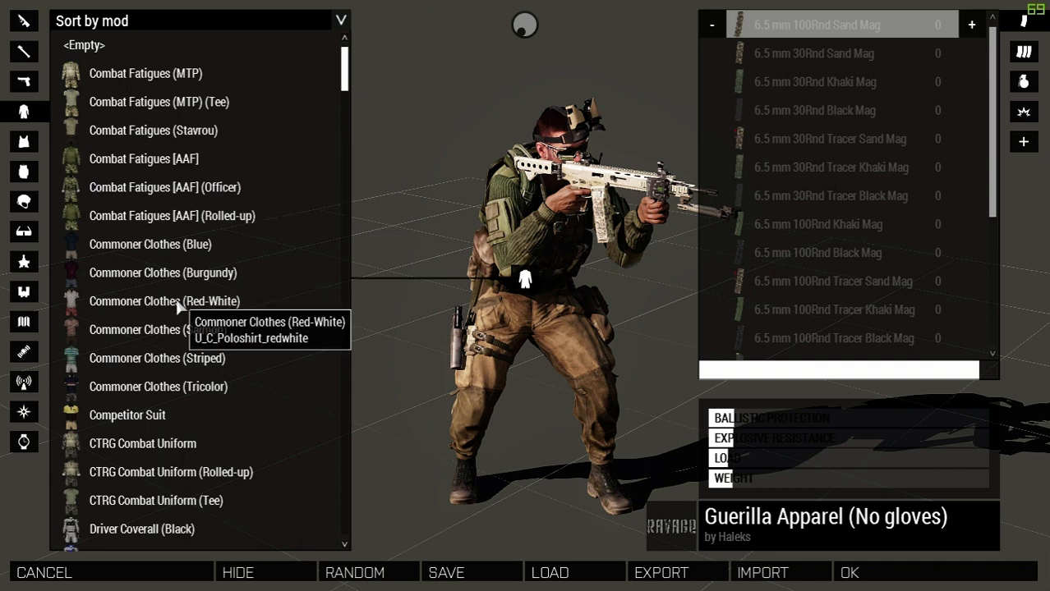
pyautogui.click(164, 301)
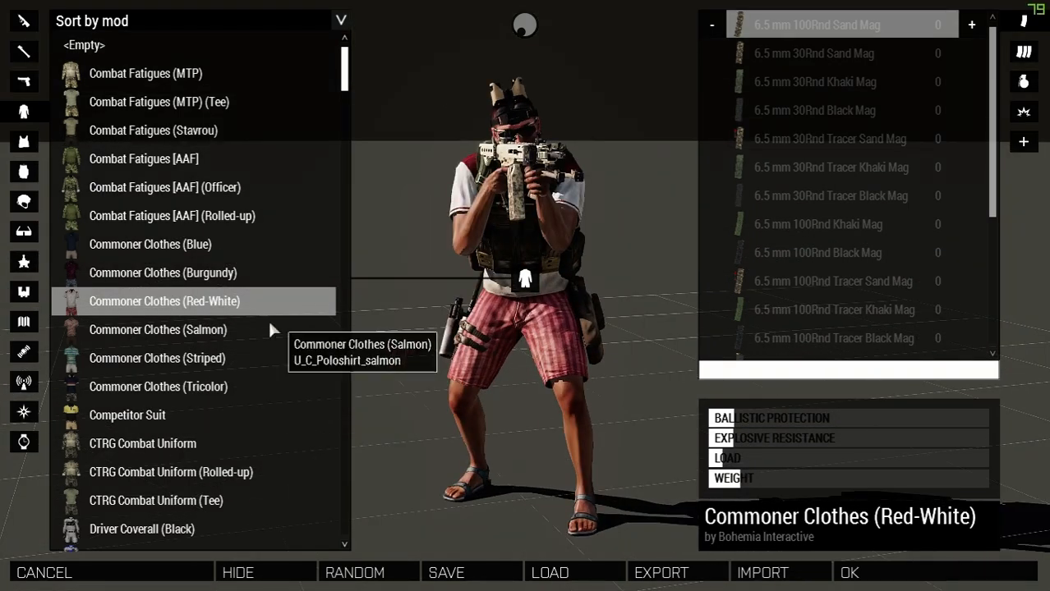
pyautogui.click(129, 414)
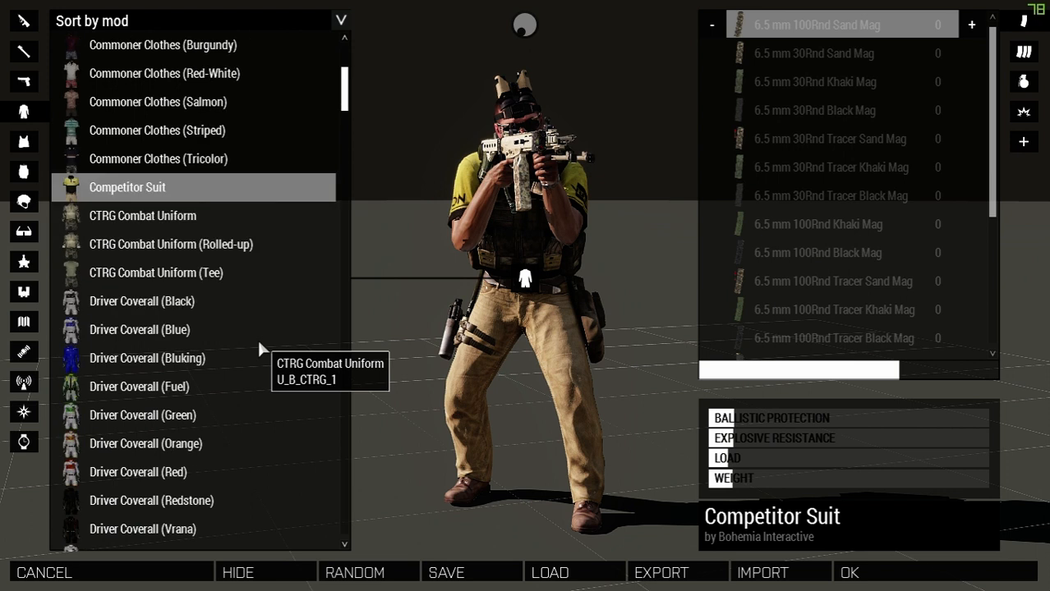
# Try Jacket and Shorts, Journalist Clothes, Scientist Clothes and another commoner outfit.
pyautogui.scroll(-3)
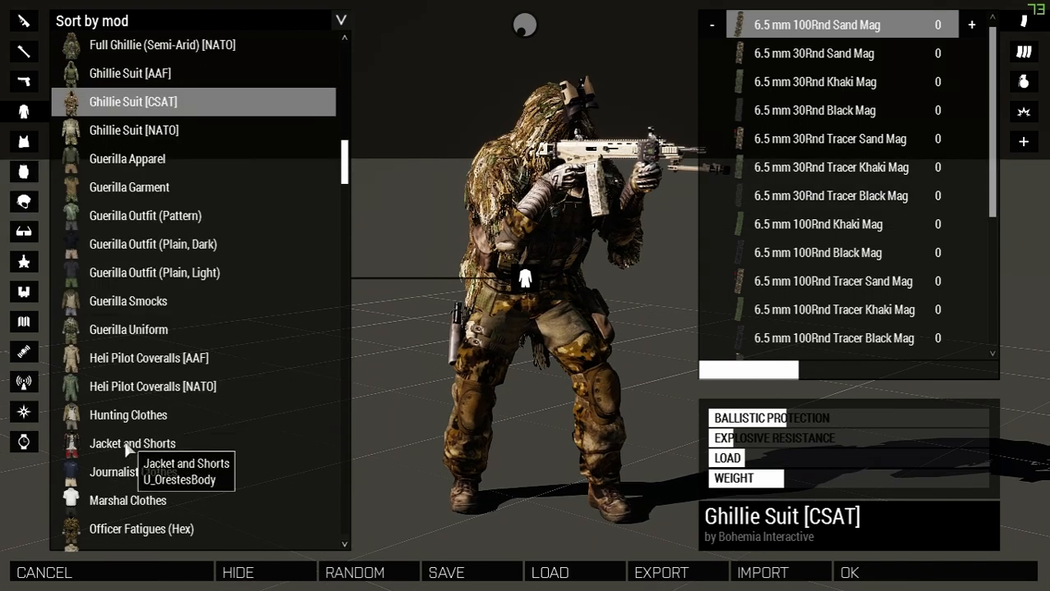
pyautogui.click(131, 444)
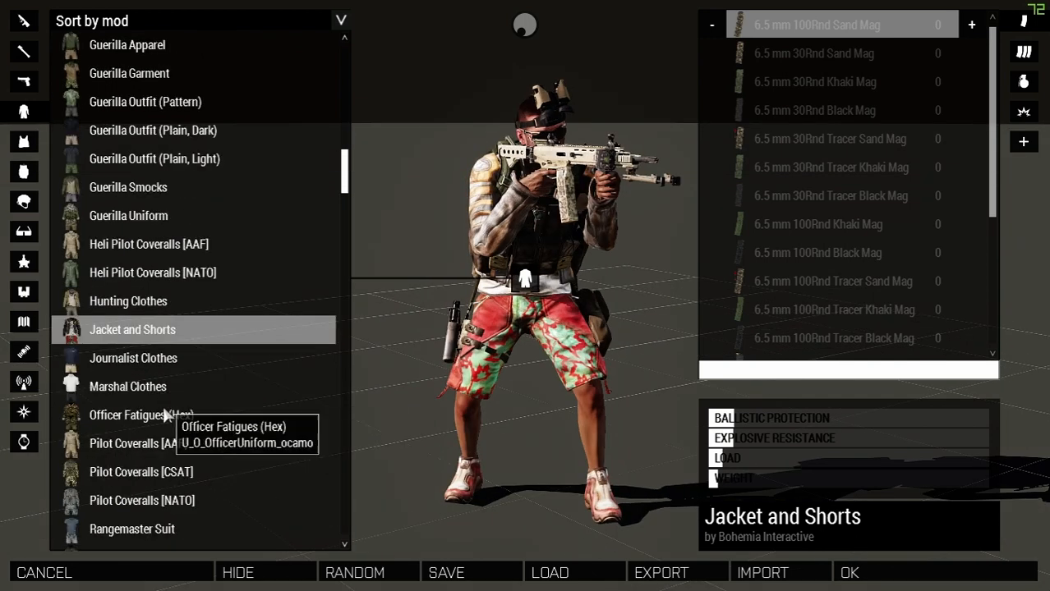
pyautogui.click(133, 358)
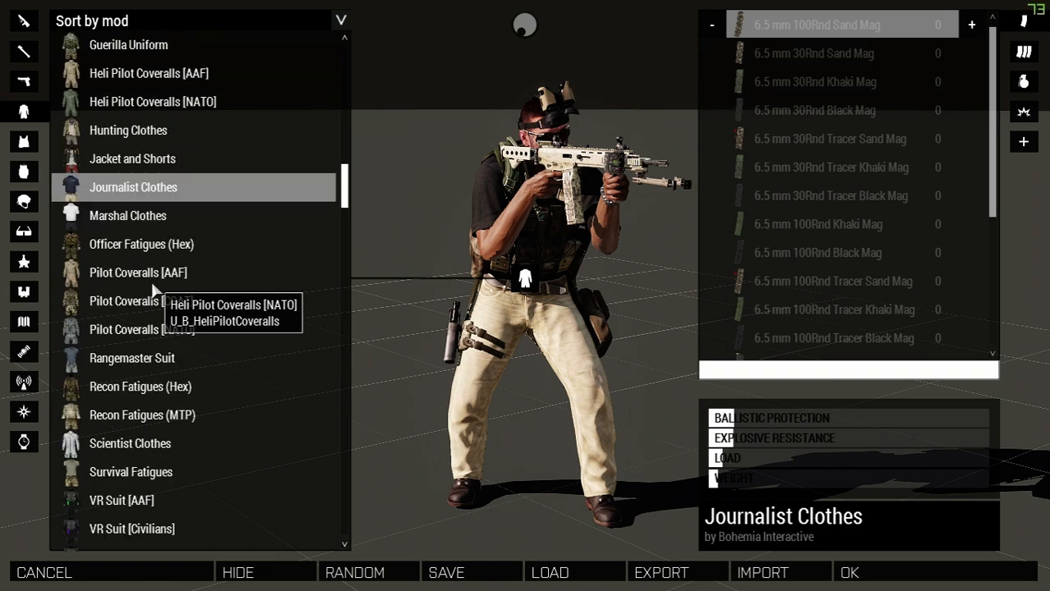
pyautogui.click(130, 444)
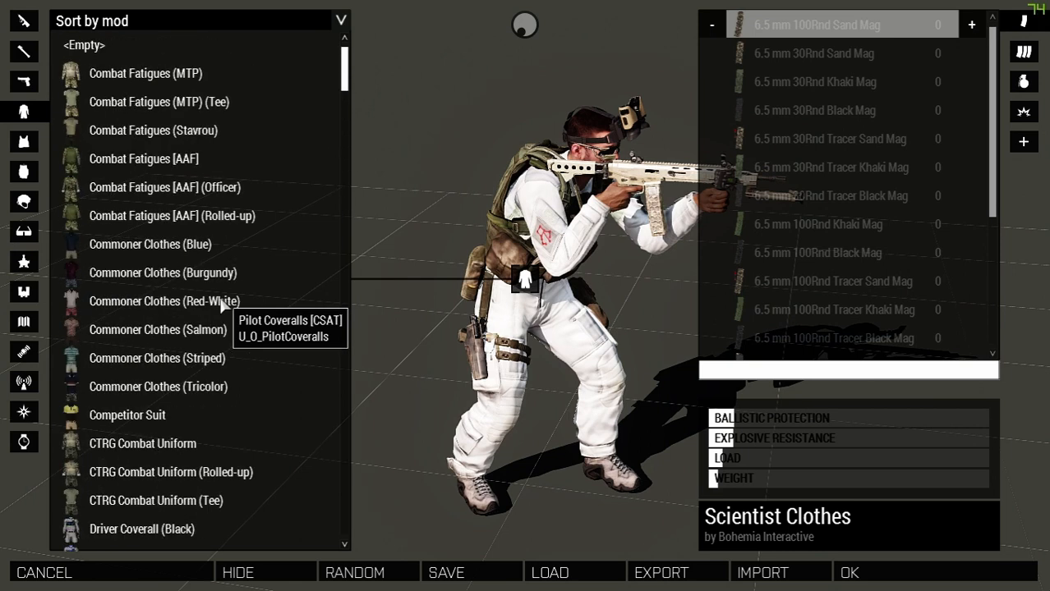
pyautogui.moveTo(151, 244)
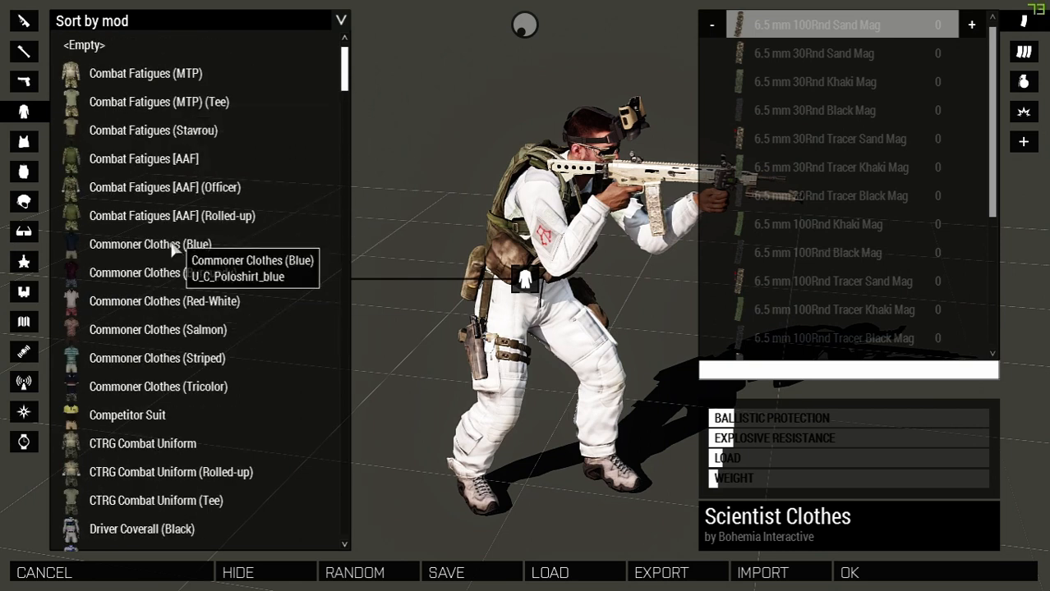
pyautogui.click(145, 72)
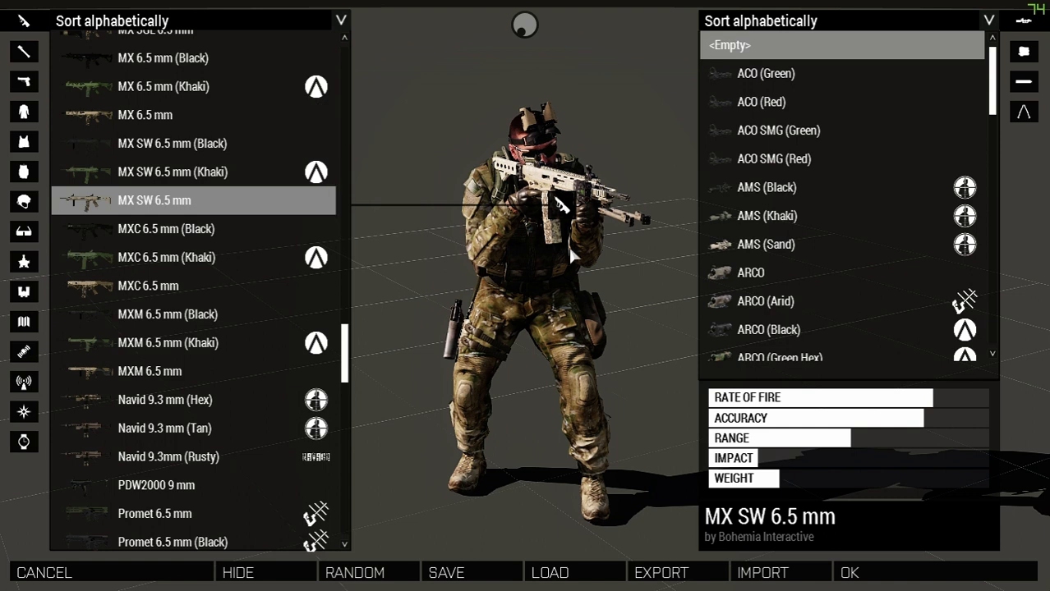
pyautogui.moveTo(238, 212)
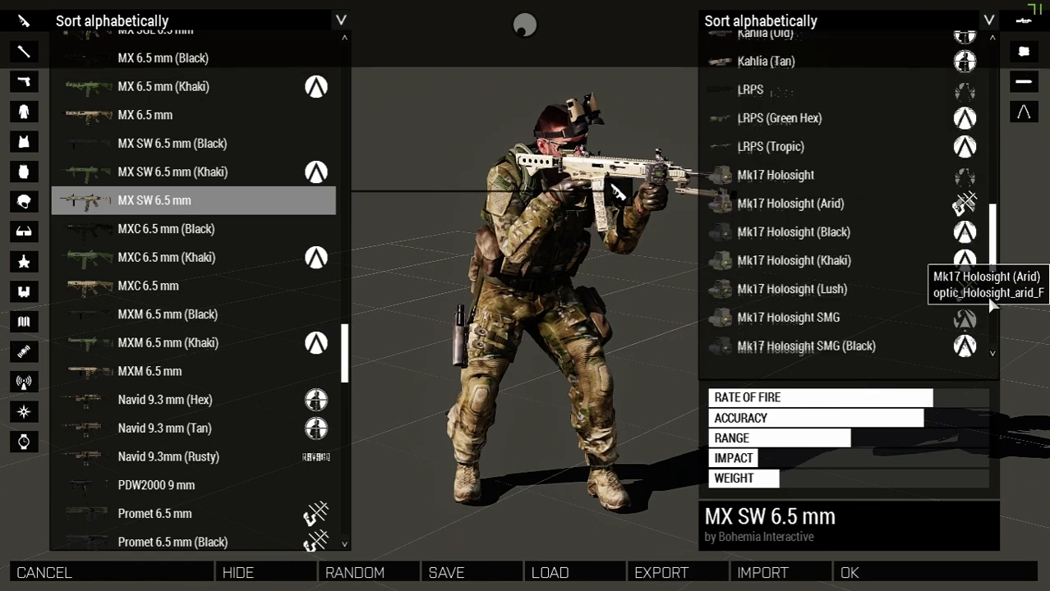
# Fit the MX SW 6.5 mm rifle with a Sound Suppressor (6.5 mm) from Muzzle Attachments.
pyautogui.scroll(-3)
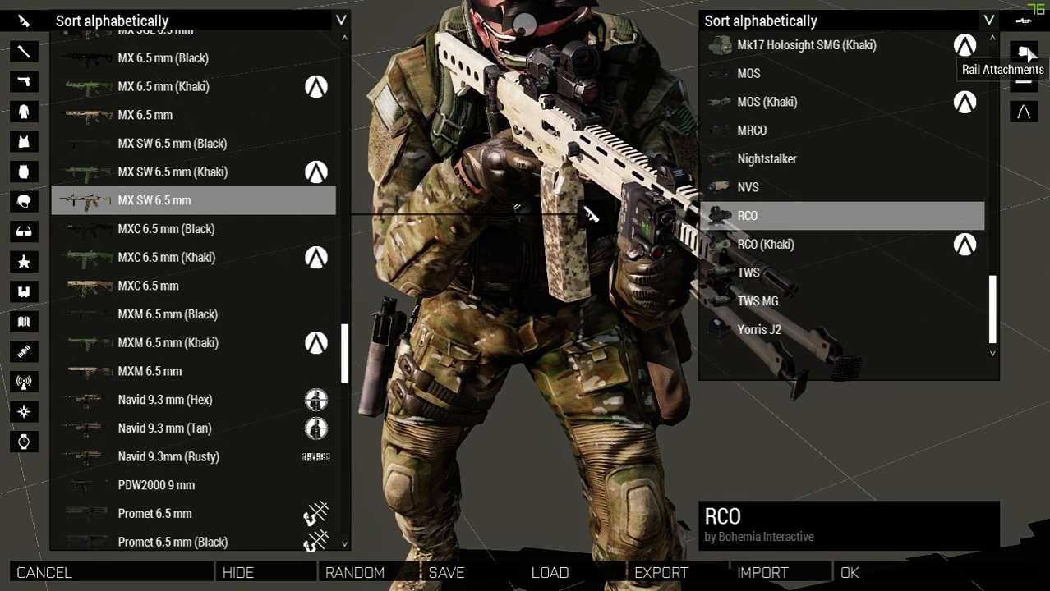
pyautogui.moveTo(1023, 24)
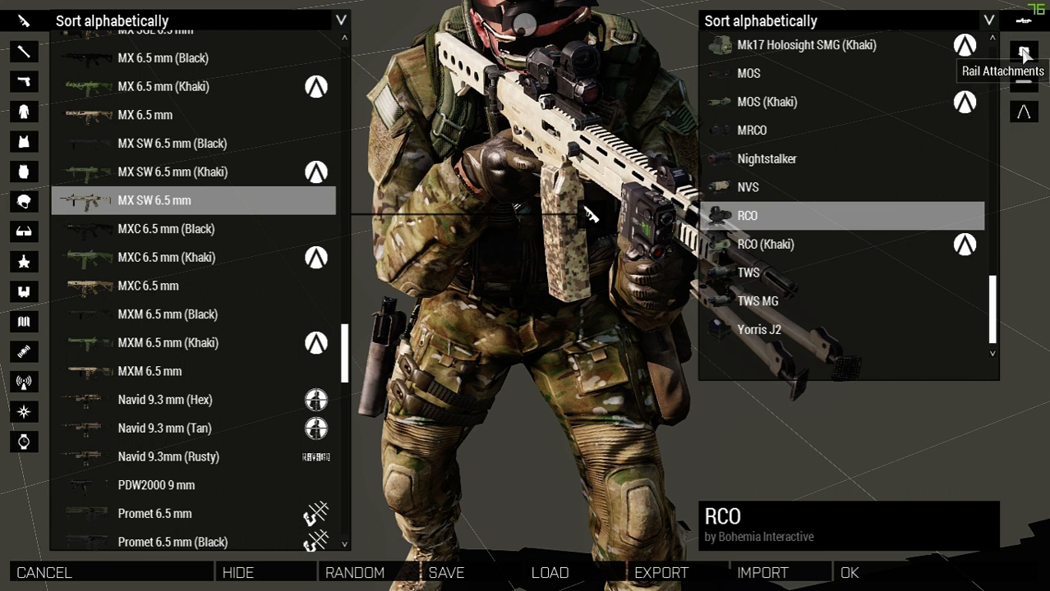
pyautogui.click(1024, 52)
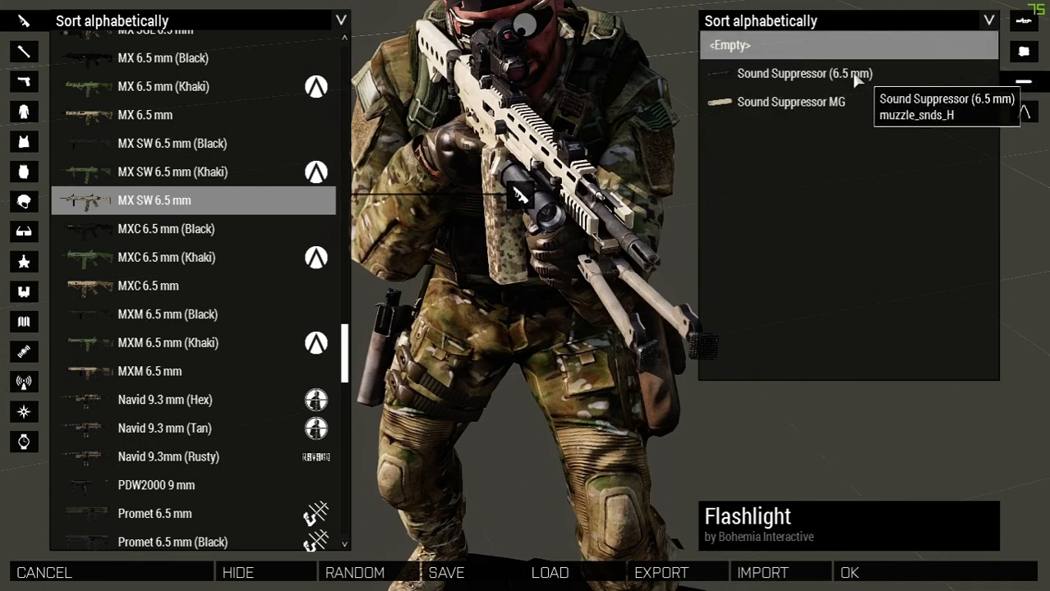
pyautogui.click(803, 73)
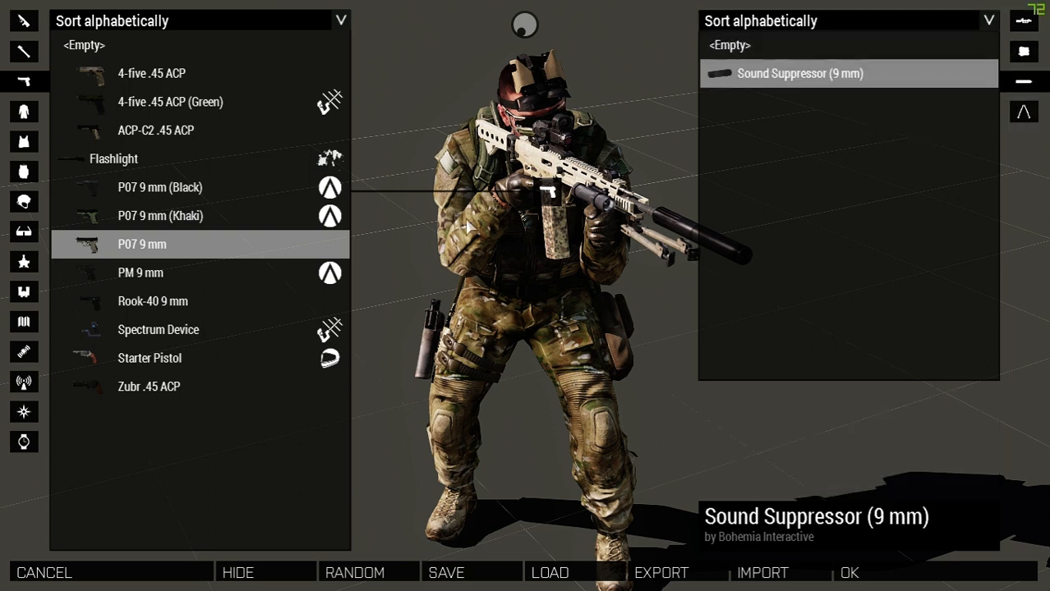
pyautogui.moveTo(23, 141)
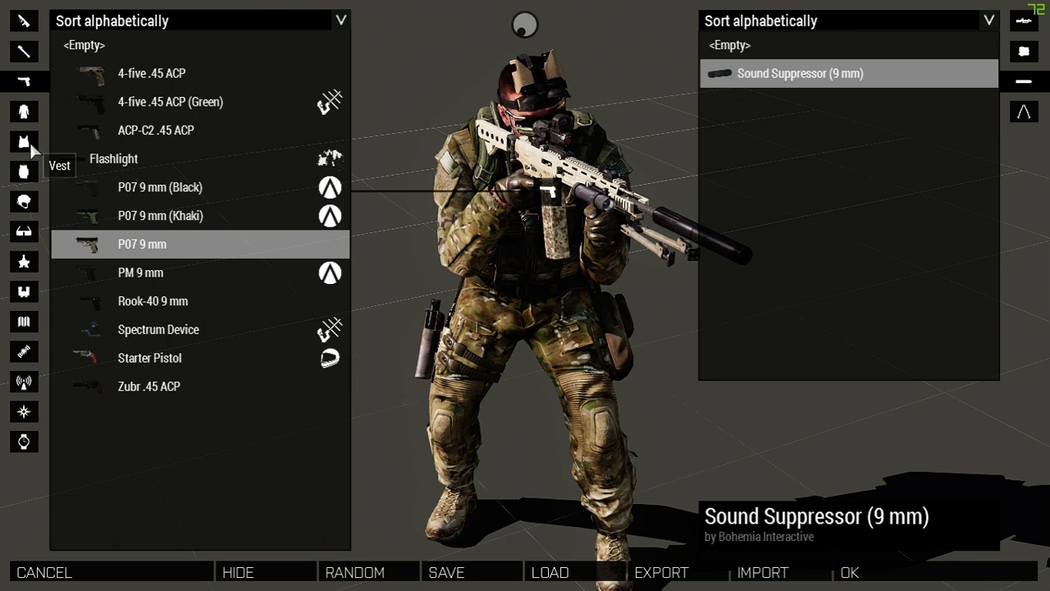
# In the Vest list, try the Carrier GL Rig (Green), then equip the Chest Rig (Khaki).
pyautogui.click(24, 141)
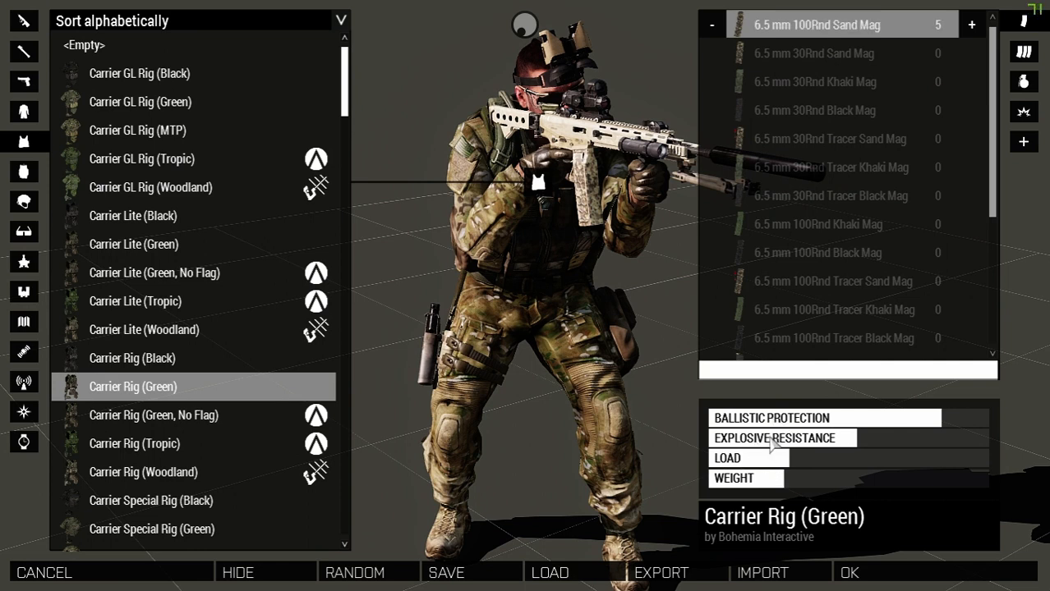
pyautogui.moveTo(452, 330)
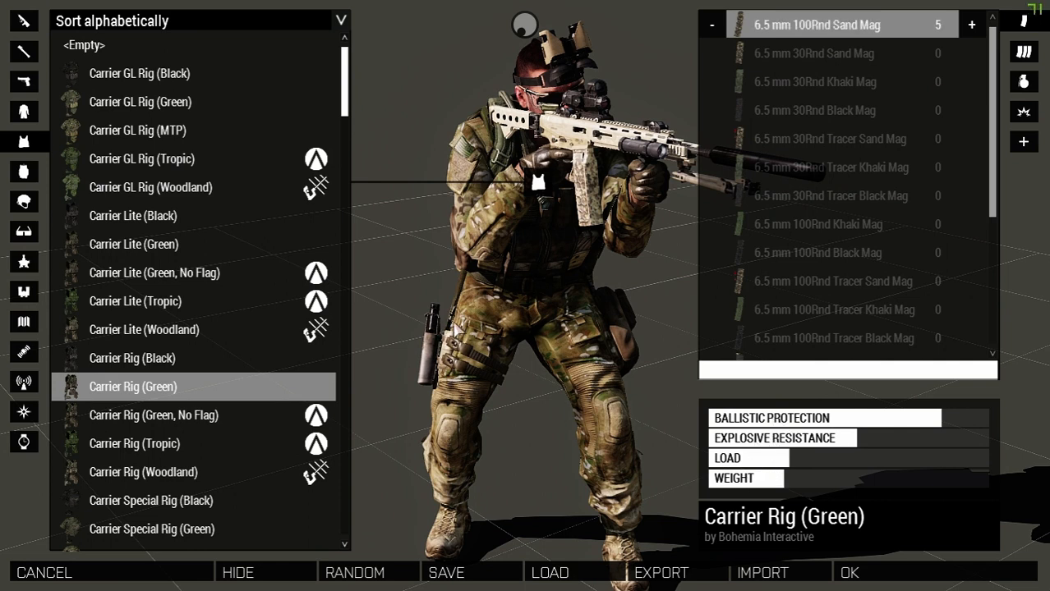
pyautogui.moveTo(480, 265)
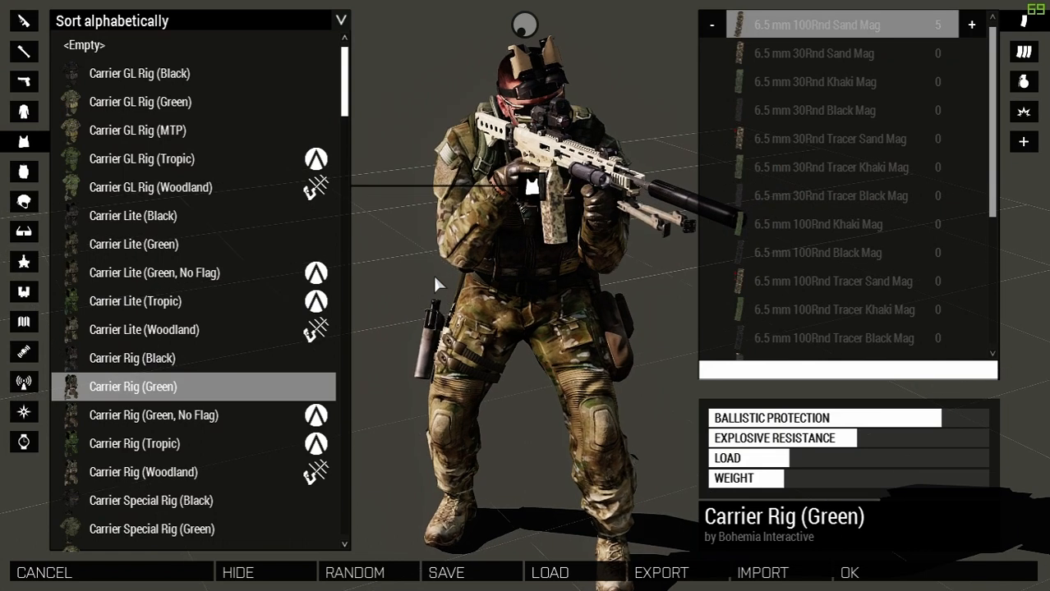
pyautogui.moveTo(140, 102)
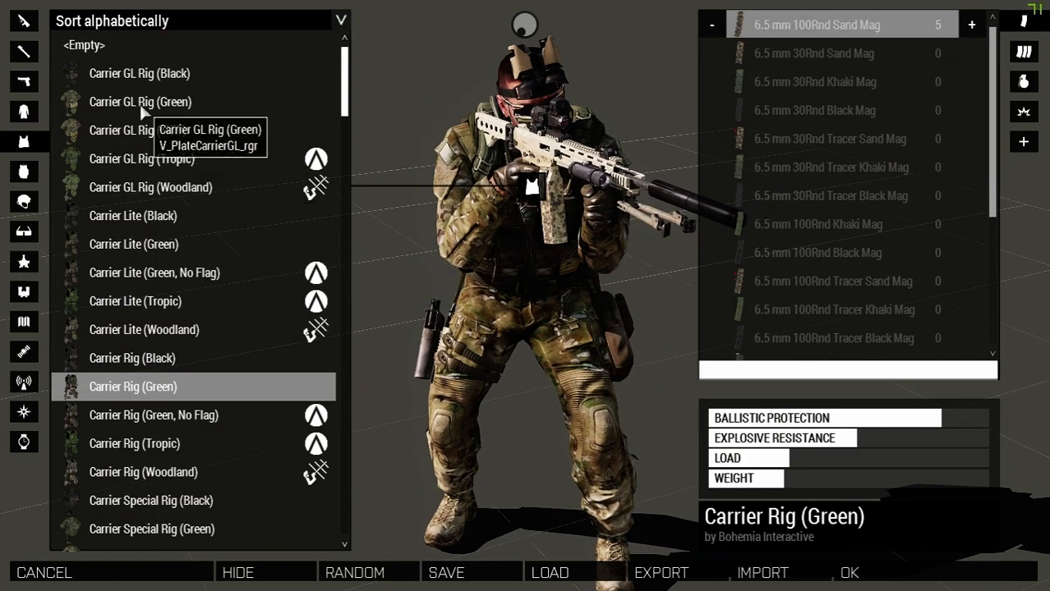
pyautogui.click(139, 102)
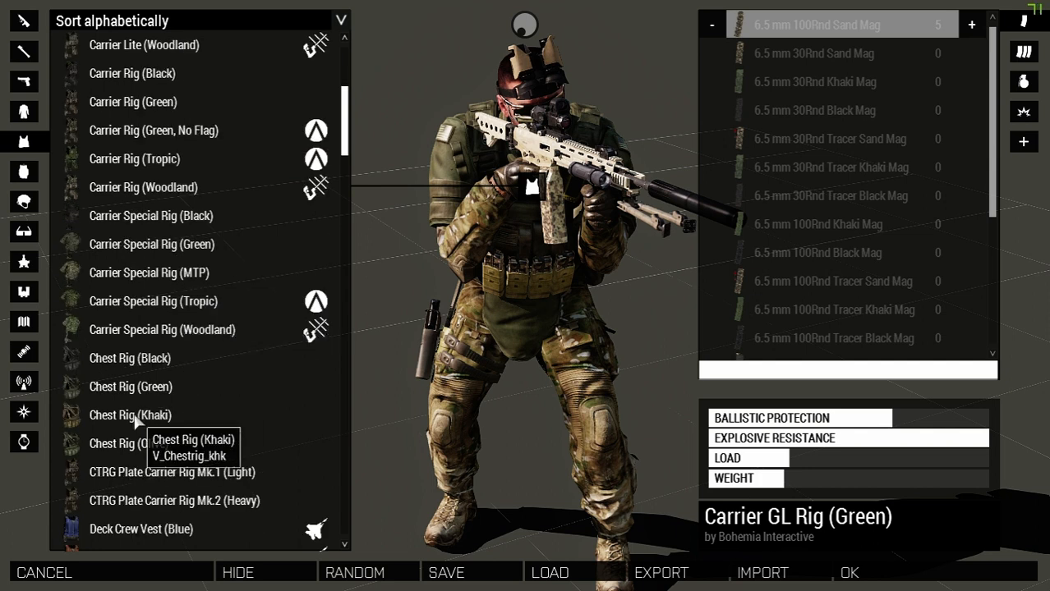
pyautogui.click(130, 414)
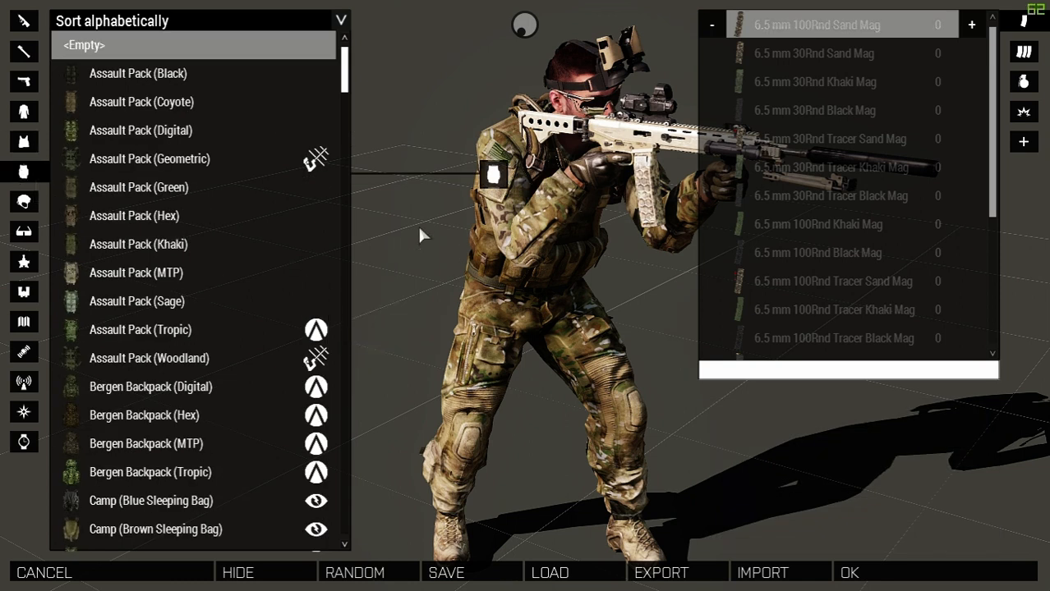
# Equip the Assault Pack (Coyote), choose a cap in Headgear, and set binocular and GPS items.
pyautogui.click(140, 101)
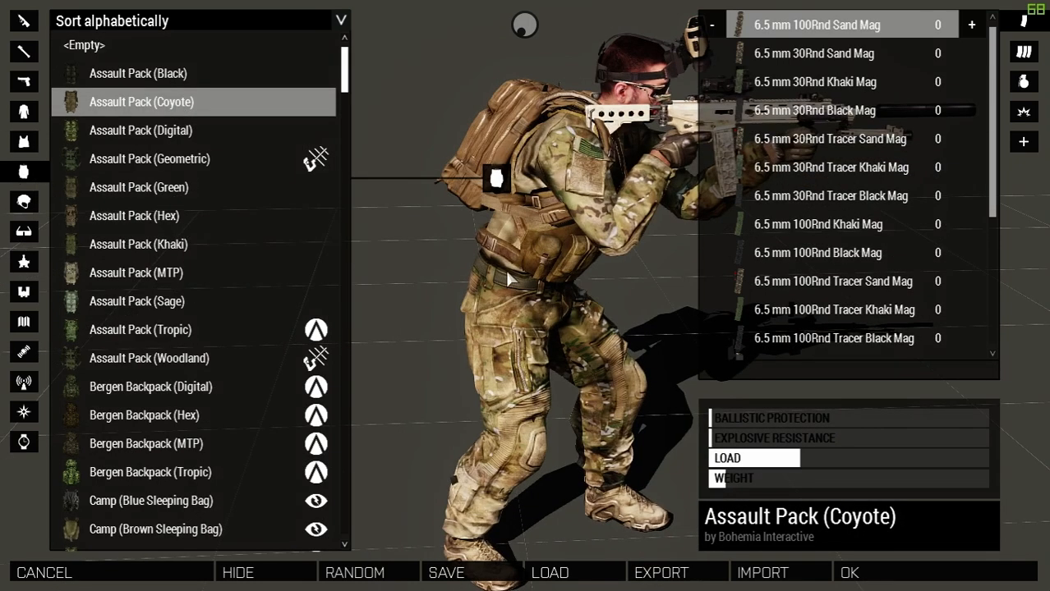
pyautogui.click(135, 215)
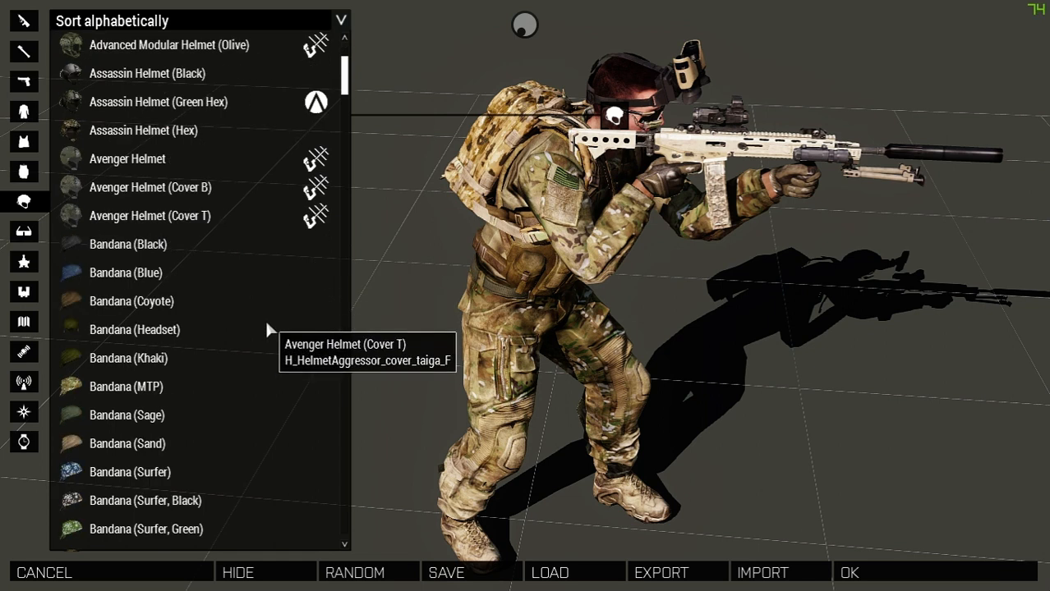
pyautogui.click(126, 414)
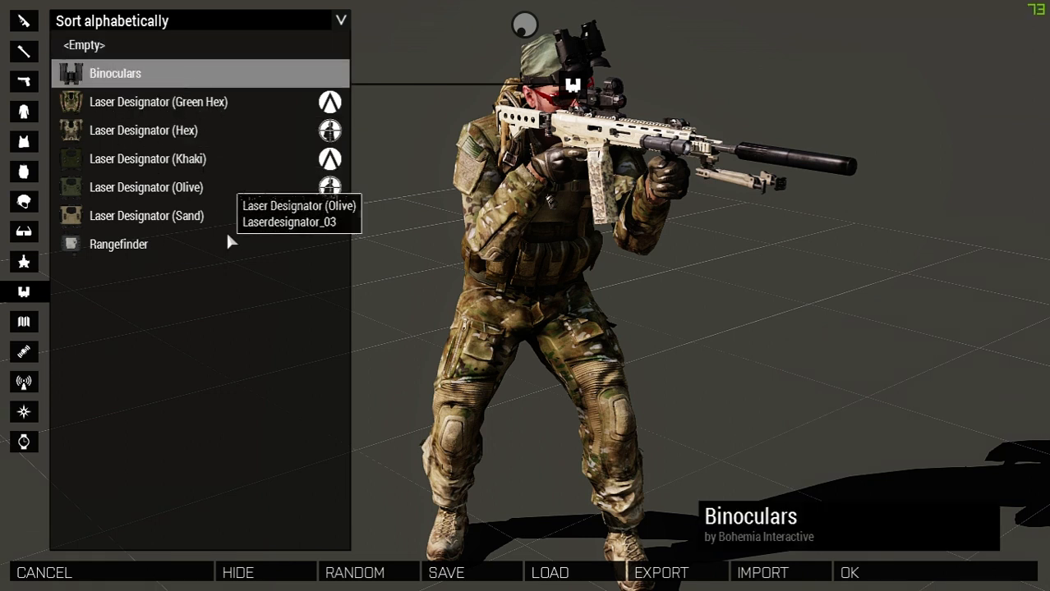
pyautogui.click(146, 215)
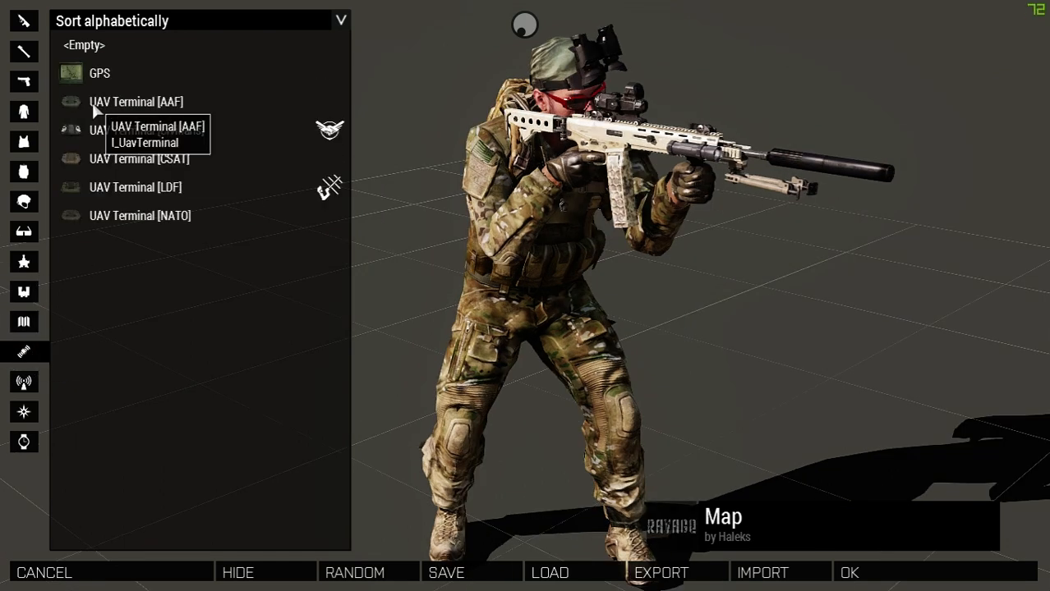
pyautogui.click(100, 72)
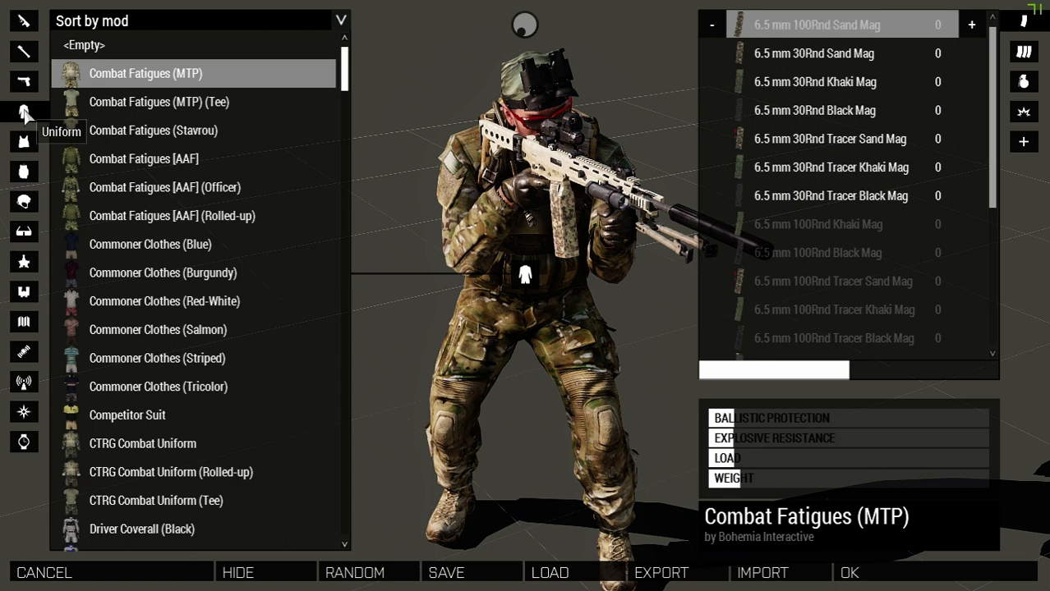
pyautogui.moveTo(858, 374)
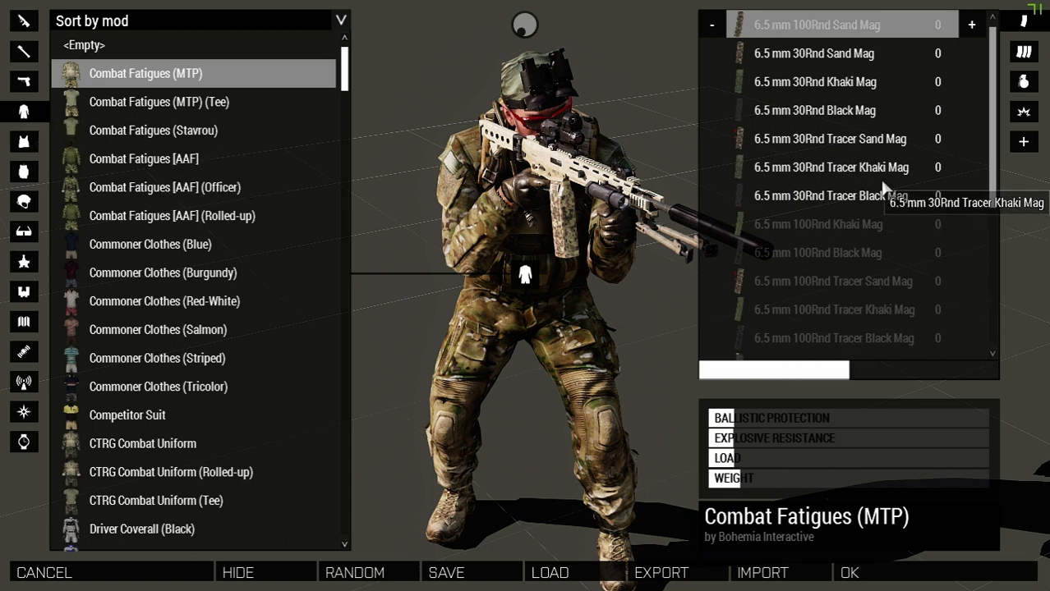
pyautogui.moveTo(789, 99)
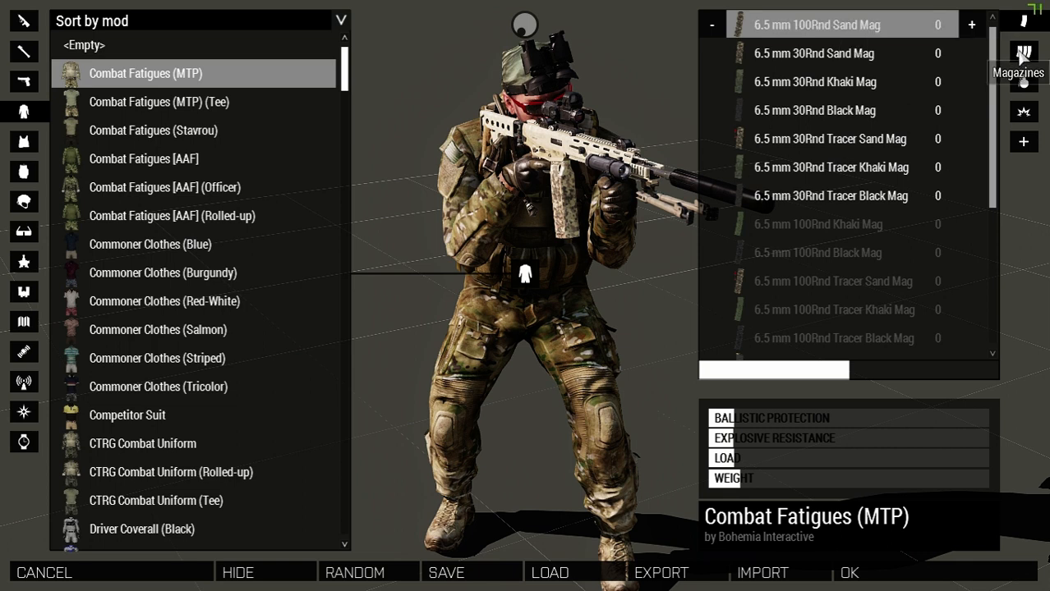
pyautogui.moveTo(1024, 111)
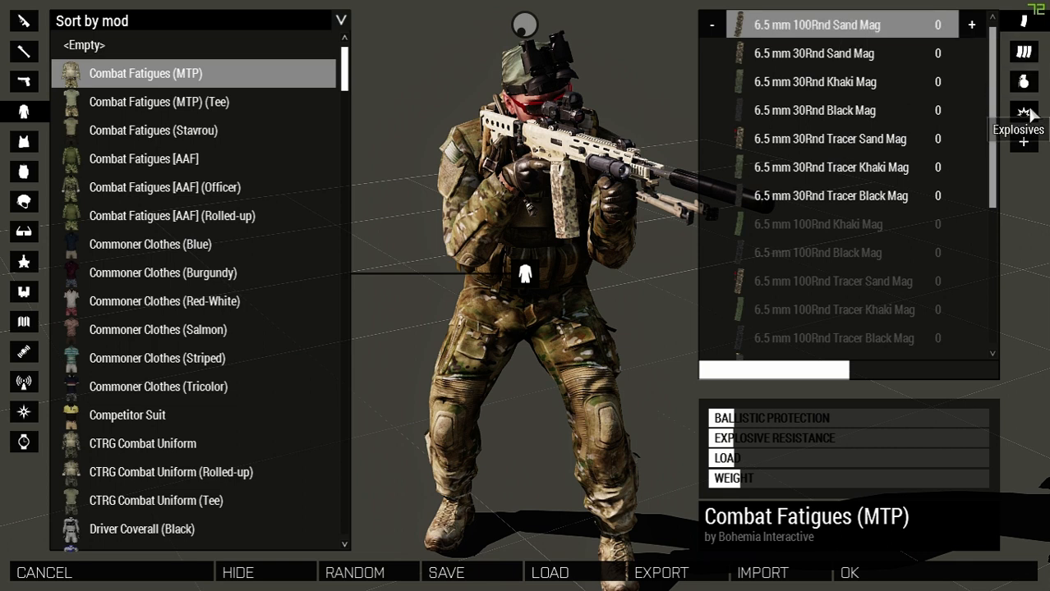
pyautogui.moveTo(733, 220)
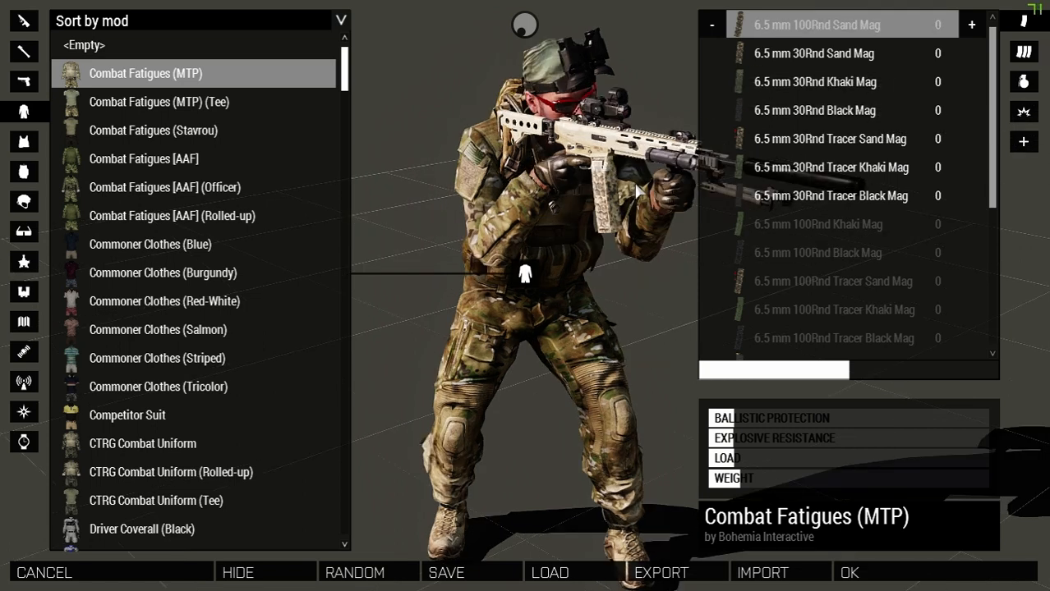
pyautogui.moveTo(805, 82)
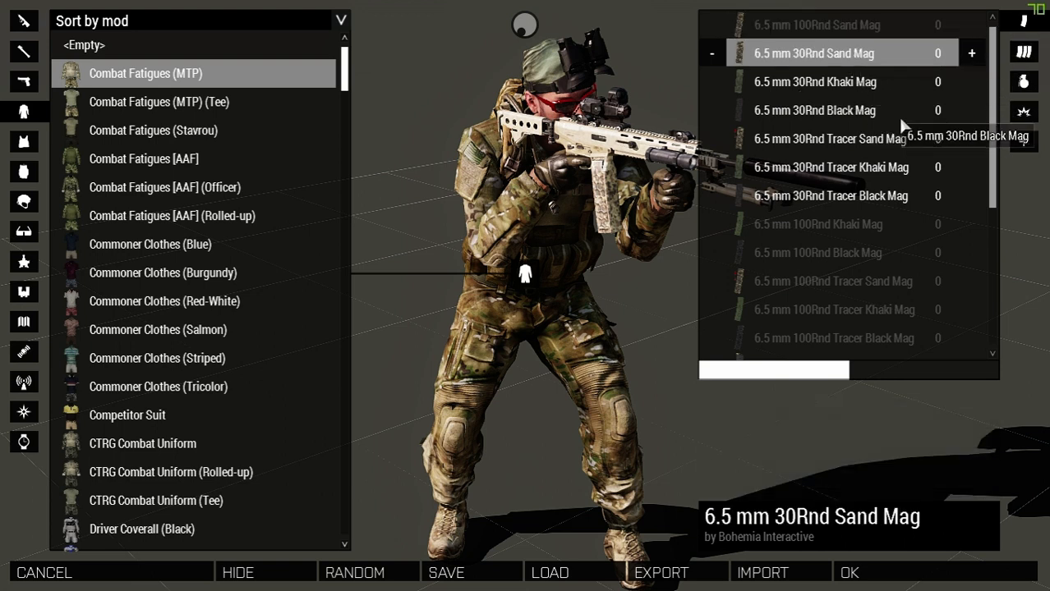
# Add 6.5 mm 30Rnd Sand magazines to the uniform and 9 mm 16Rnd pistol magazines to the vest.
pyautogui.click(971, 53)
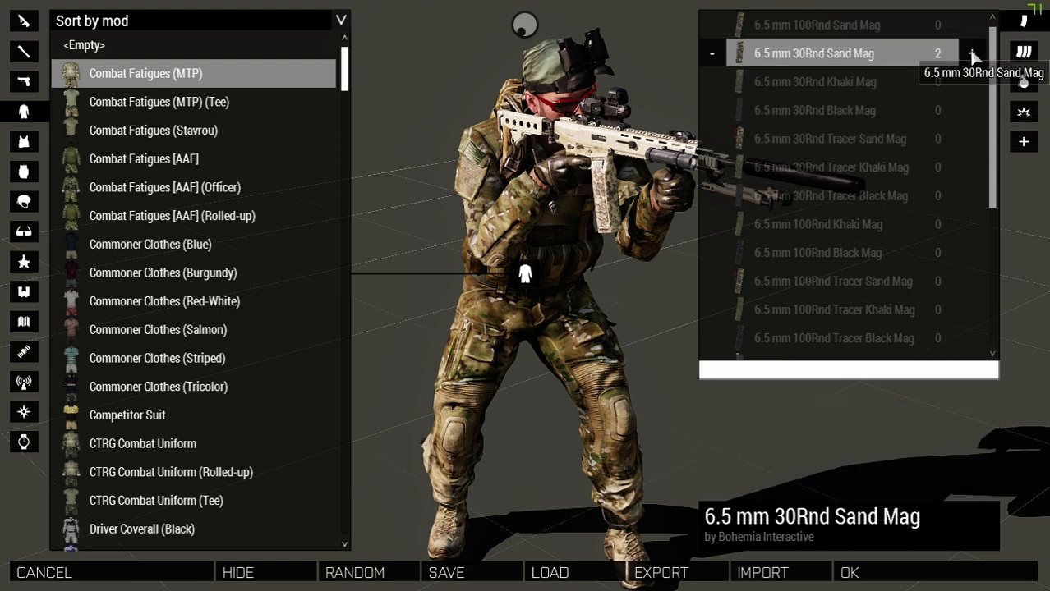
pyautogui.moveTo(23, 141)
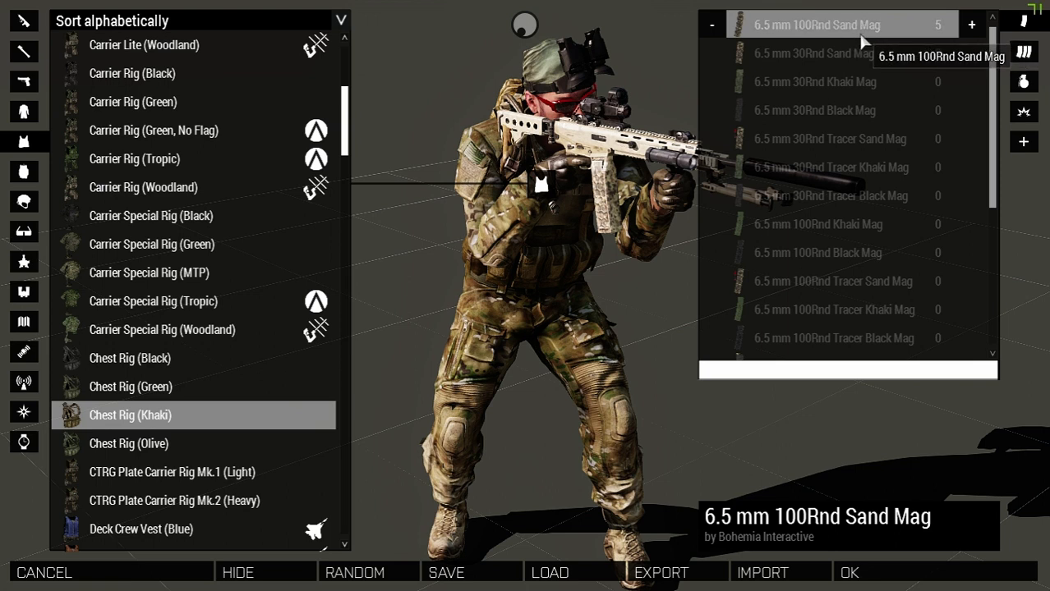
pyautogui.scroll(-3)
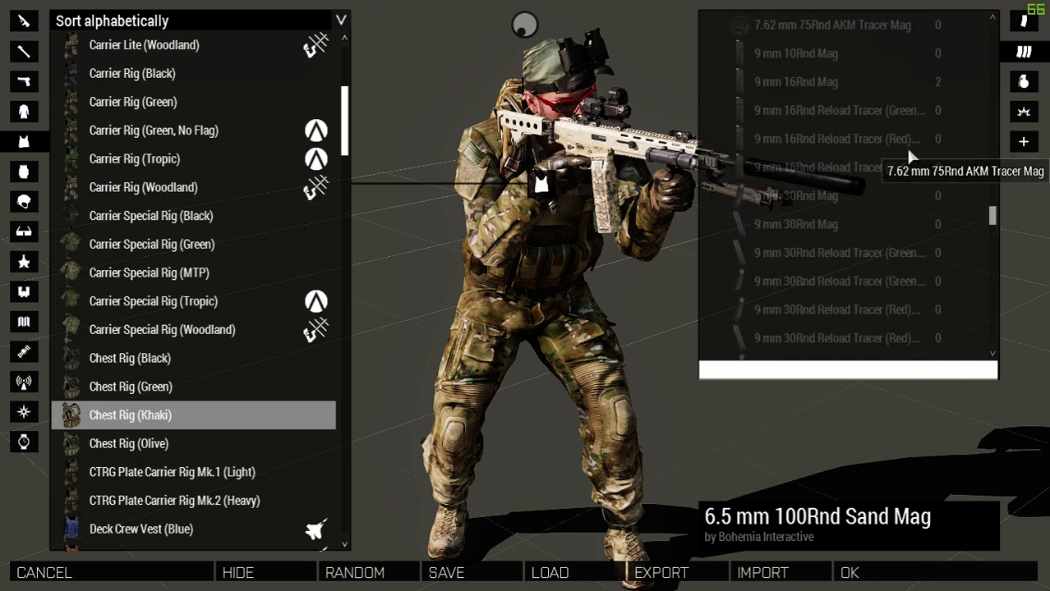
pyautogui.moveTo(805, 97)
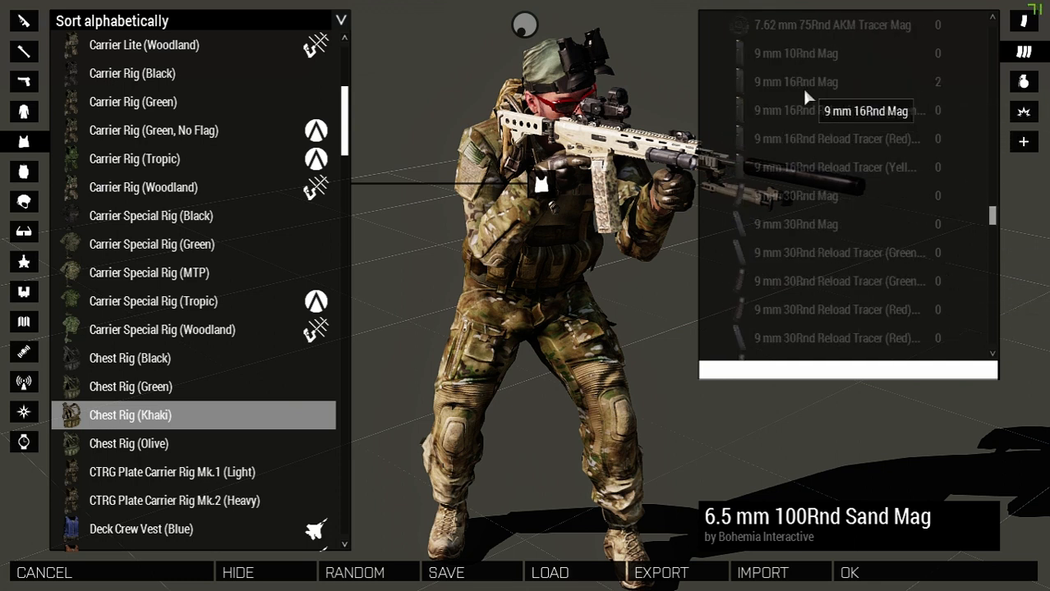
pyautogui.click(837, 82)
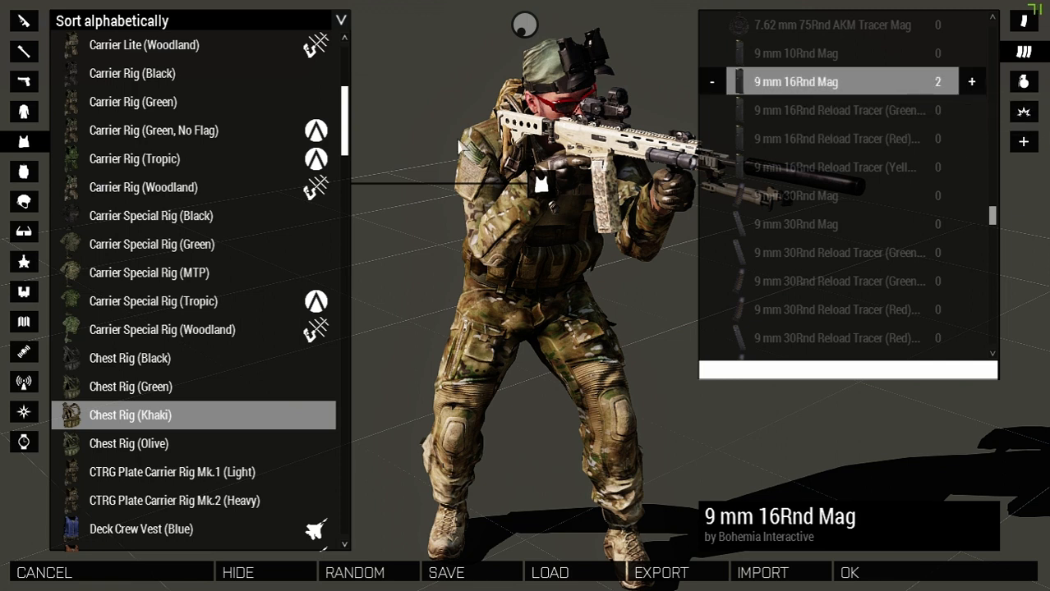
pyautogui.moveTo(23, 173)
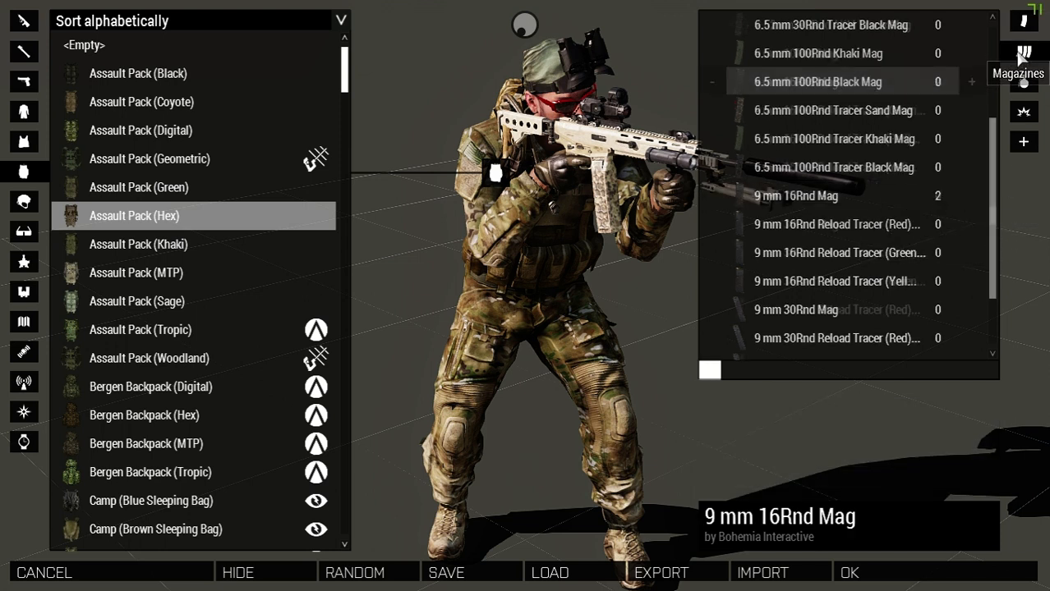
# Add a Canteen and two Designator Batteries to the soldier's backpack supplies.
pyautogui.scroll(-3)
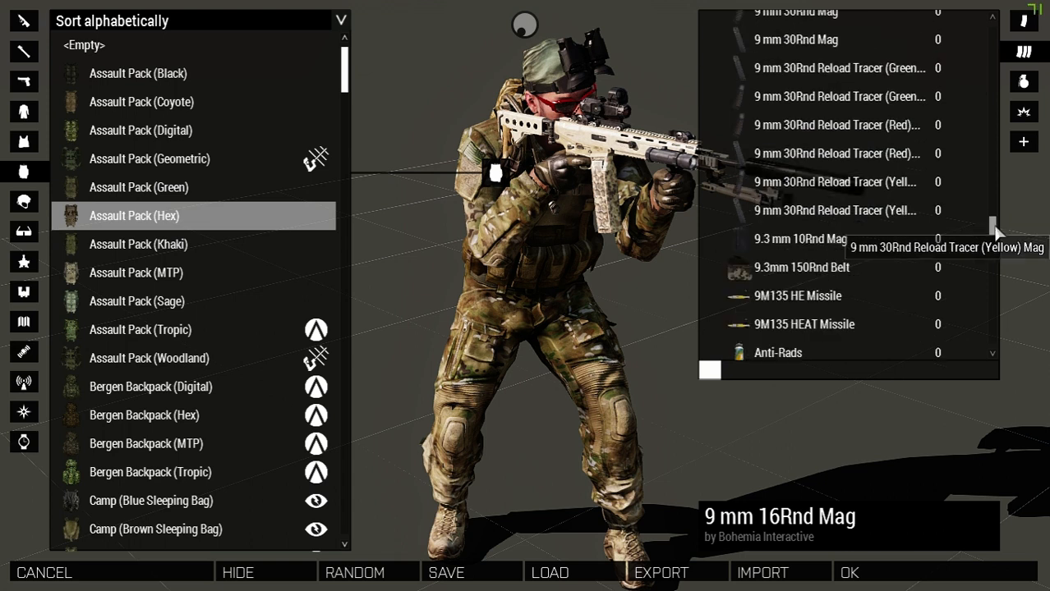
pyautogui.scroll(-3)
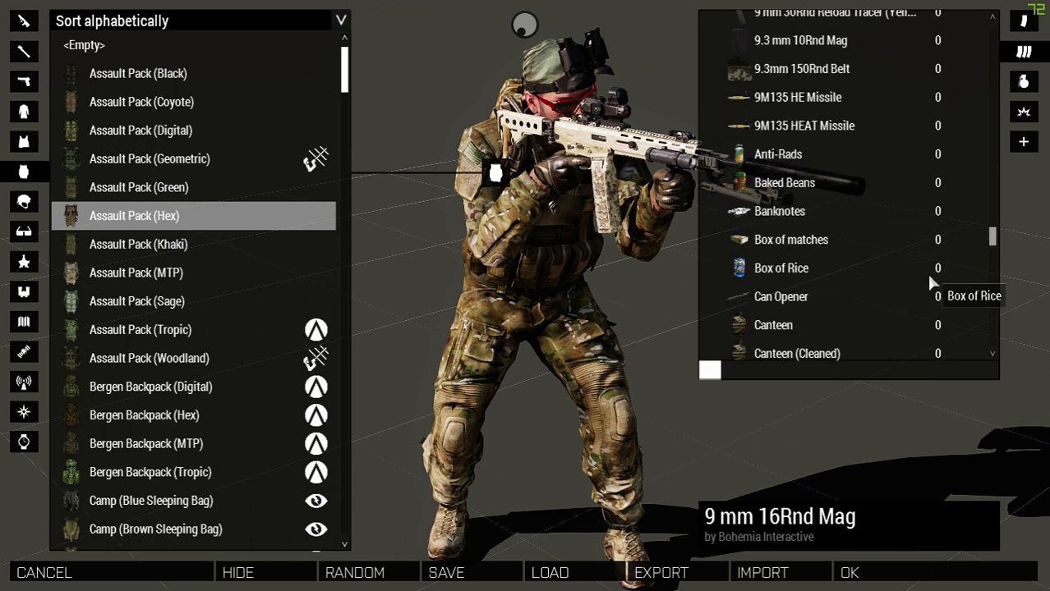
pyautogui.scroll(-3)
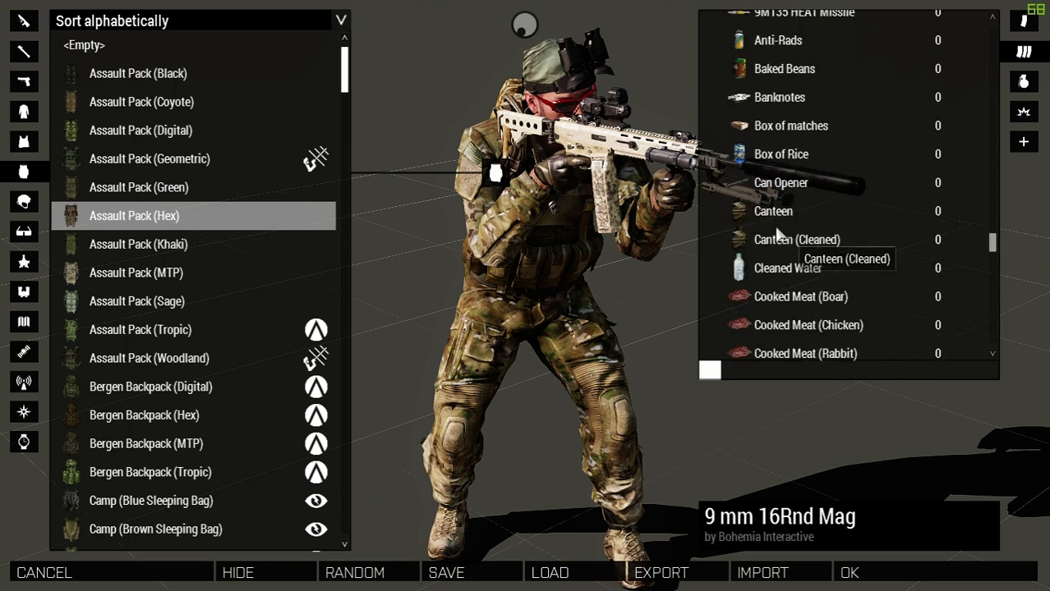
pyautogui.click(971, 210)
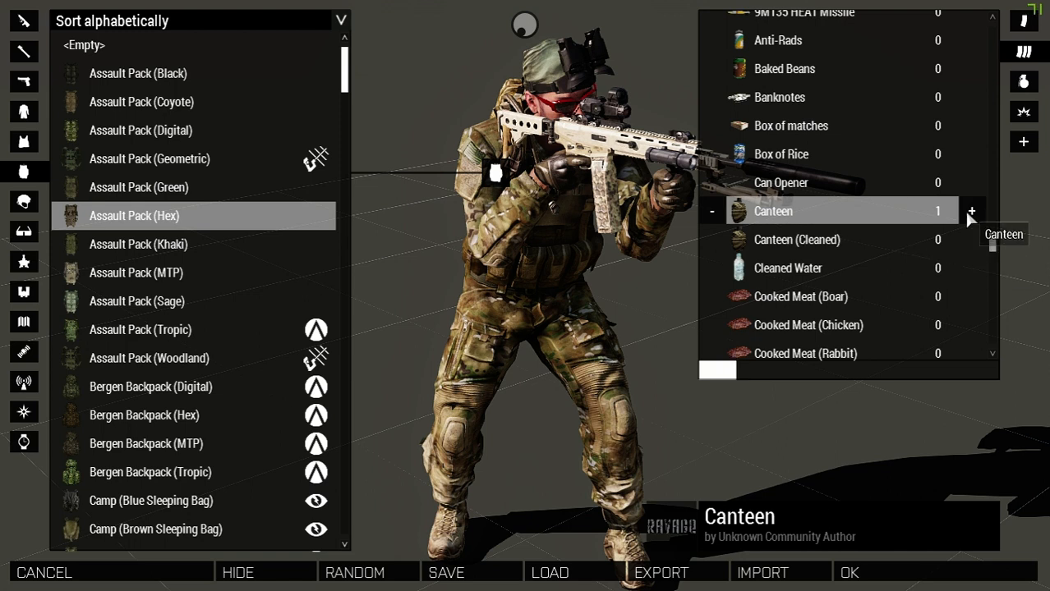
pyautogui.scroll(-3)
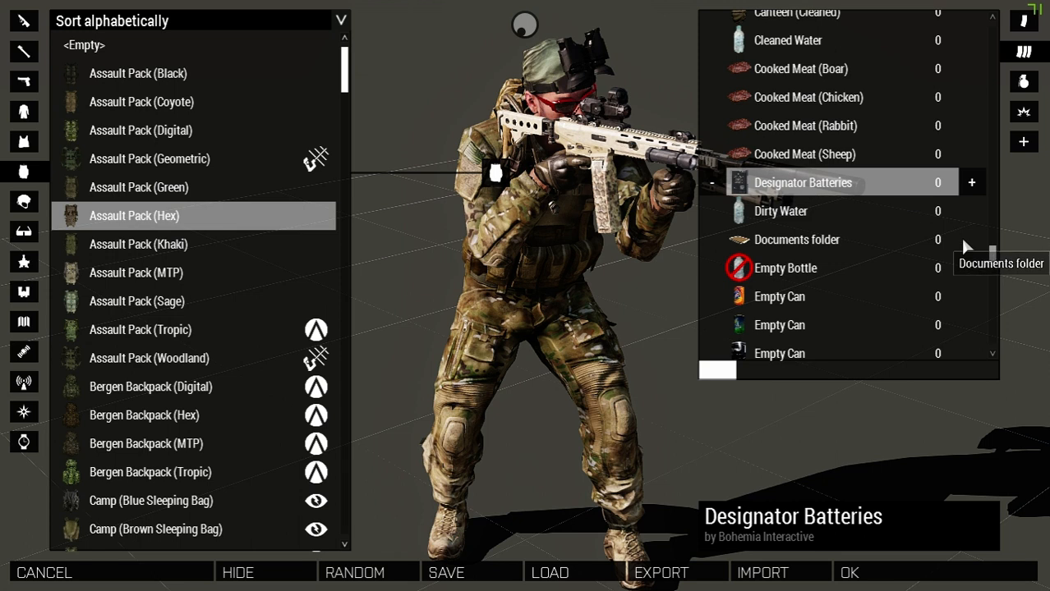
pyautogui.click(971, 183)
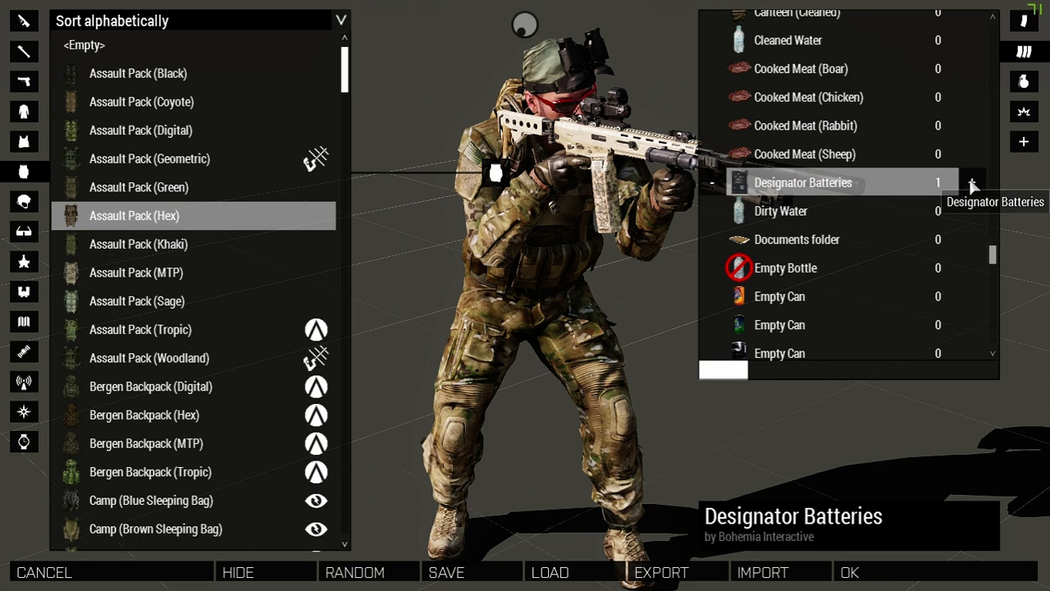
pyautogui.click(973, 182)
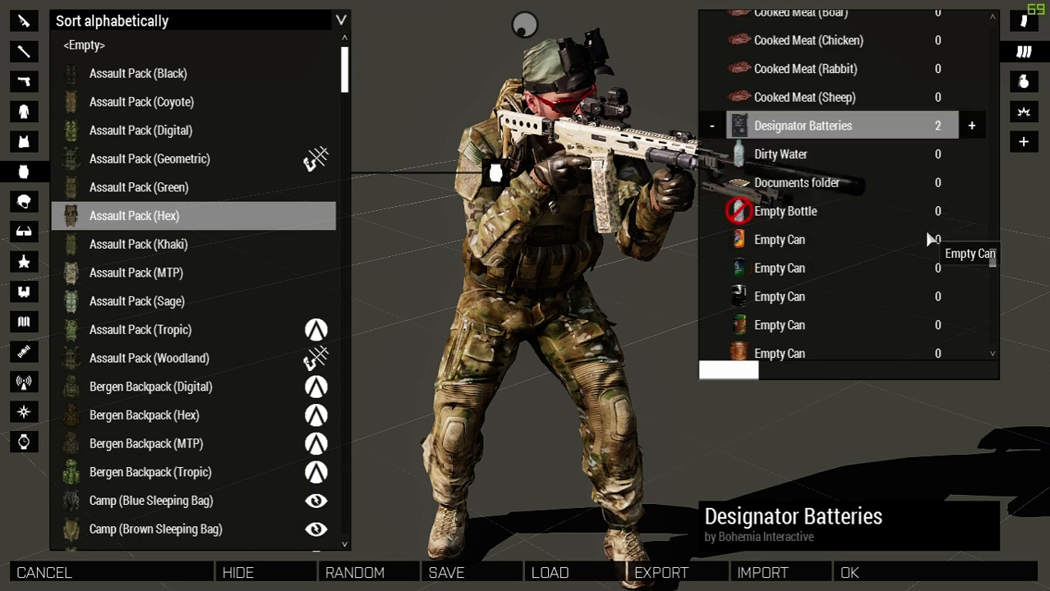
# Add Tactical Bacon to the inventory to reach two.
pyautogui.scroll(-3)
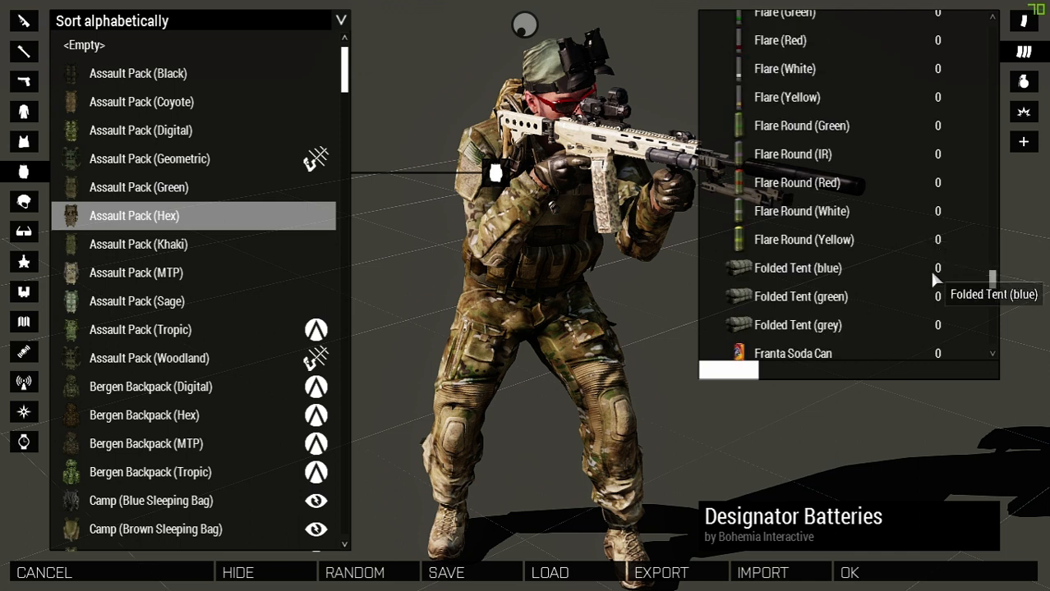
pyautogui.scroll(-3)
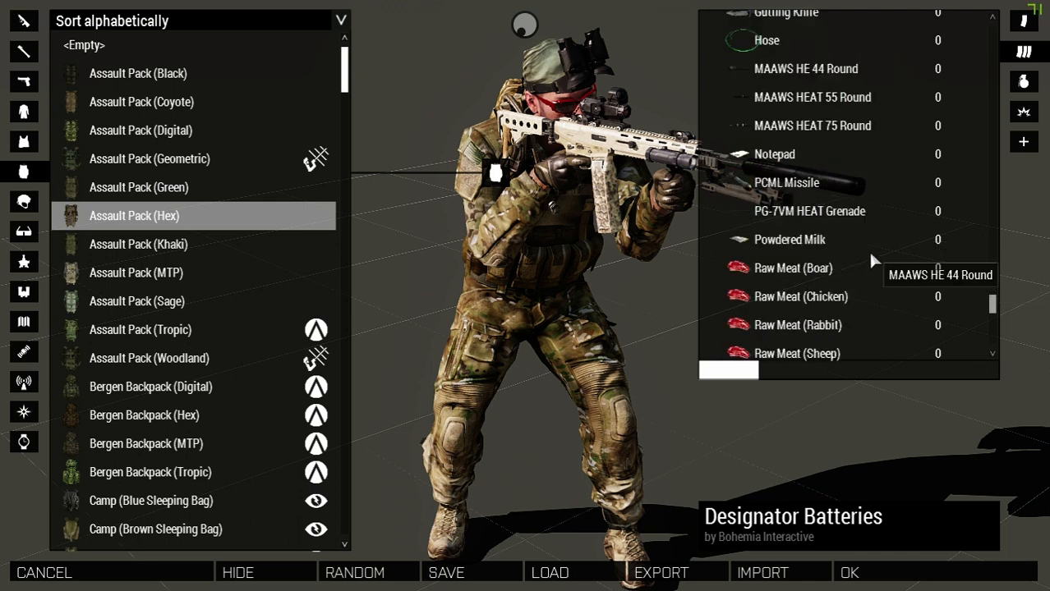
pyautogui.scroll(-3)
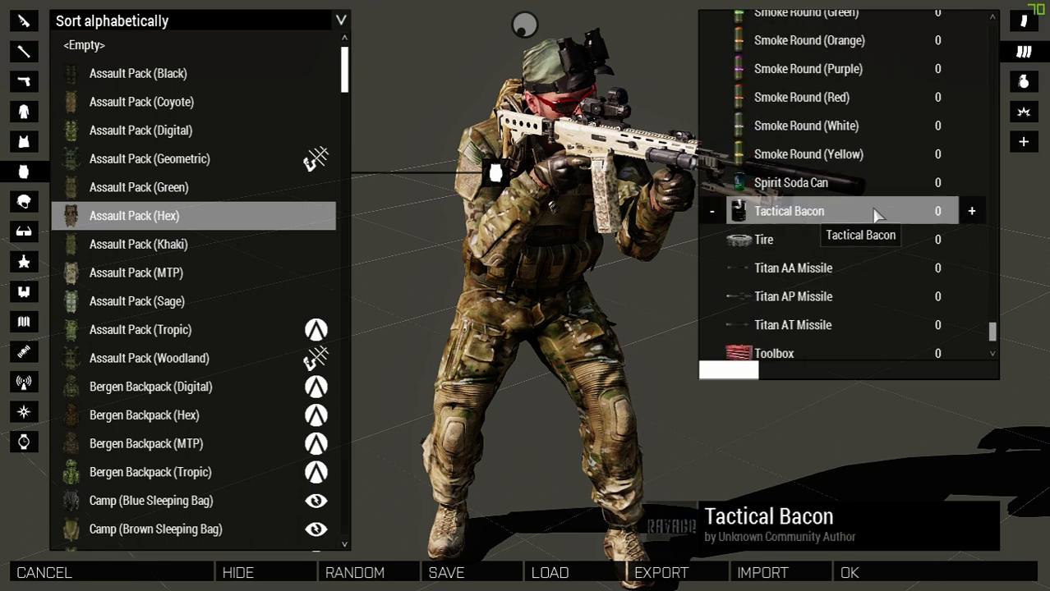
pyautogui.click(971, 211)
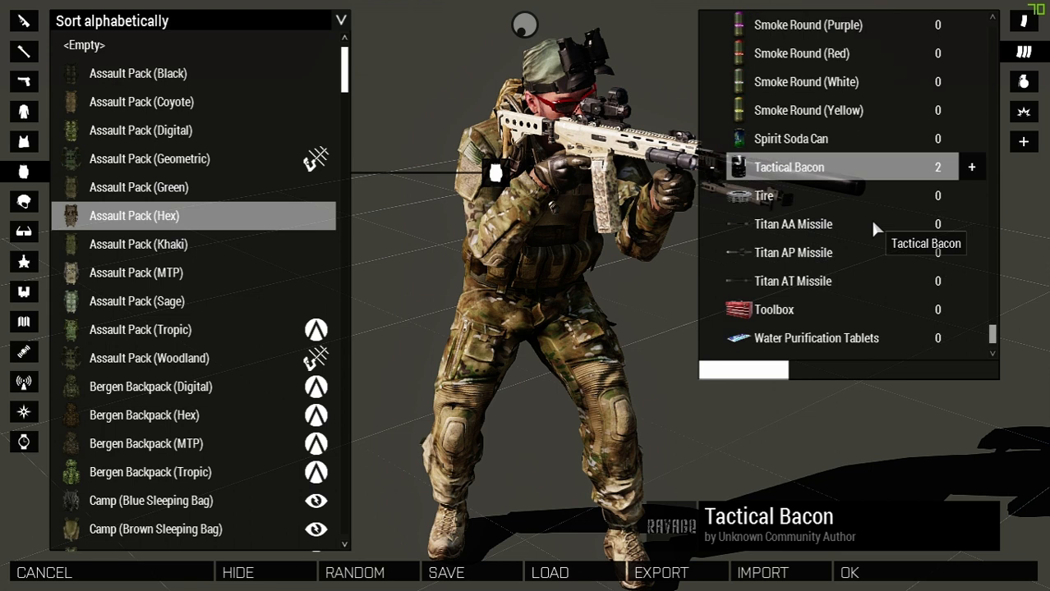
pyautogui.moveTo(982, 339)
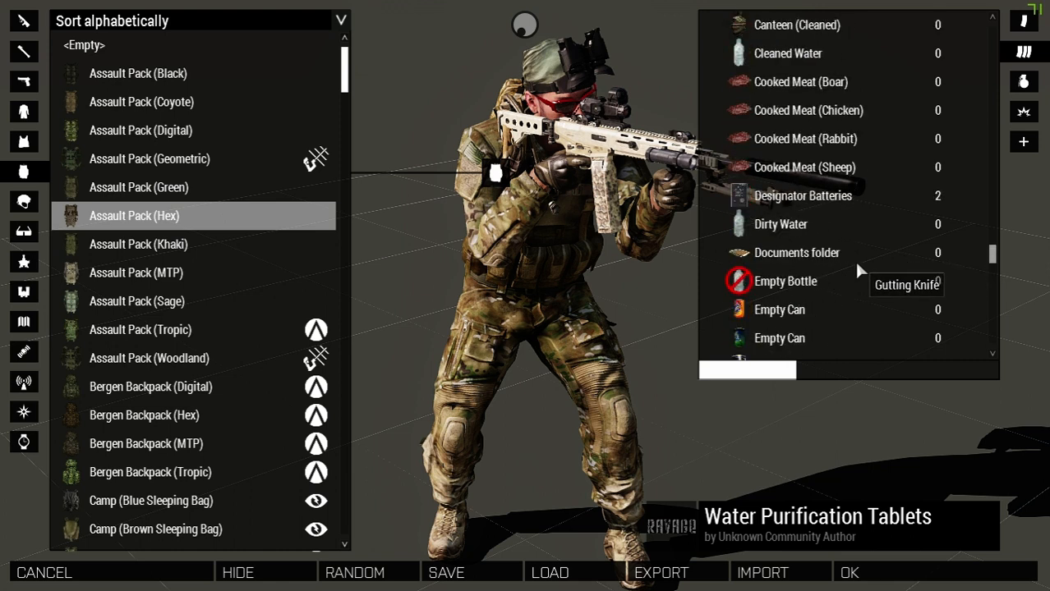
pyautogui.scroll(3)
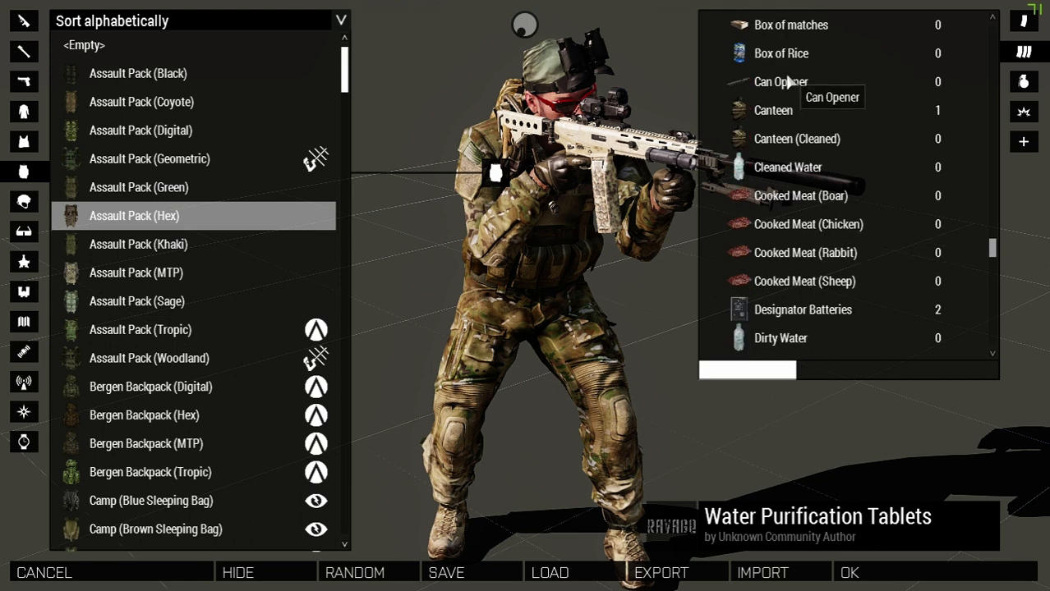
pyautogui.click(780, 83)
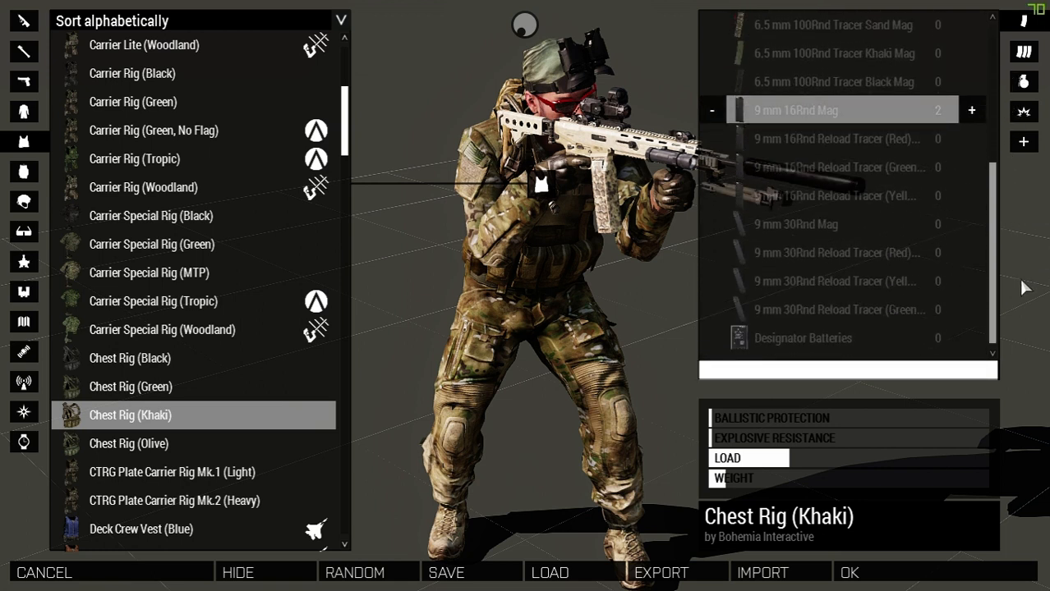
pyautogui.moveTo(151, 243)
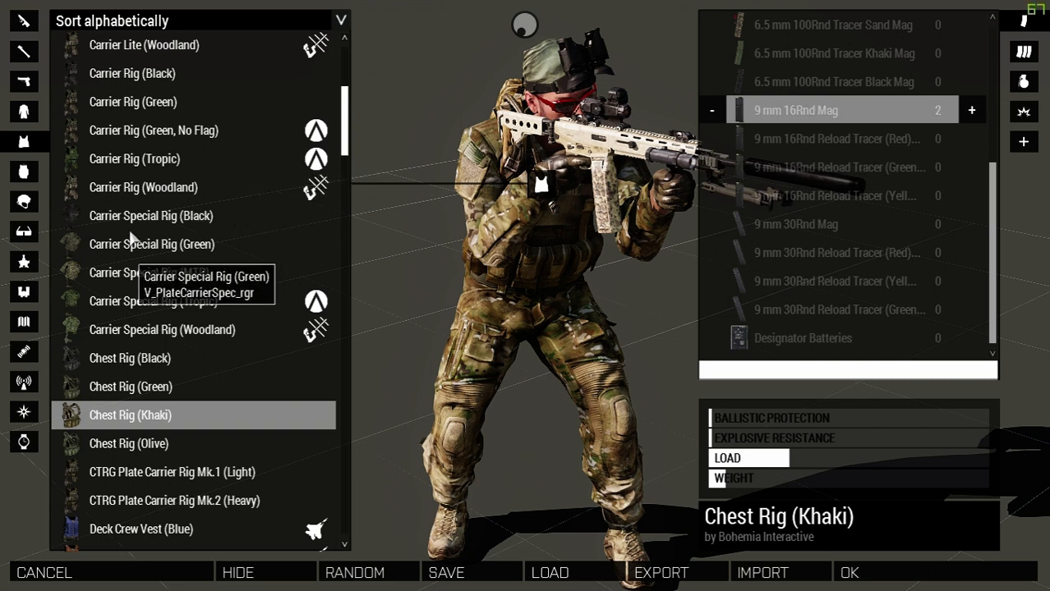
# Switch the Arsenal to the uniform choices and browse the list.
pyautogui.click(340, 20)
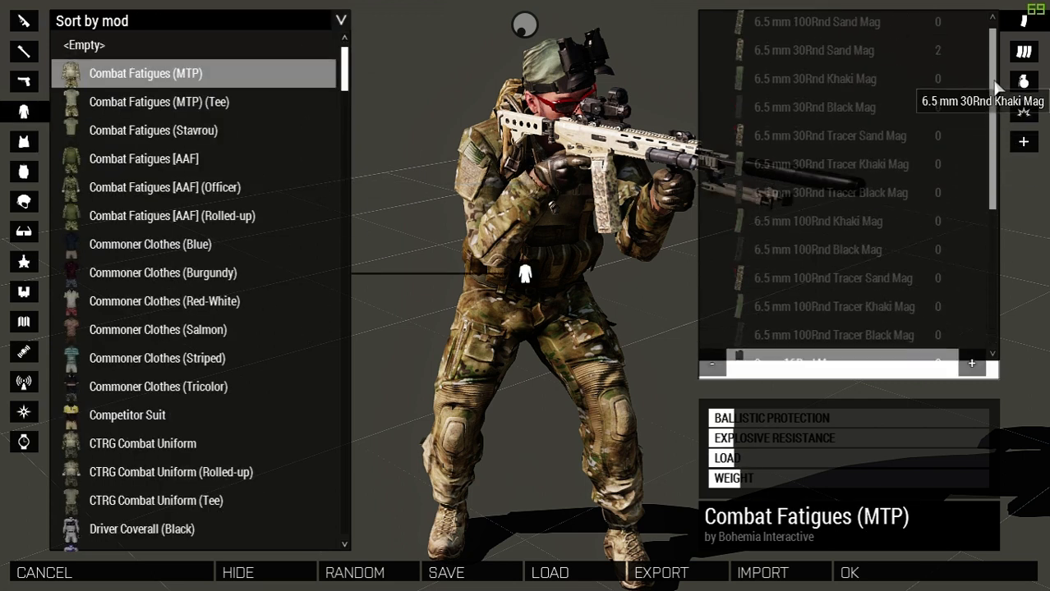
pyautogui.scroll(-3)
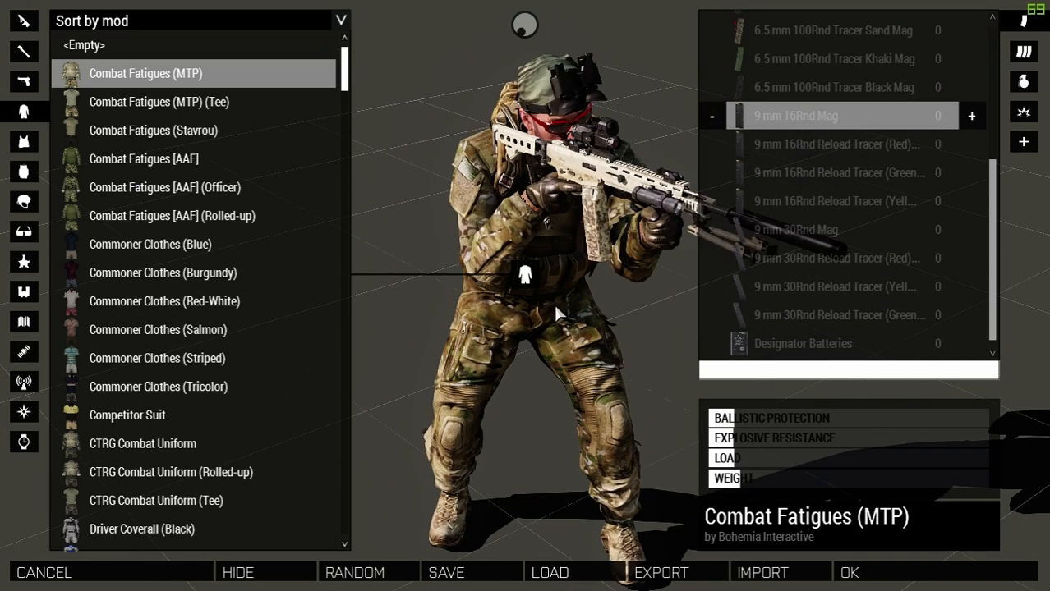
# Save the current arsenal loadout under the name test1.
pyautogui.click(446, 572)
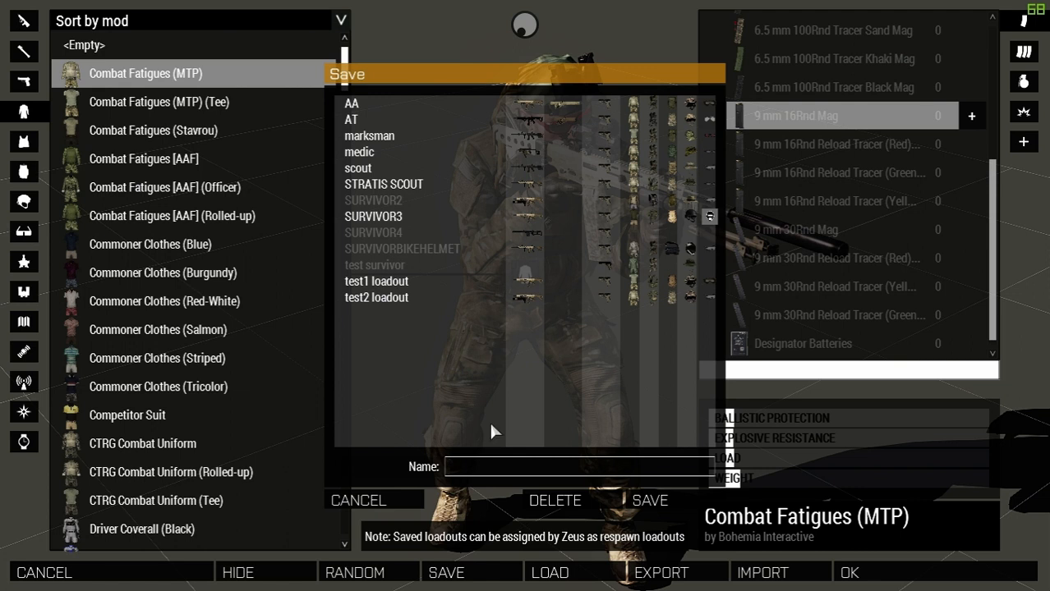
pyautogui.moveTo(485, 474)
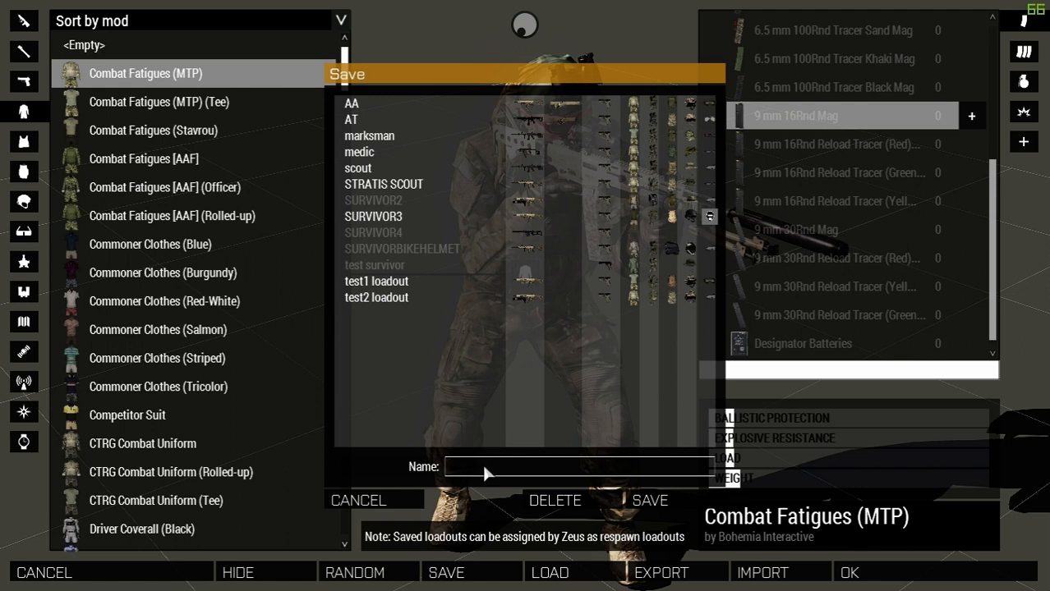
pyautogui.write('test1')
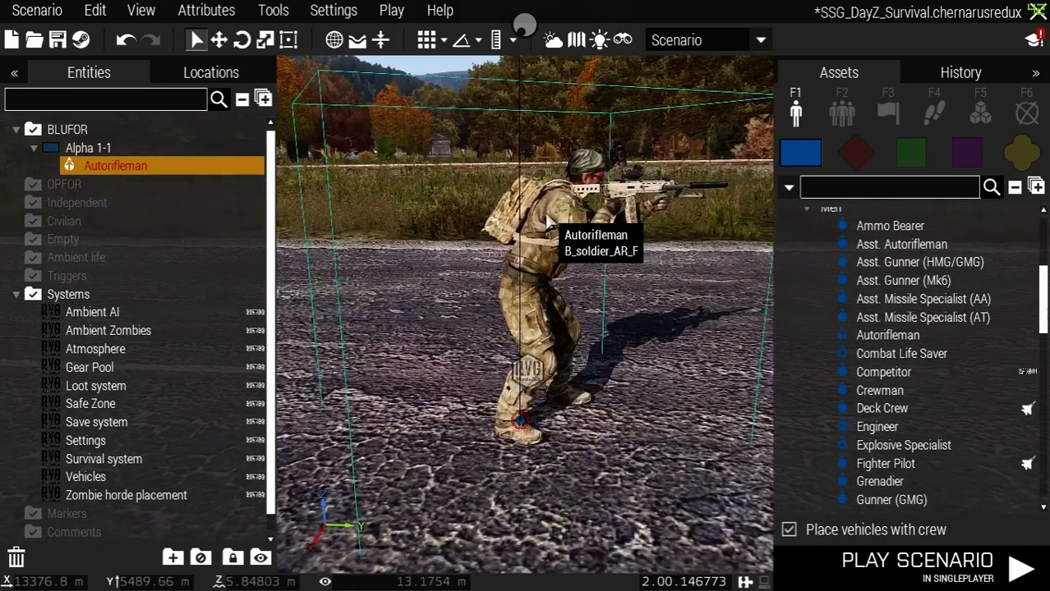
# Launch a singleplayer playtest of the scenario from Eden.
pyautogui.click(36, 10)
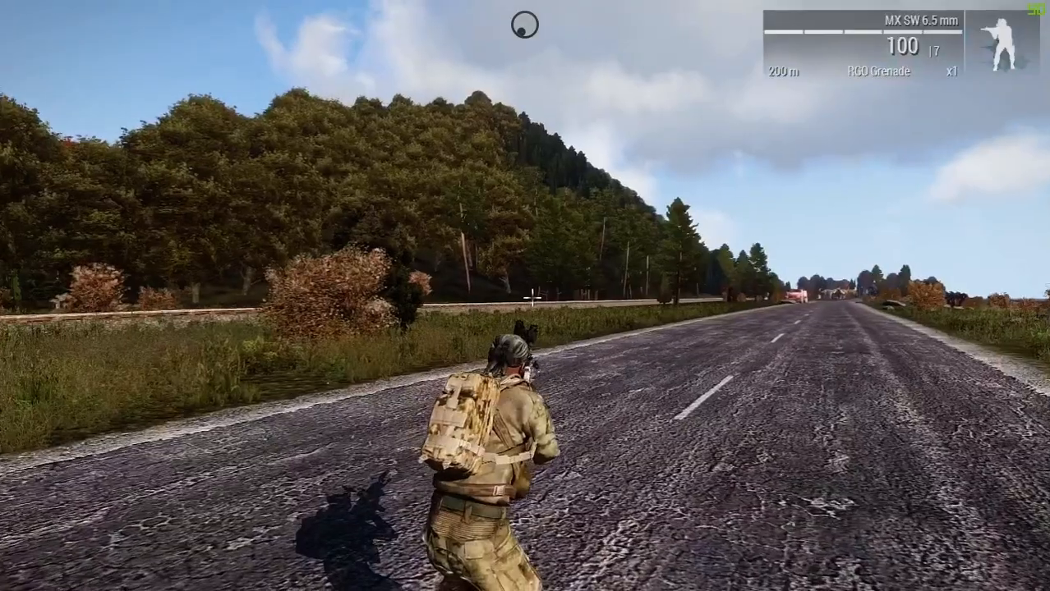
# Pause the playtest after moving the soldier down the road.
pyautogui.press('m')
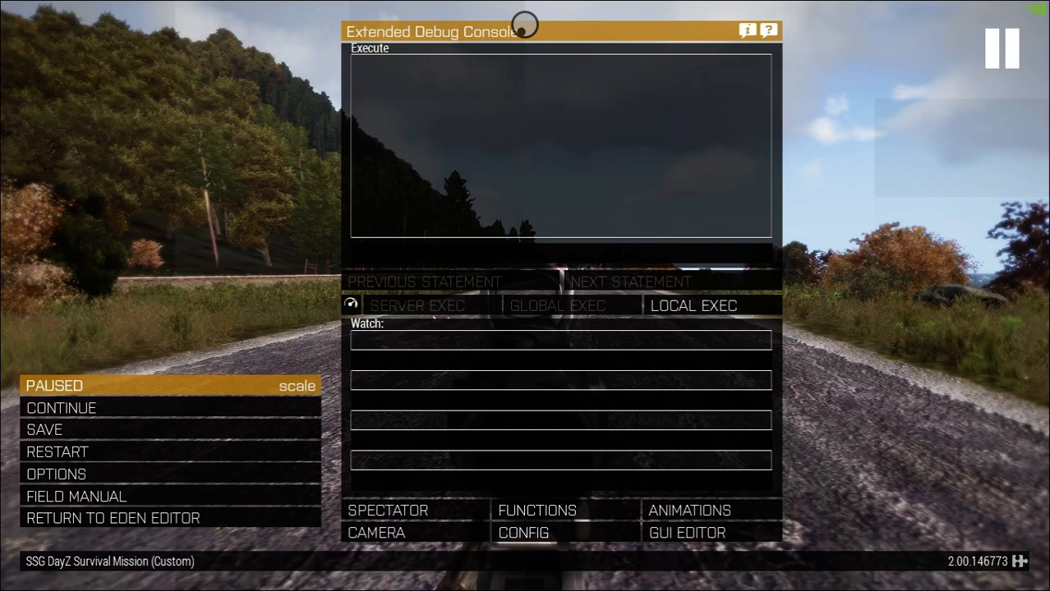
pyautogui.moveTo(74, 519)
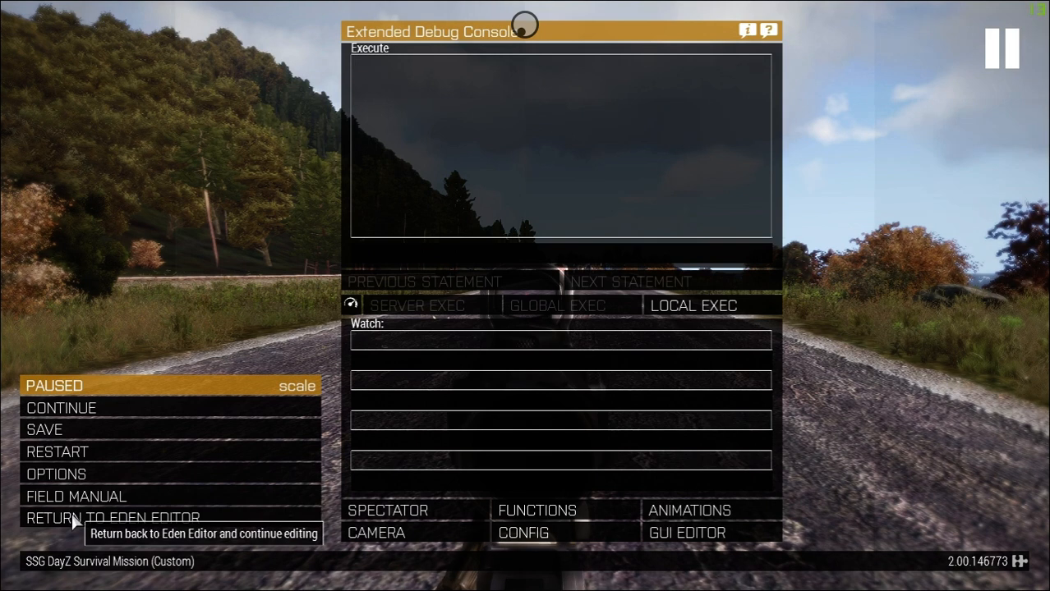
# Leave the playtest and return to the Eden Editor.
pyautogui.click(112, 518)
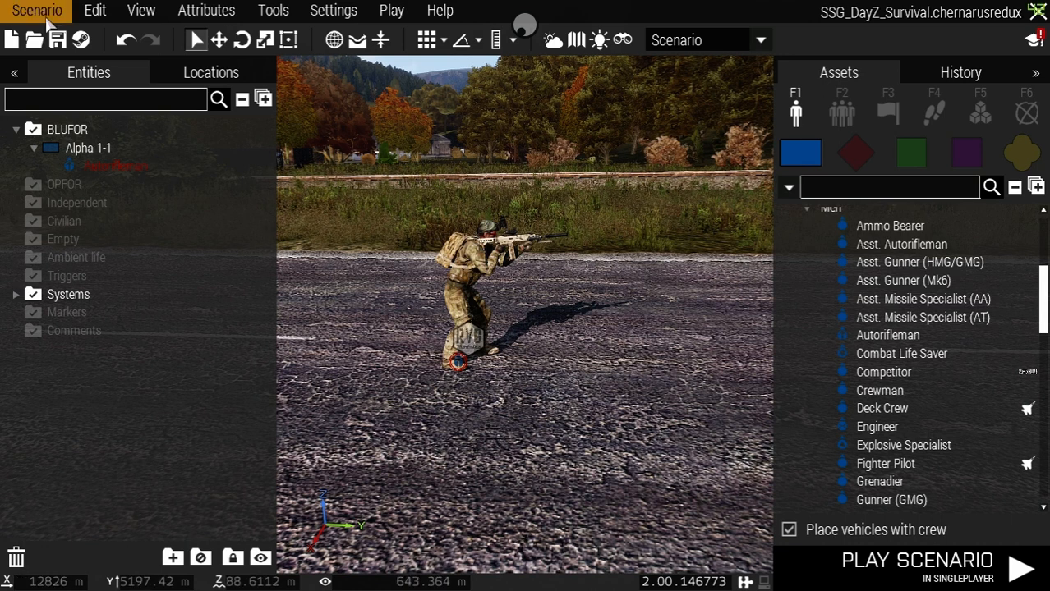
# Bring up the Scenario file commands menu.
pyautogui.click(36, 10)
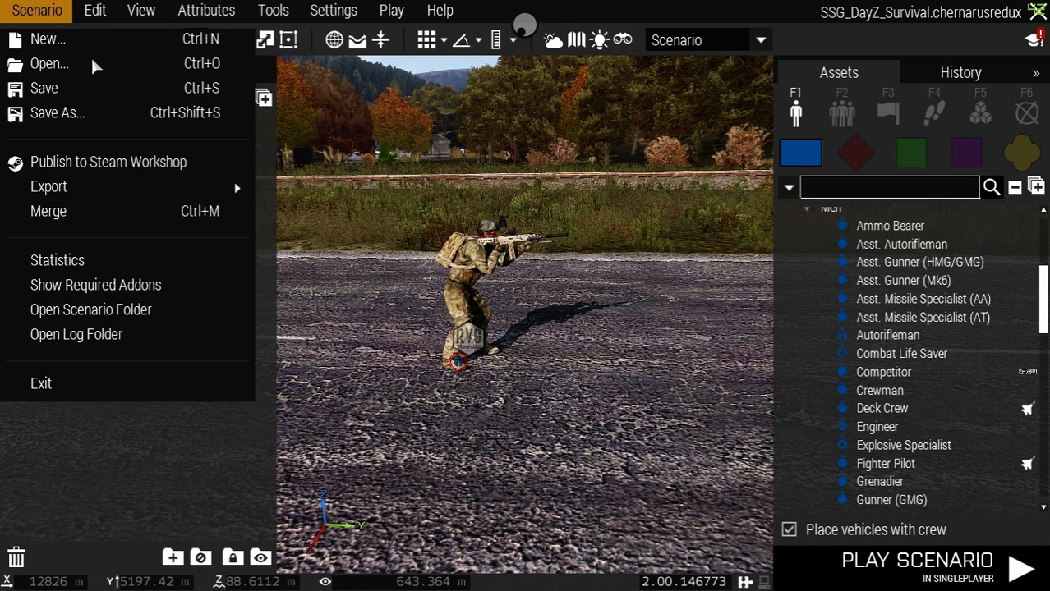
pyautogui.moveTo(49, 187)
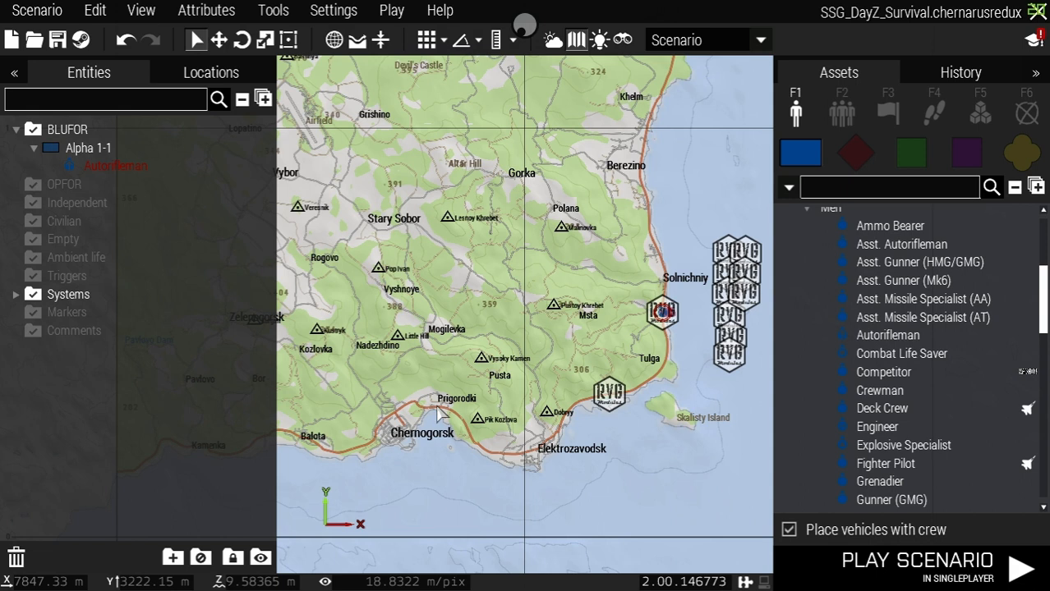
pyautogui.moveTo(397, 408)
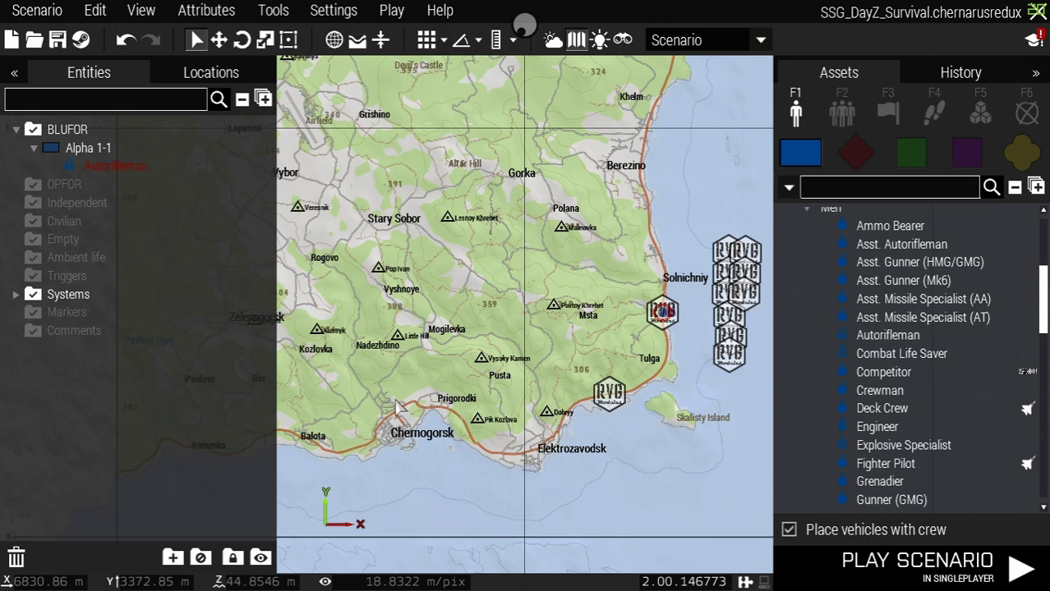